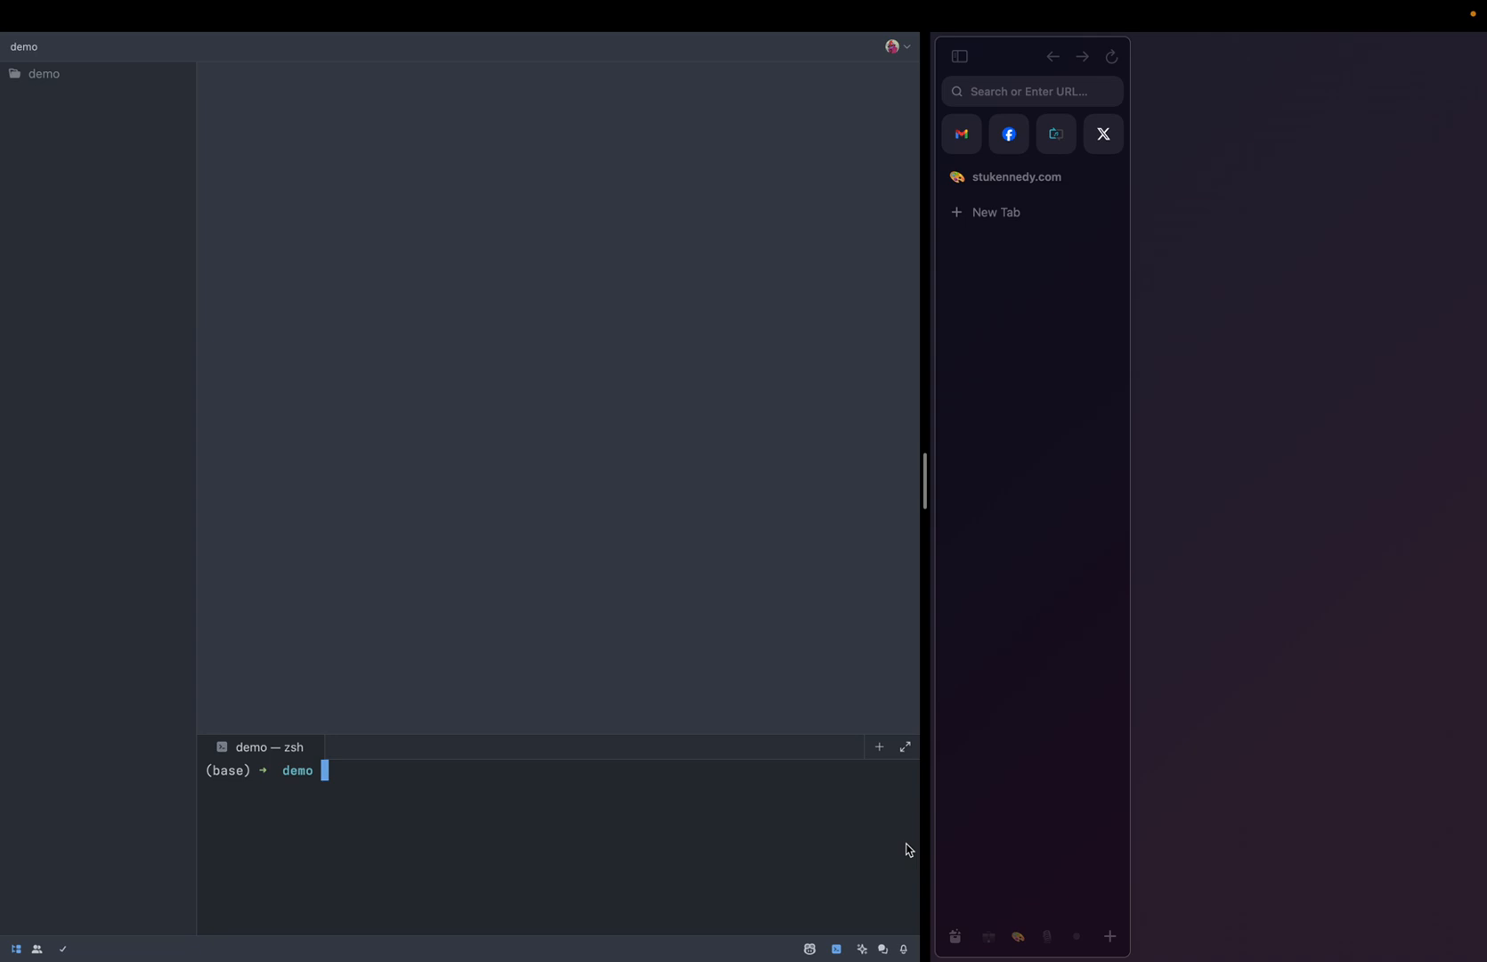
Scaffold a Hono project with the bun template via bun create hono, then start bun dev
text(bun)
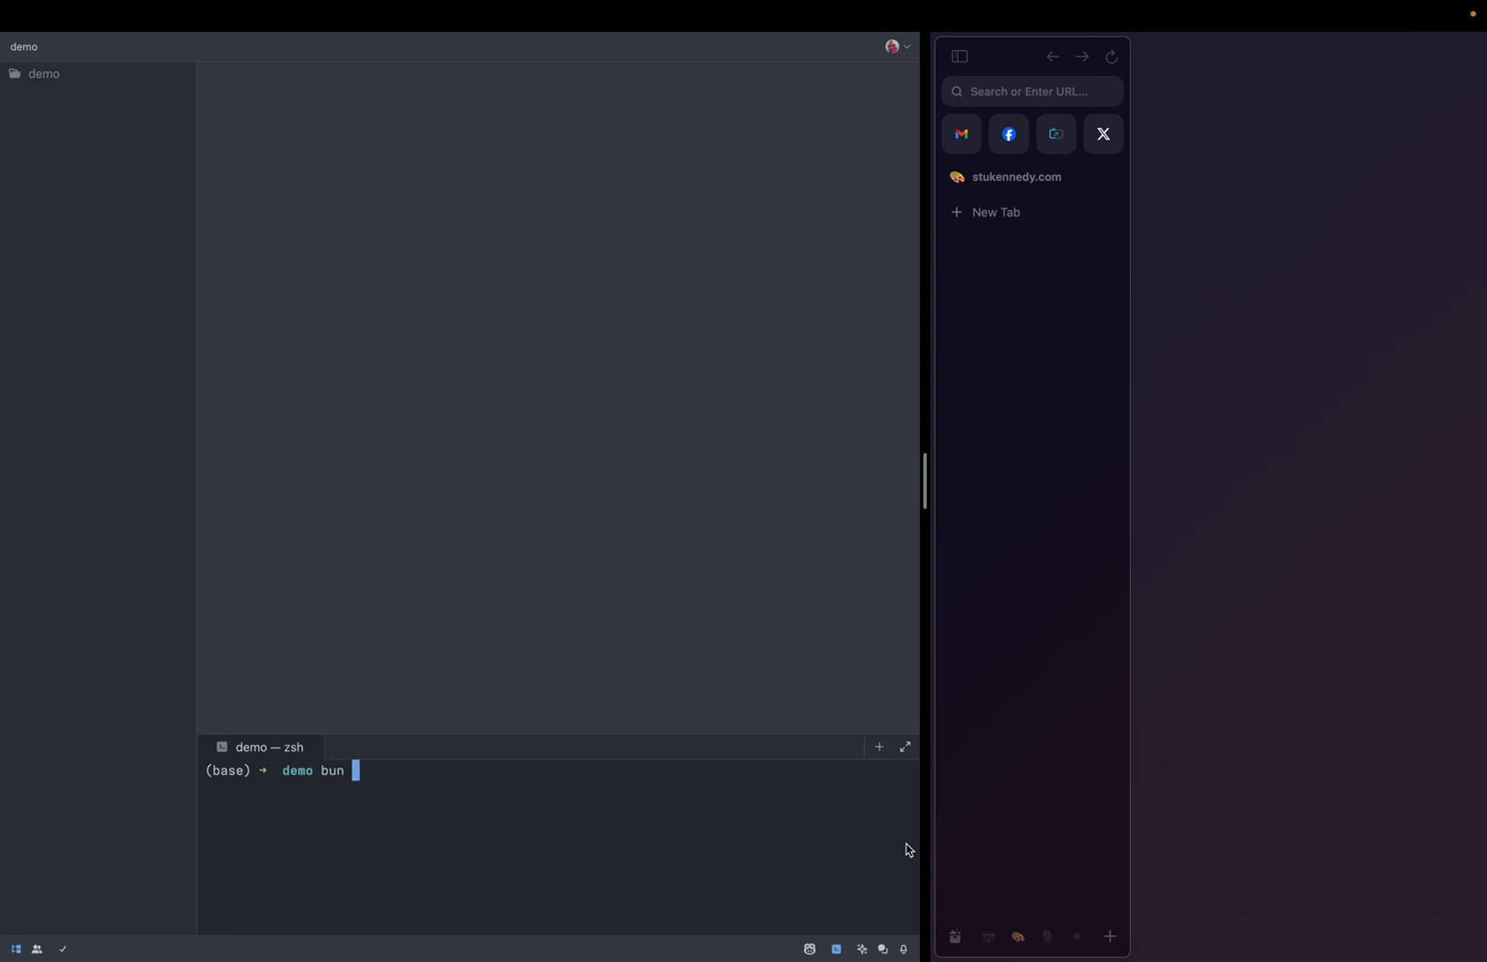
text(create hono)
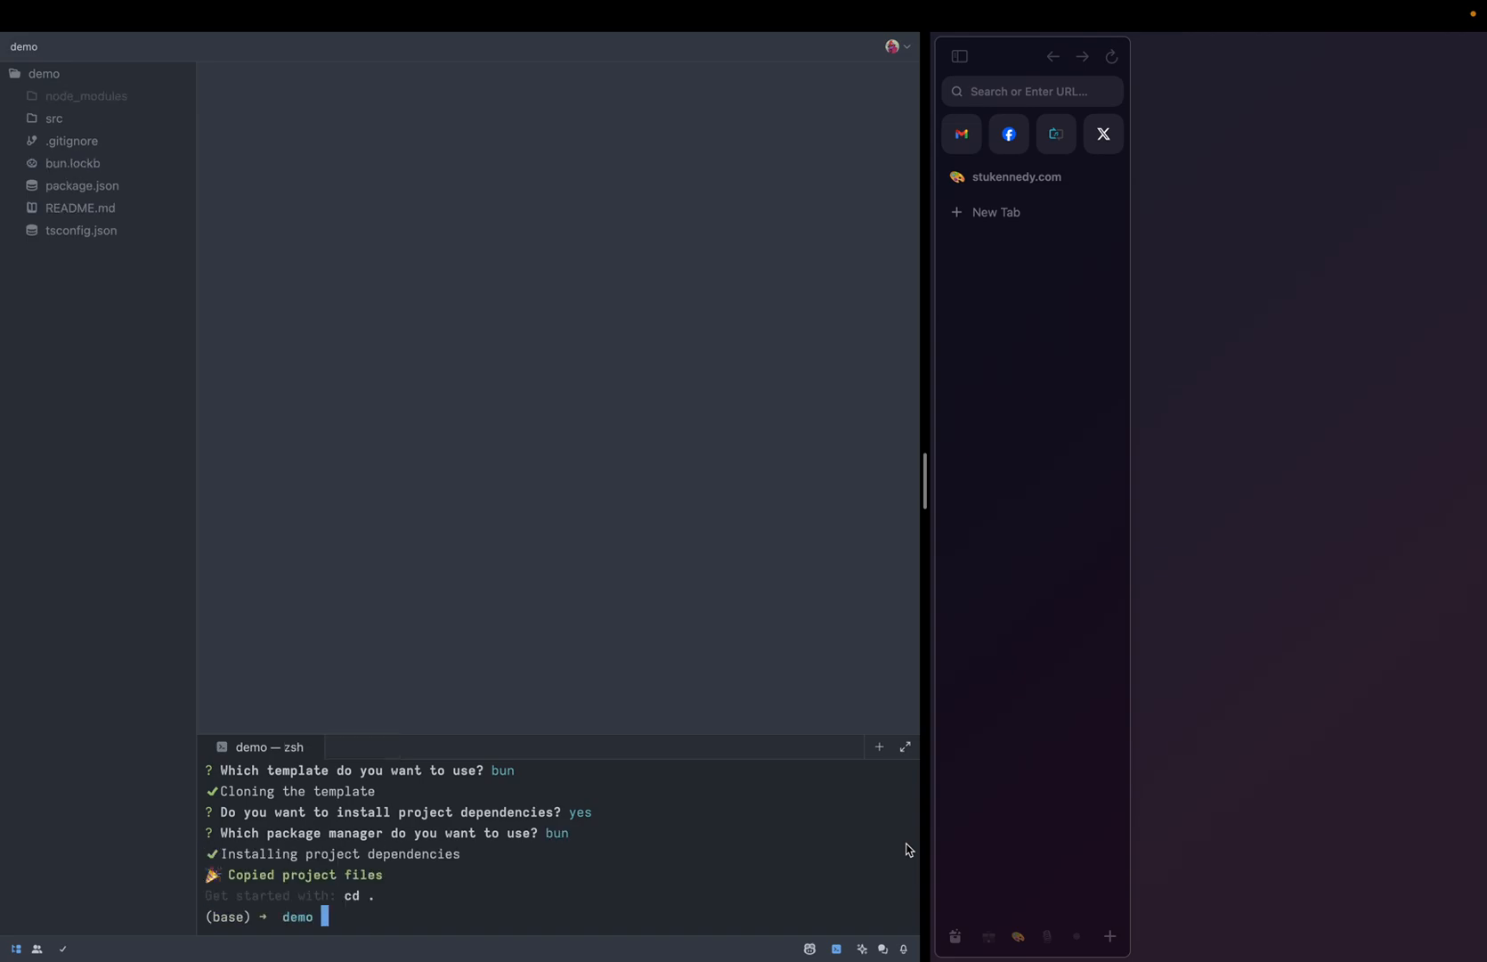
text(bun dev)
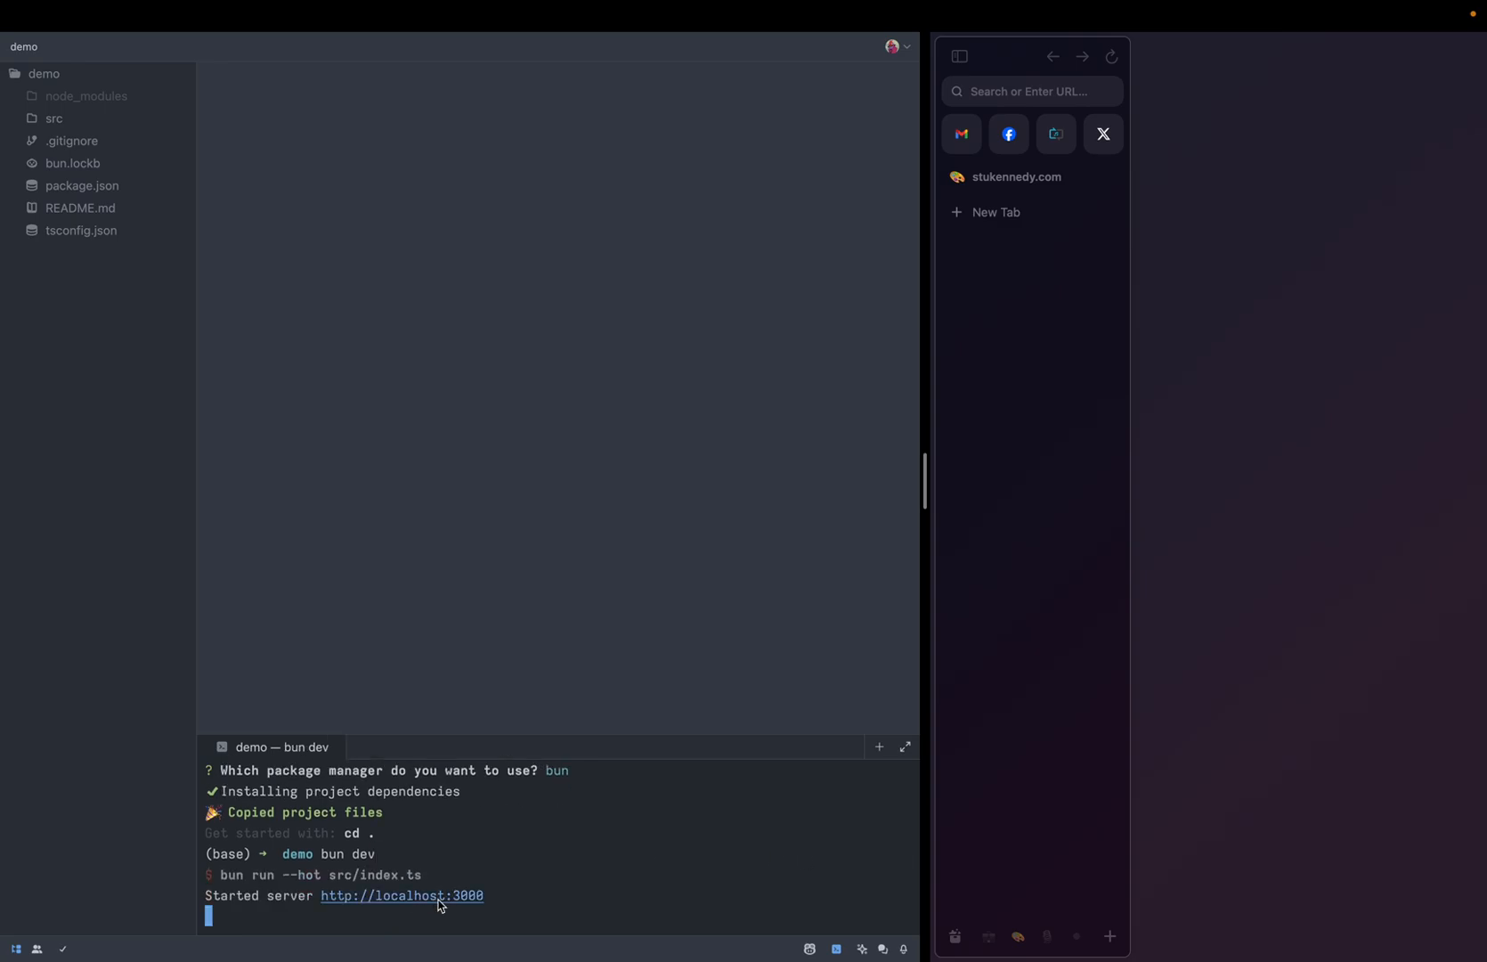
Change the route to c.render(<div>Hello World</div>) and restart the dev server
click(400, 894)
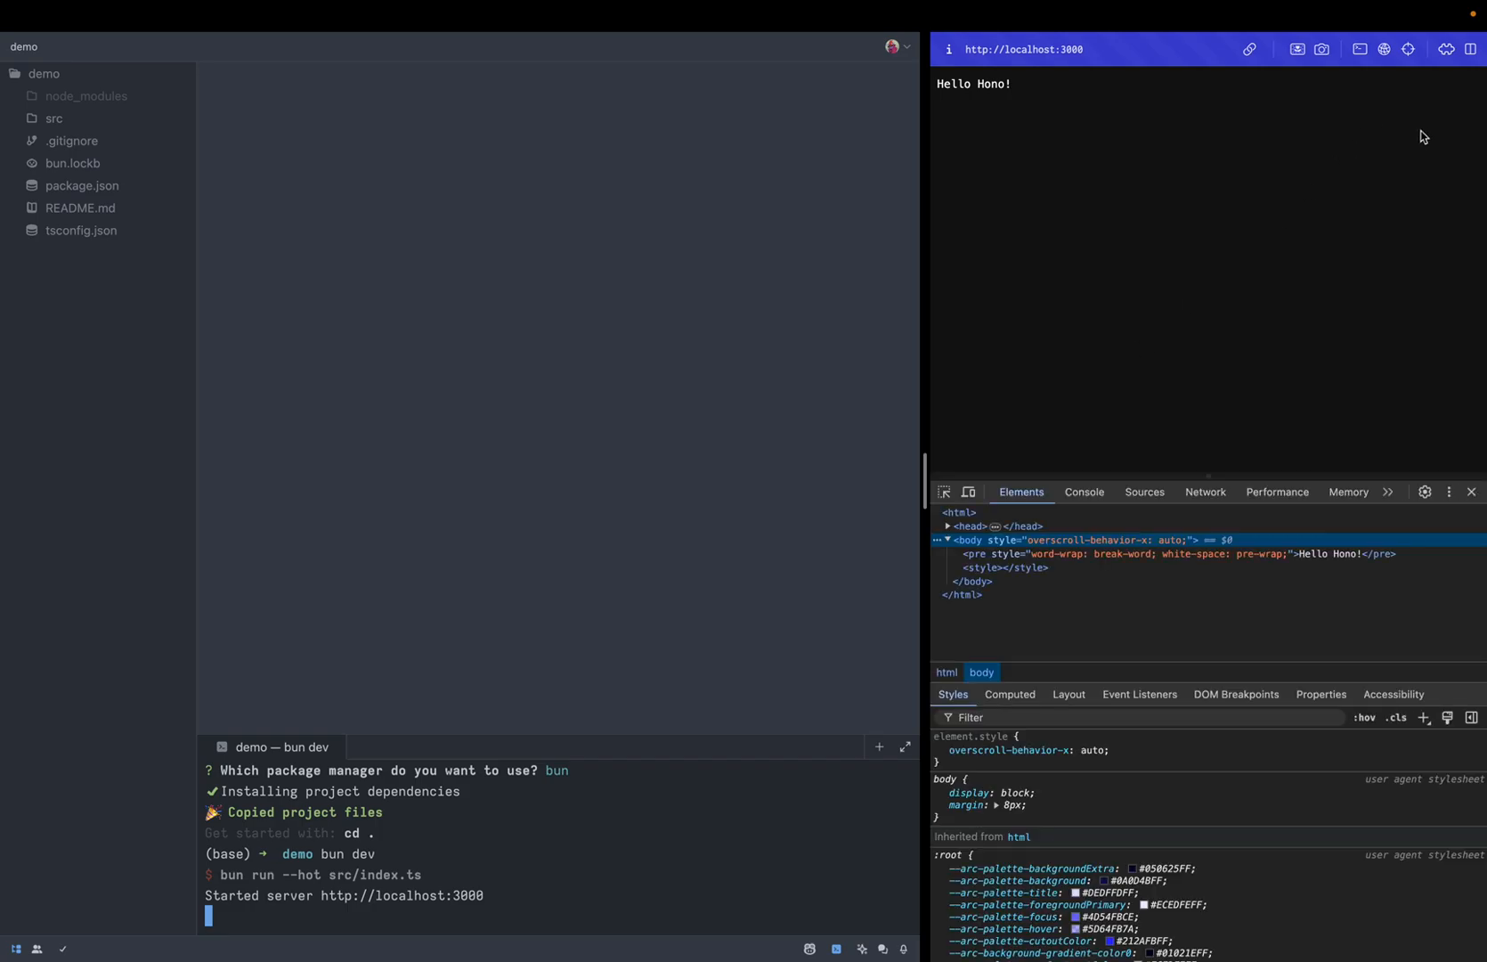
mouse_move(187, 17)
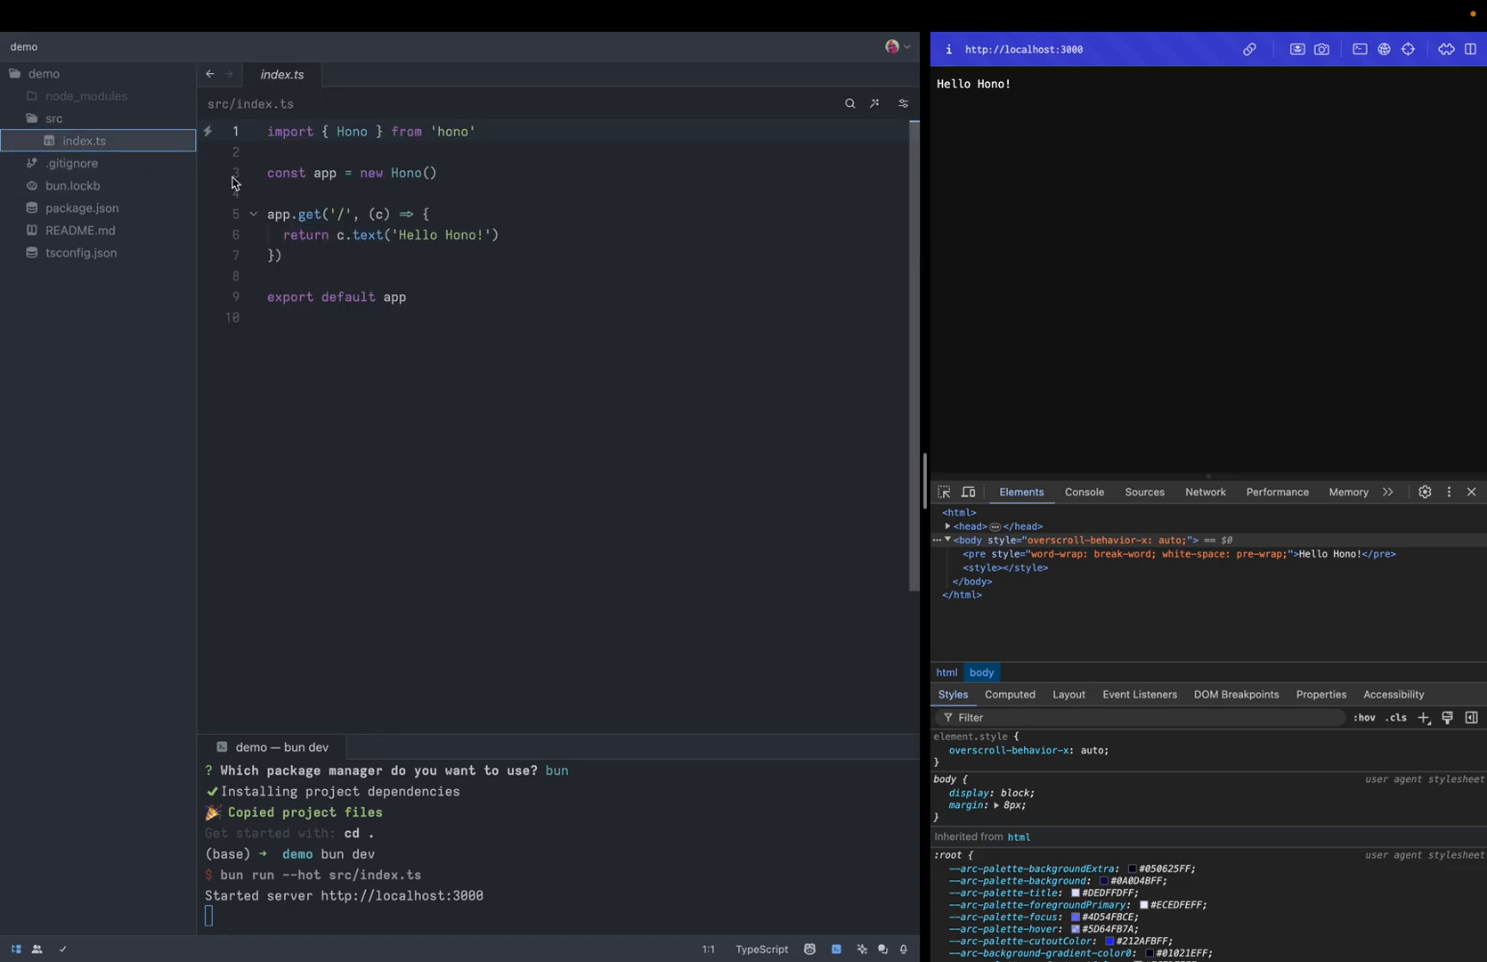
double_click(366, 234)
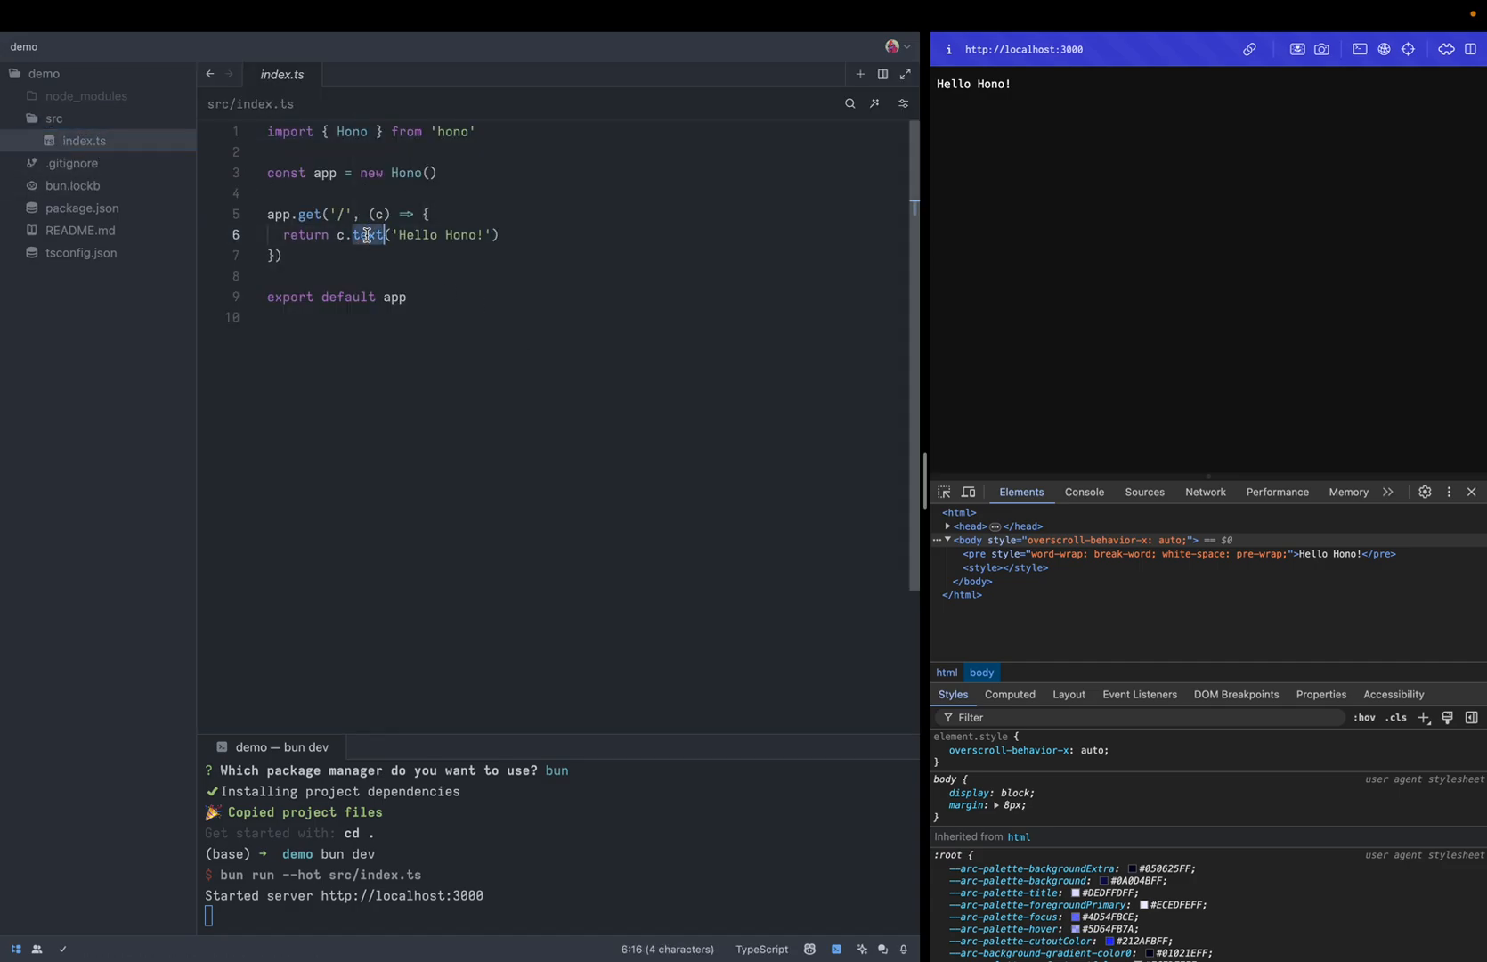
text(render)
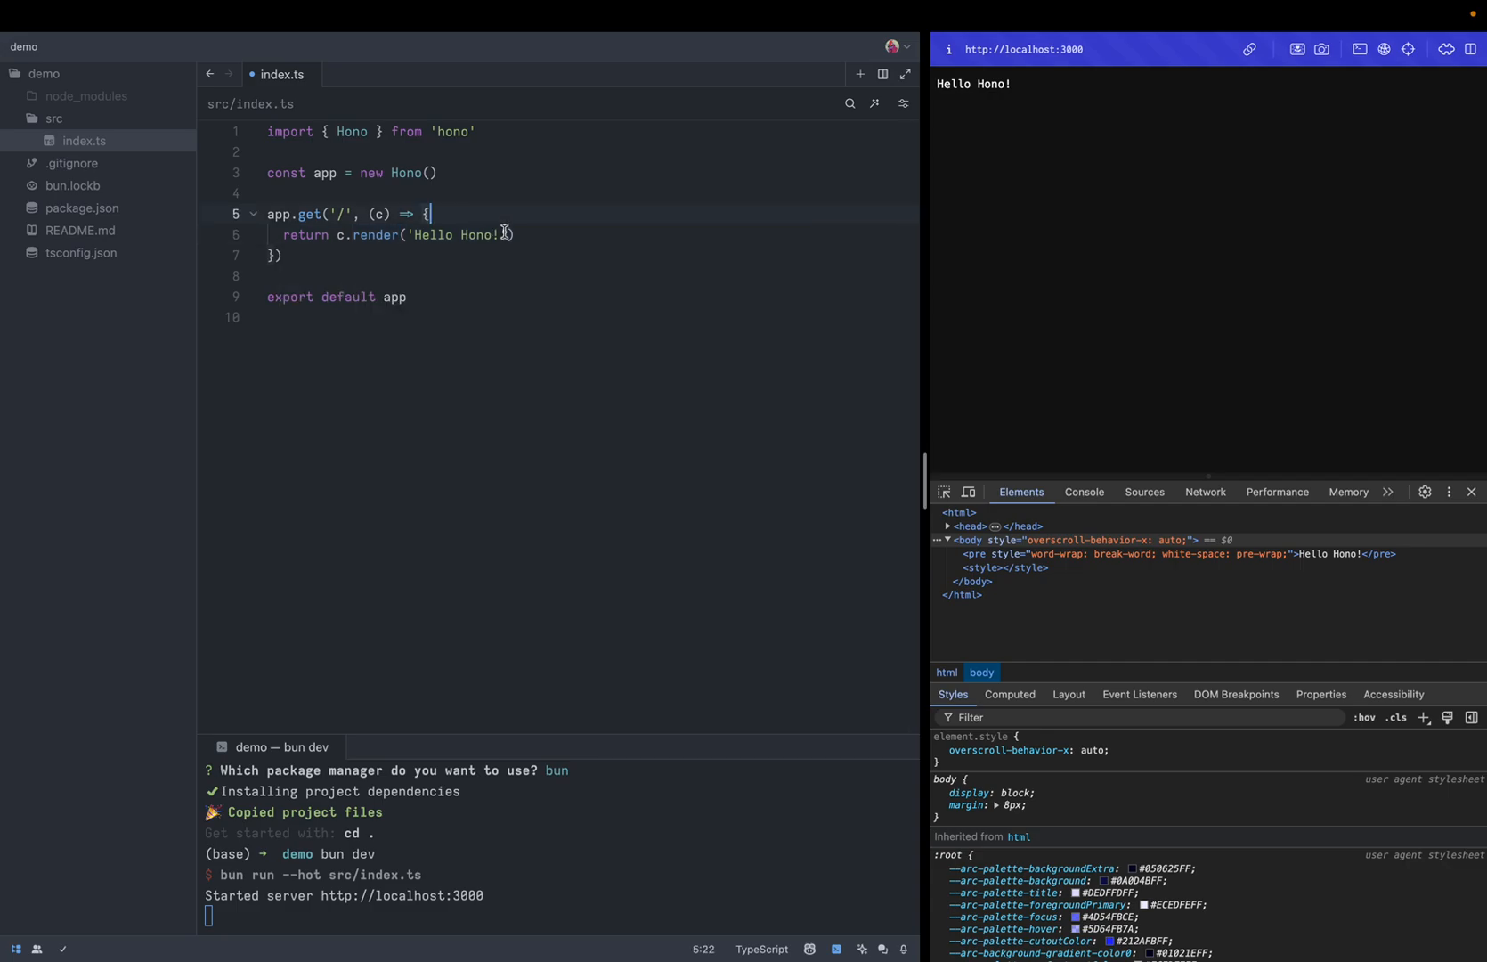
double_click(453, 235)
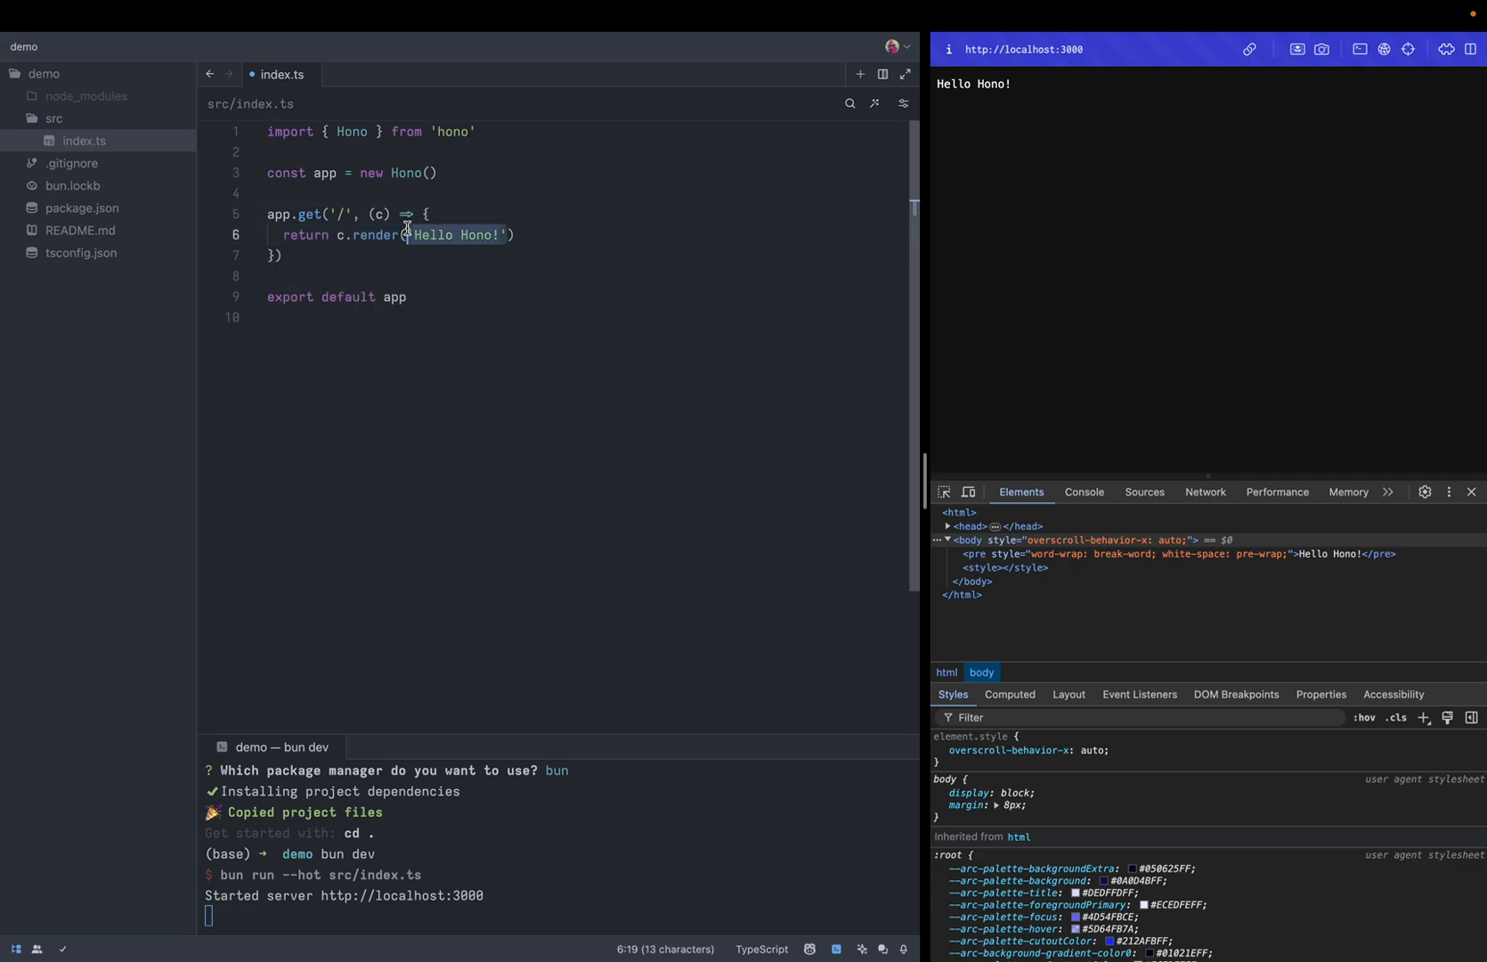
text(<div>)
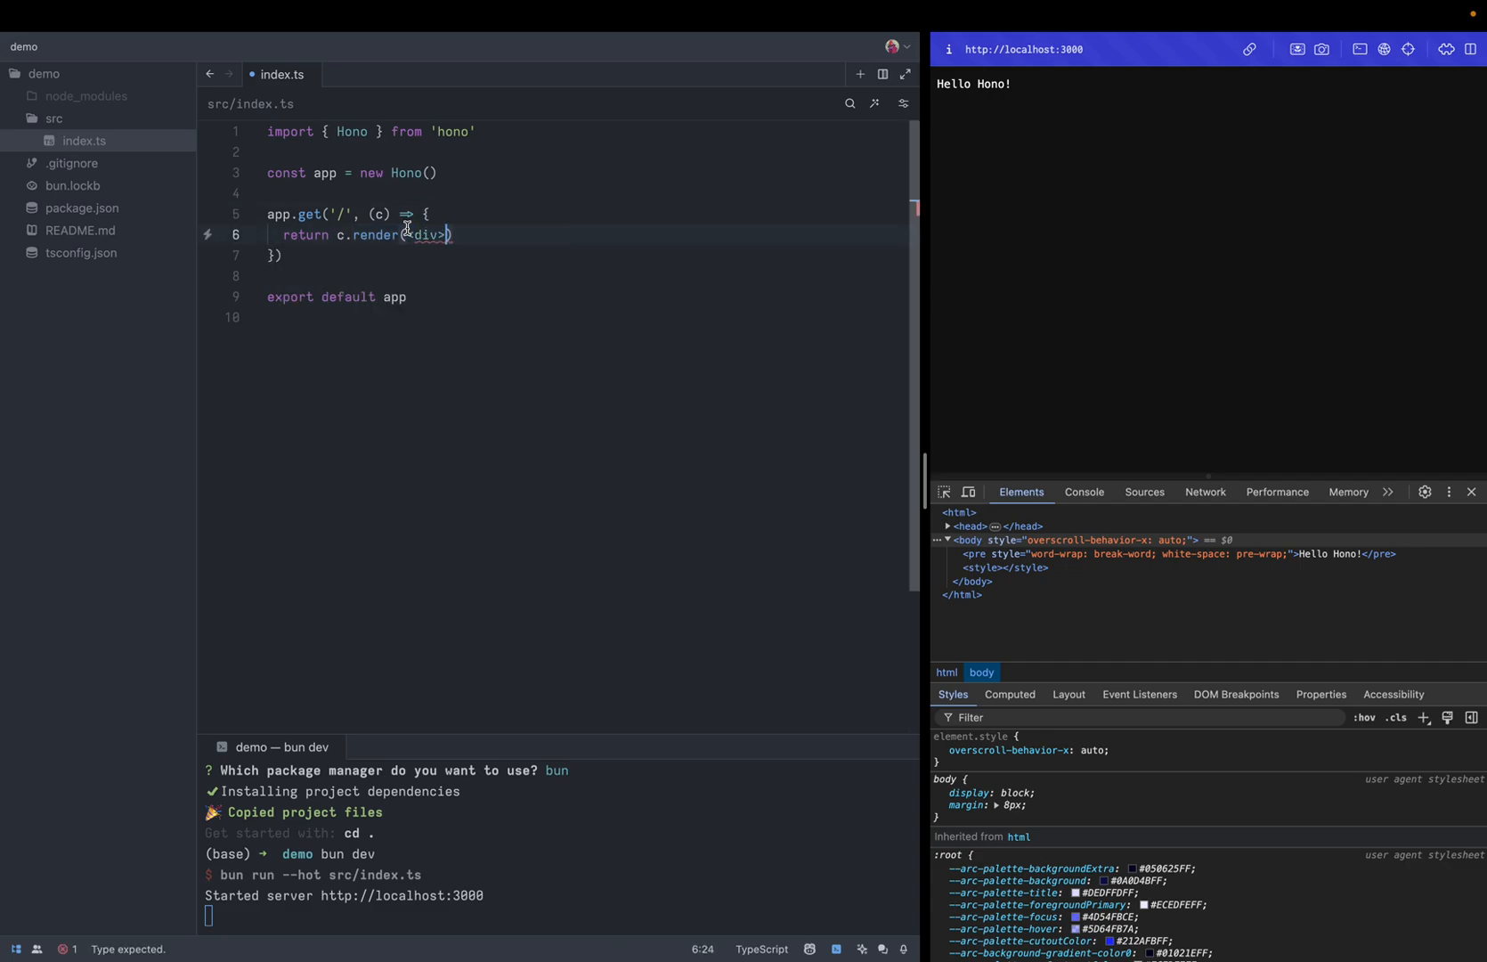
text(Hello World < /div>)
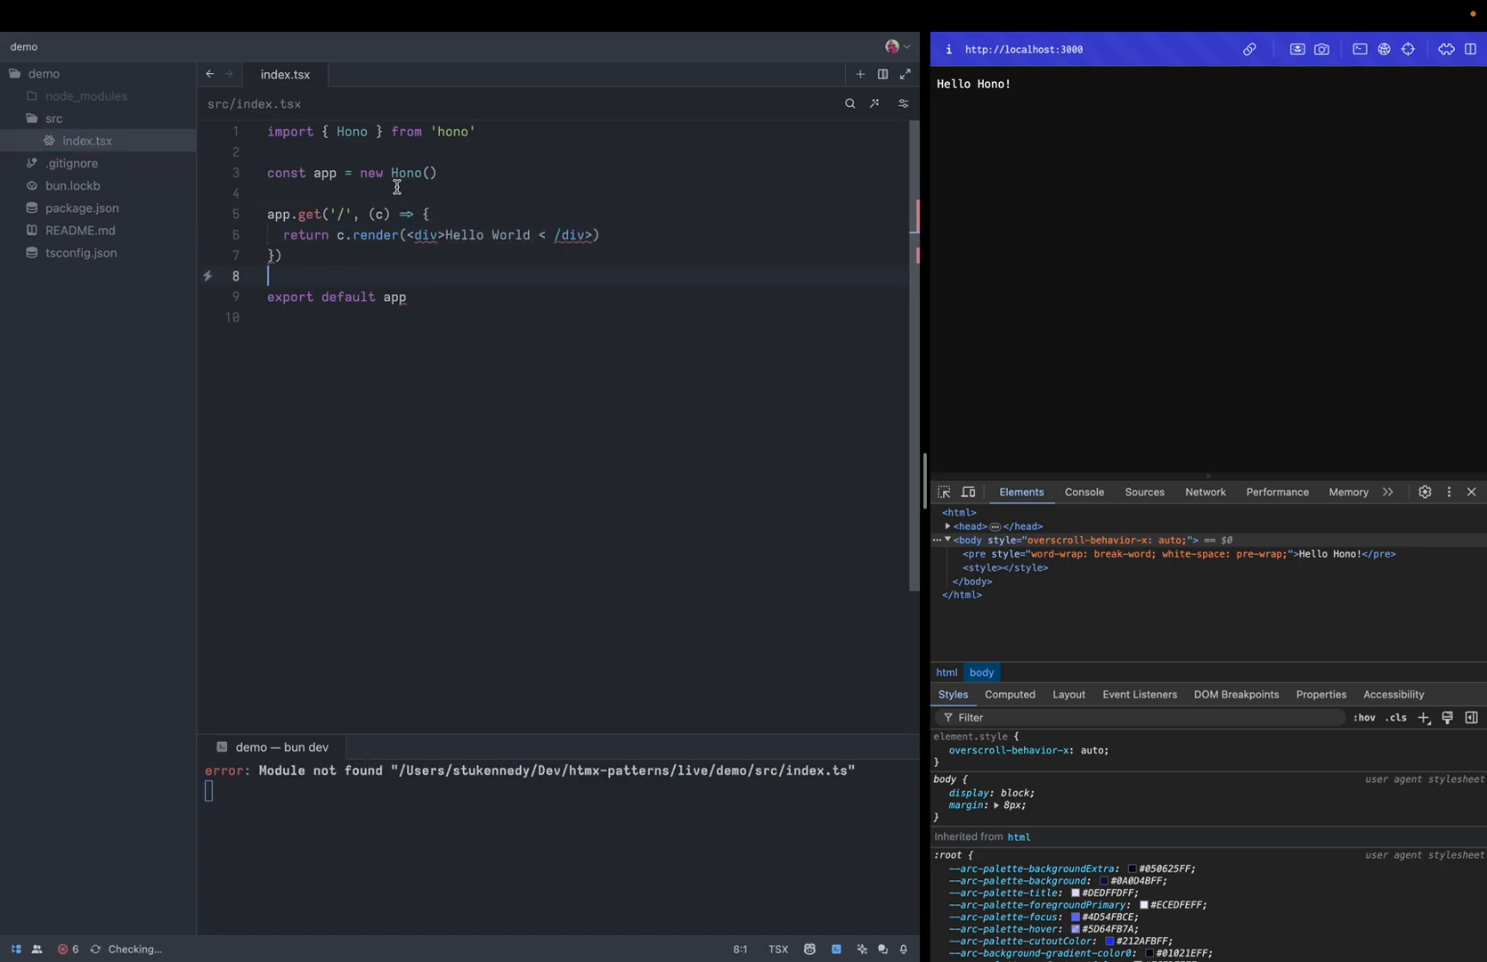
click(82, 207)
text(bun dev)
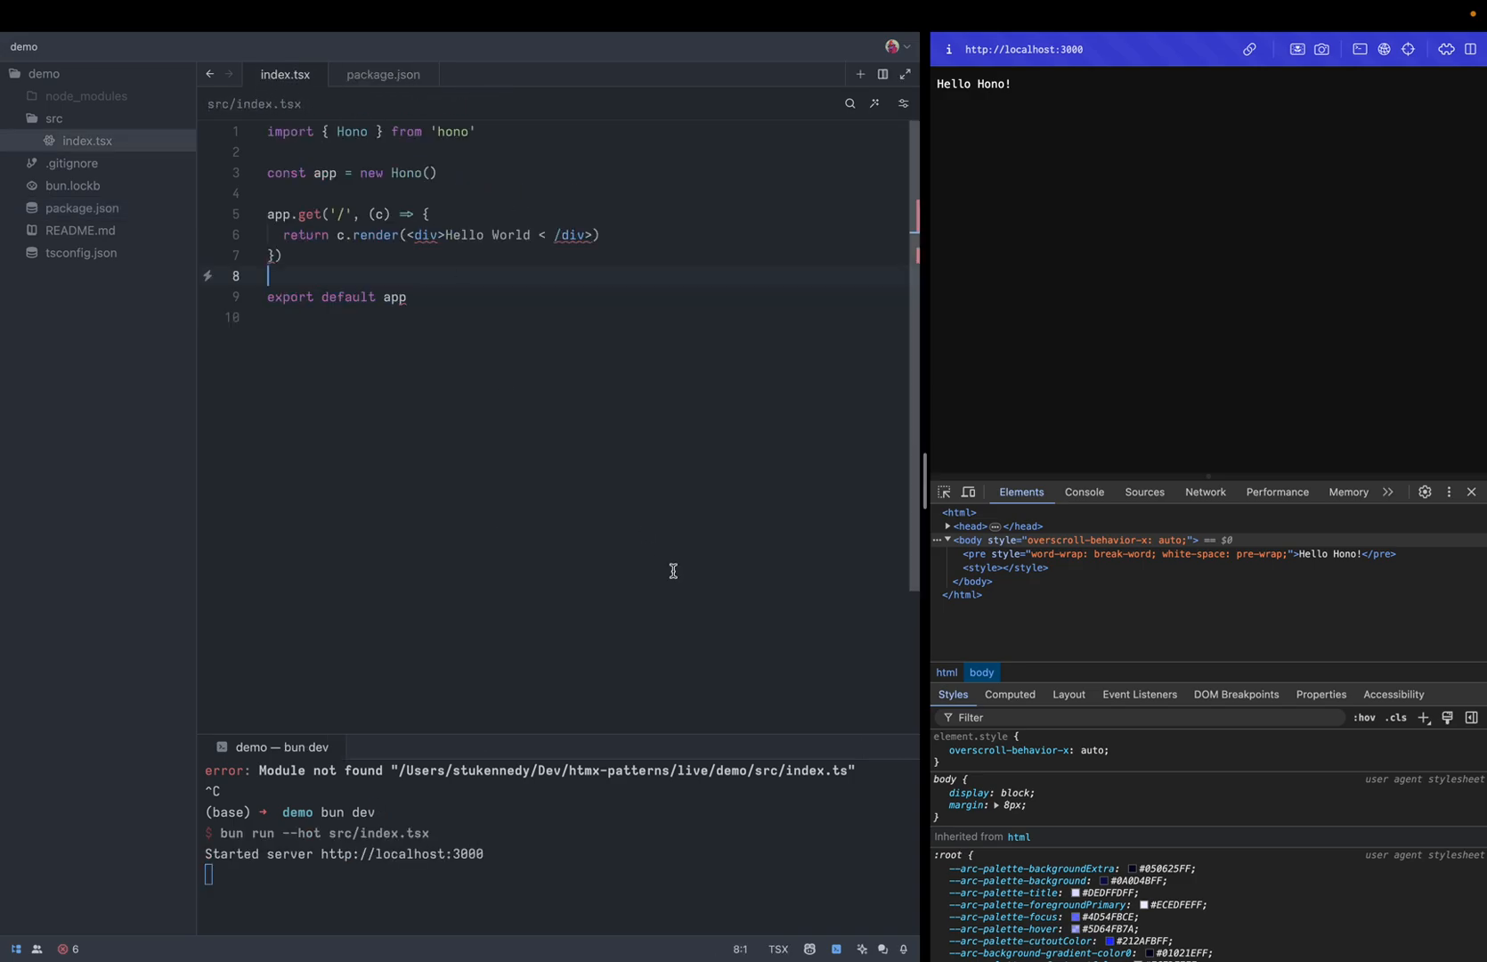
click(553, 235)
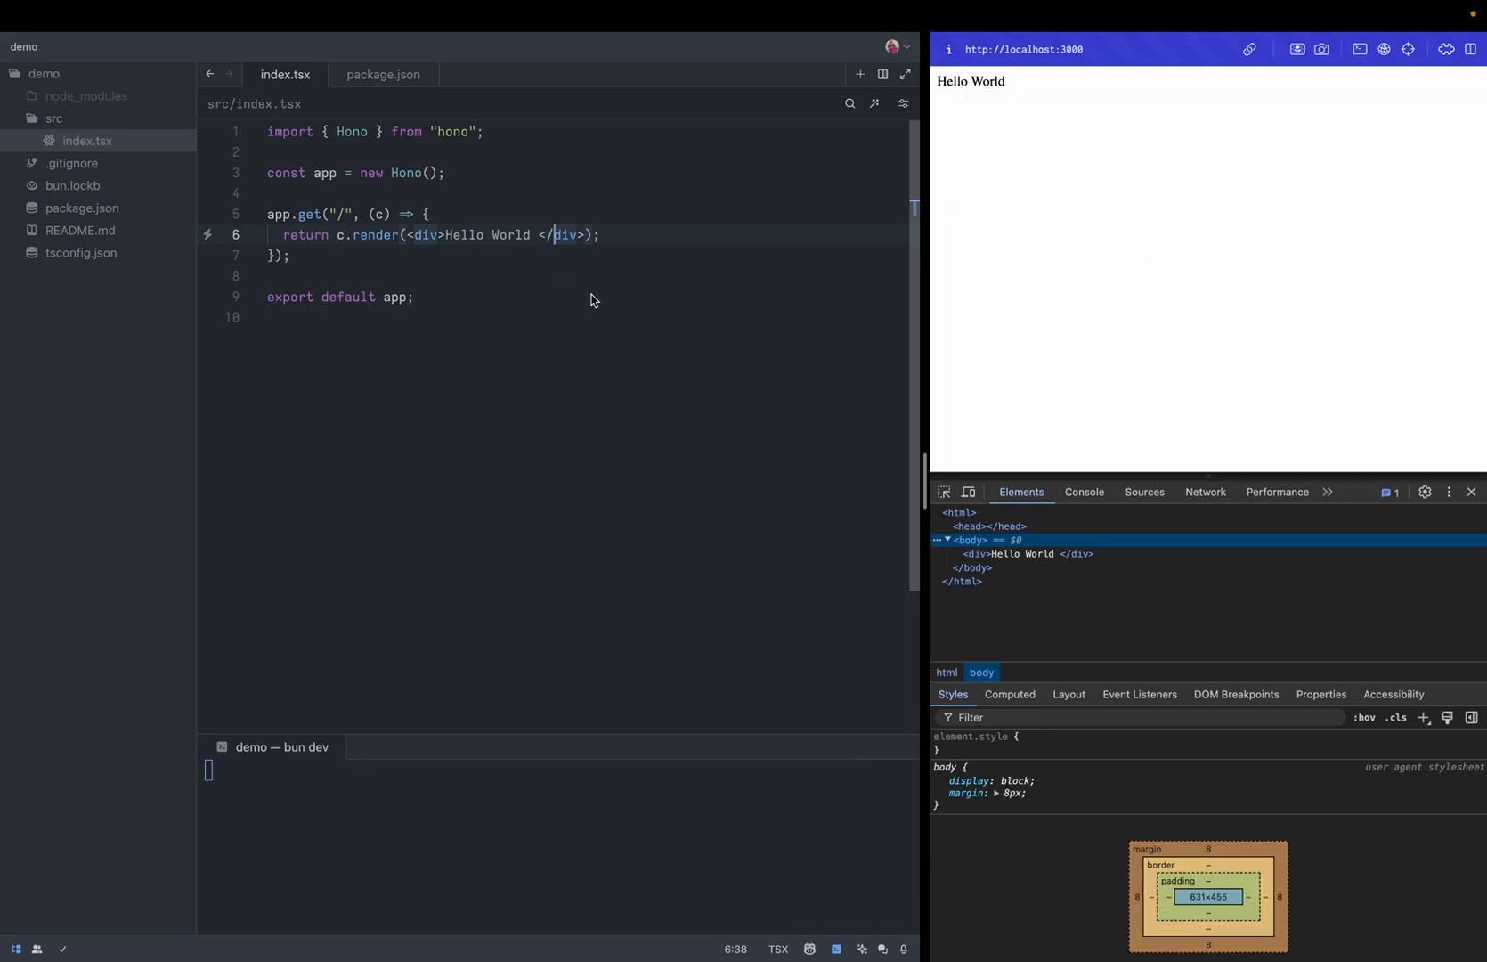
Create src/layout.tsx importing jsxRenderer from 'hono/jsx-renderer' and exporting RootLayout with children
right_click(54, 117)
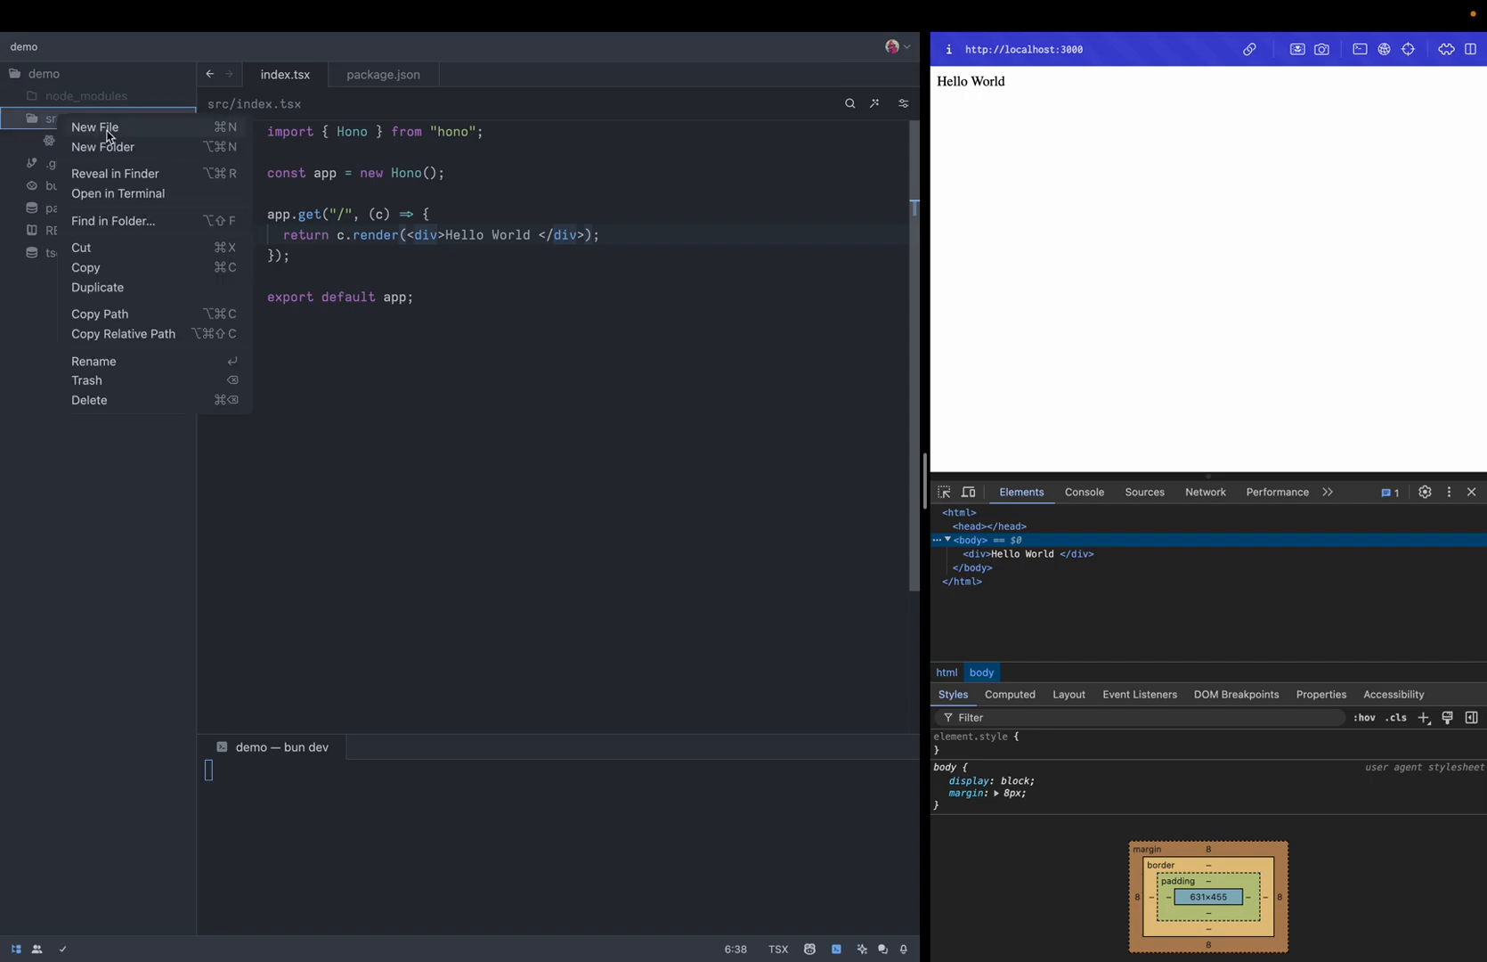
click(93, 126)
text(export const RootLayout =)
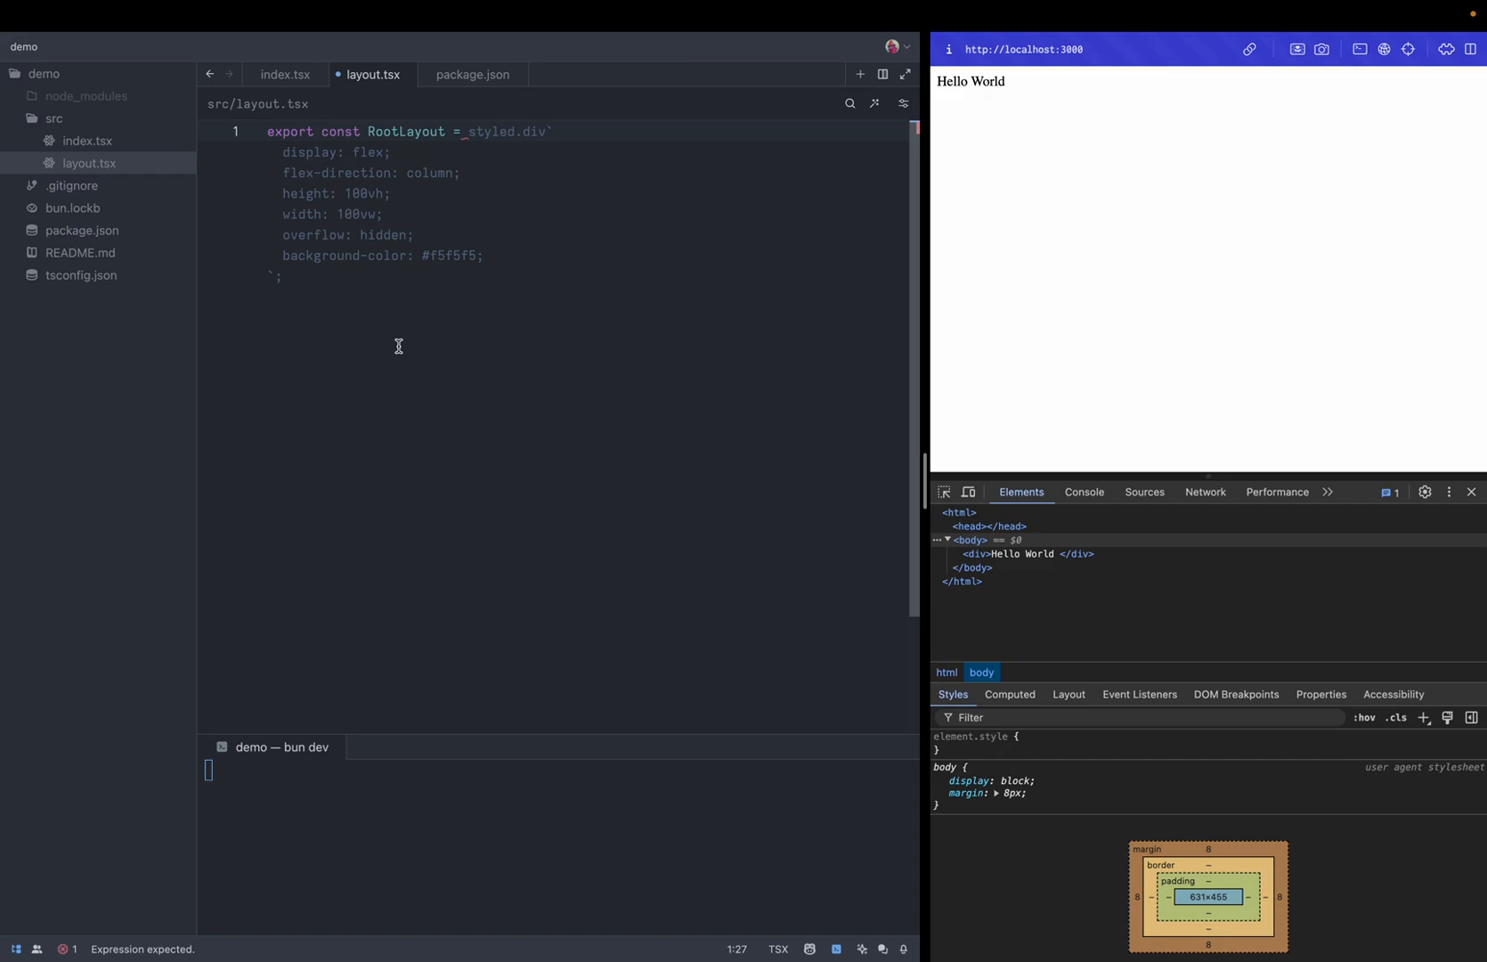
text(jsxRenderer()
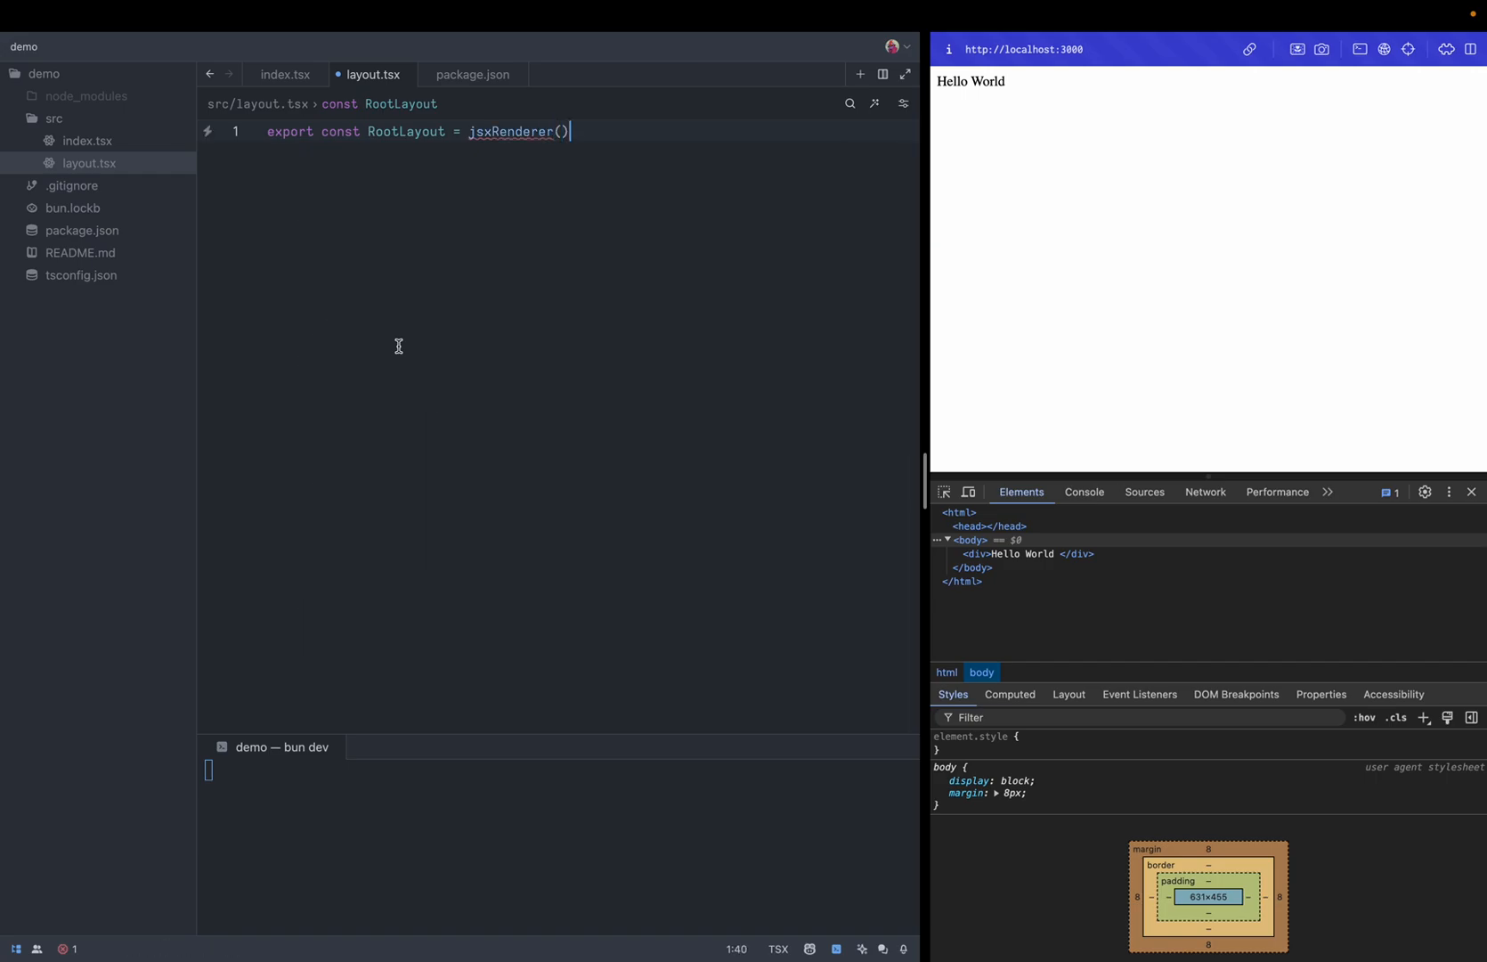
double_click(512, 132)
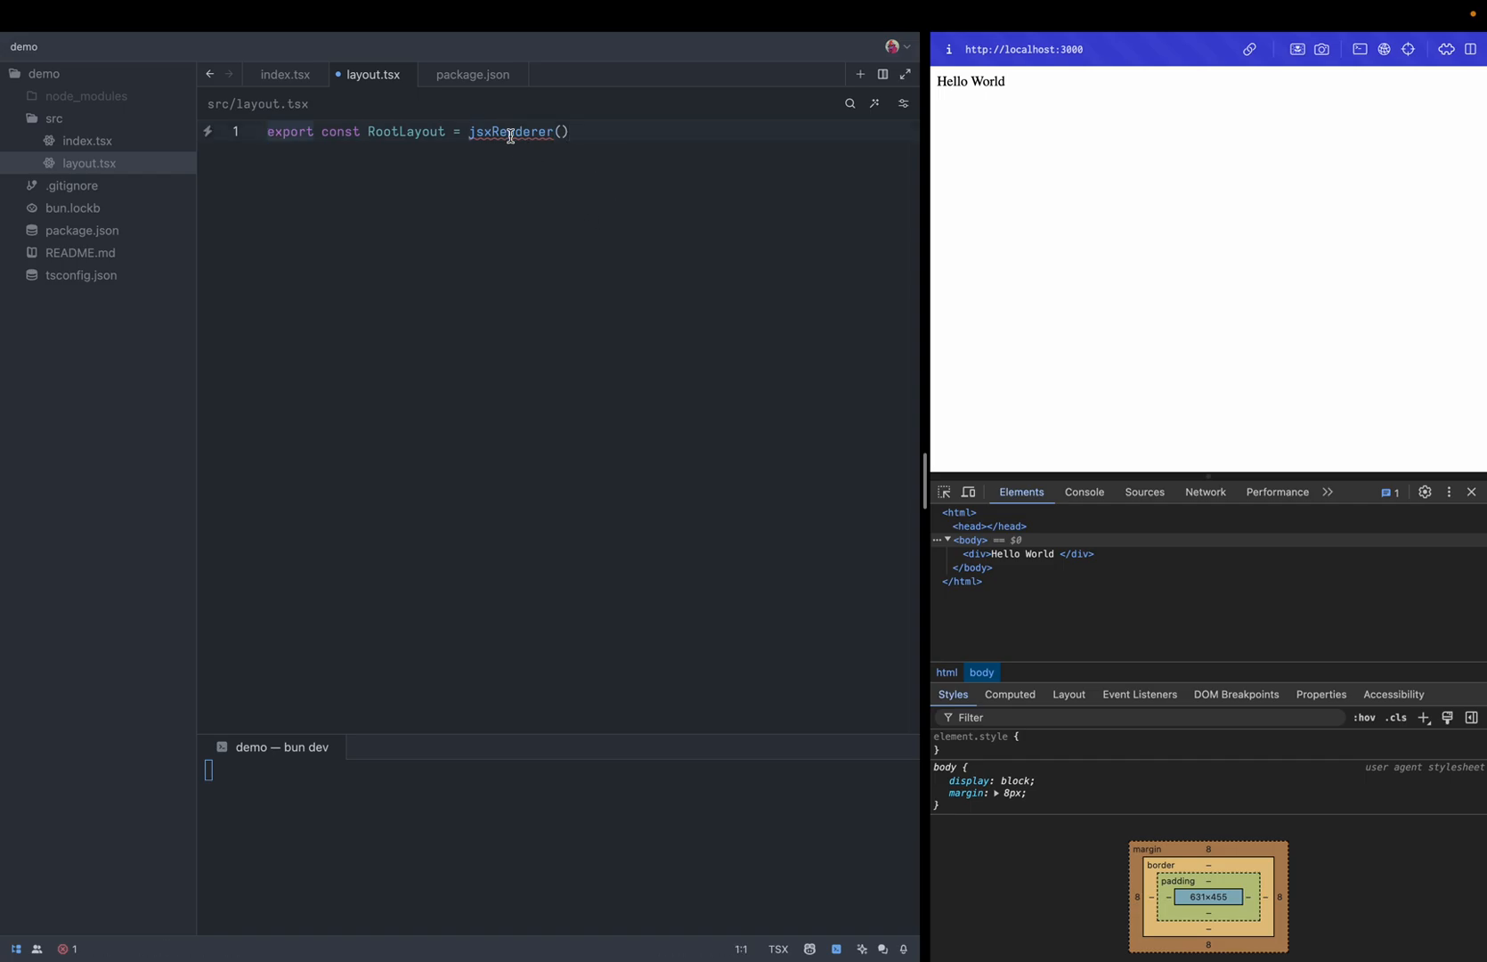
text(import { jsxRenderer } from)
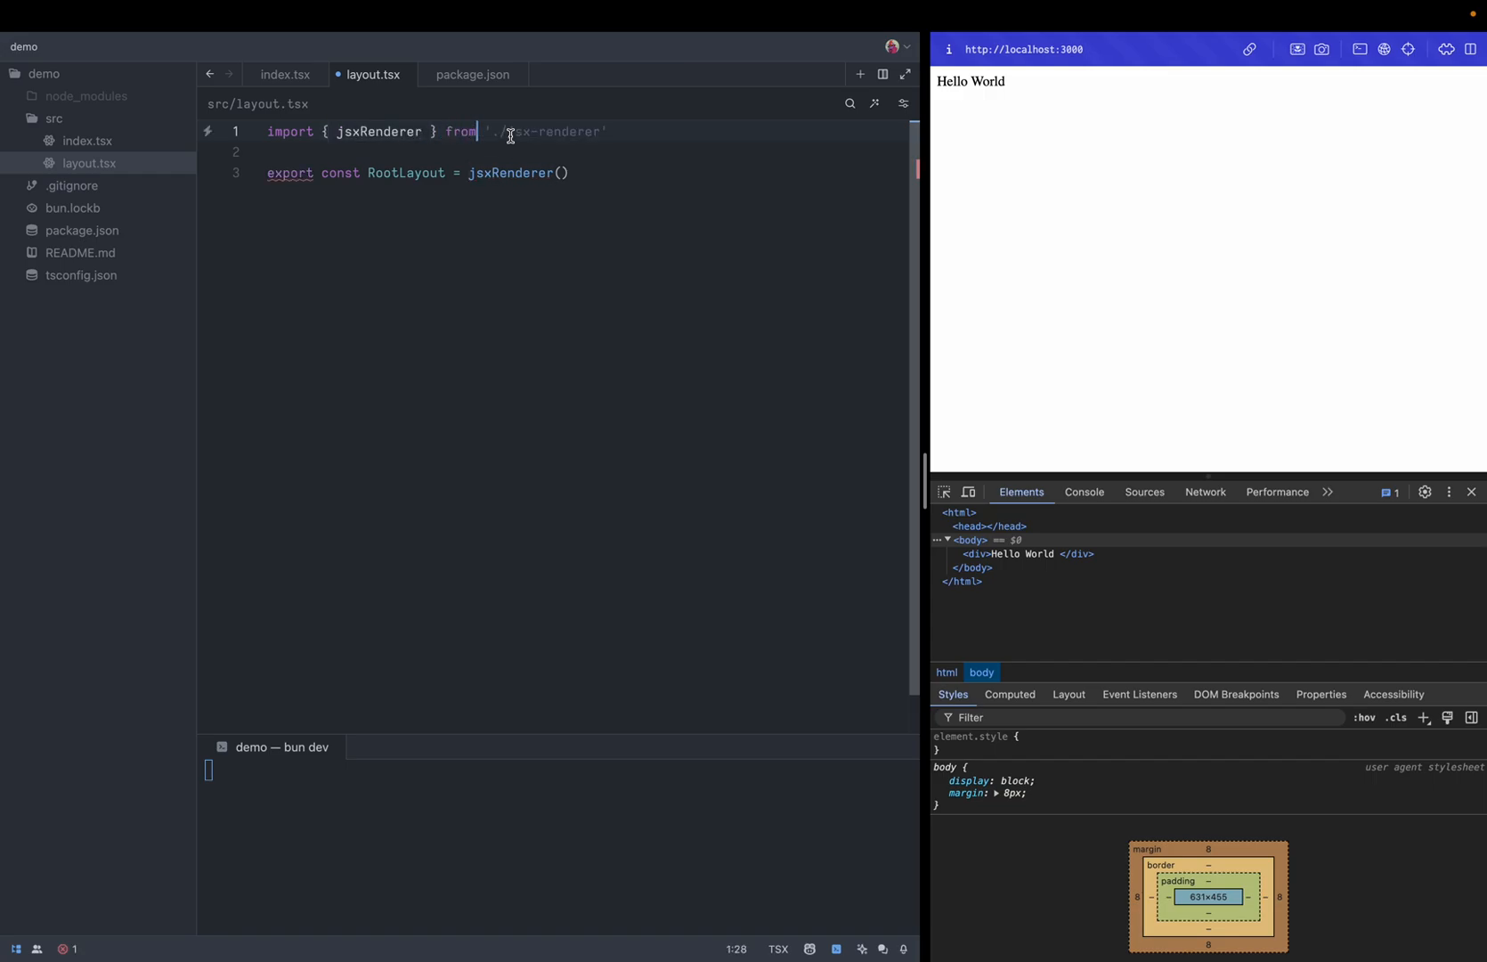
text(hono/")
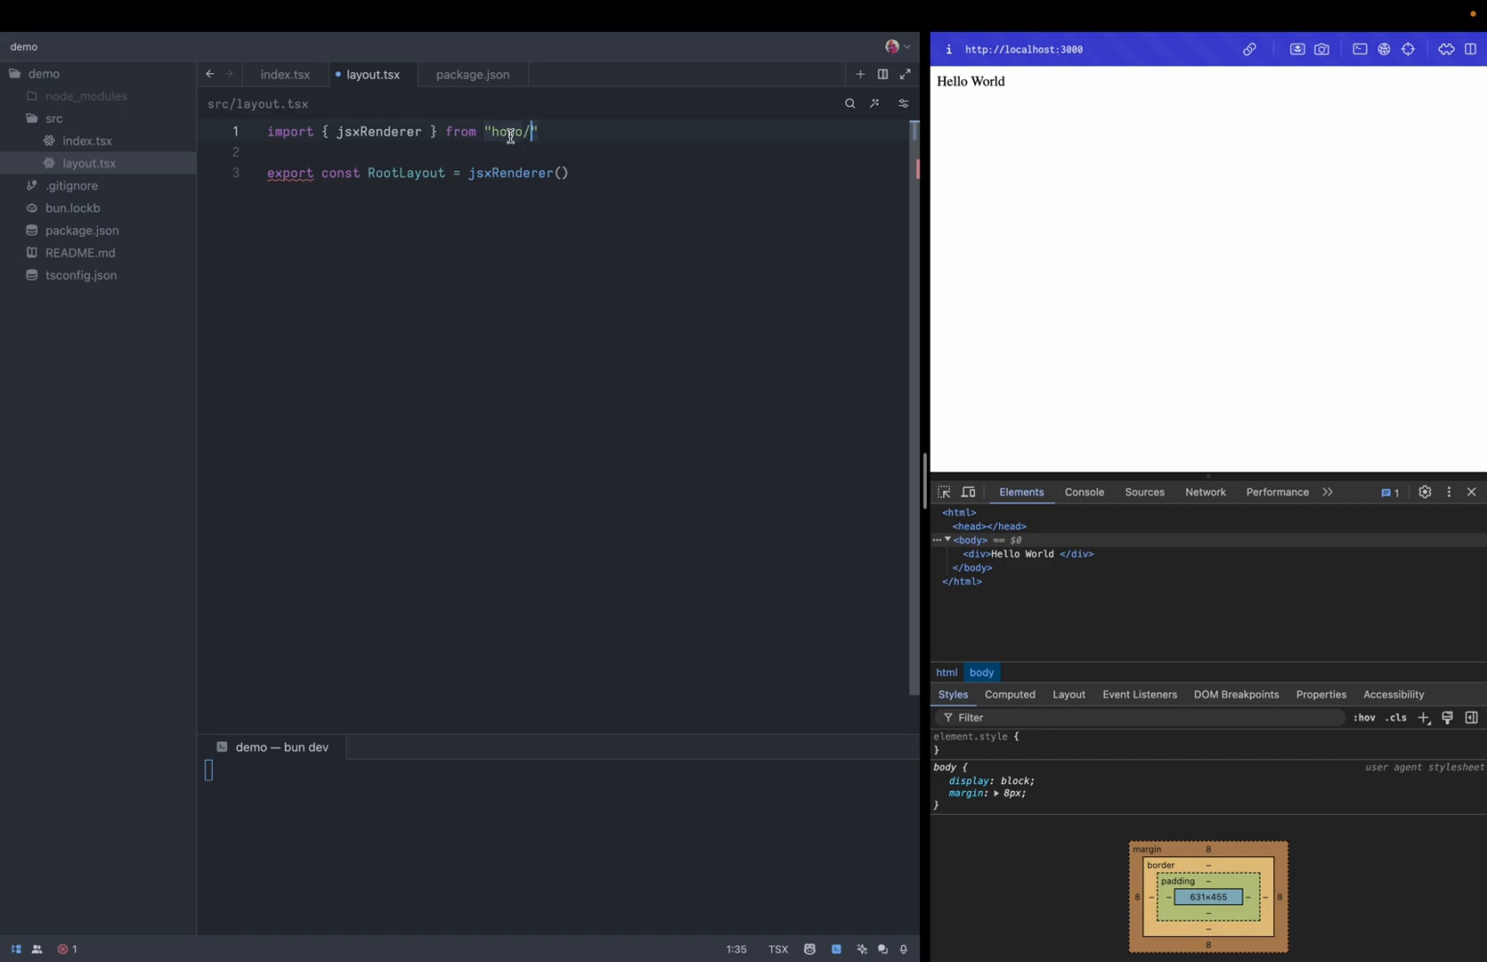
text(jsx-renderer)
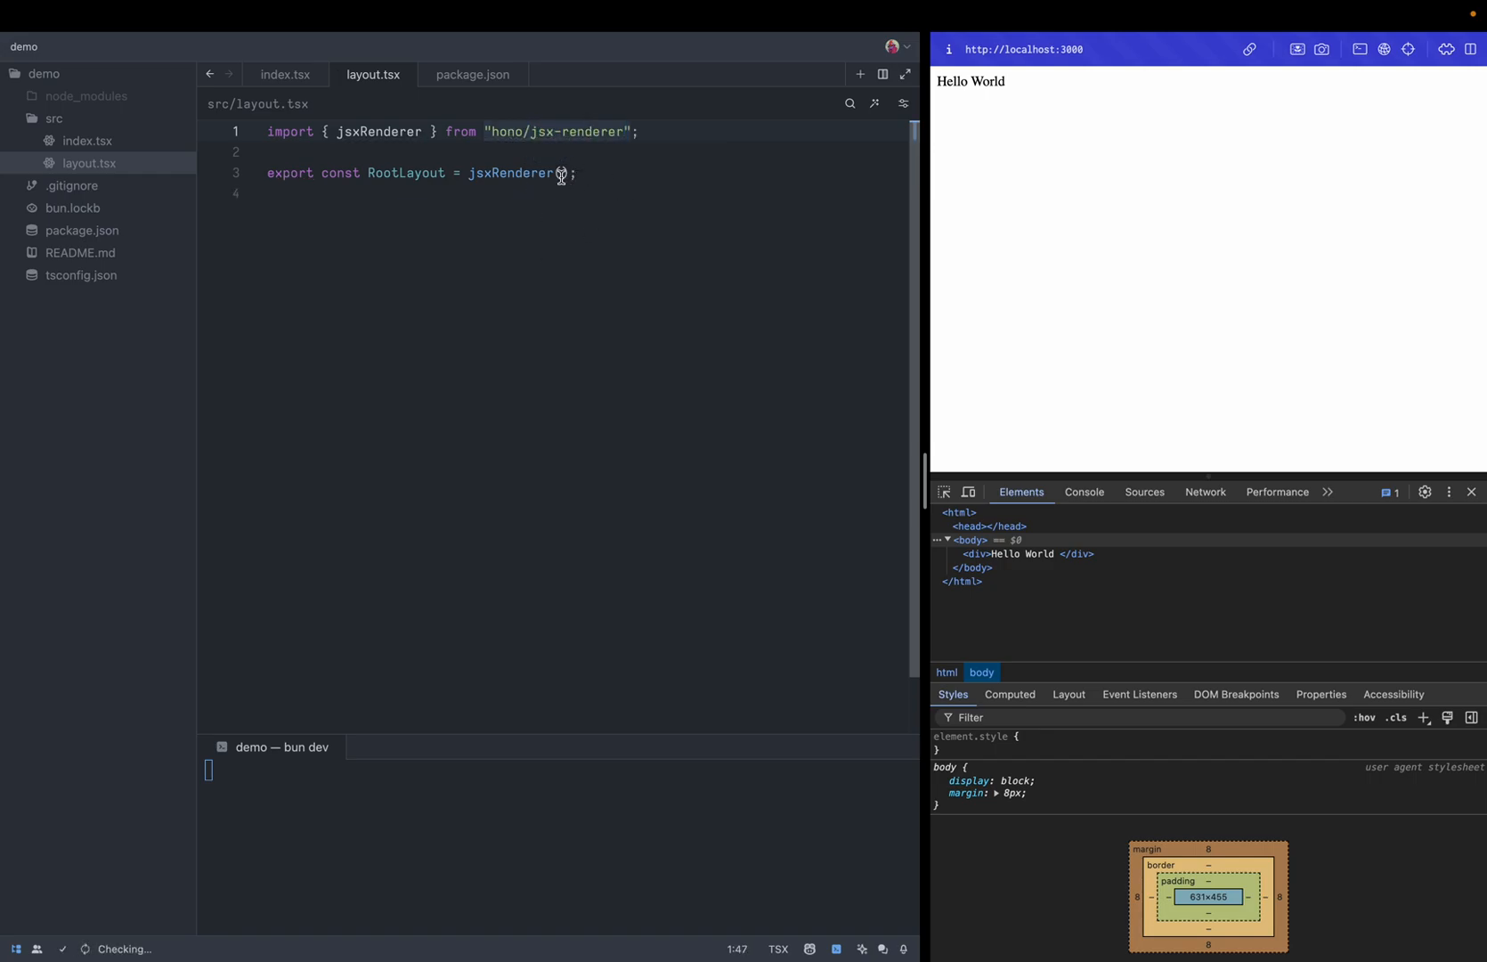
text(())
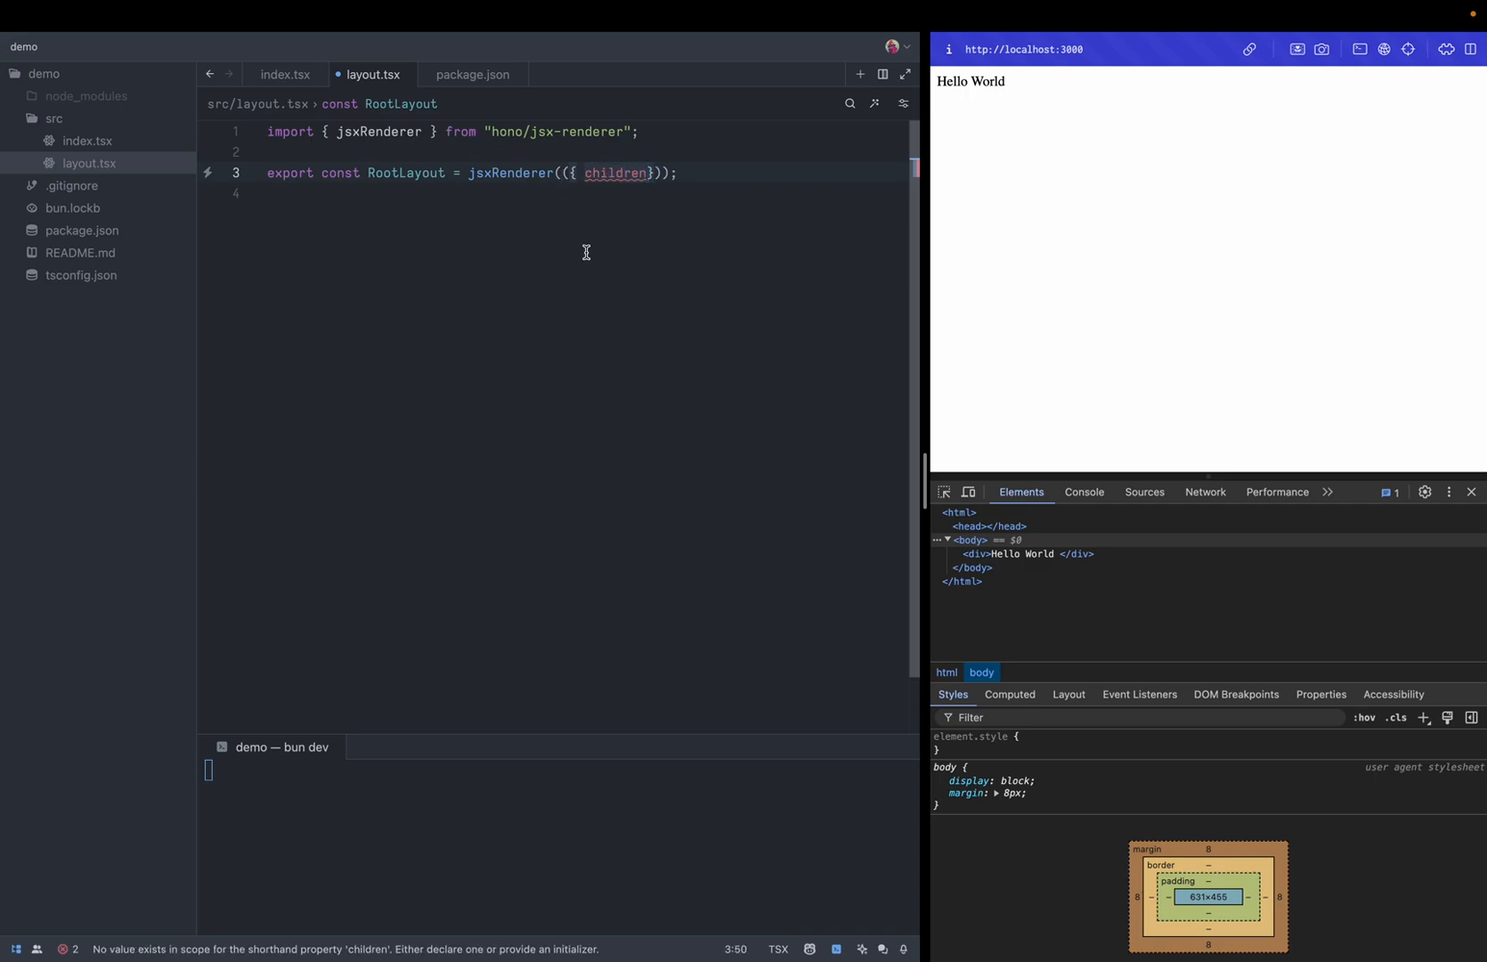
mouse_move(676, 224)
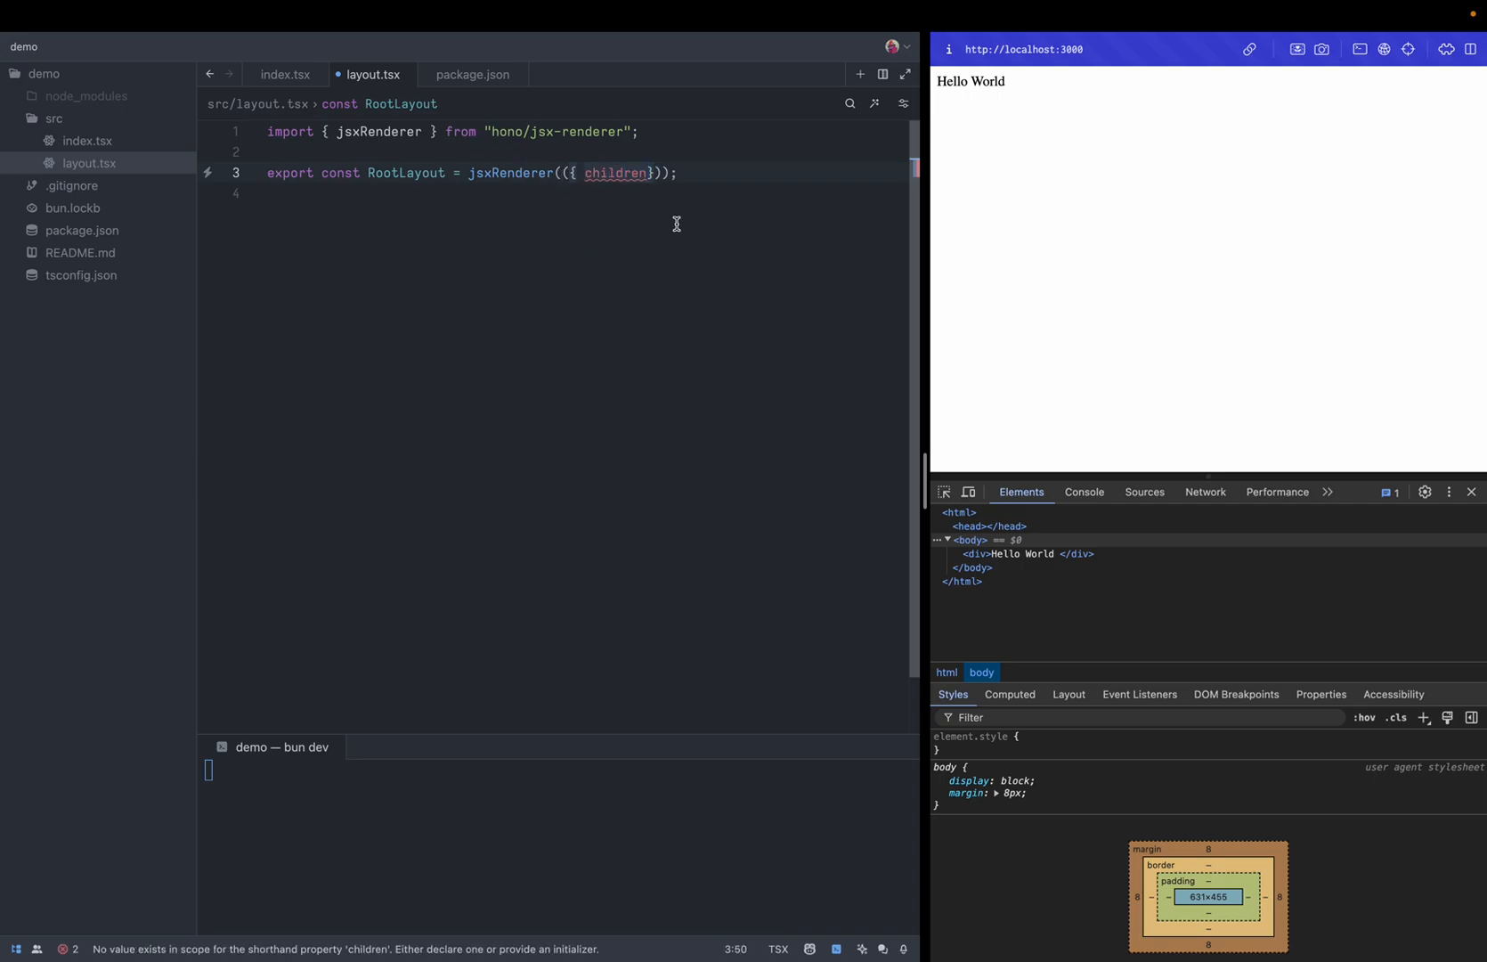
double_click(614, 173)
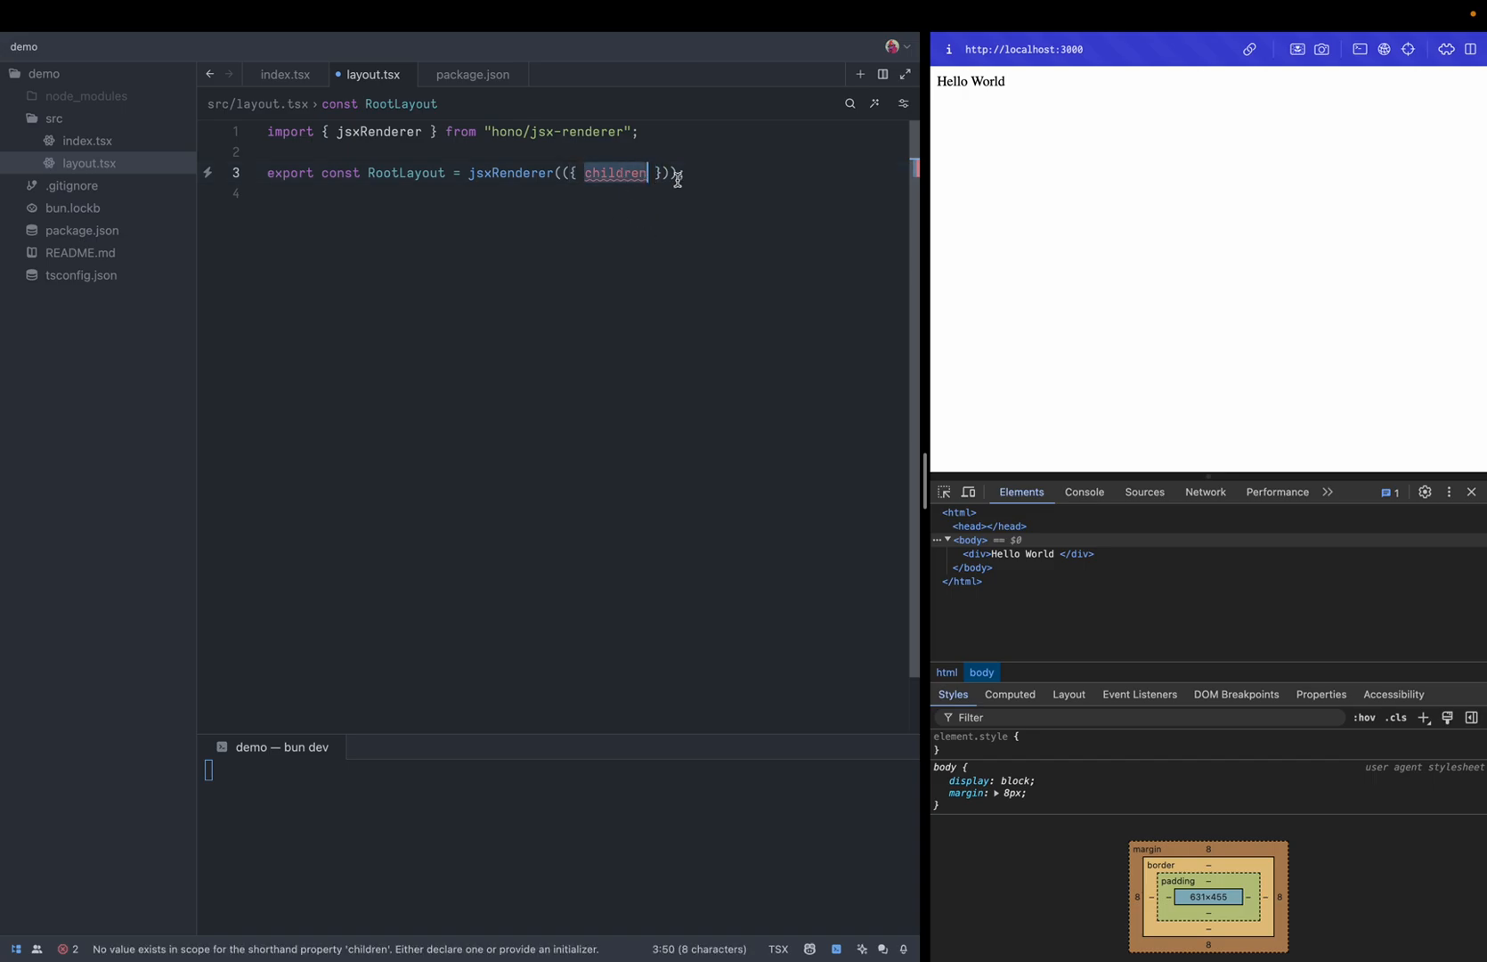
text(=> ({)
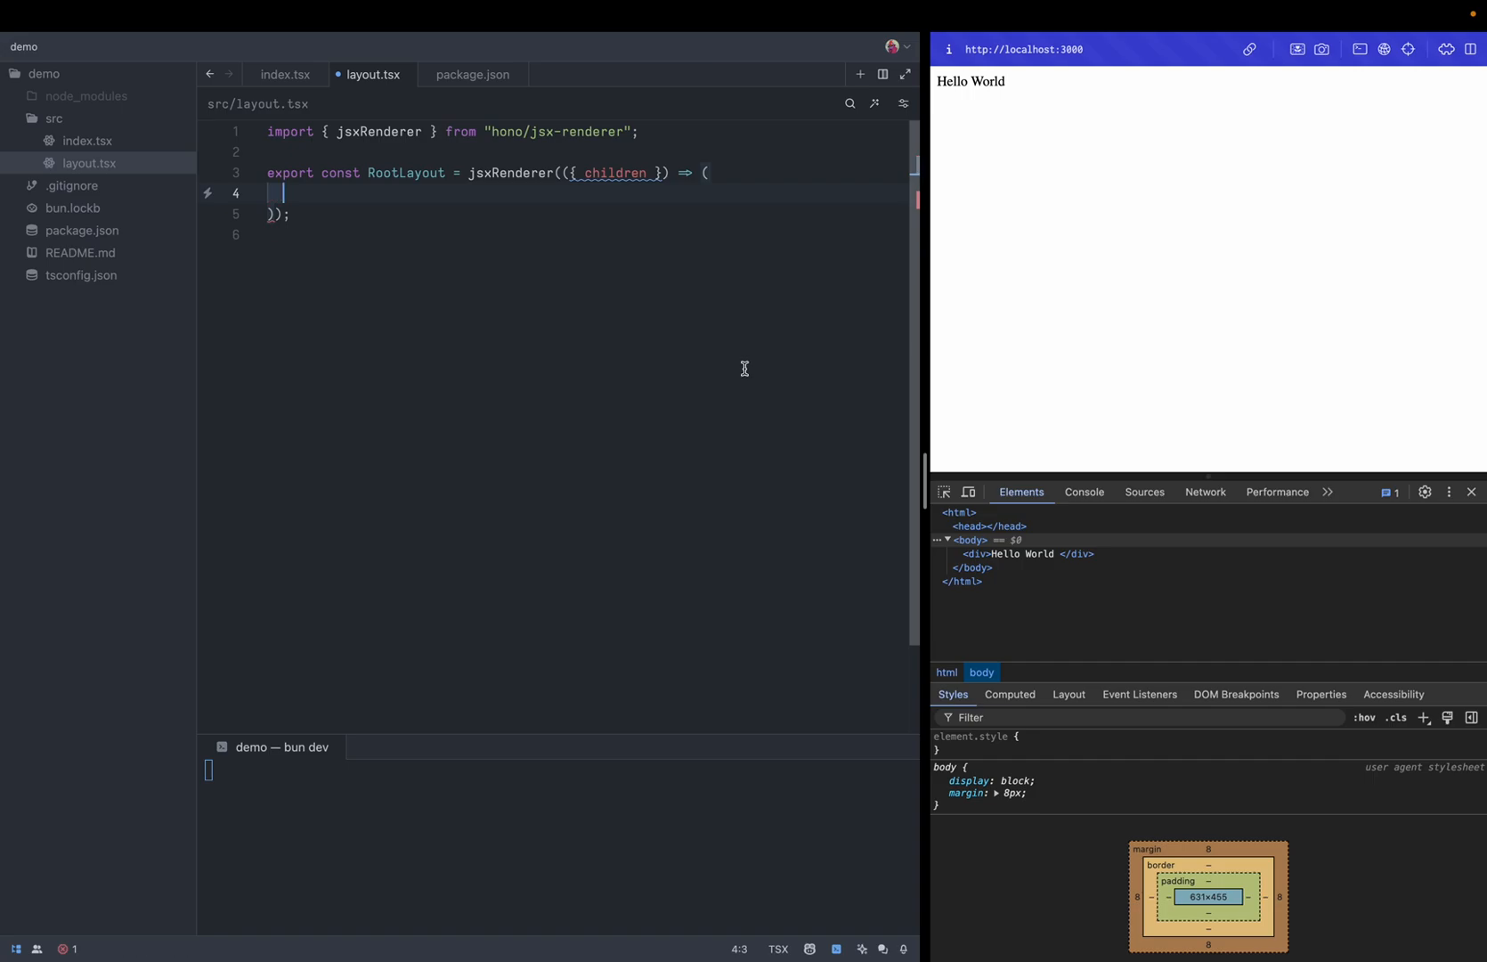
Make RootLayout return <html lang="en"> with head, body and a 'My App' description meta tag
text(<html lang)
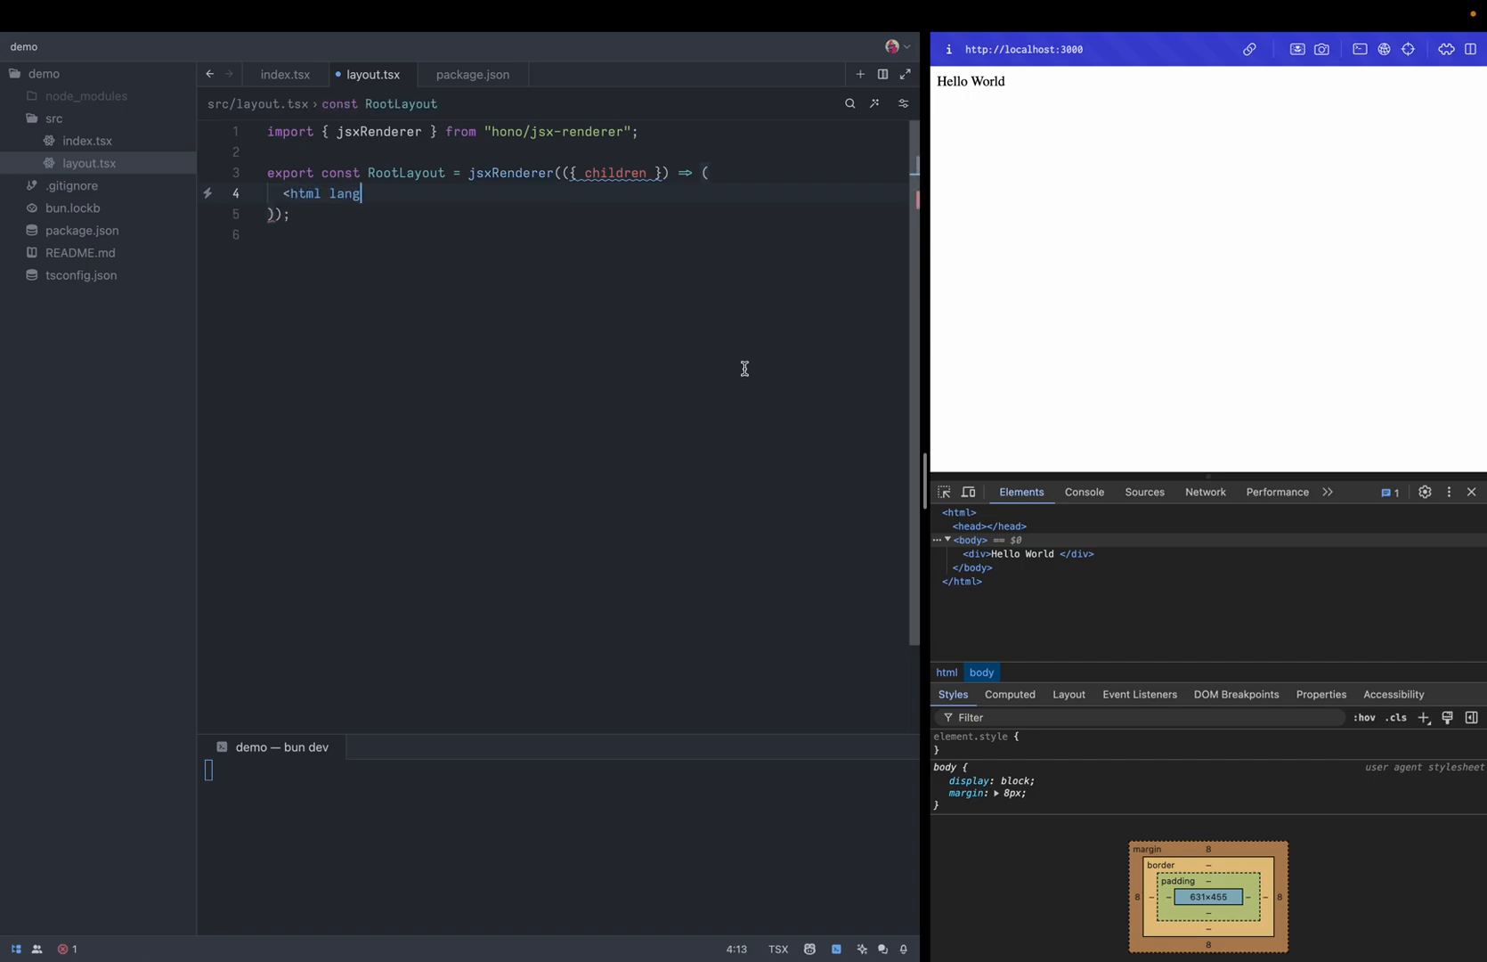
text(="en">)
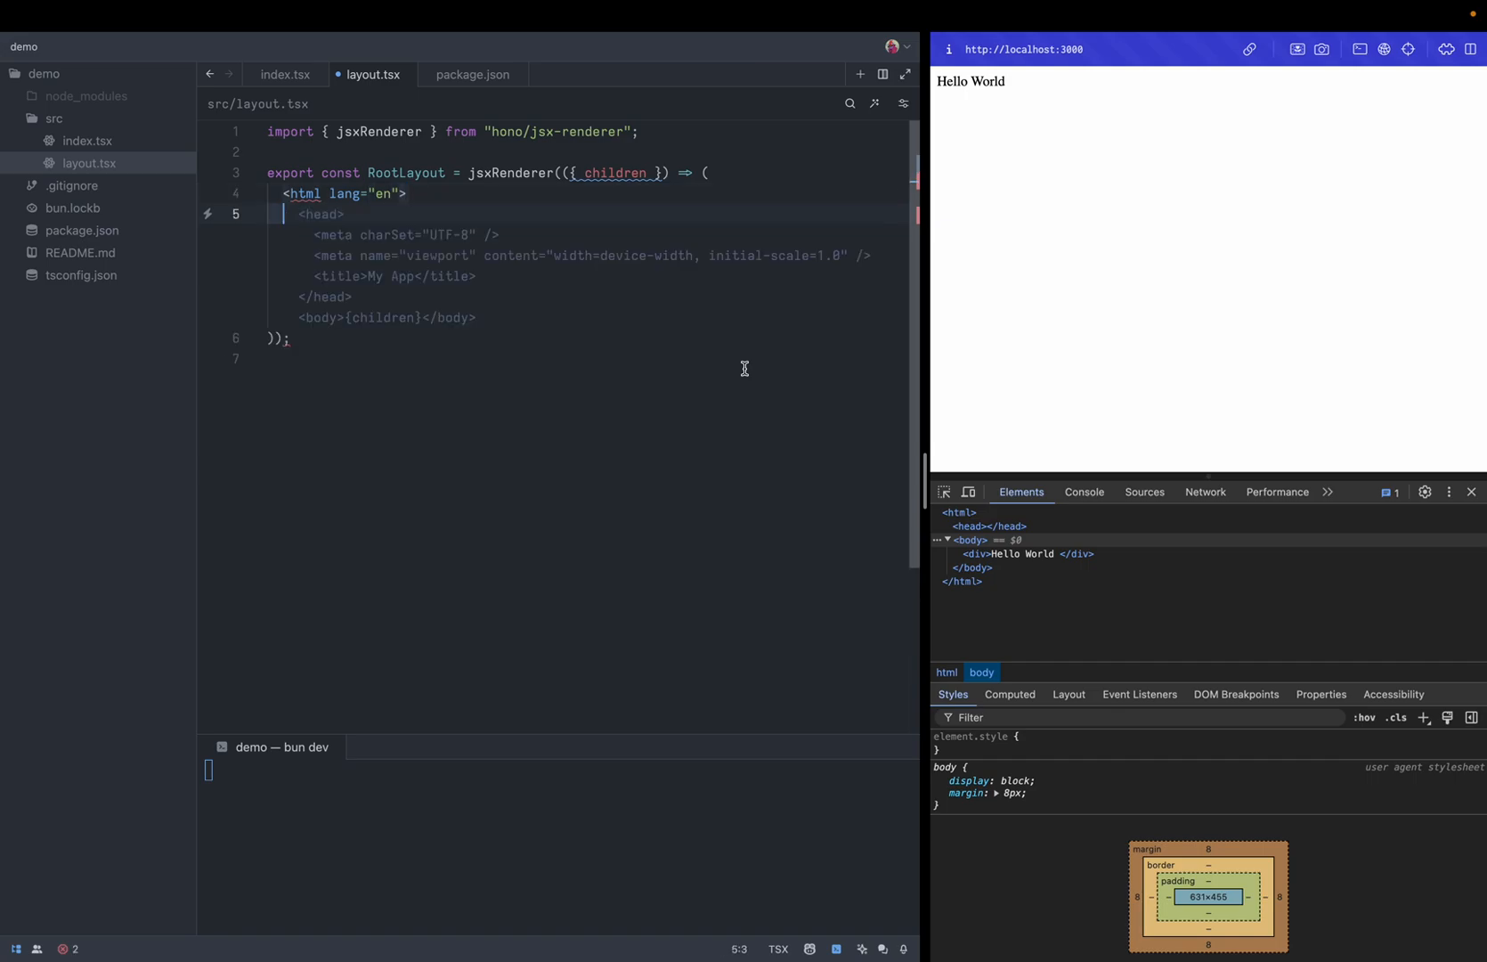
text(</)
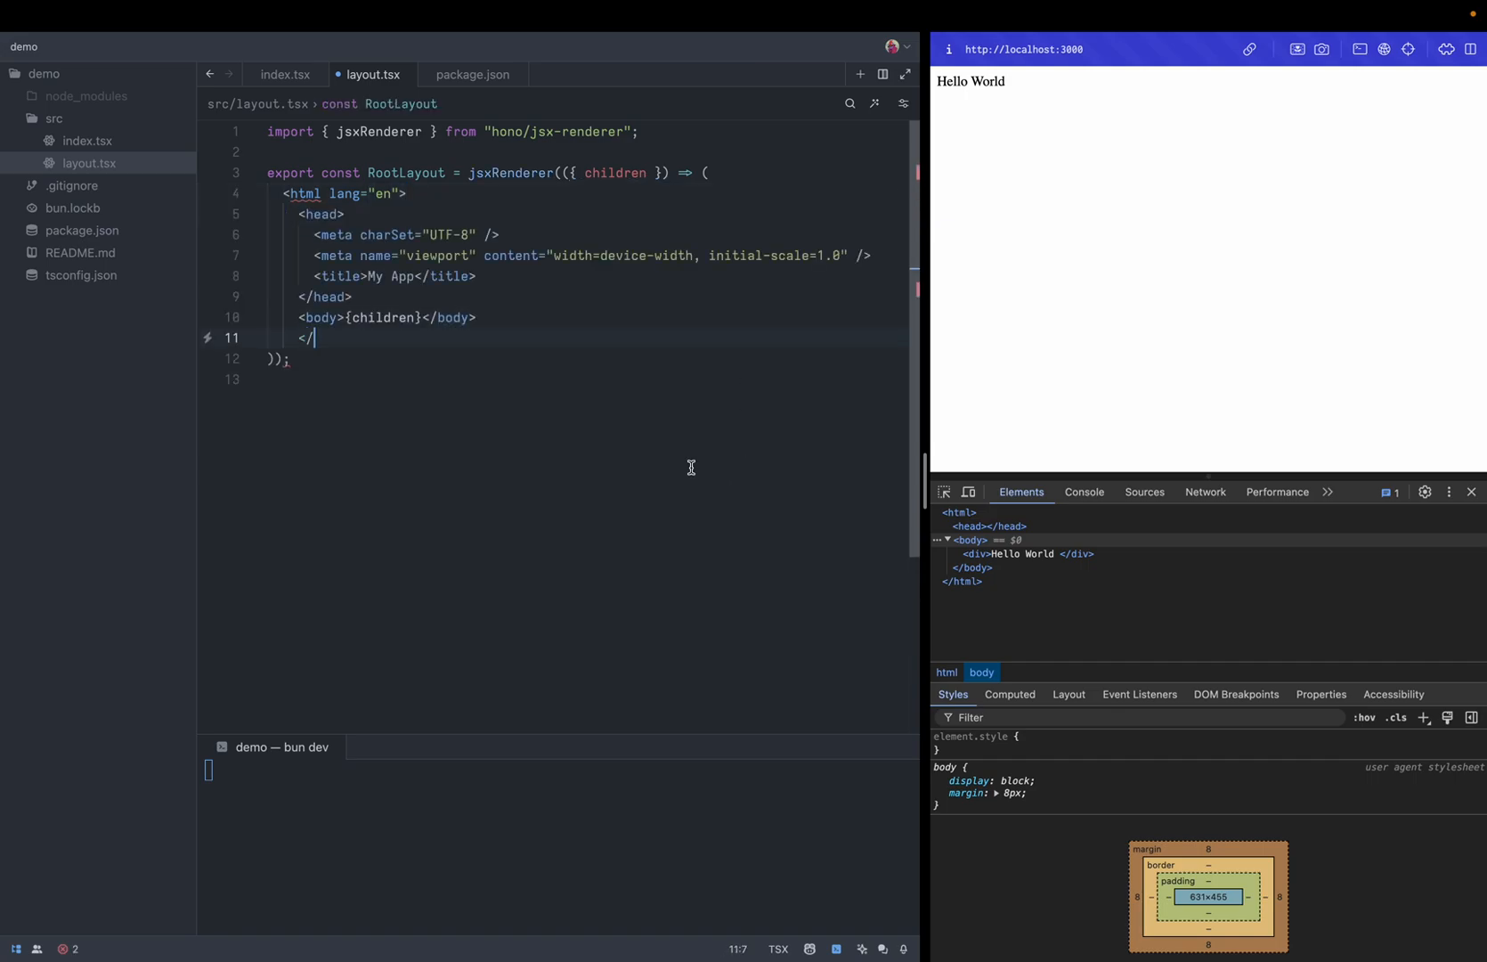
text(html>)
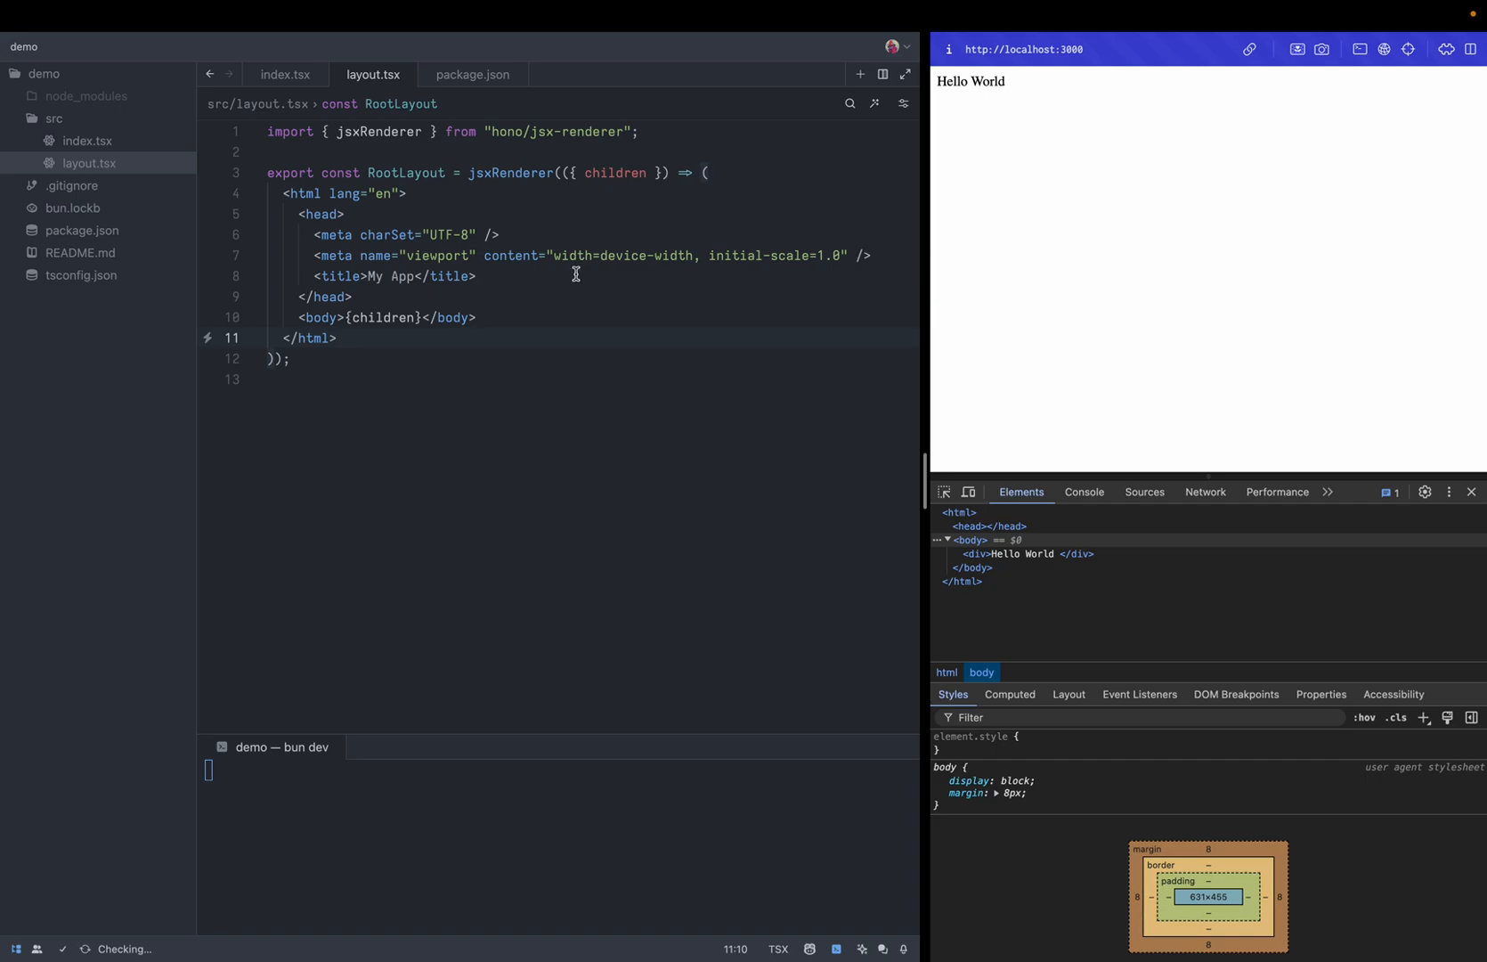
text(<meta name="description" content="My App" />)
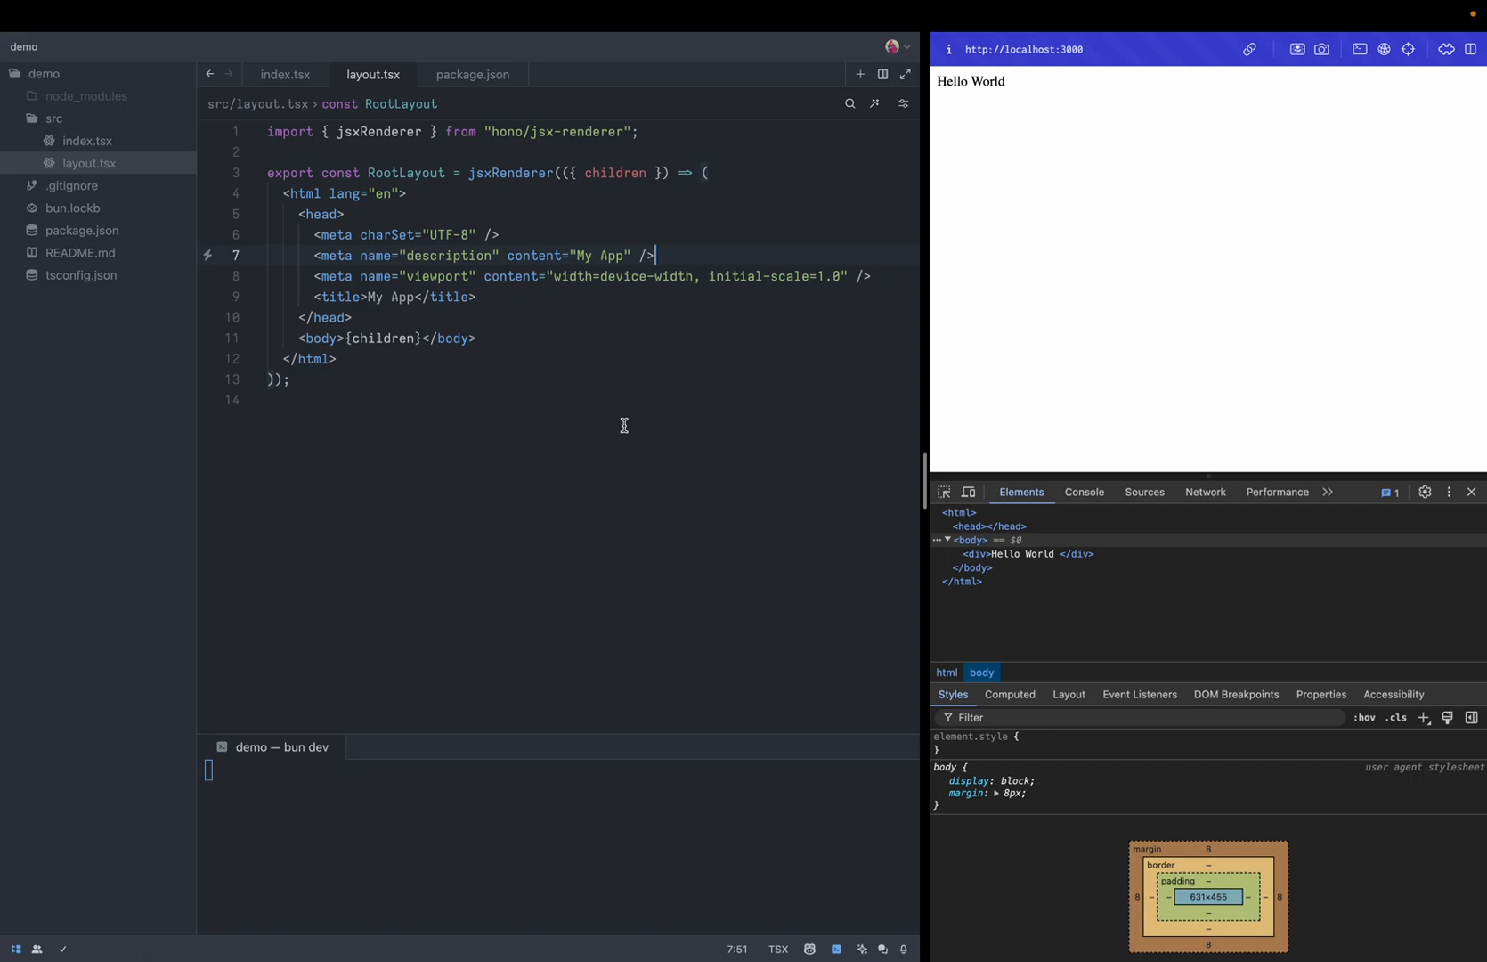
mouse_move(346, 135)
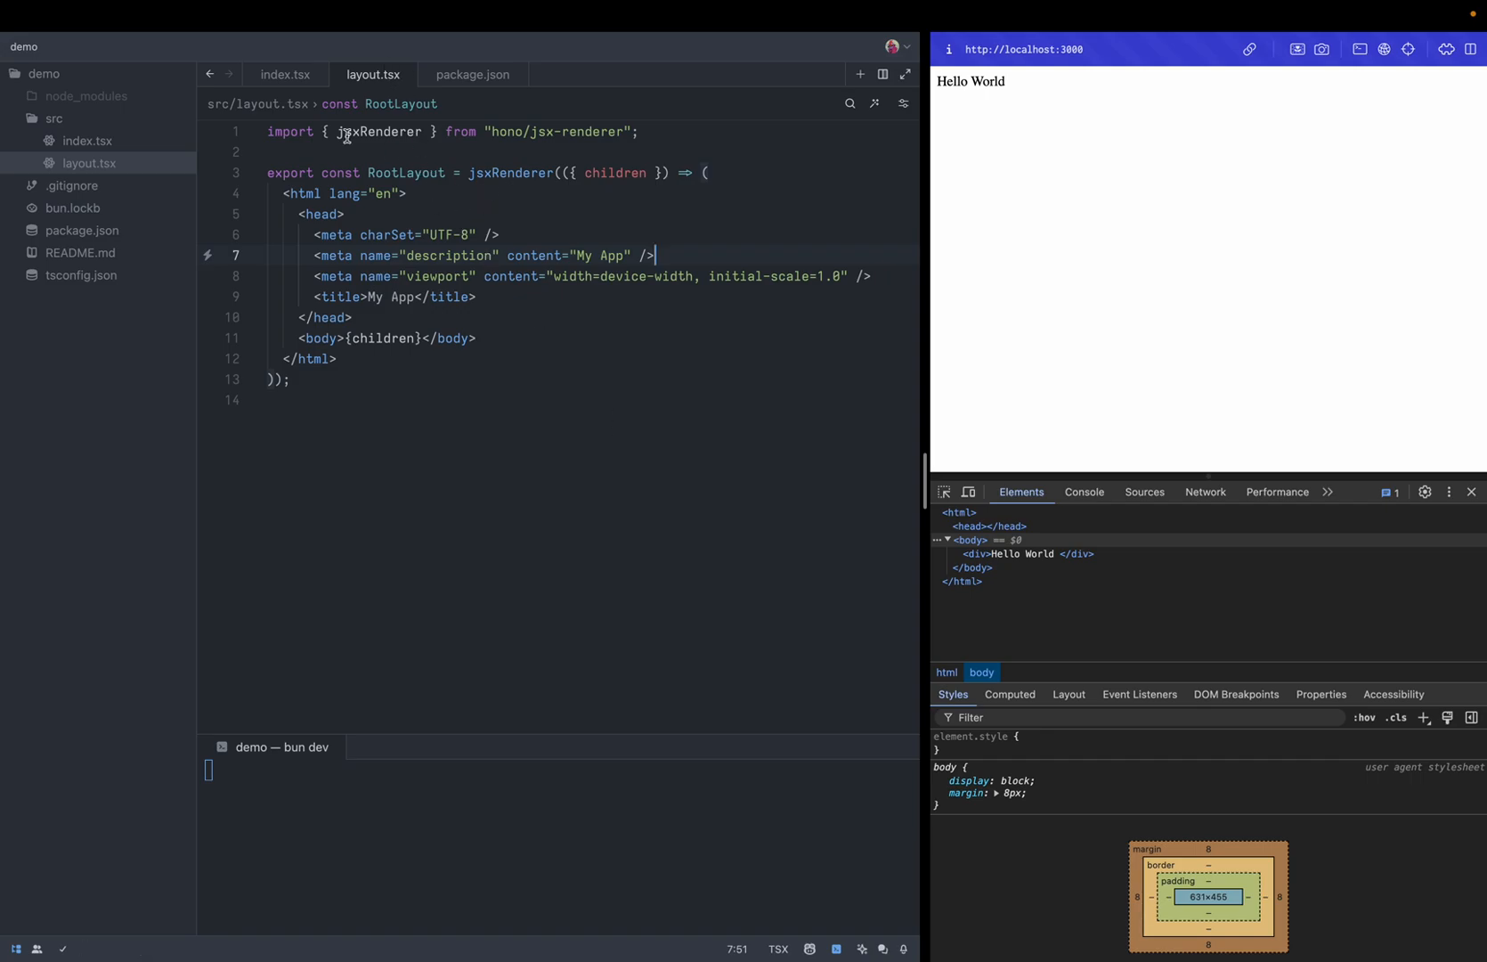
click(285, 74)
text(app.use(")
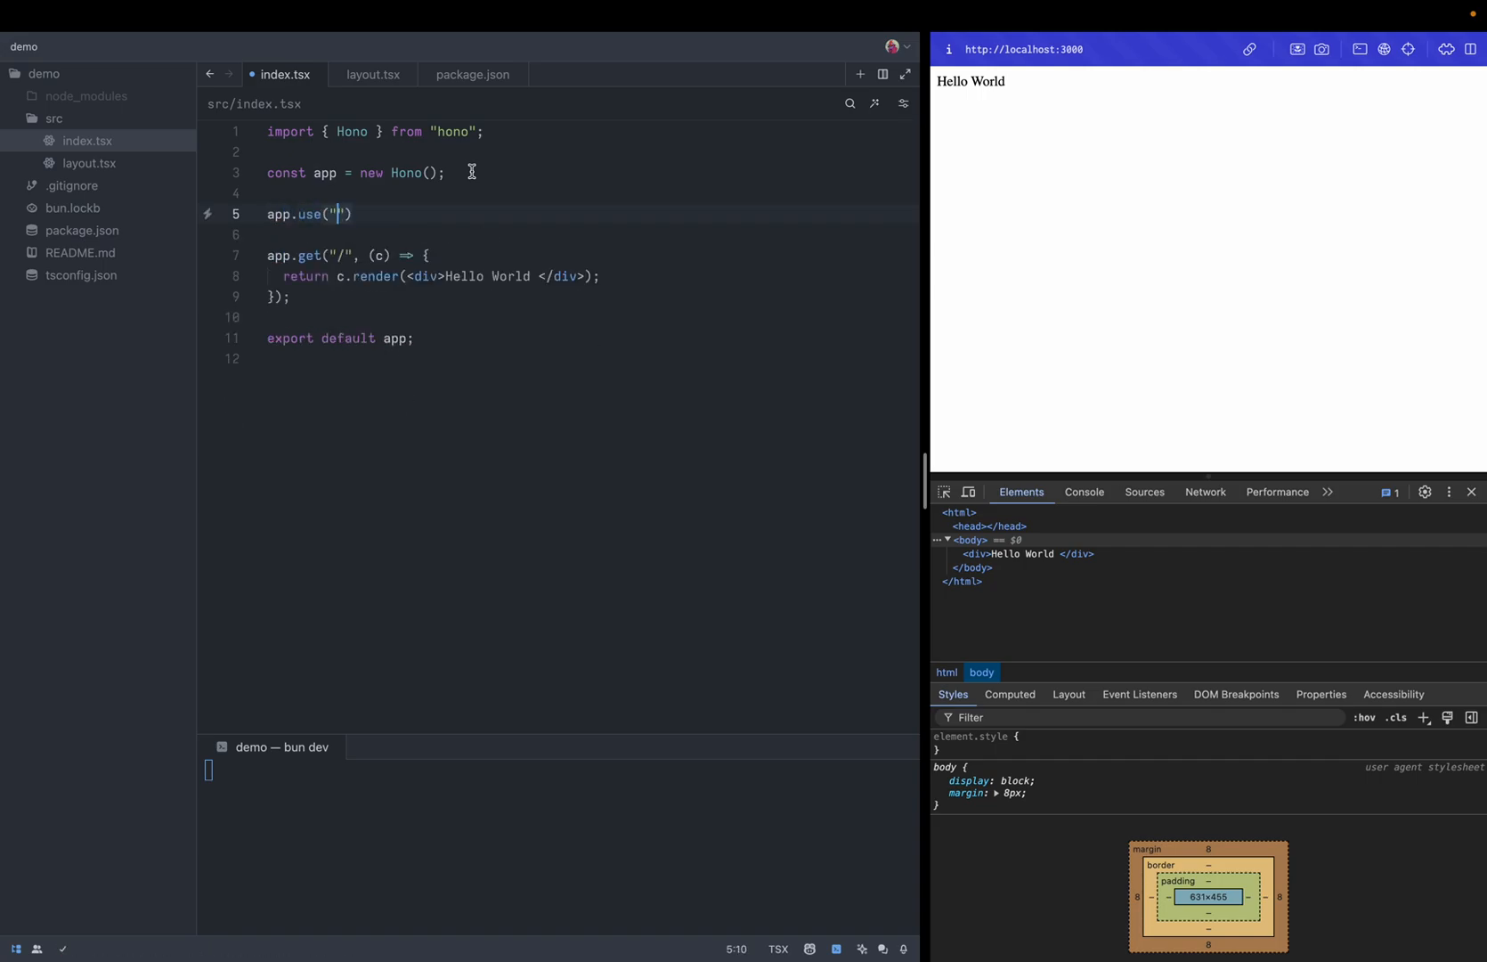
Register RootLayout for all routes with app.use('*'), then inspect the rendered page head
text(*)
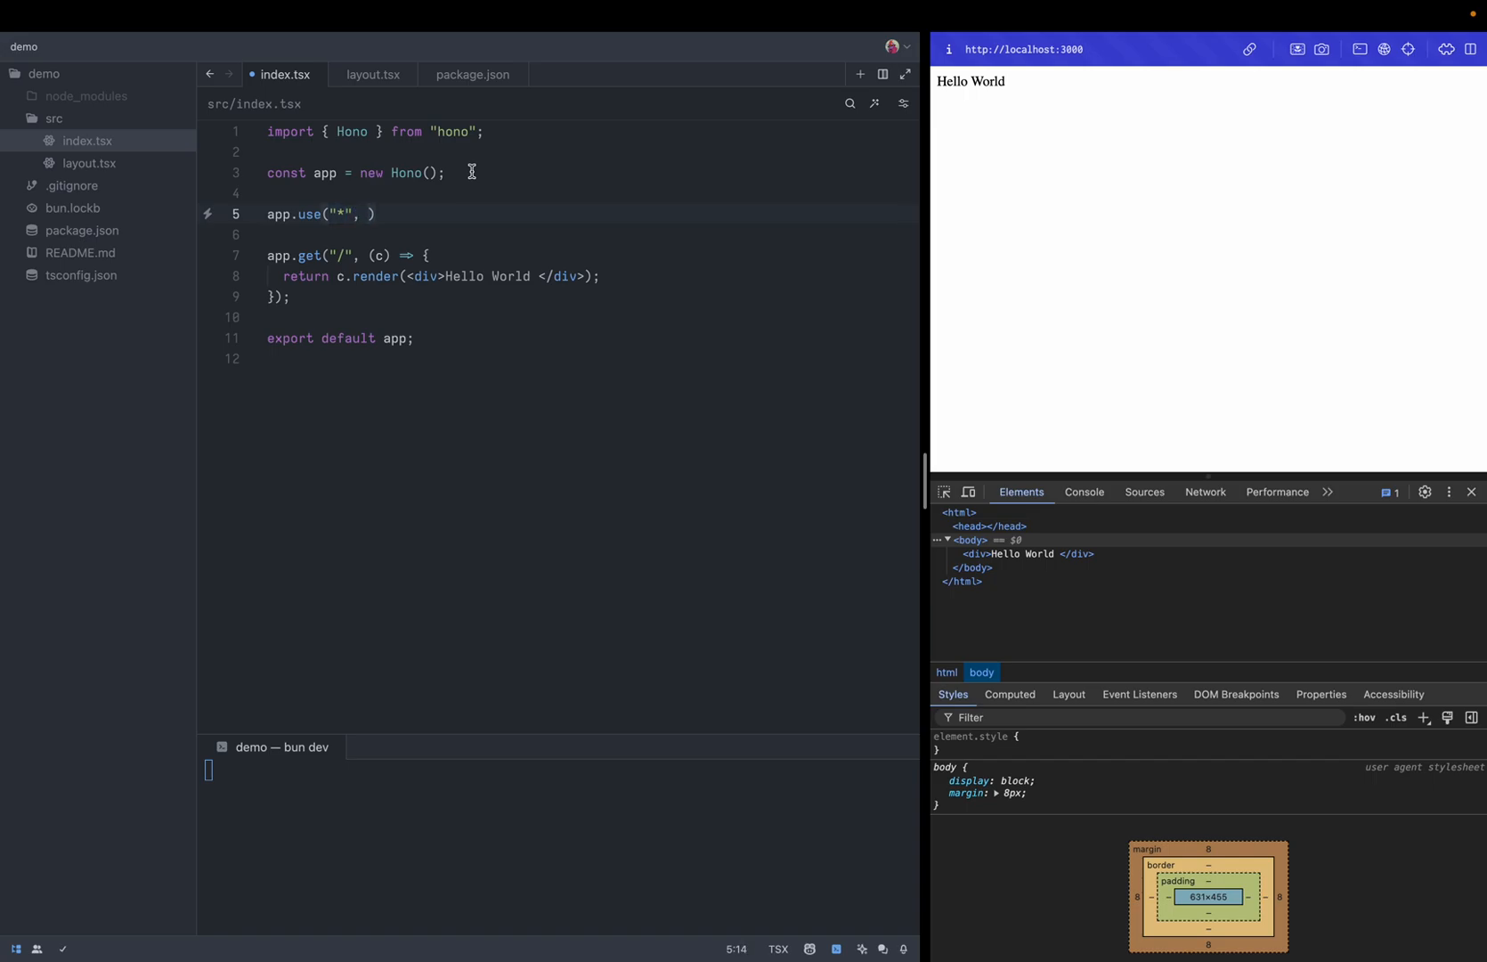
text(RootLayout)
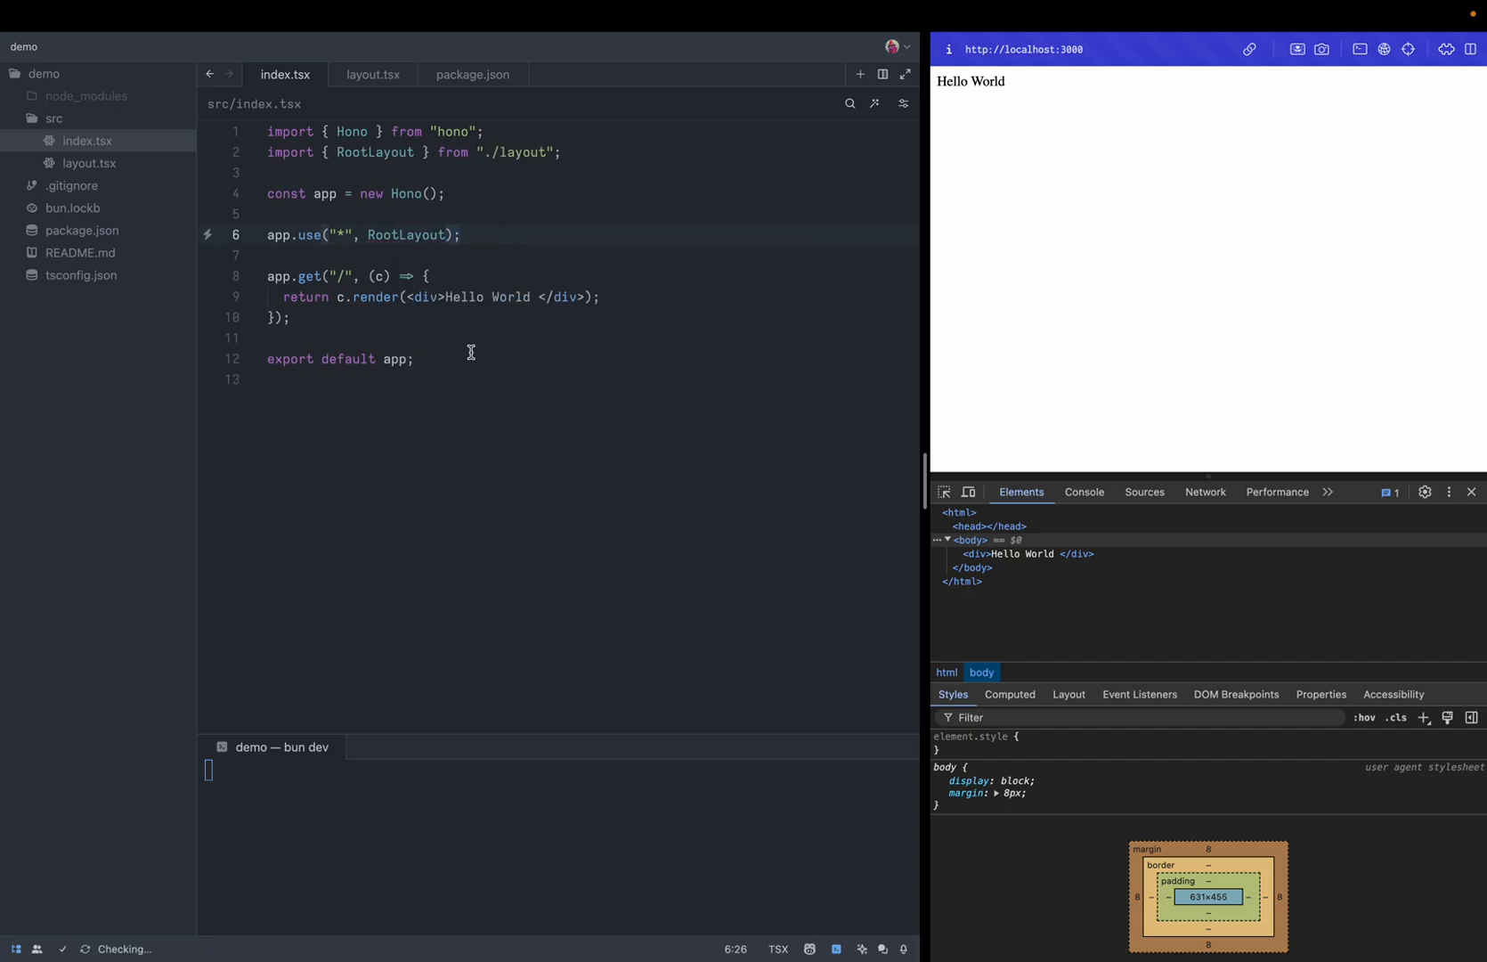
double_click(376, 295)
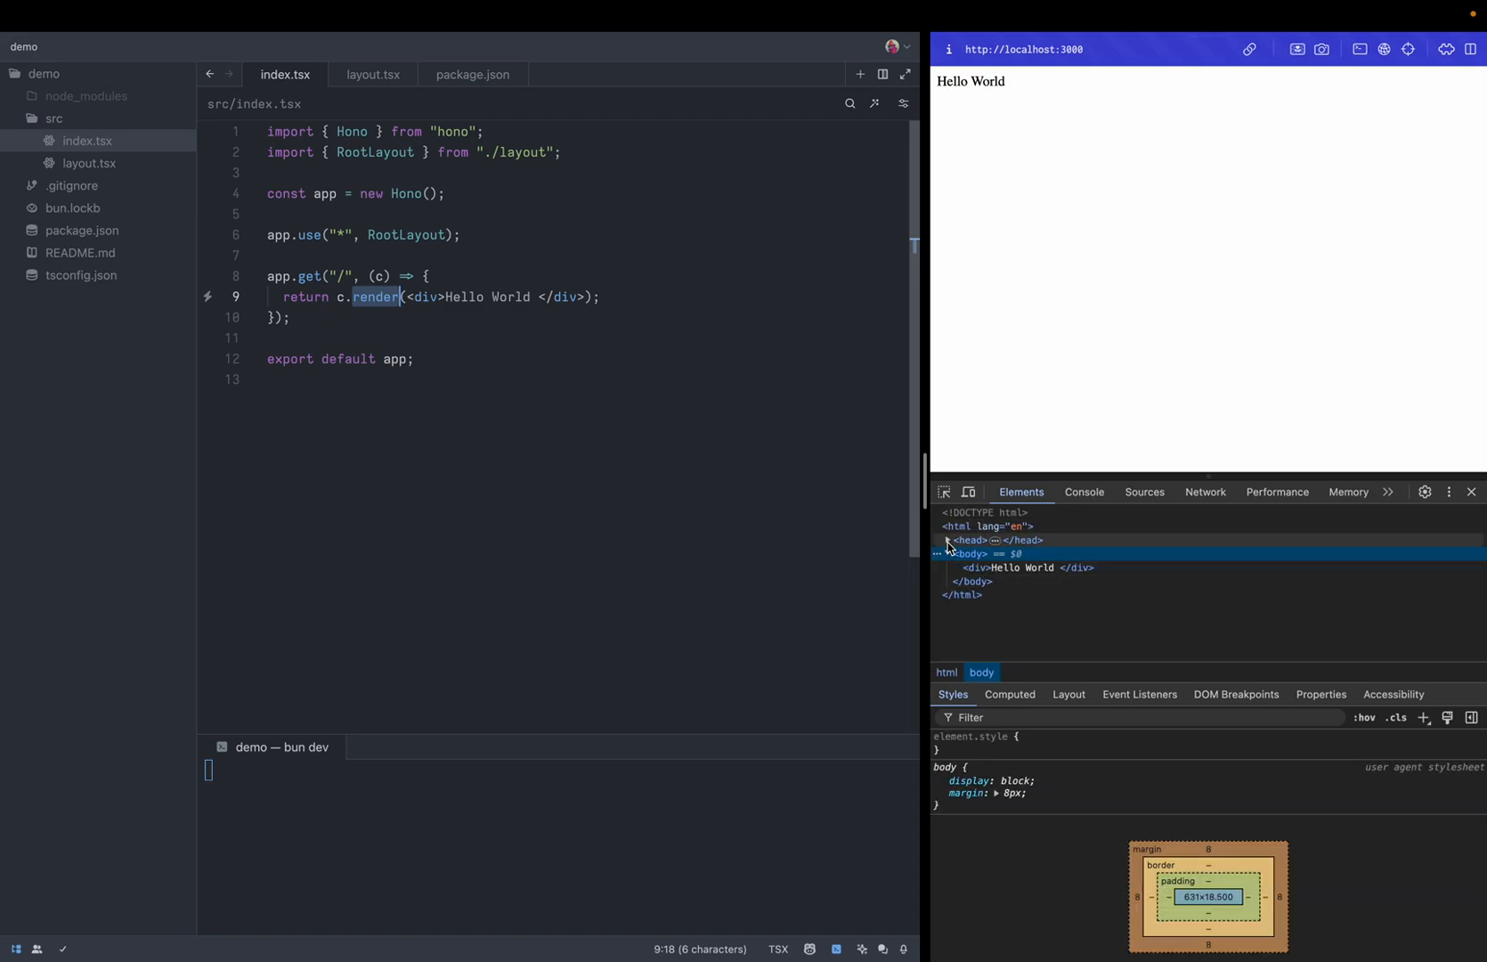
click(946, 540)
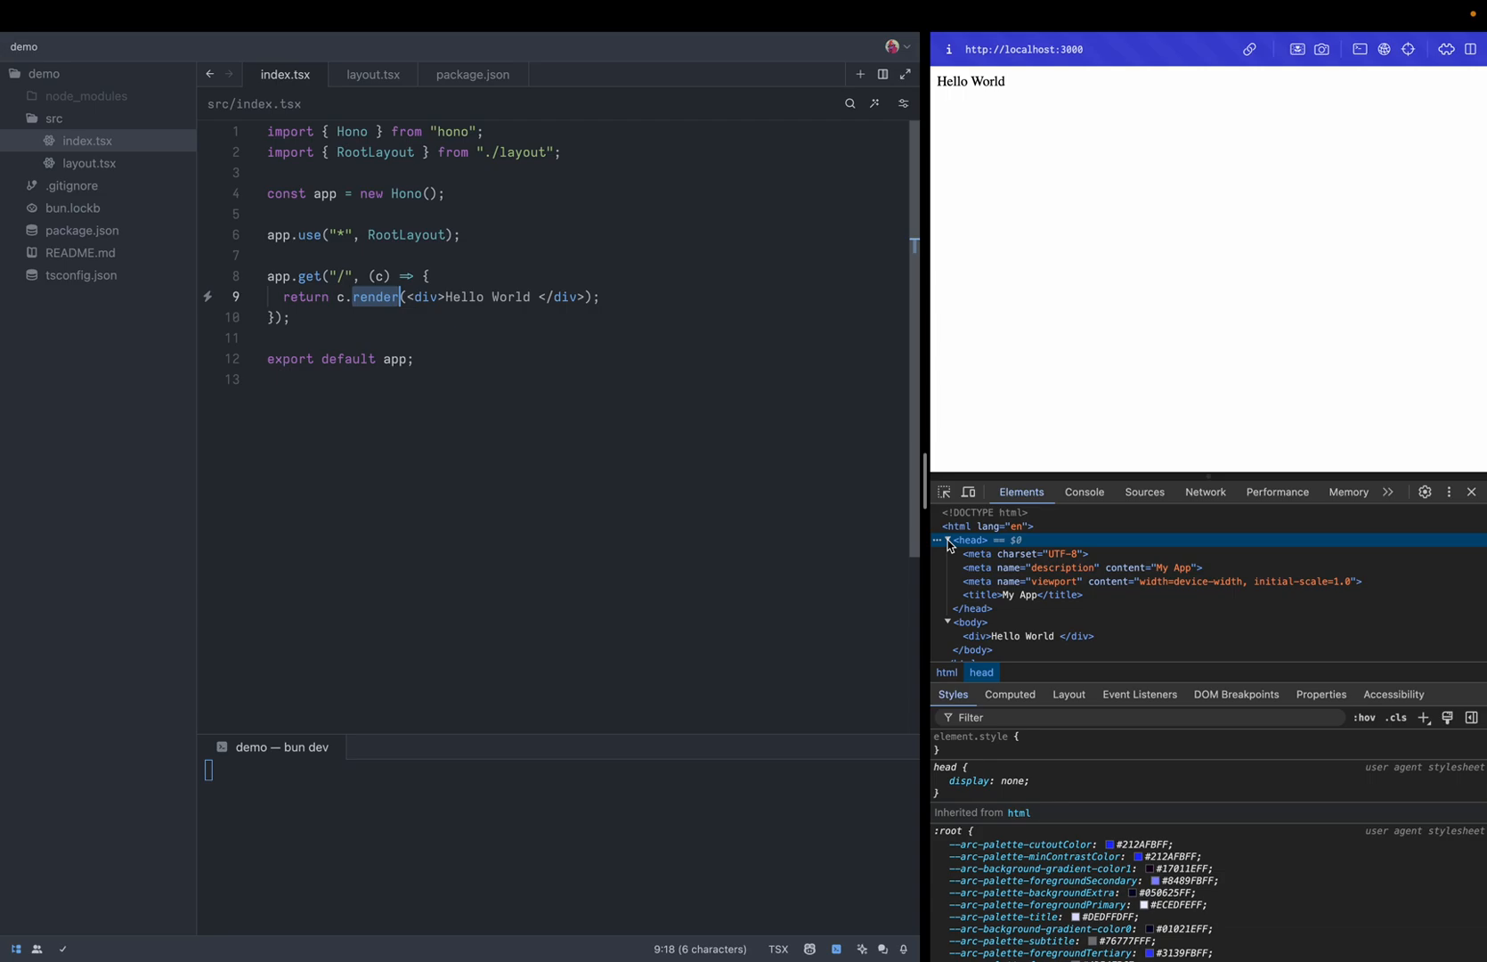
mouse_move(986, 360)
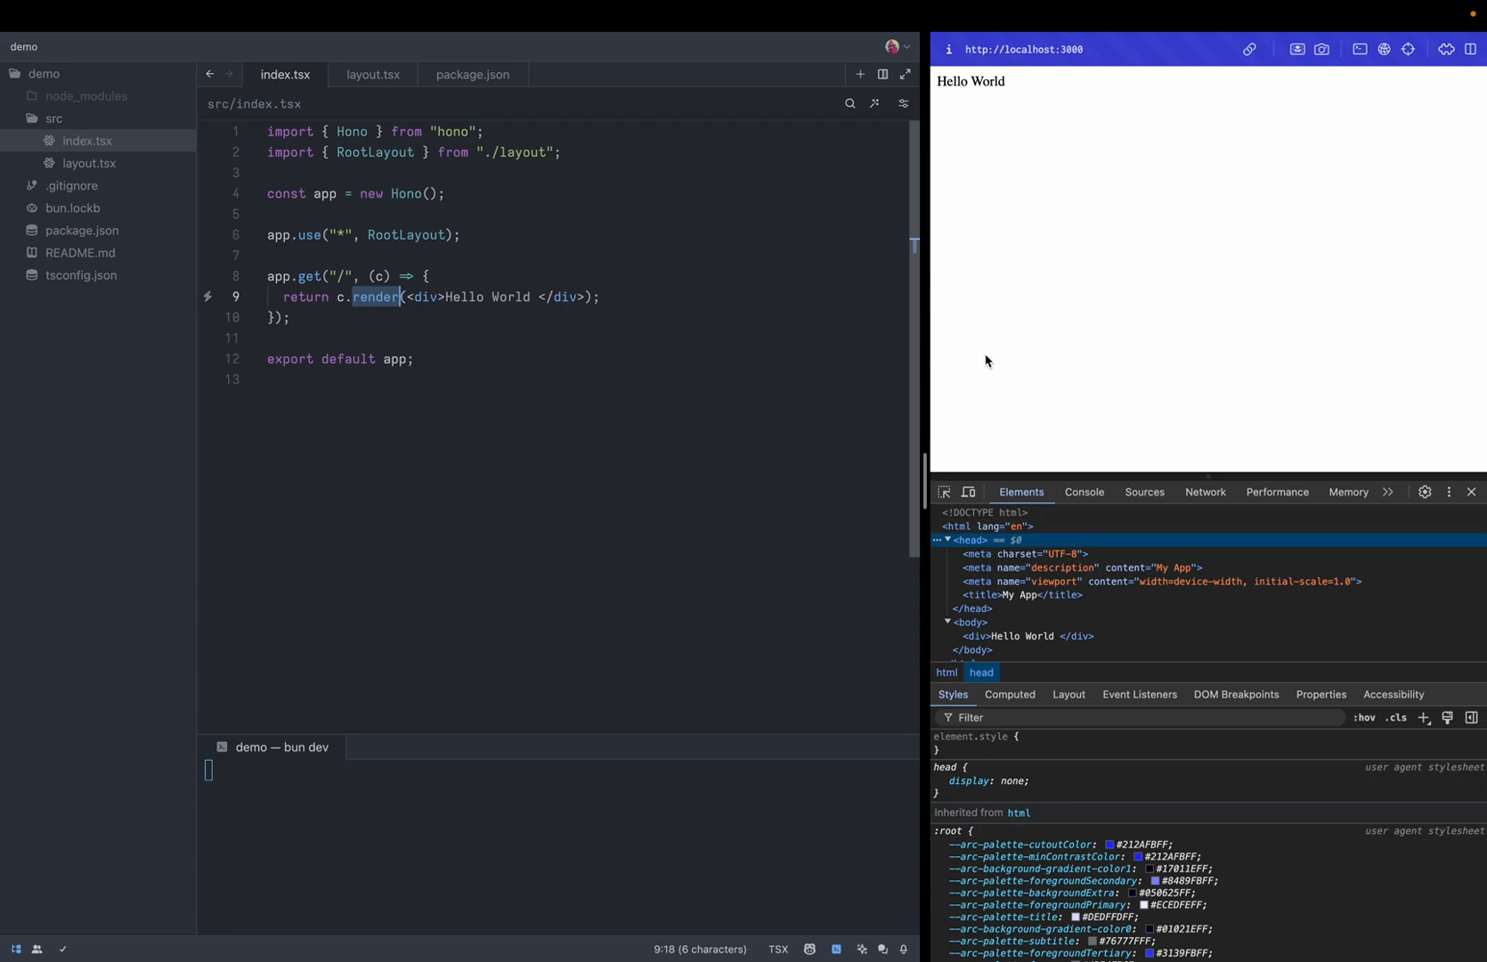
mouse_move(373, 74)
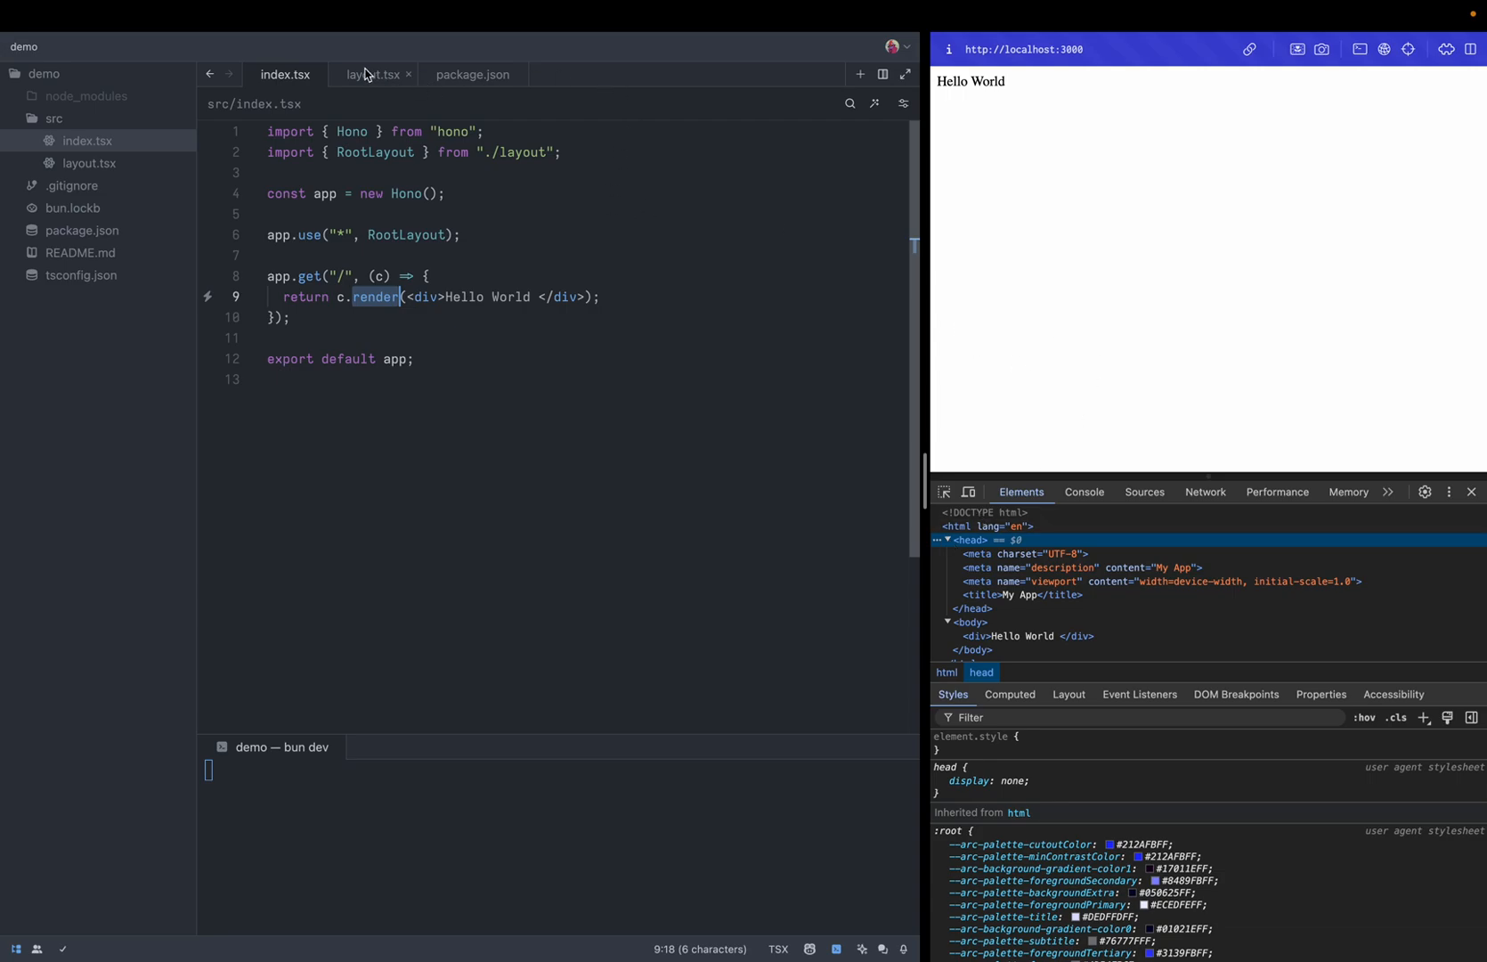
Give the div class 'w-full h-screen flex justify-center items-center bg-slate-700'
click(373, 73)
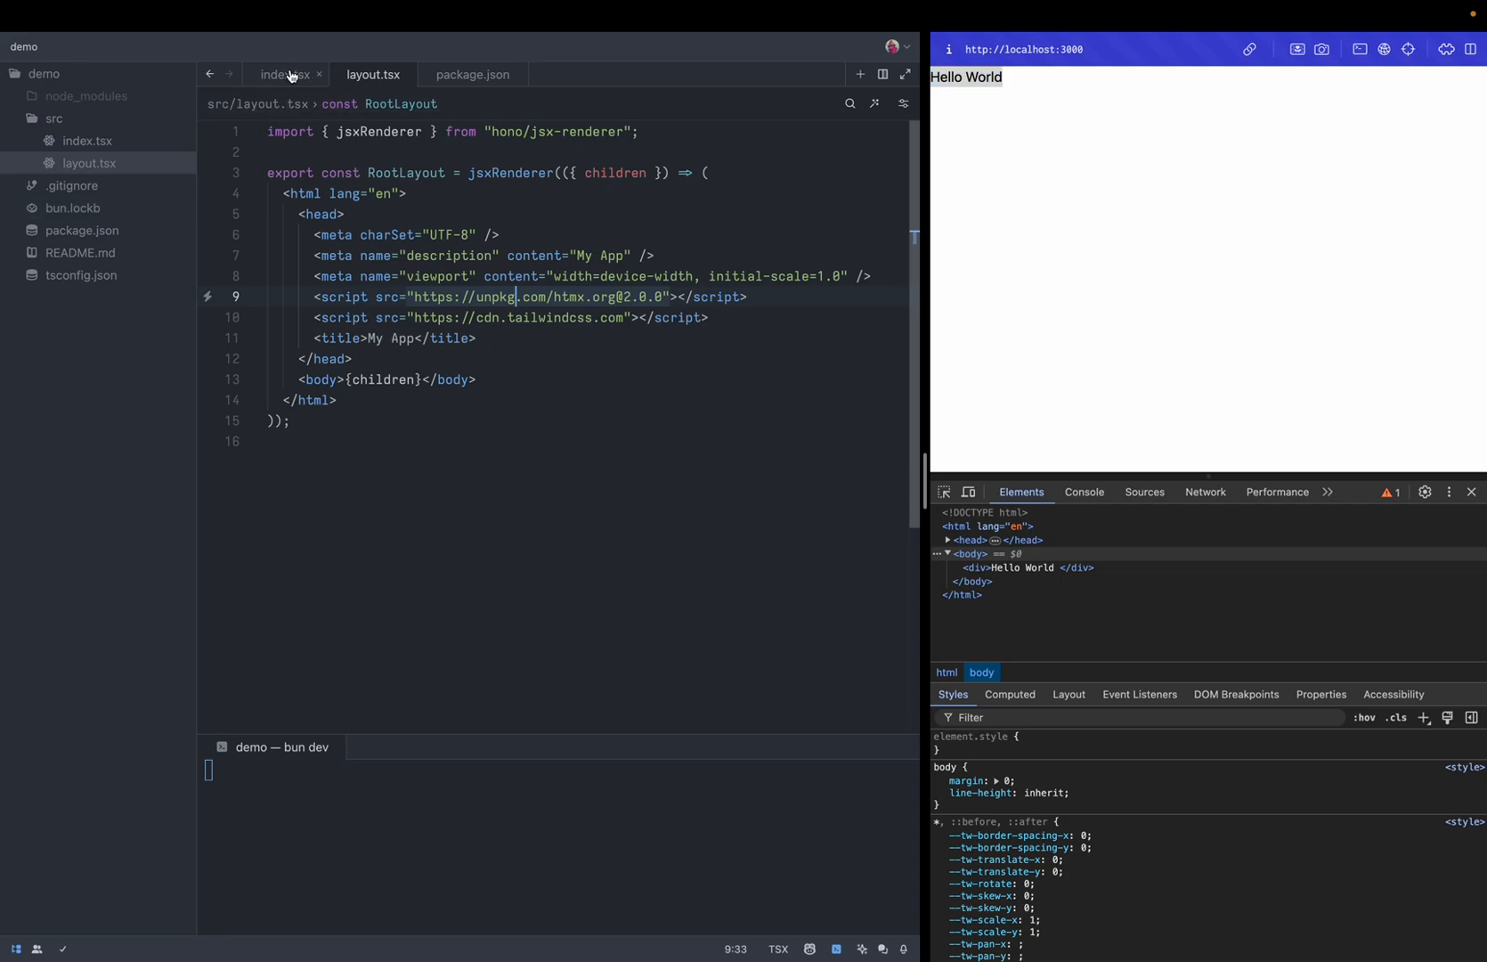
click(285, 74)
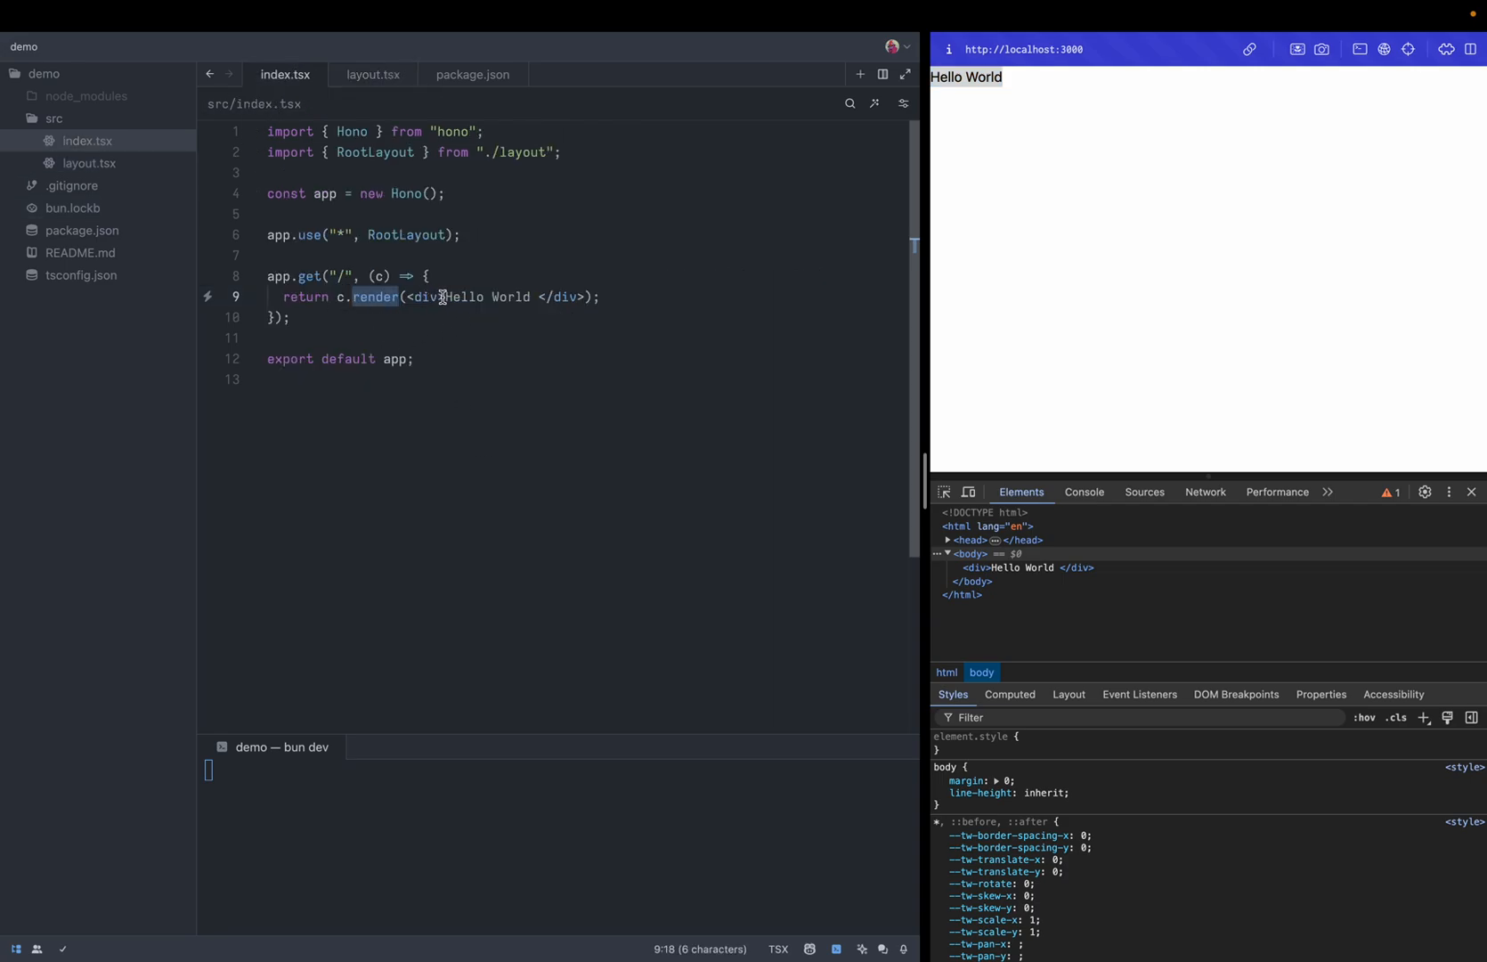
text(class="w)
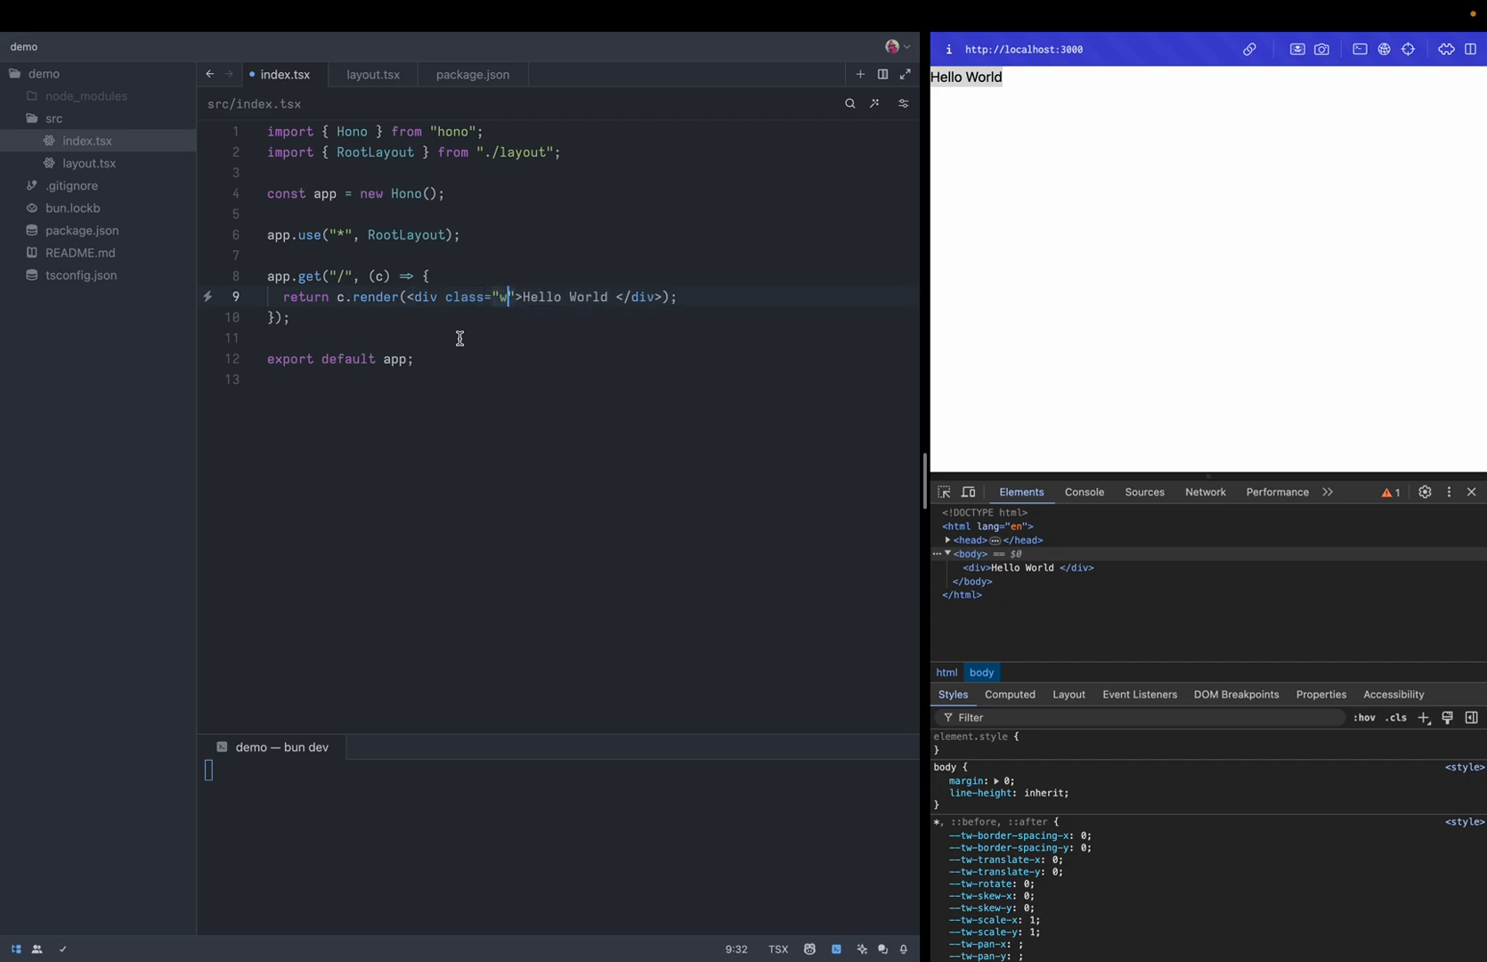
text(-full h-screen)
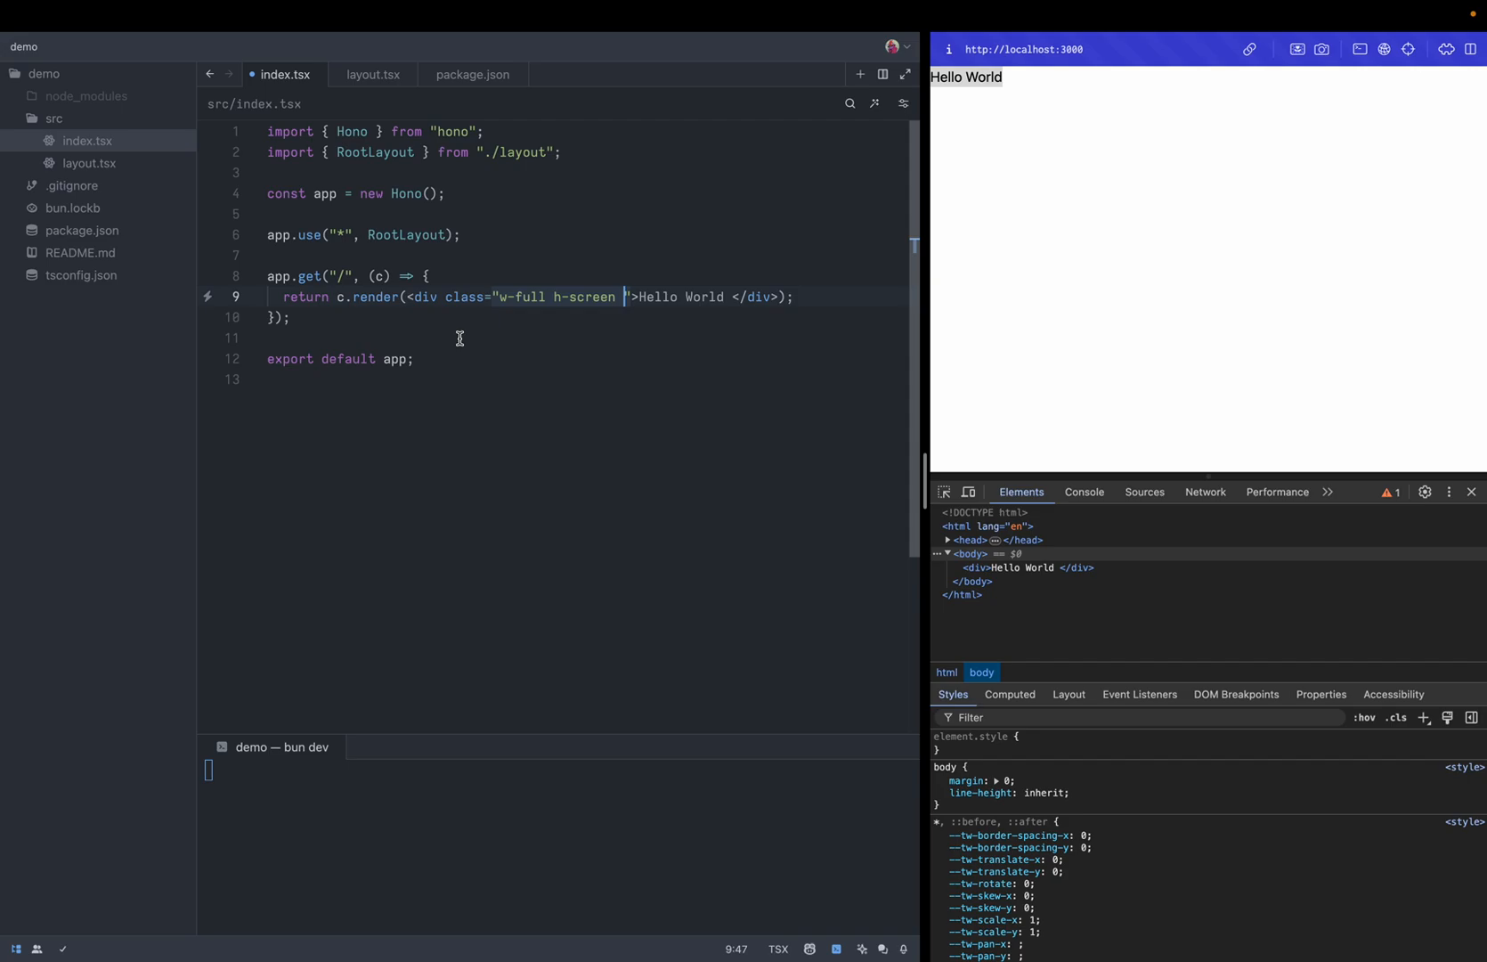
text(flex)
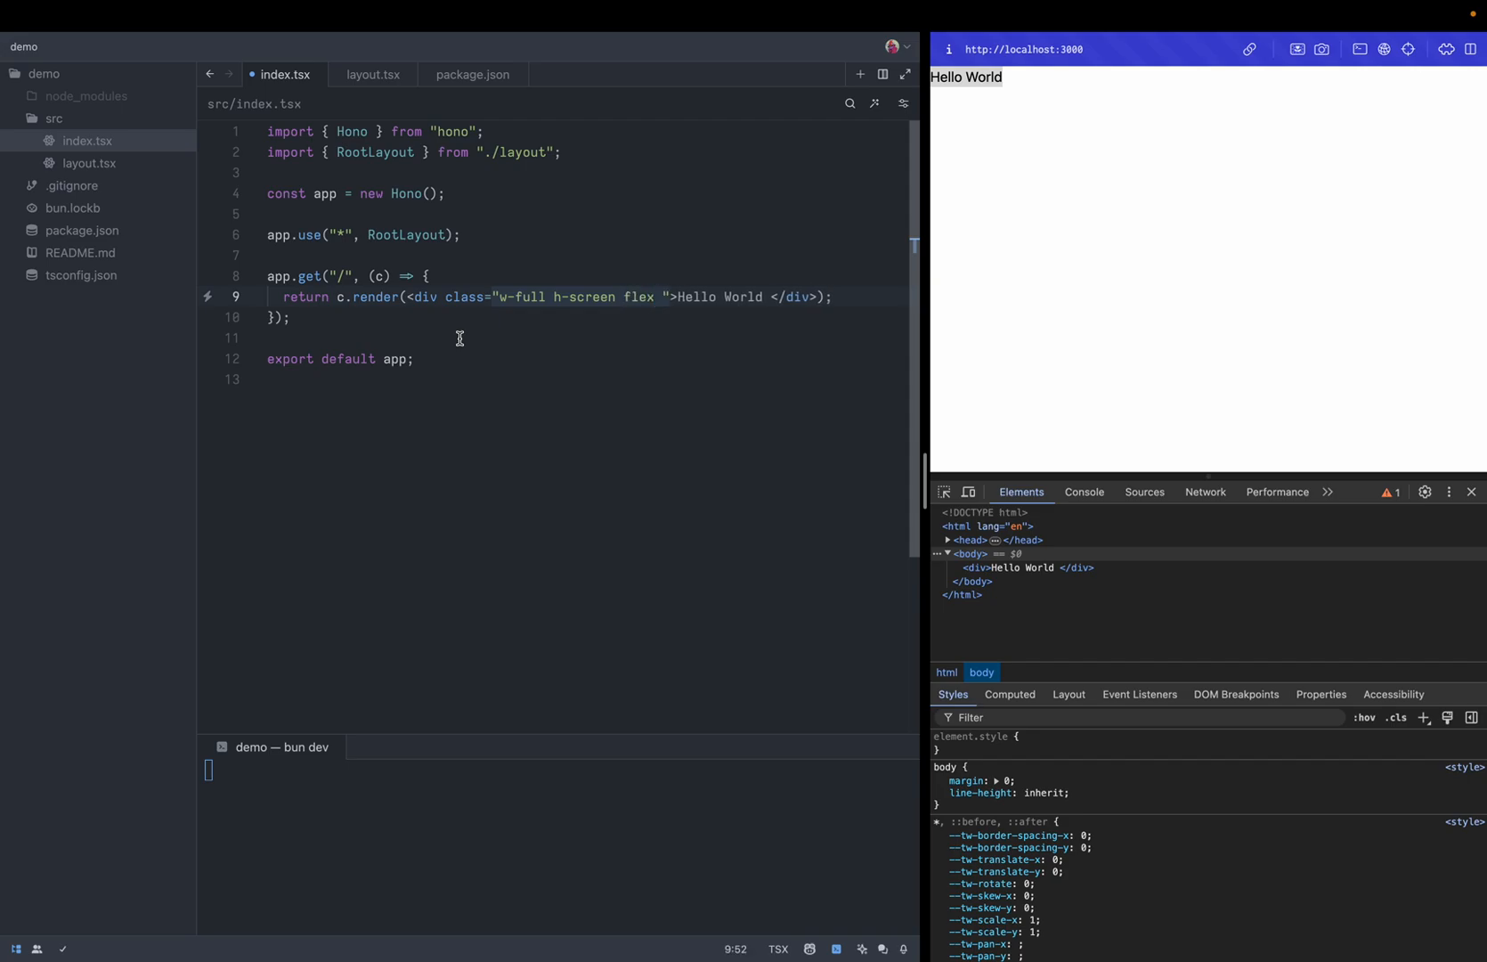
text(justify)
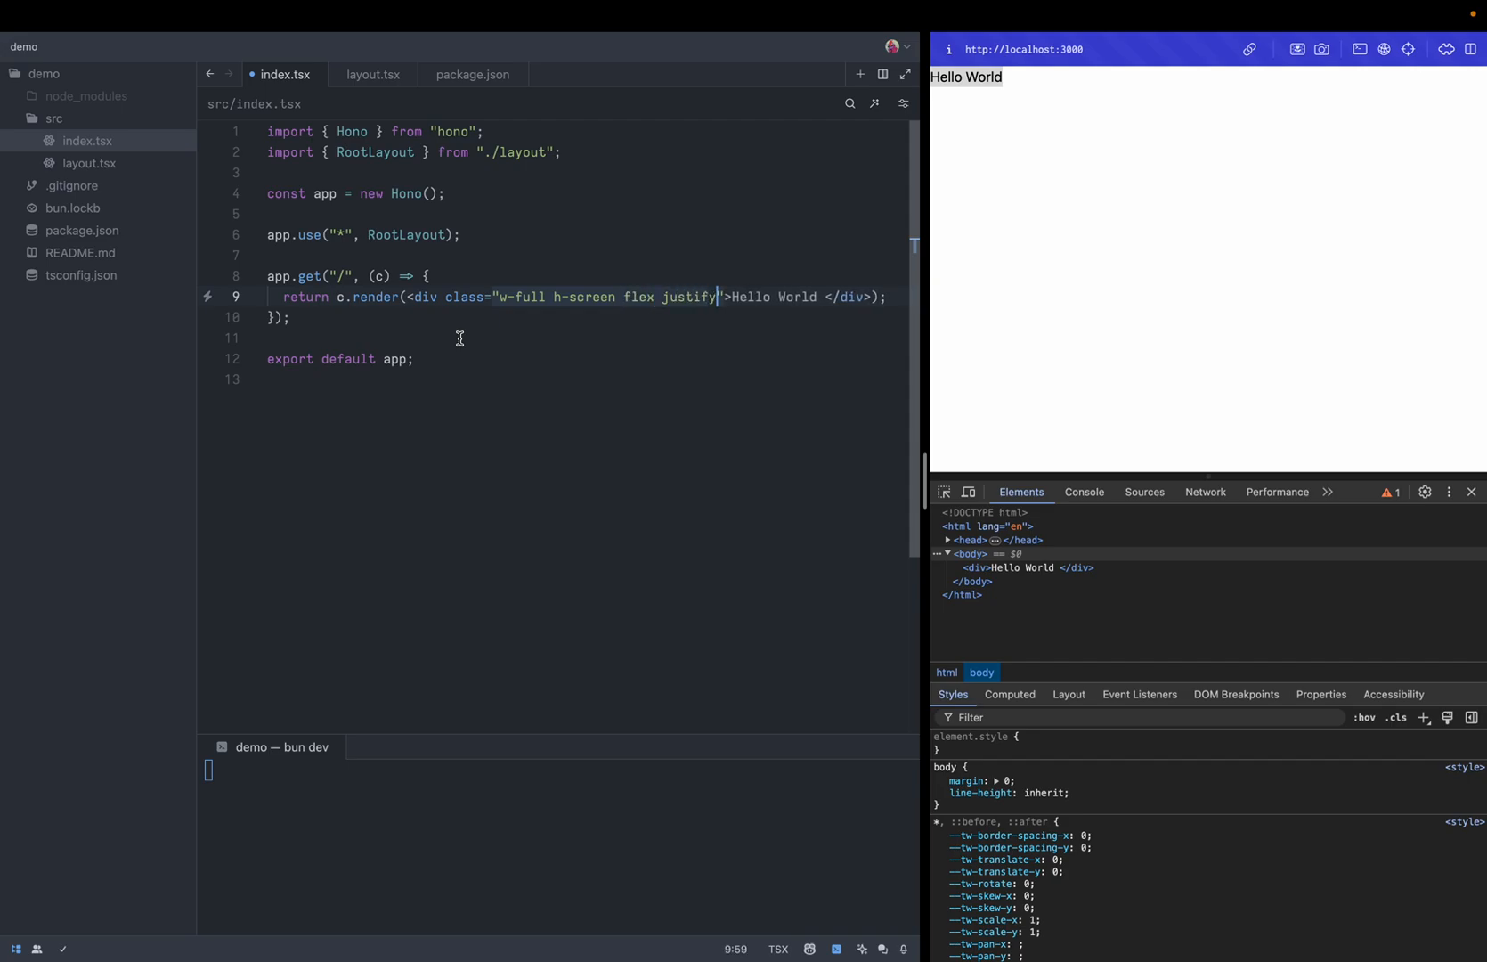
text(-center)
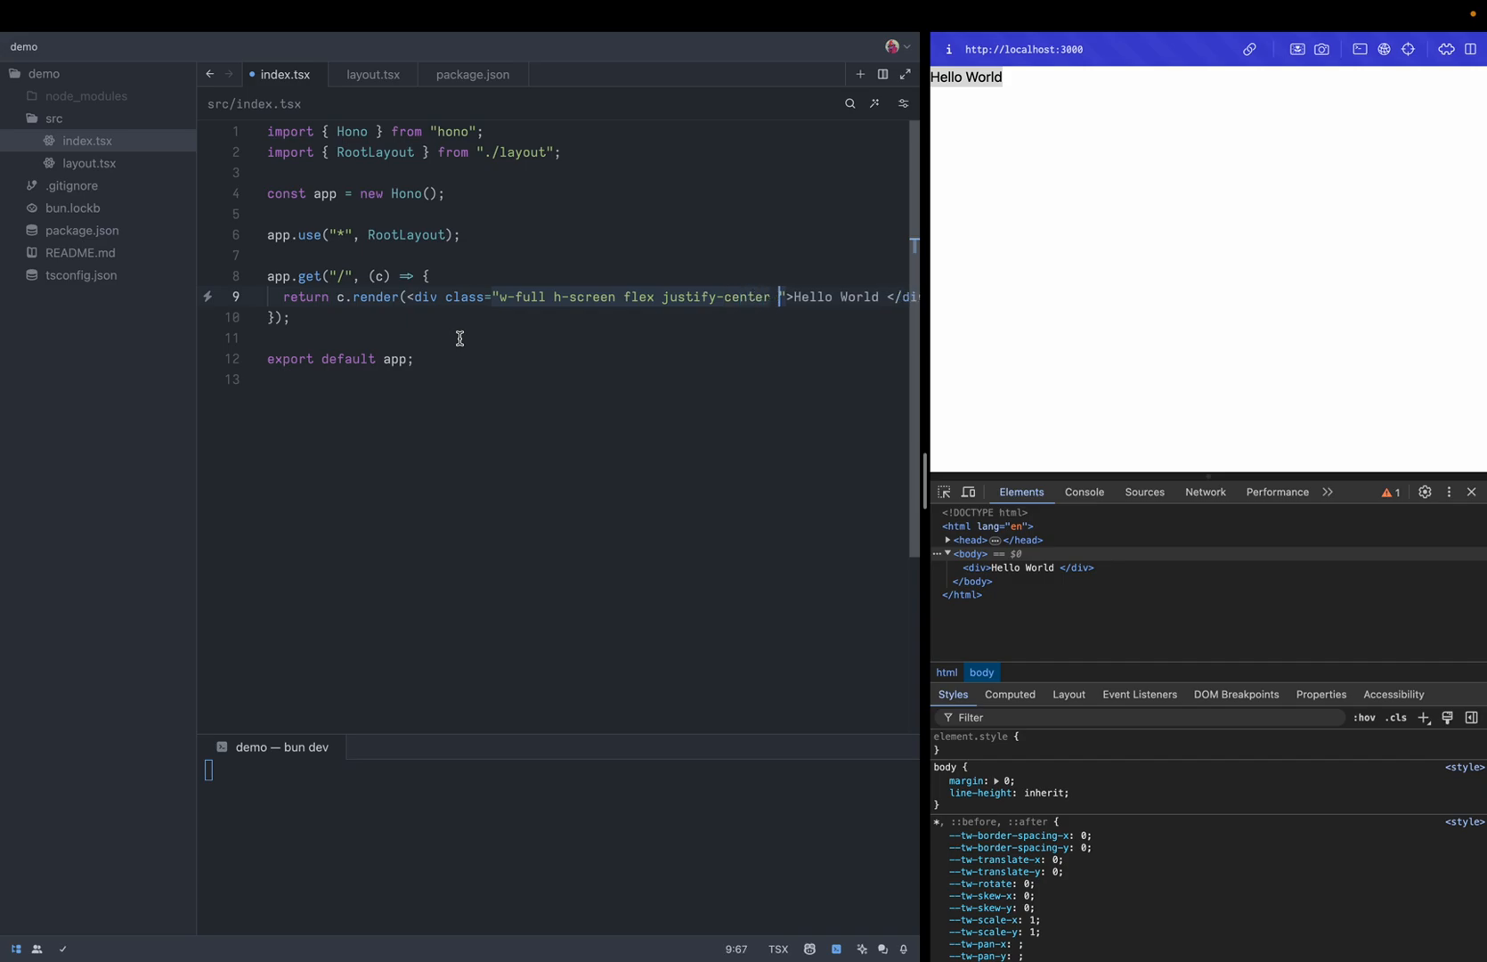
text(items-center)
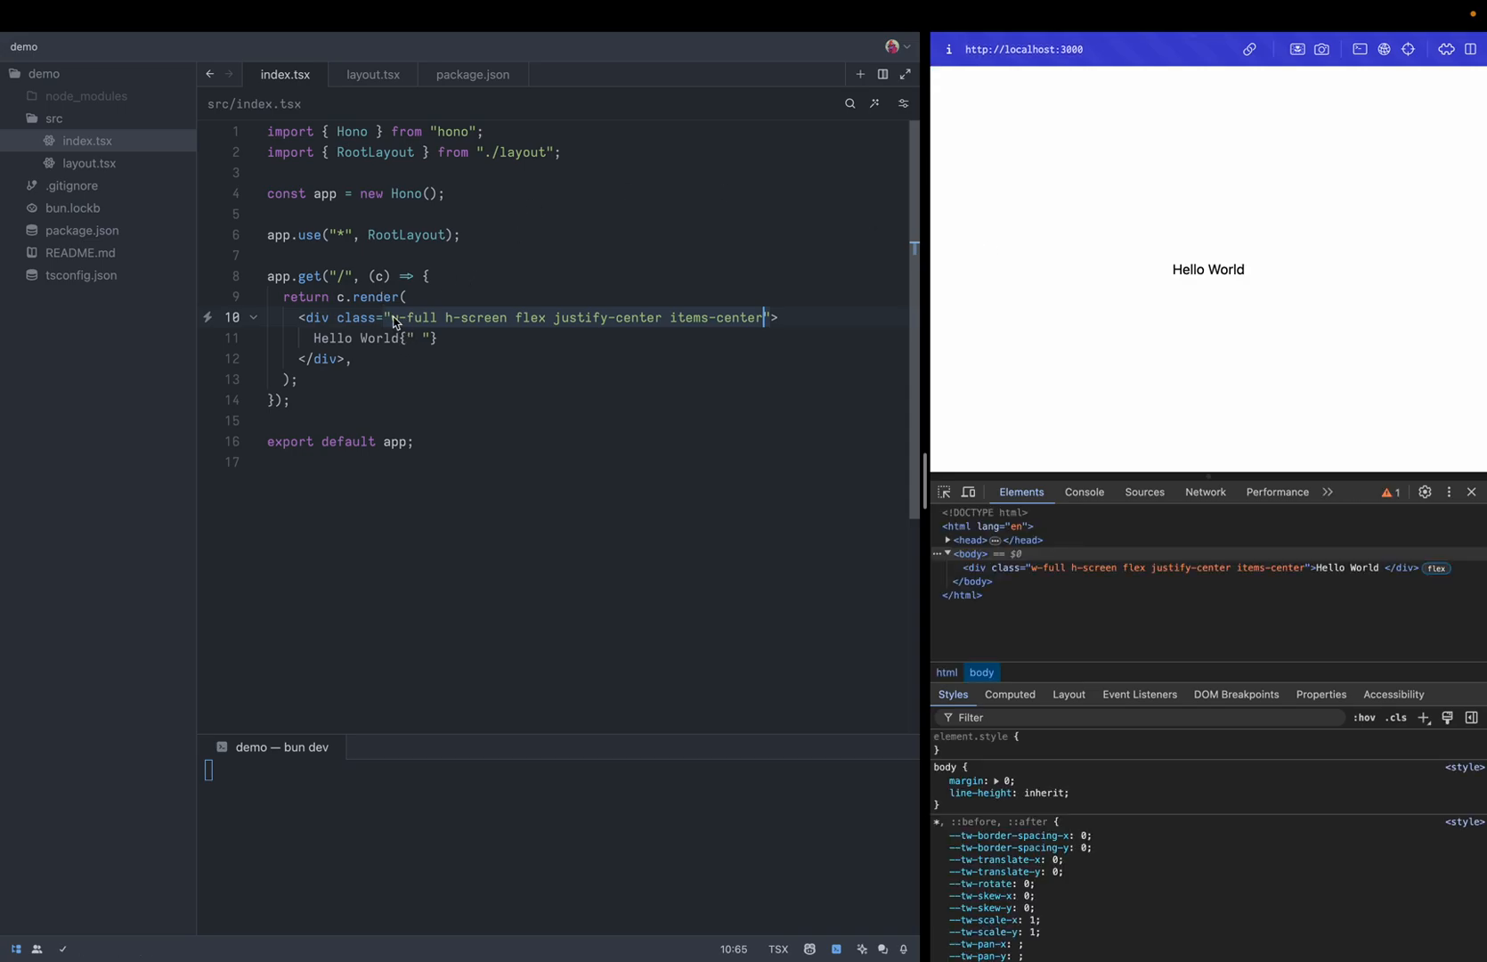
text(bg-slate-700)
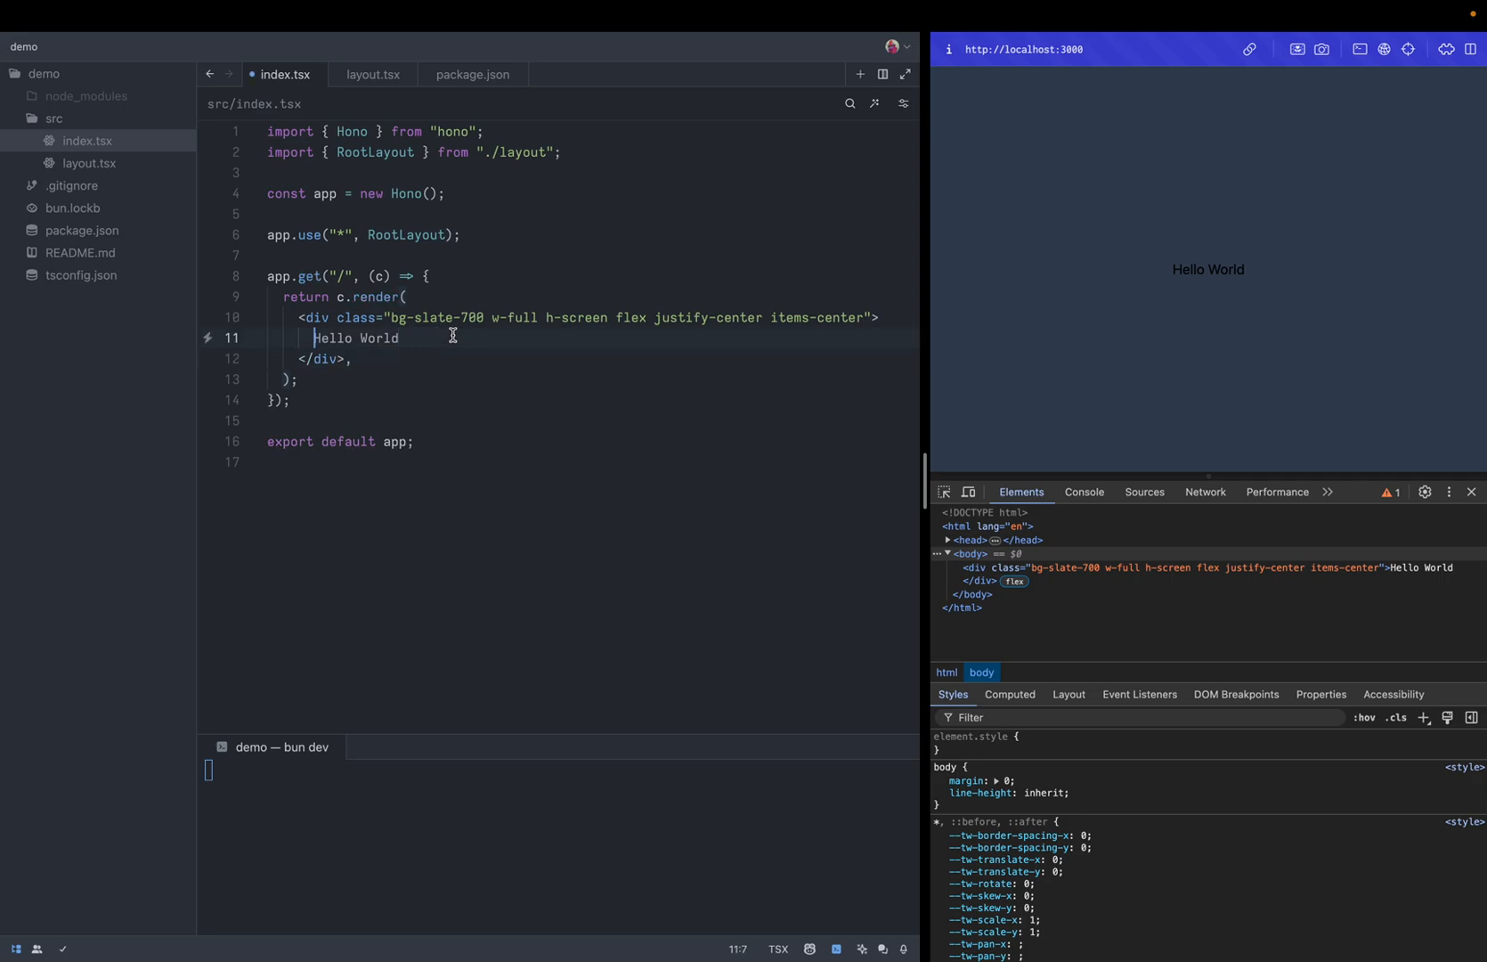
Wrap Hello World in a span with class 'text-3xl font-bold text-neutral-300'
text(<s)
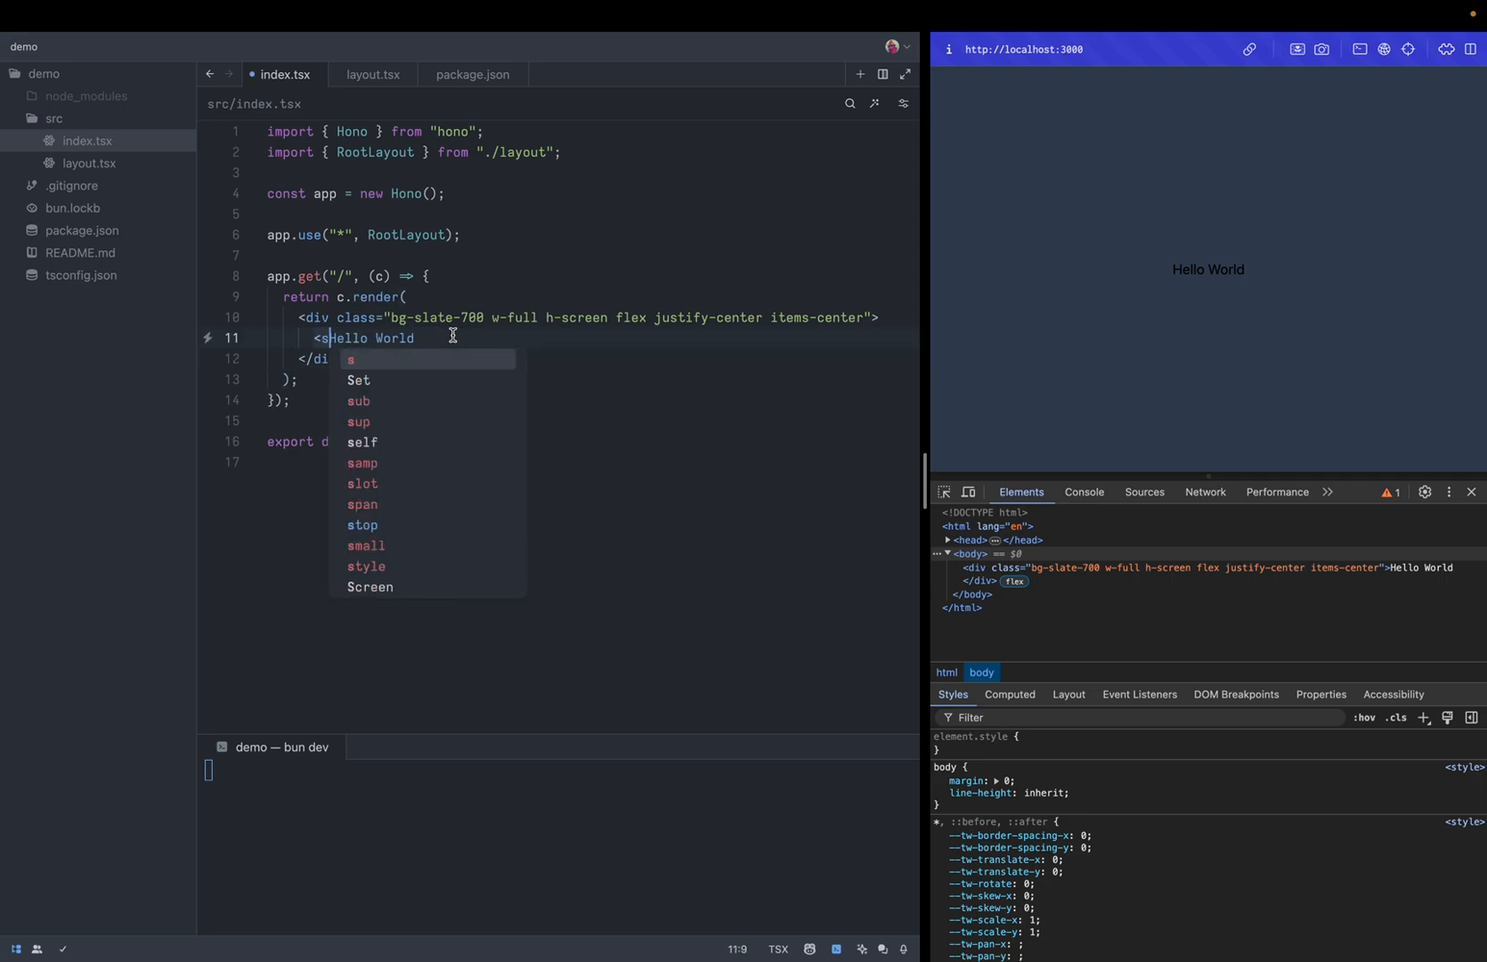
text(pan)
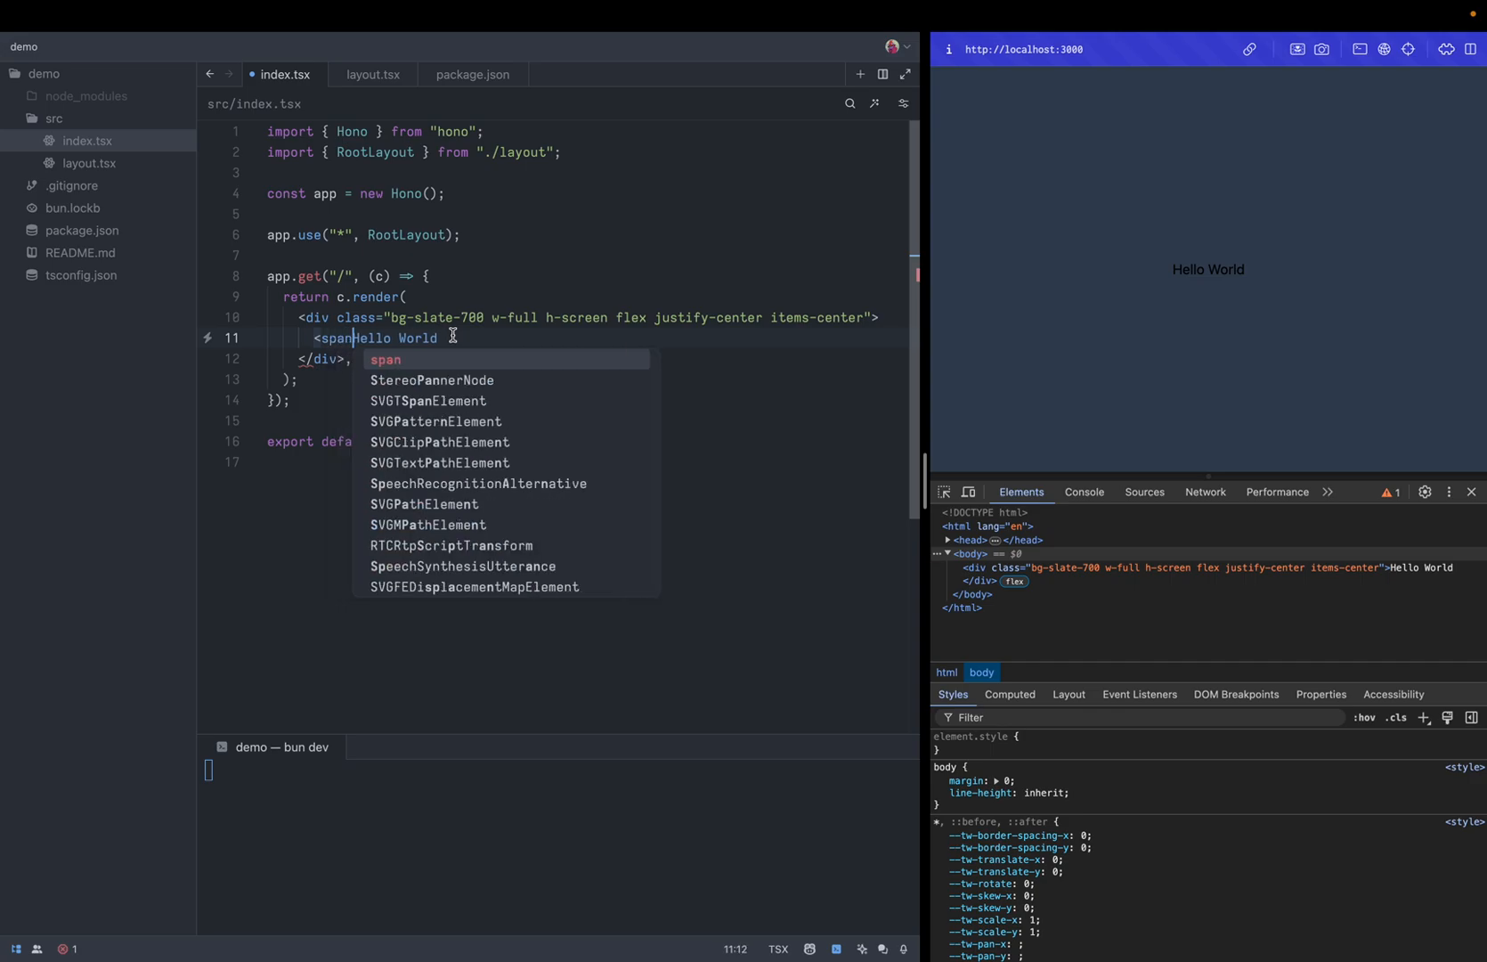
text(</span>)
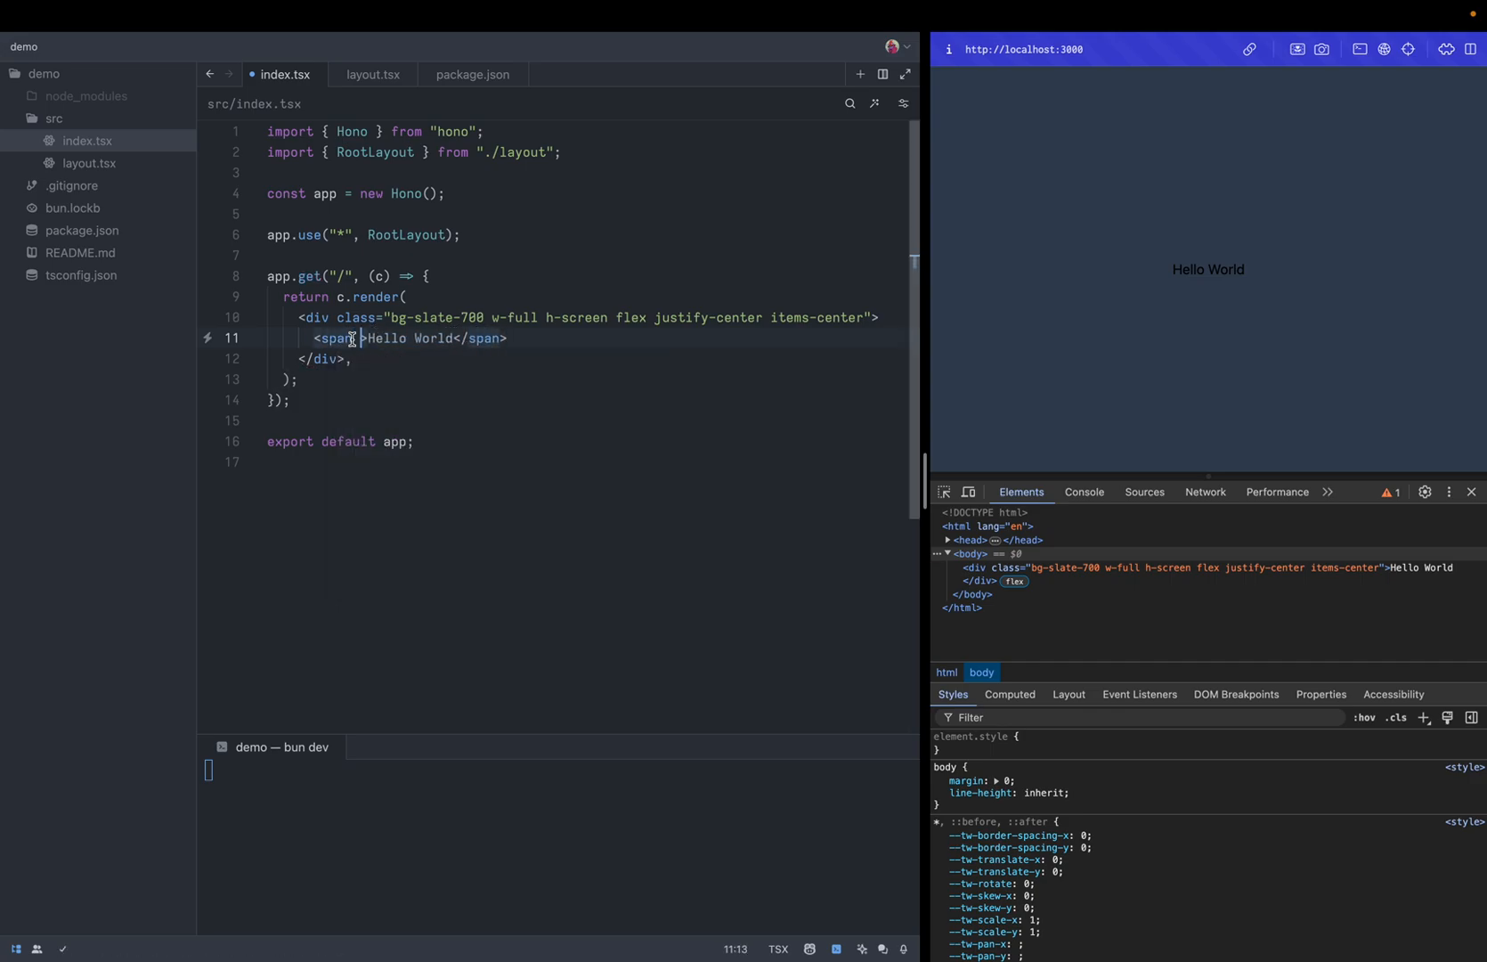
text(class="")
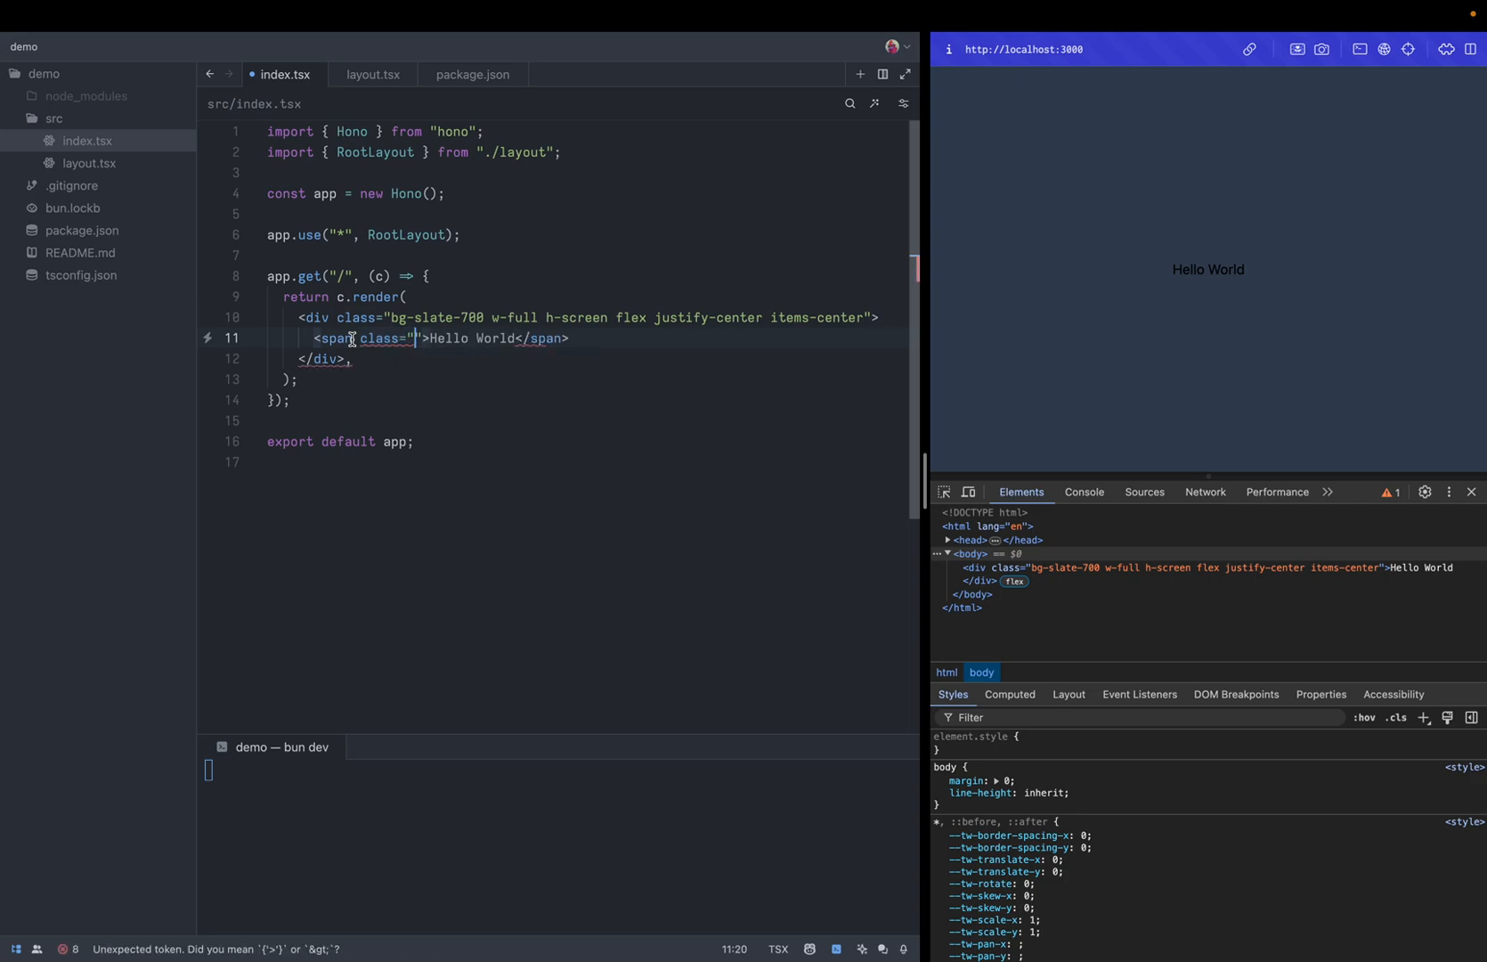
text(text-3xl font-bold text-netur)
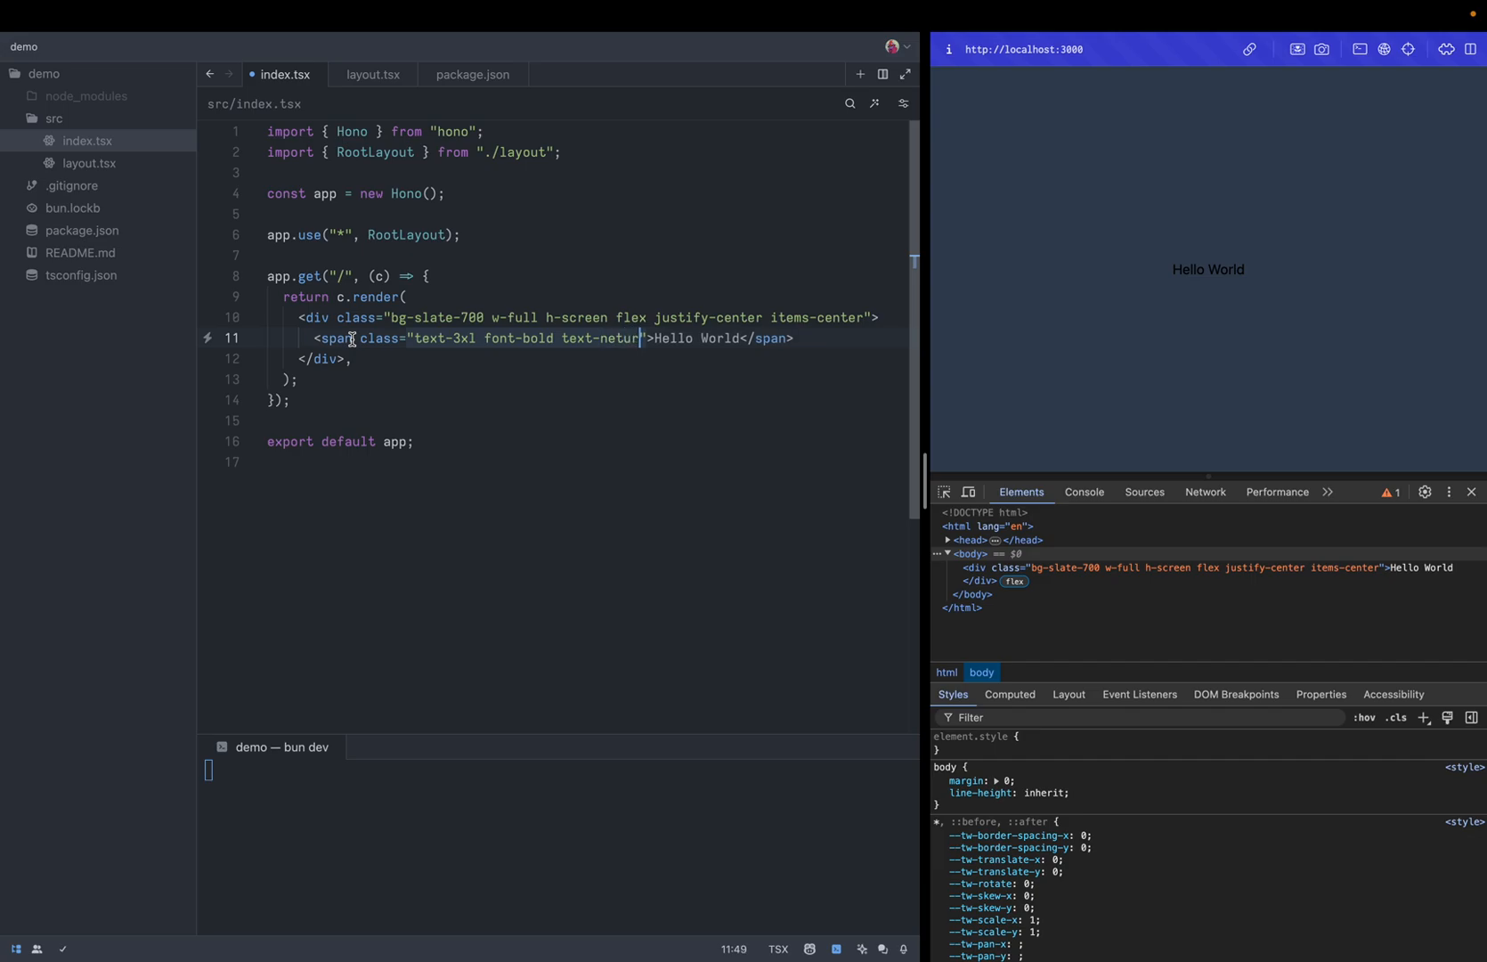
text(al-300)
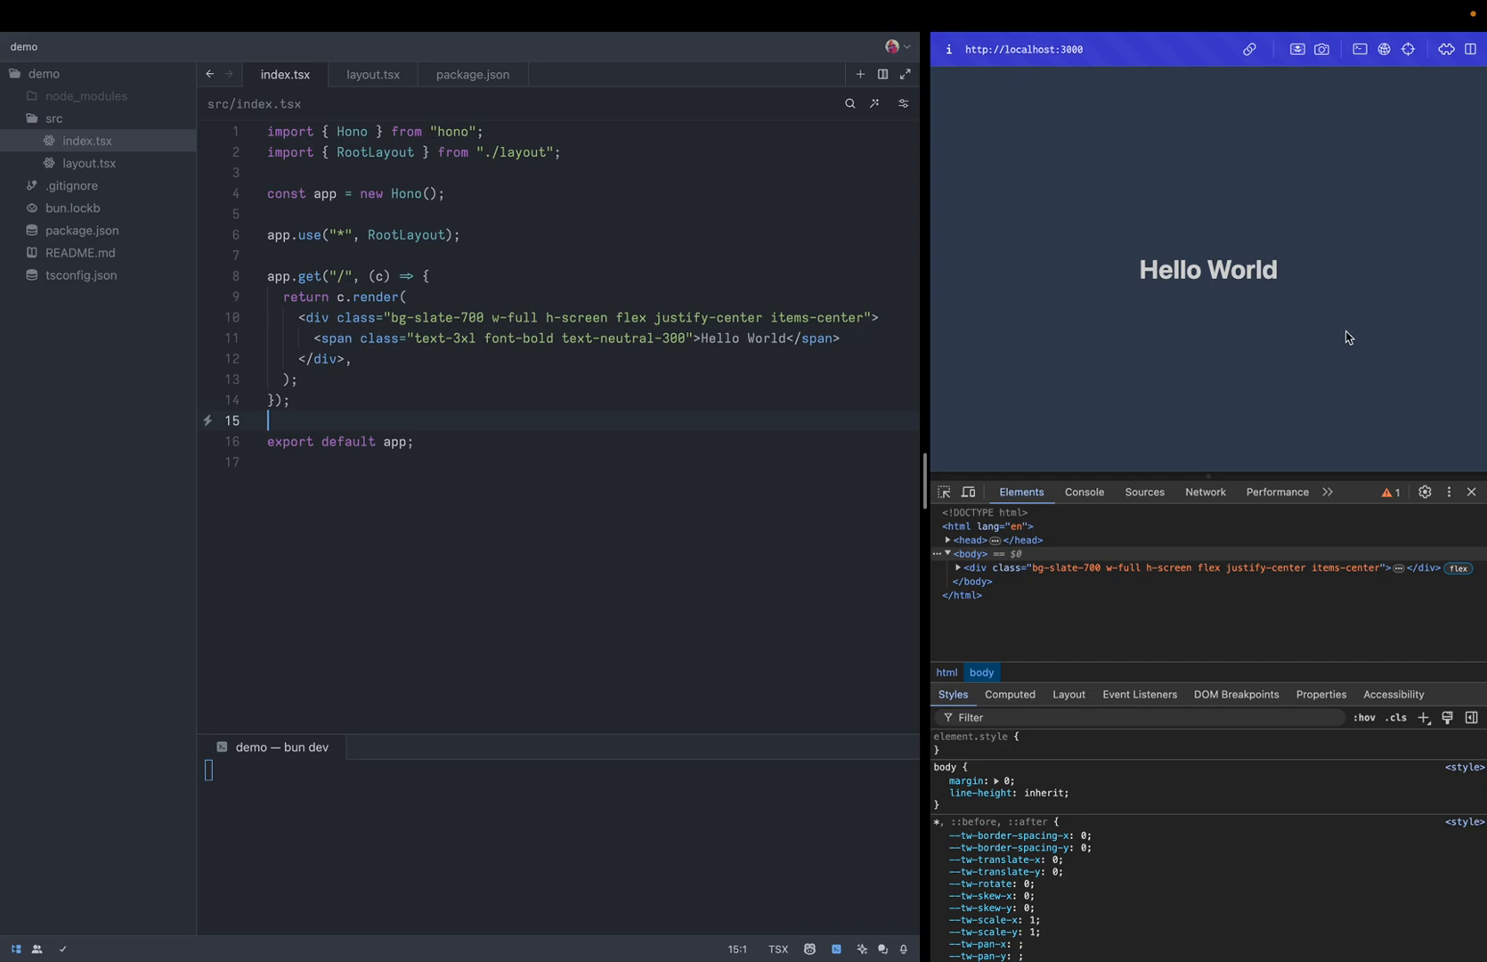
mouse_move(535, 258)
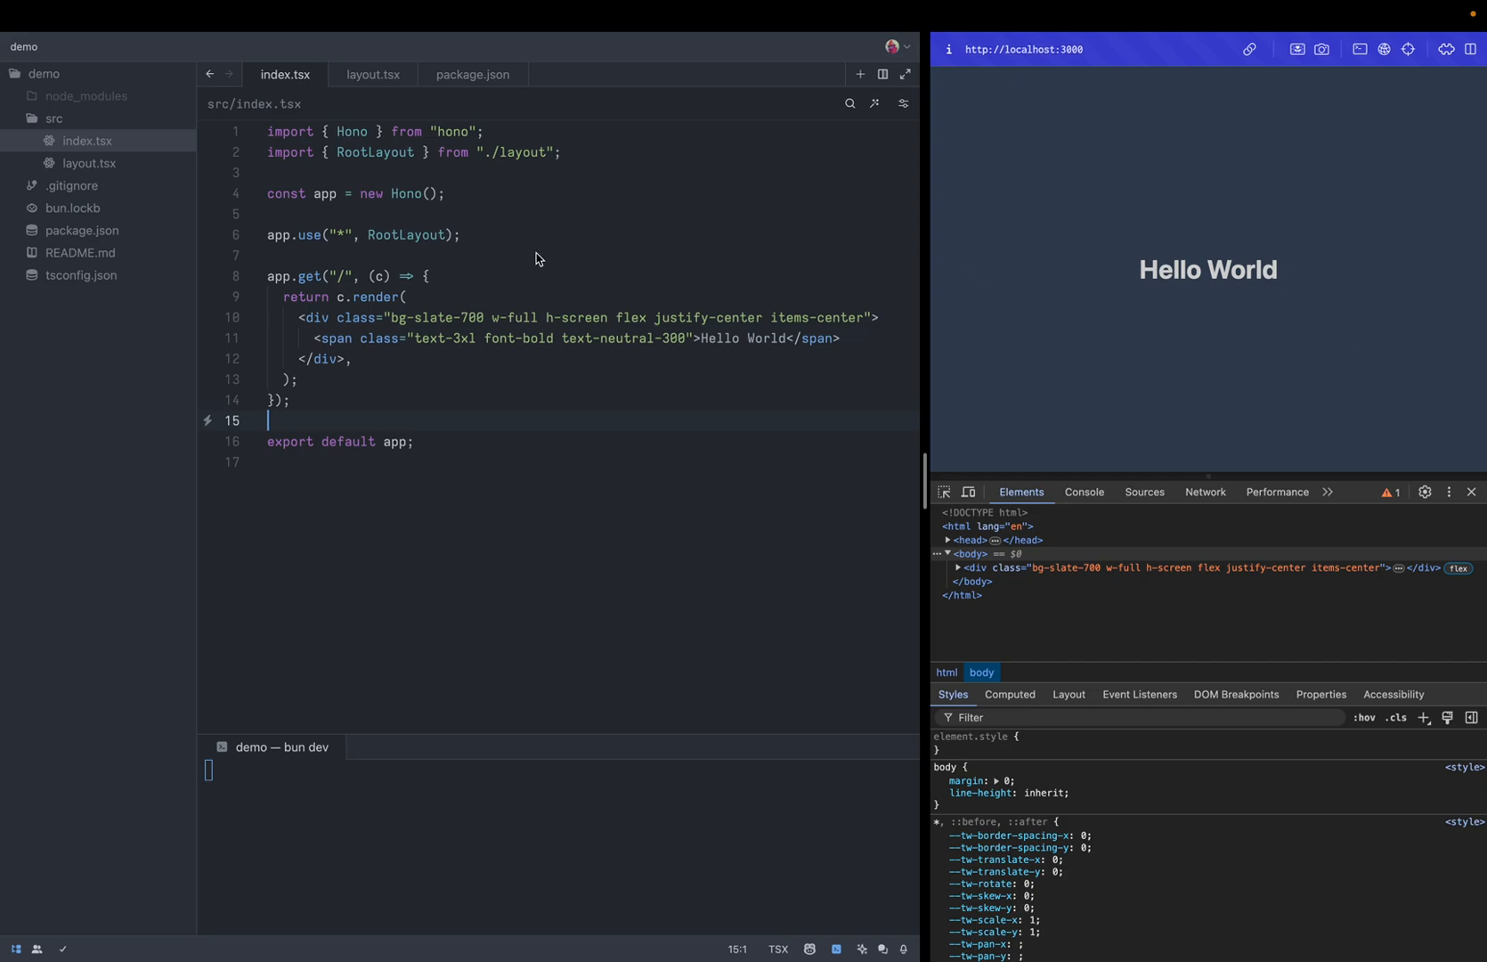
mouse_move(1217, 294)
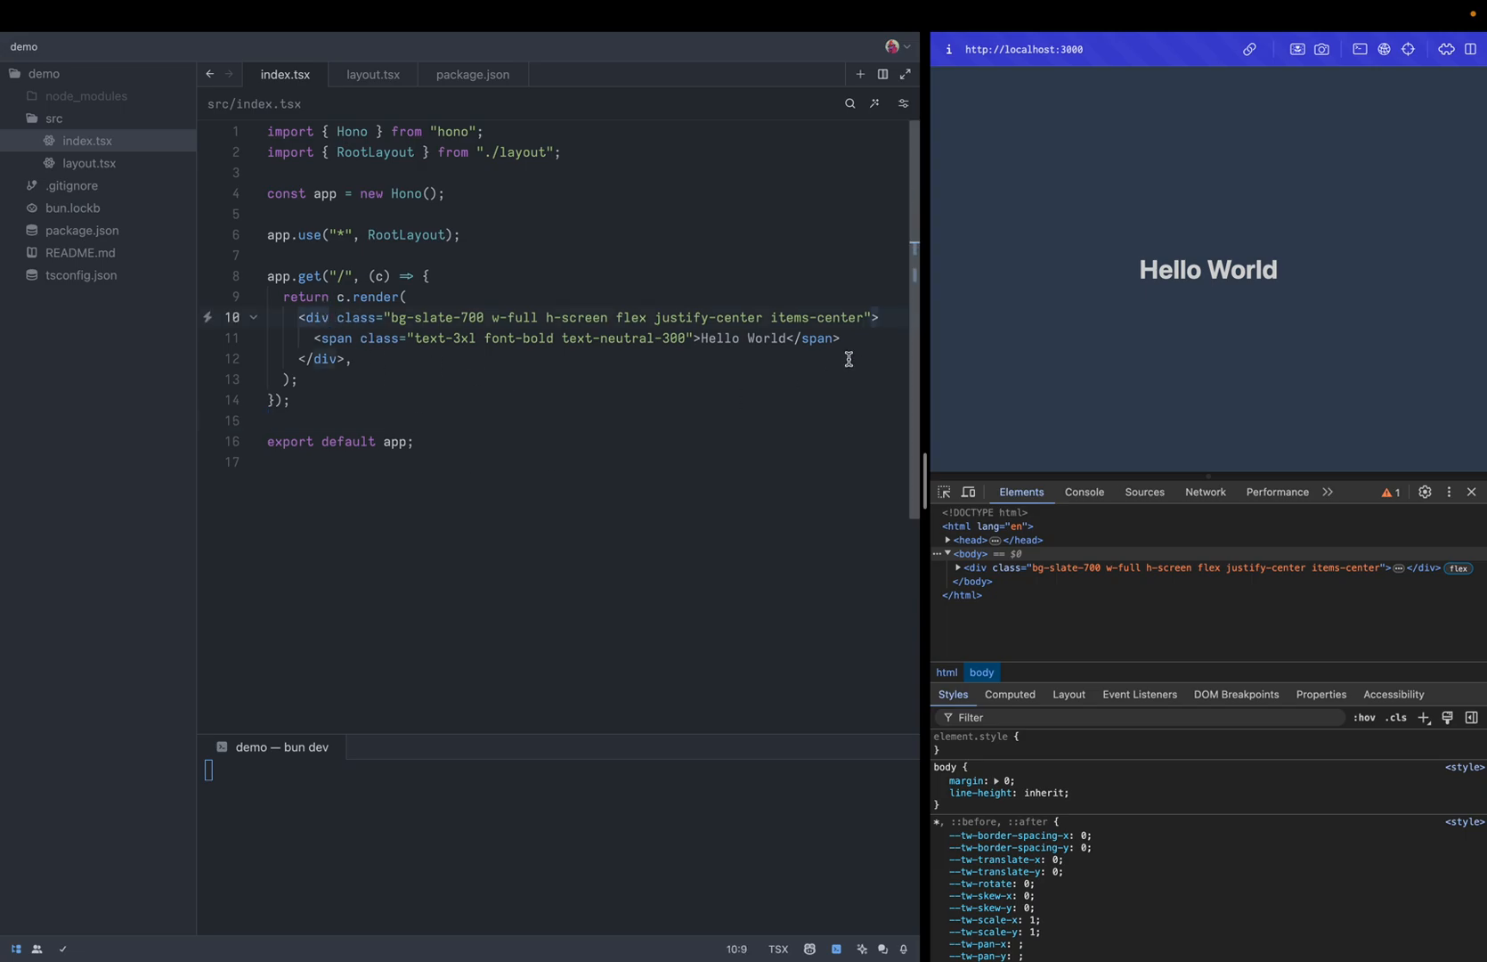
Replace the span text with 'Loading...', then select the GET handler and its div markup
double_click(742, 337)
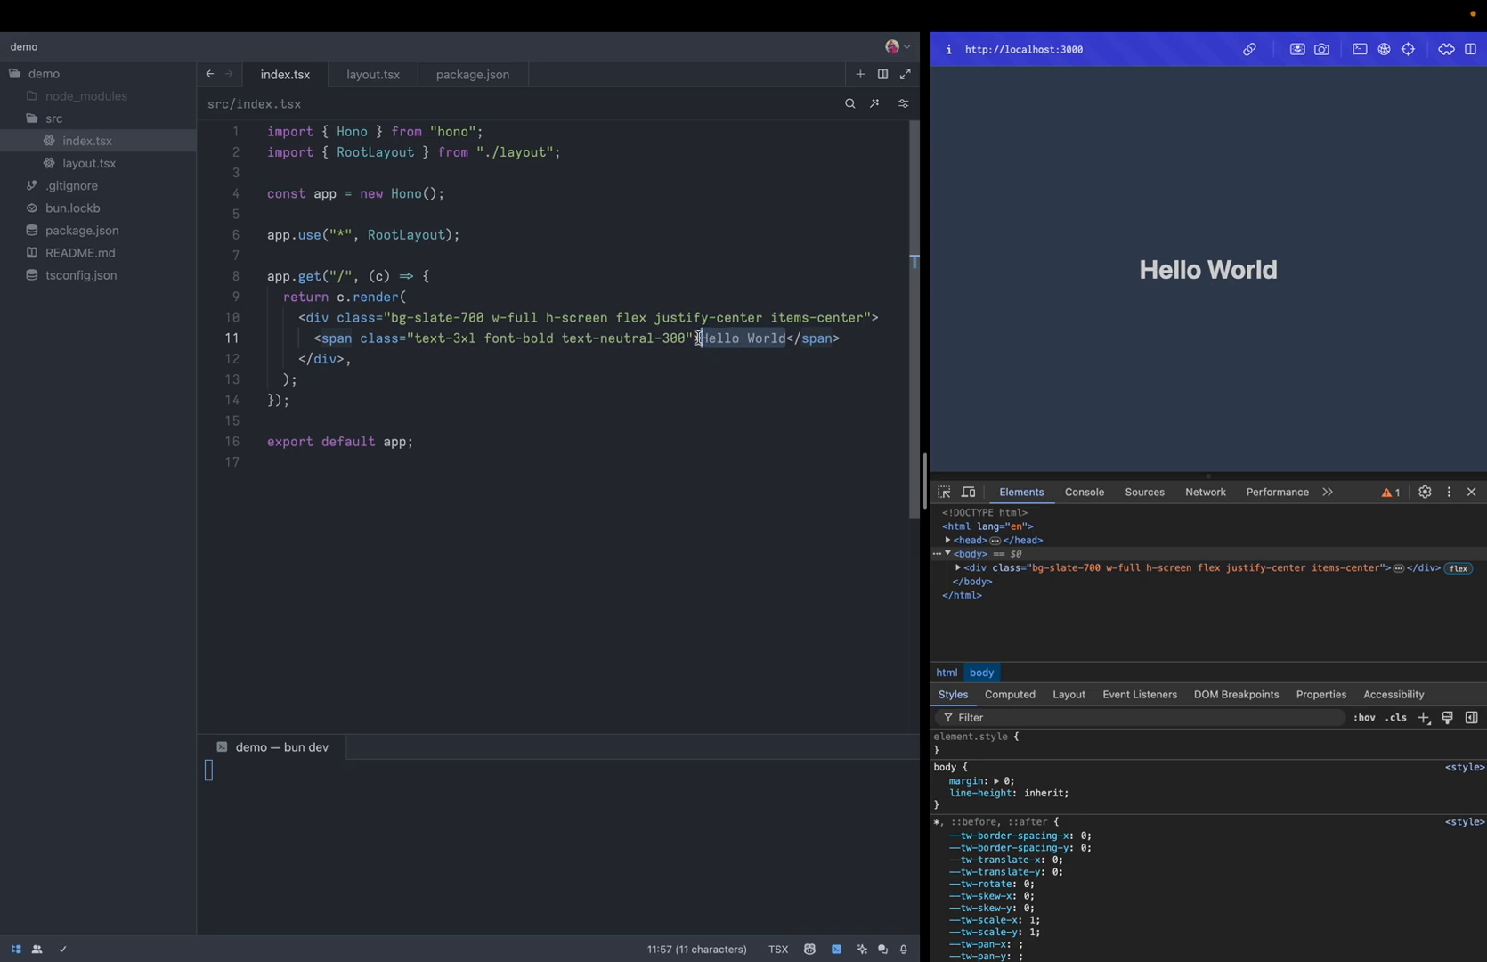
text(Loading...)
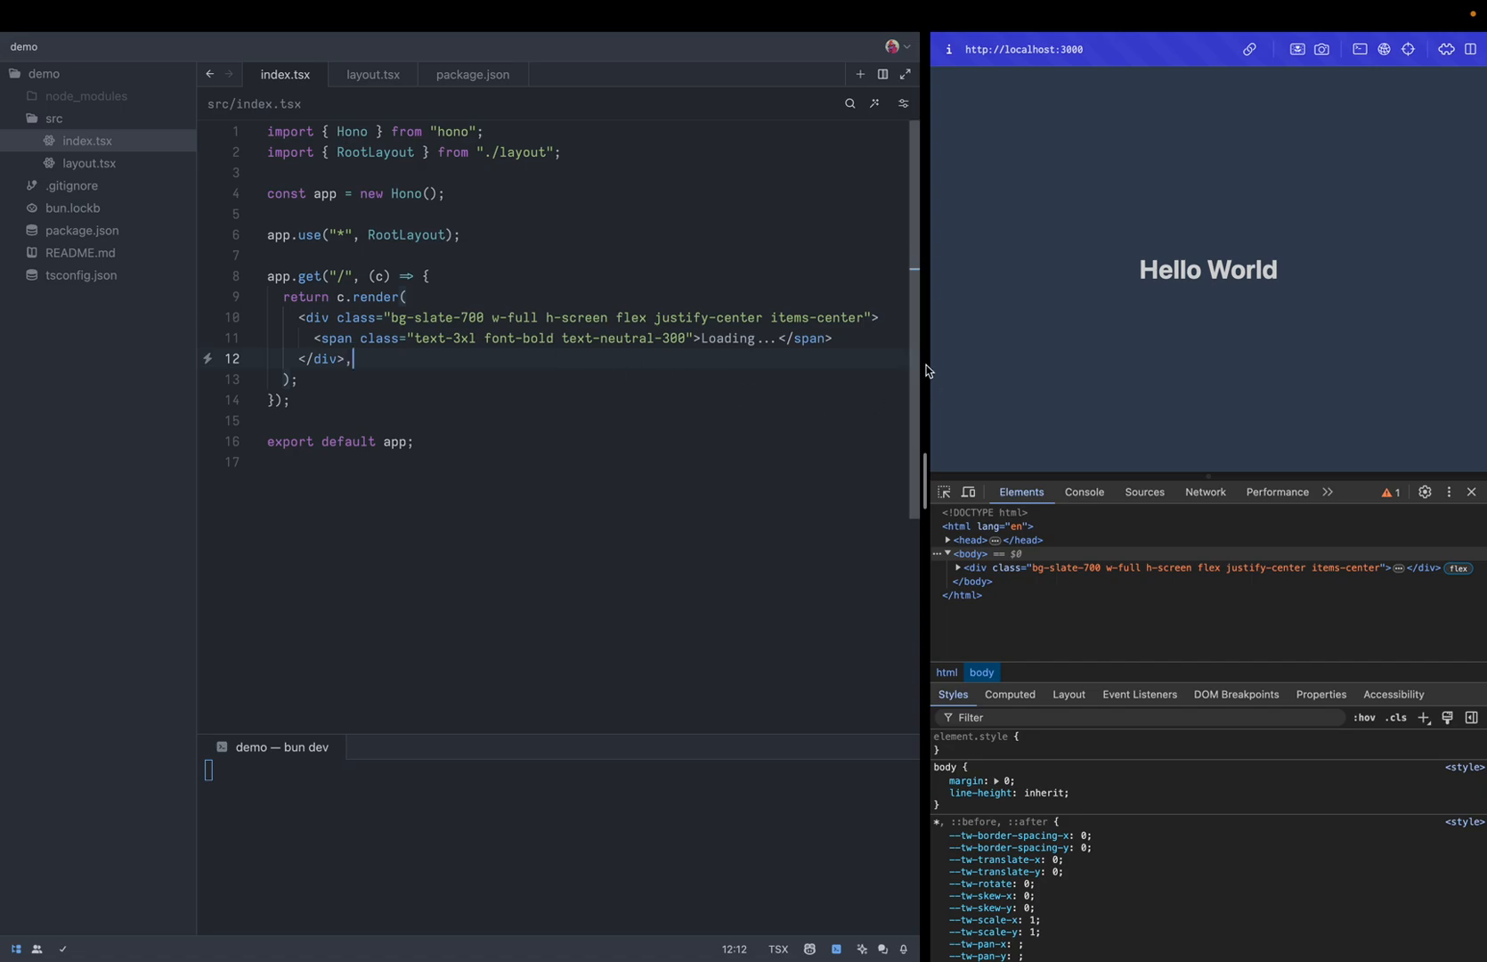
mouse_move(1037, 315)
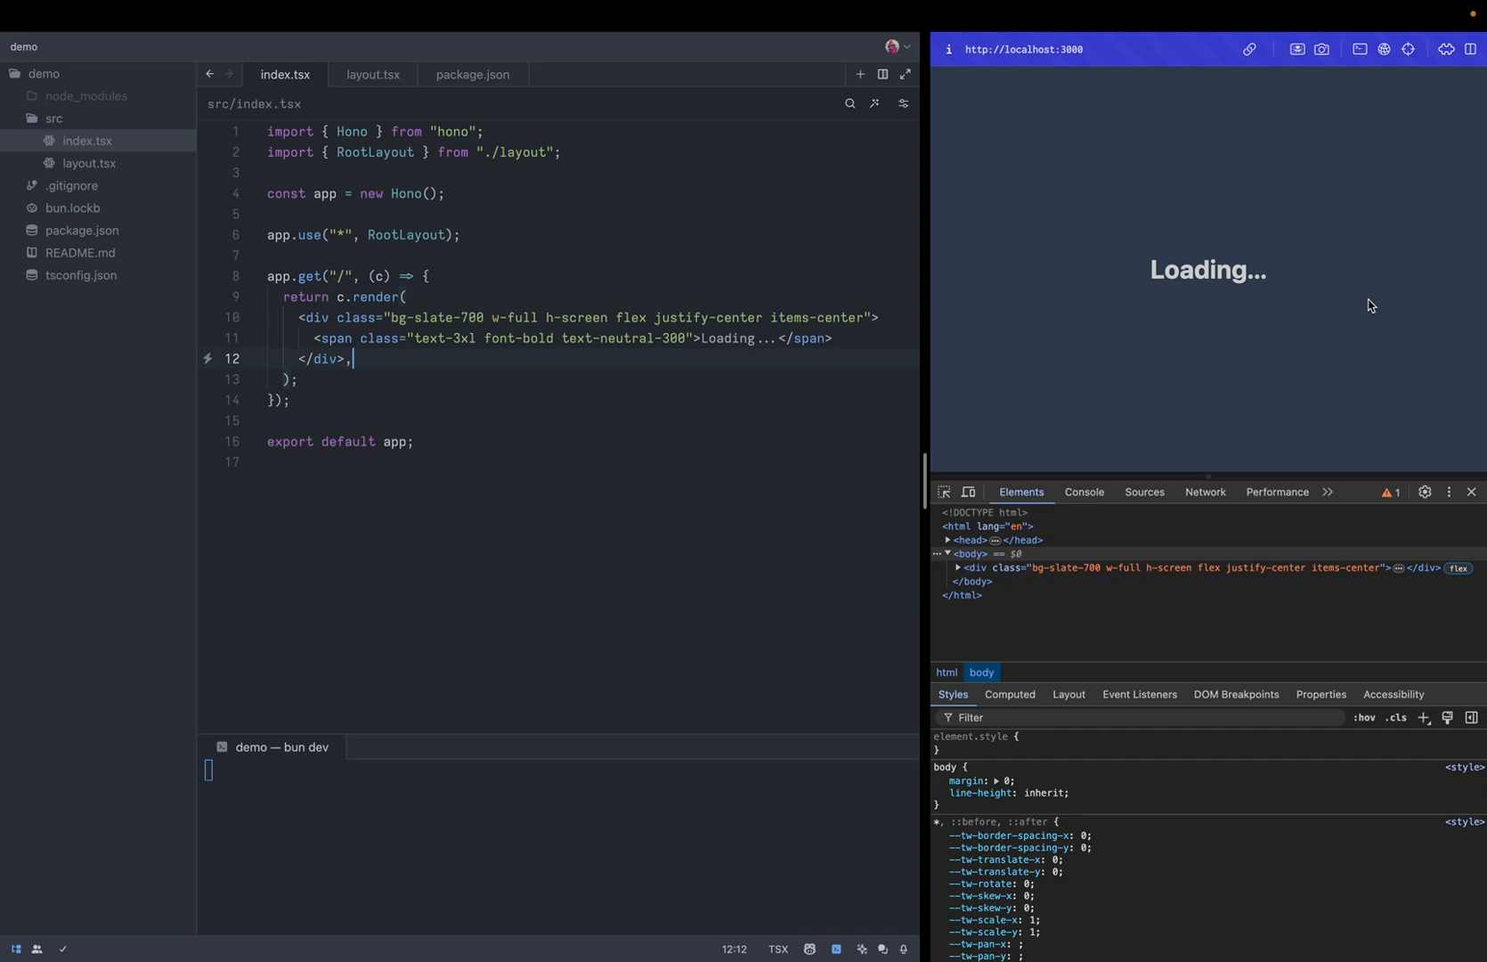
mouse_move(1129, 205)
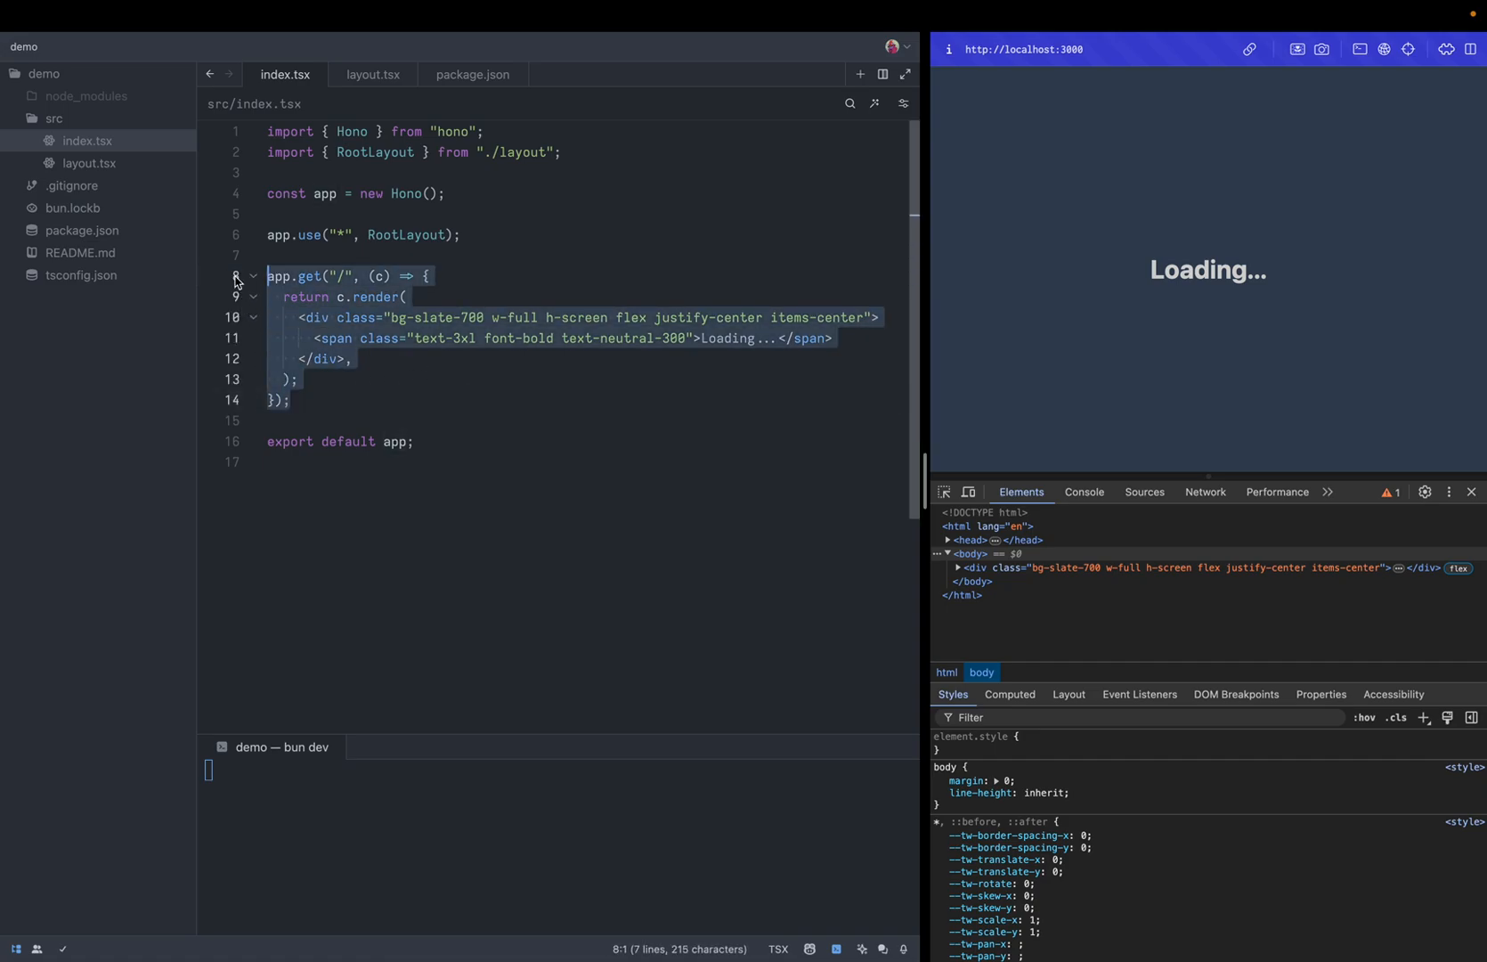
click(608, 337)
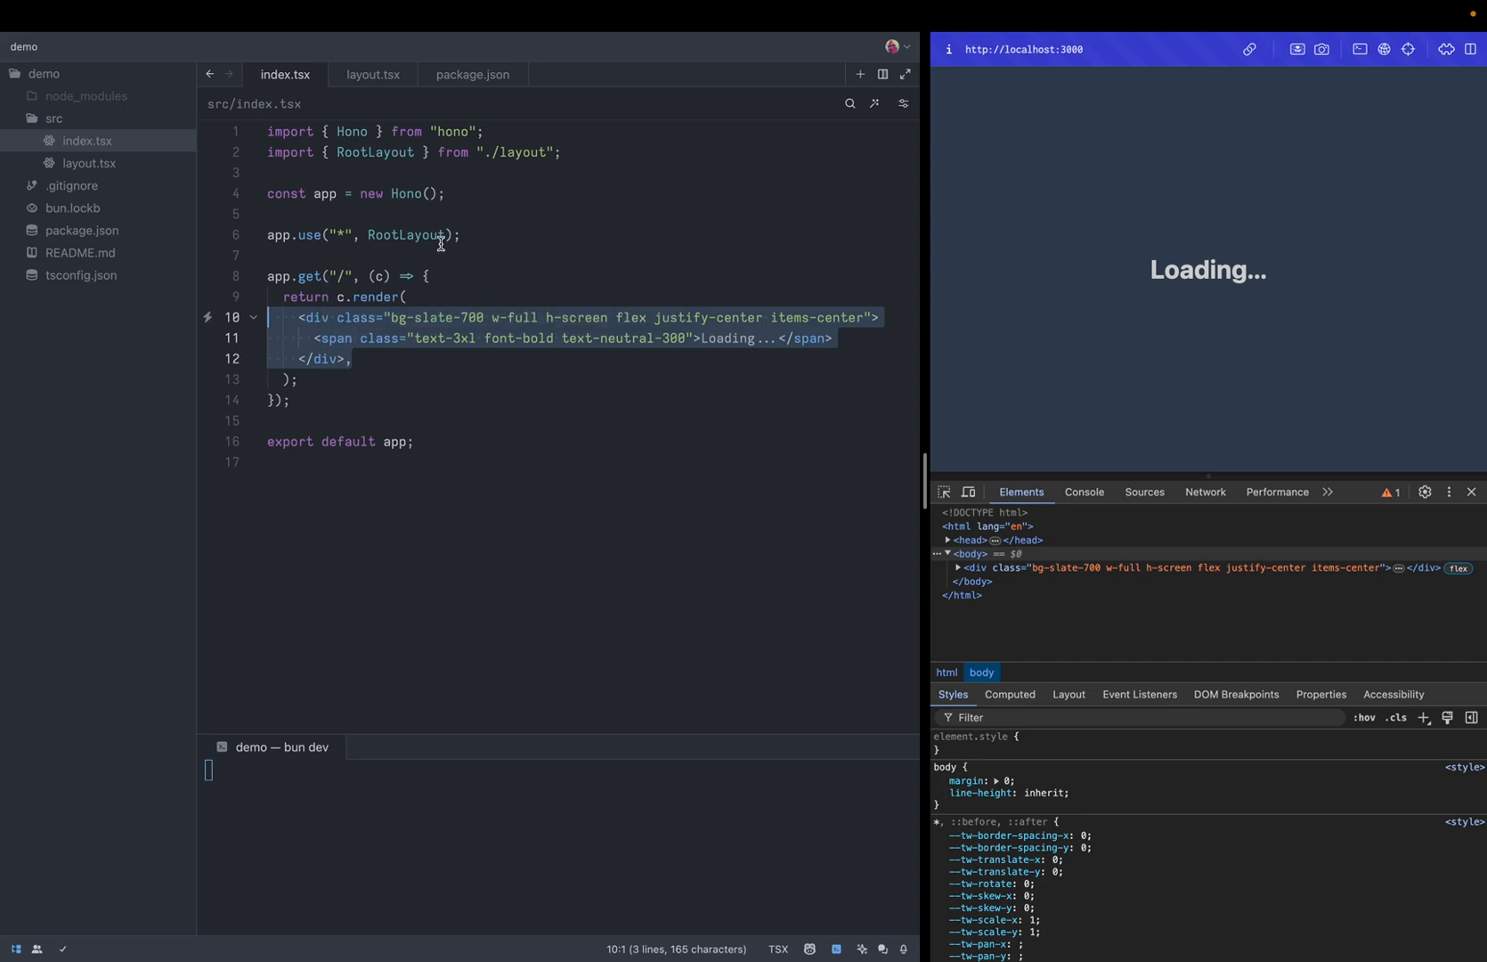
click(462, 234)
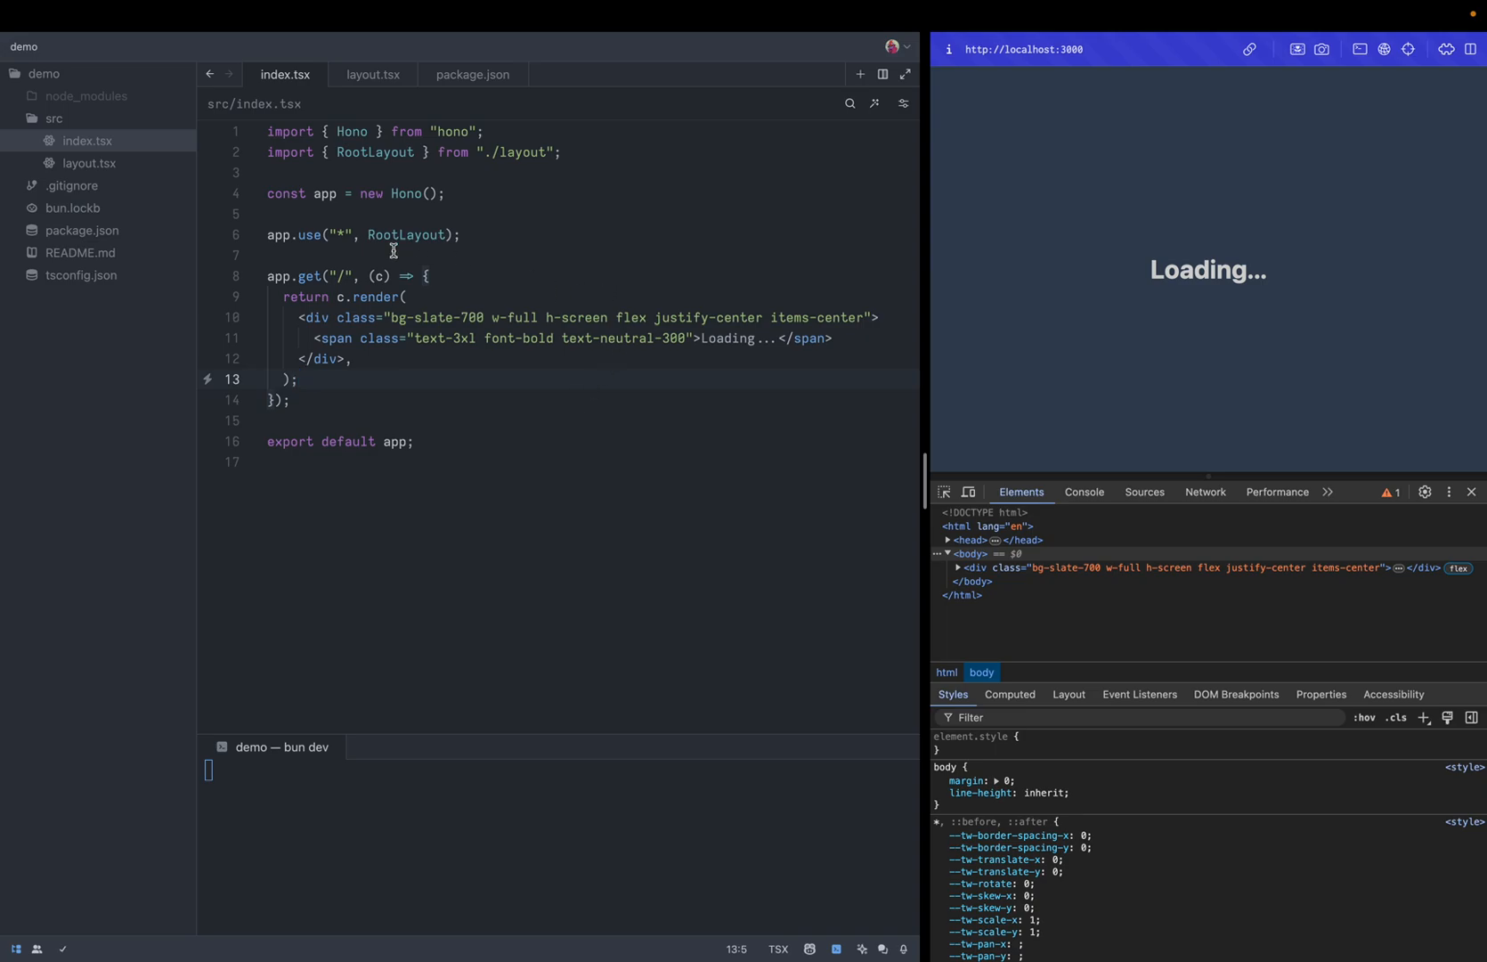
Add app.post("/") returning c.html with a 'Hello, World!' span
text(app)
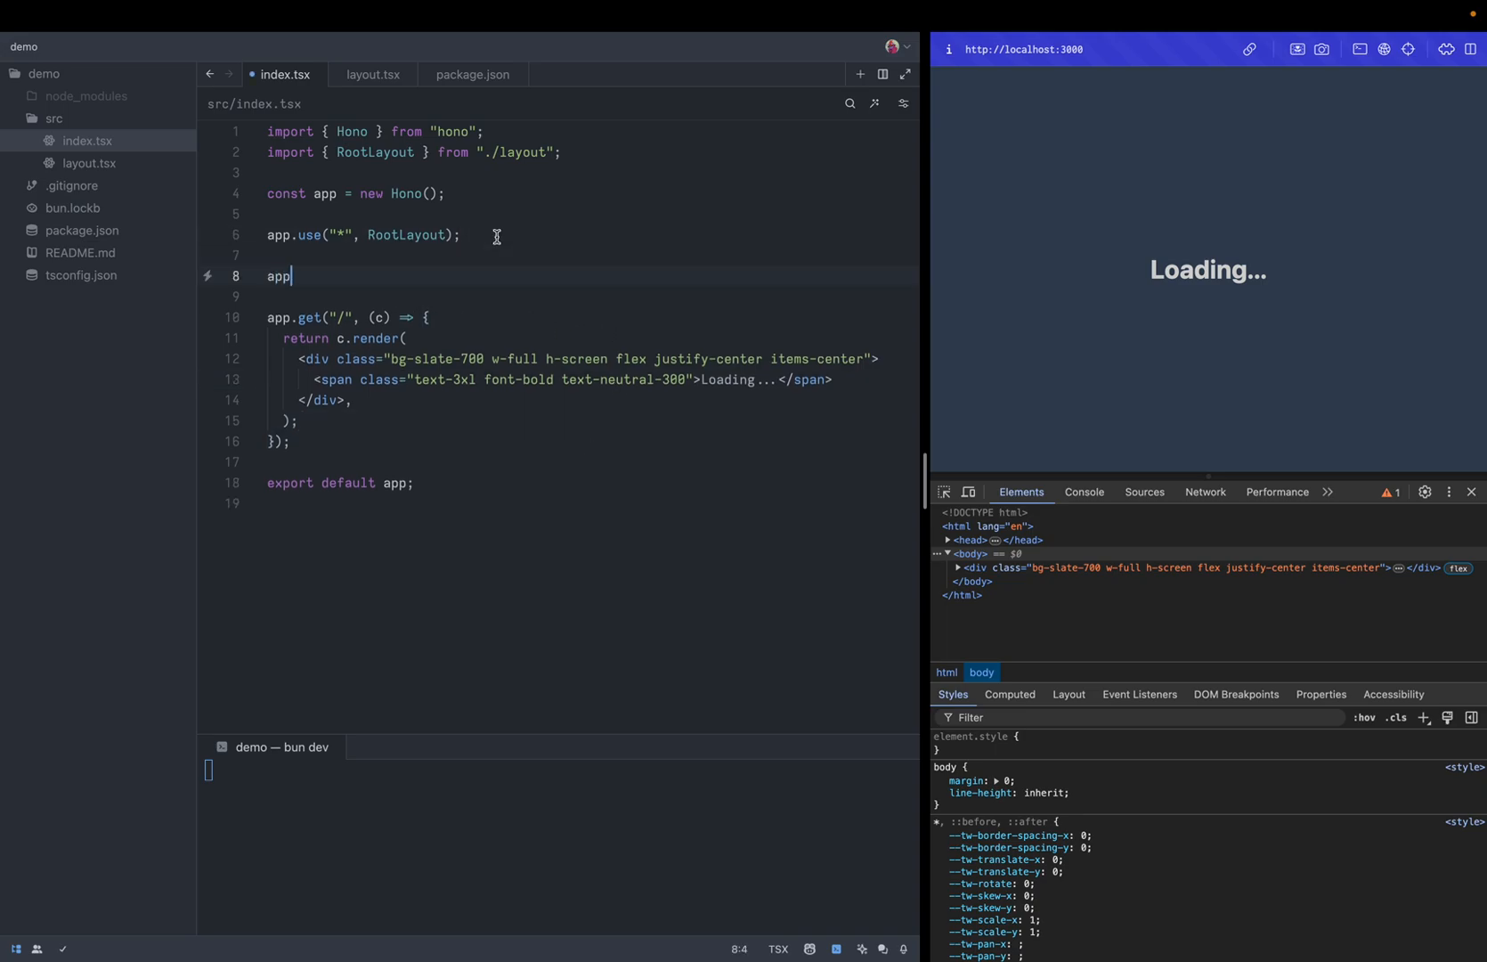
text(.post())
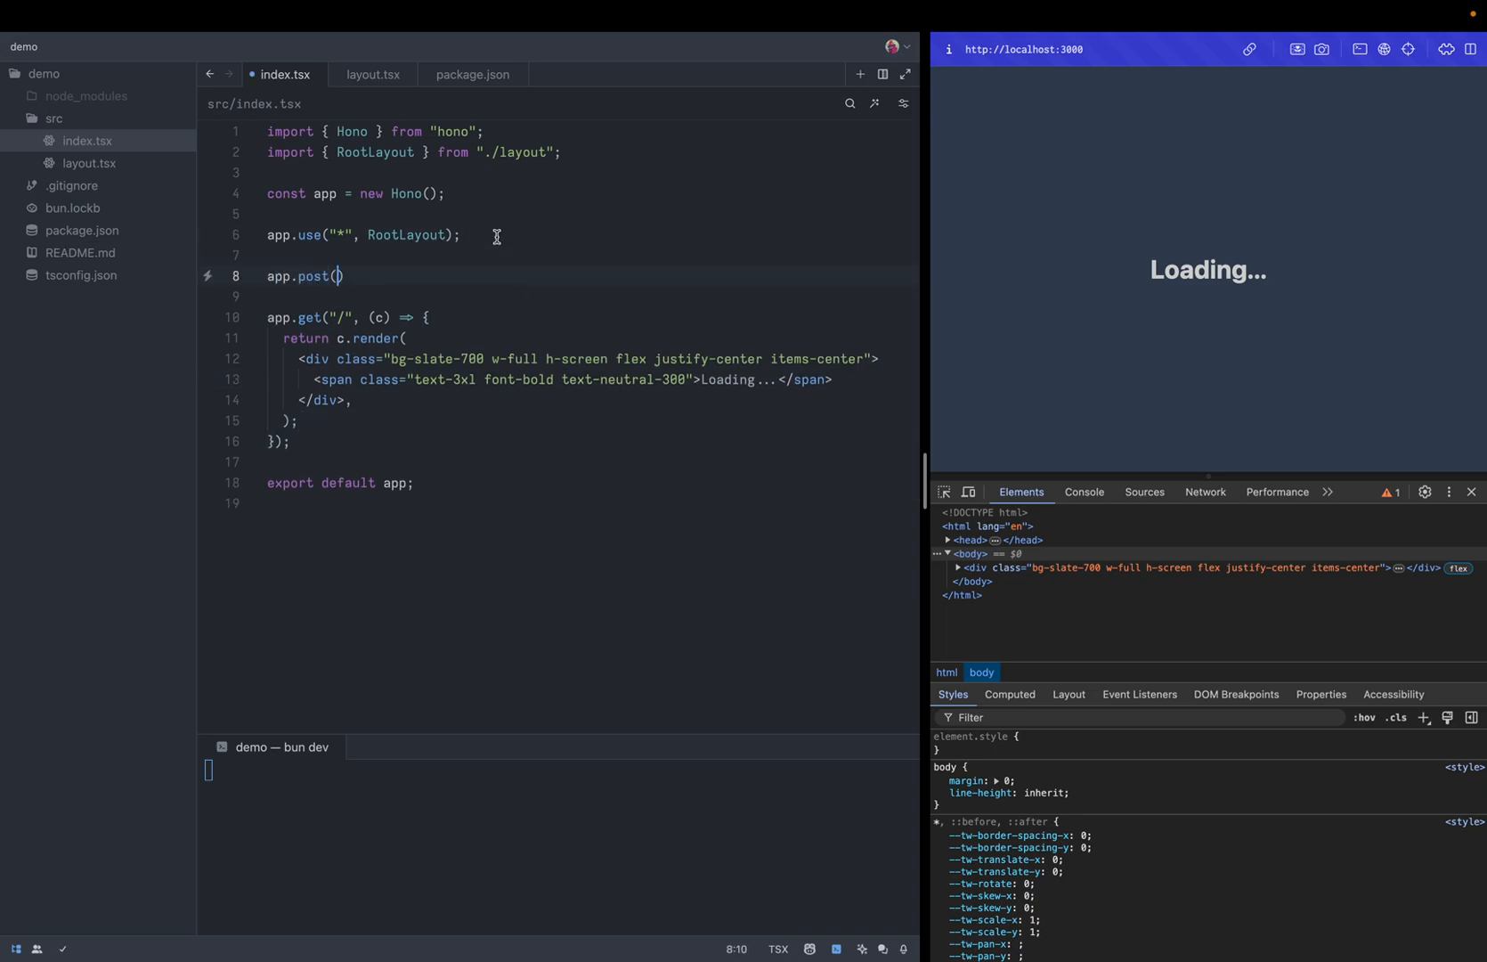
text("/")
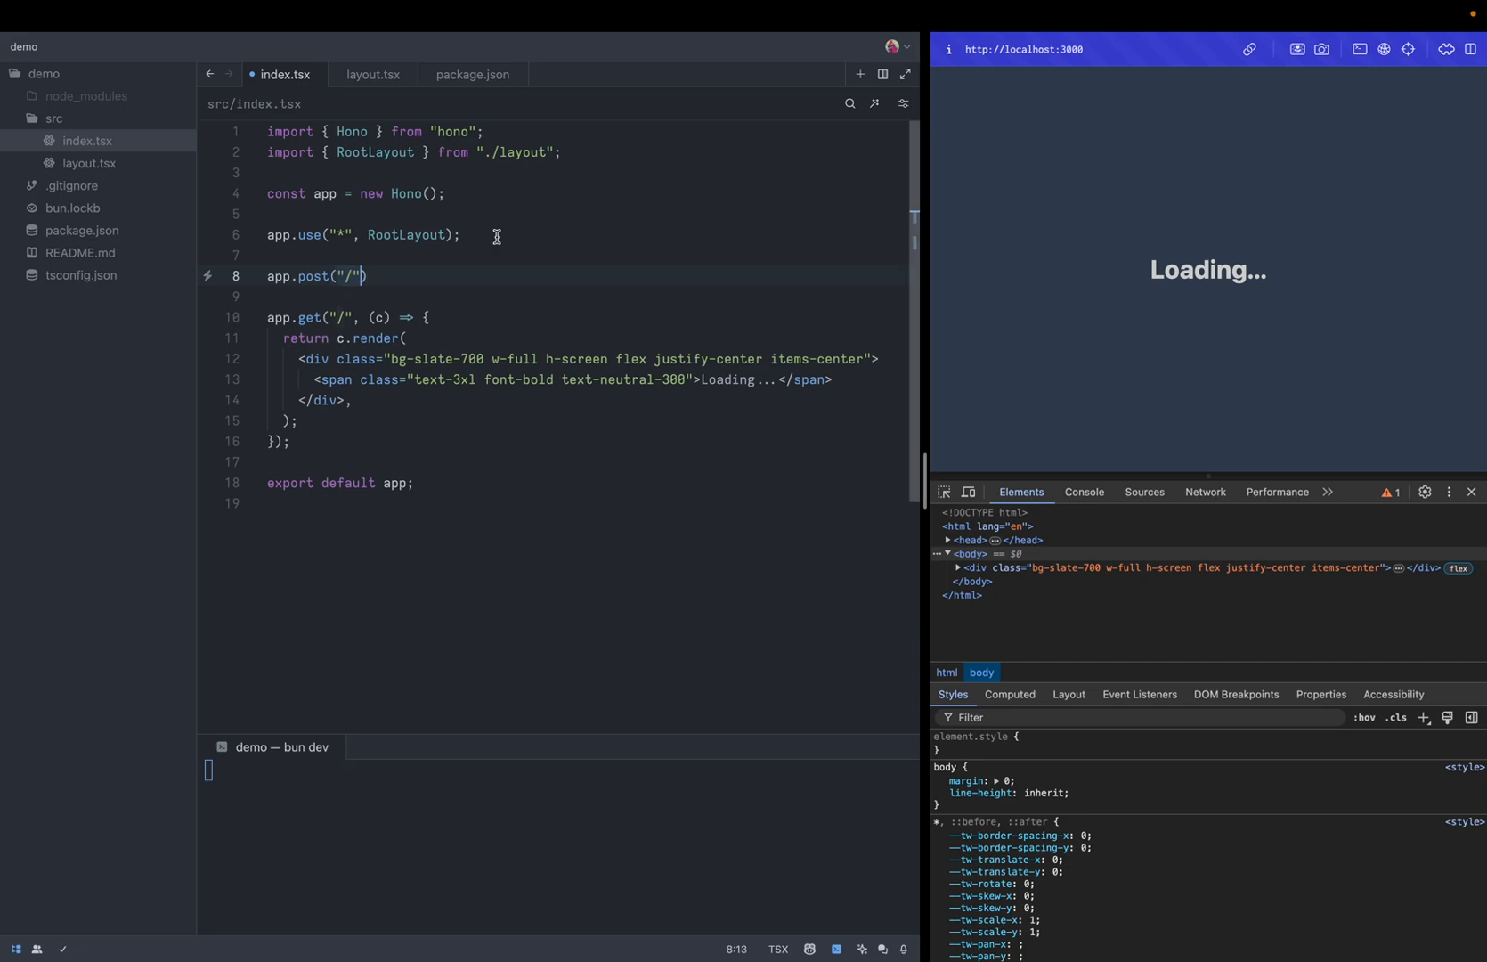
text((c)
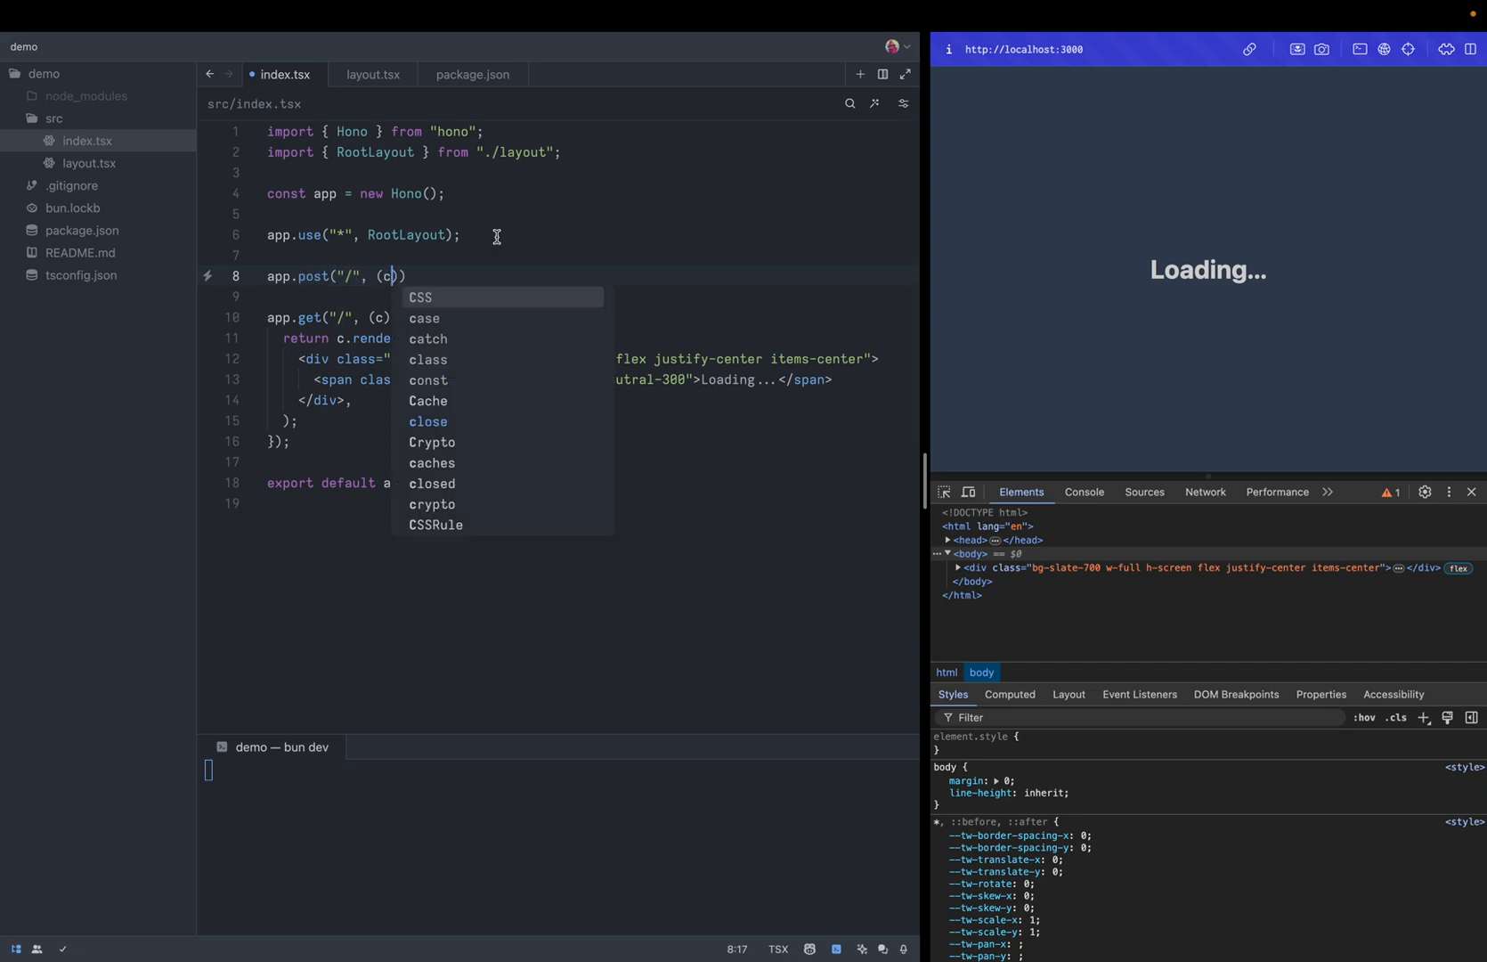
text(=>)
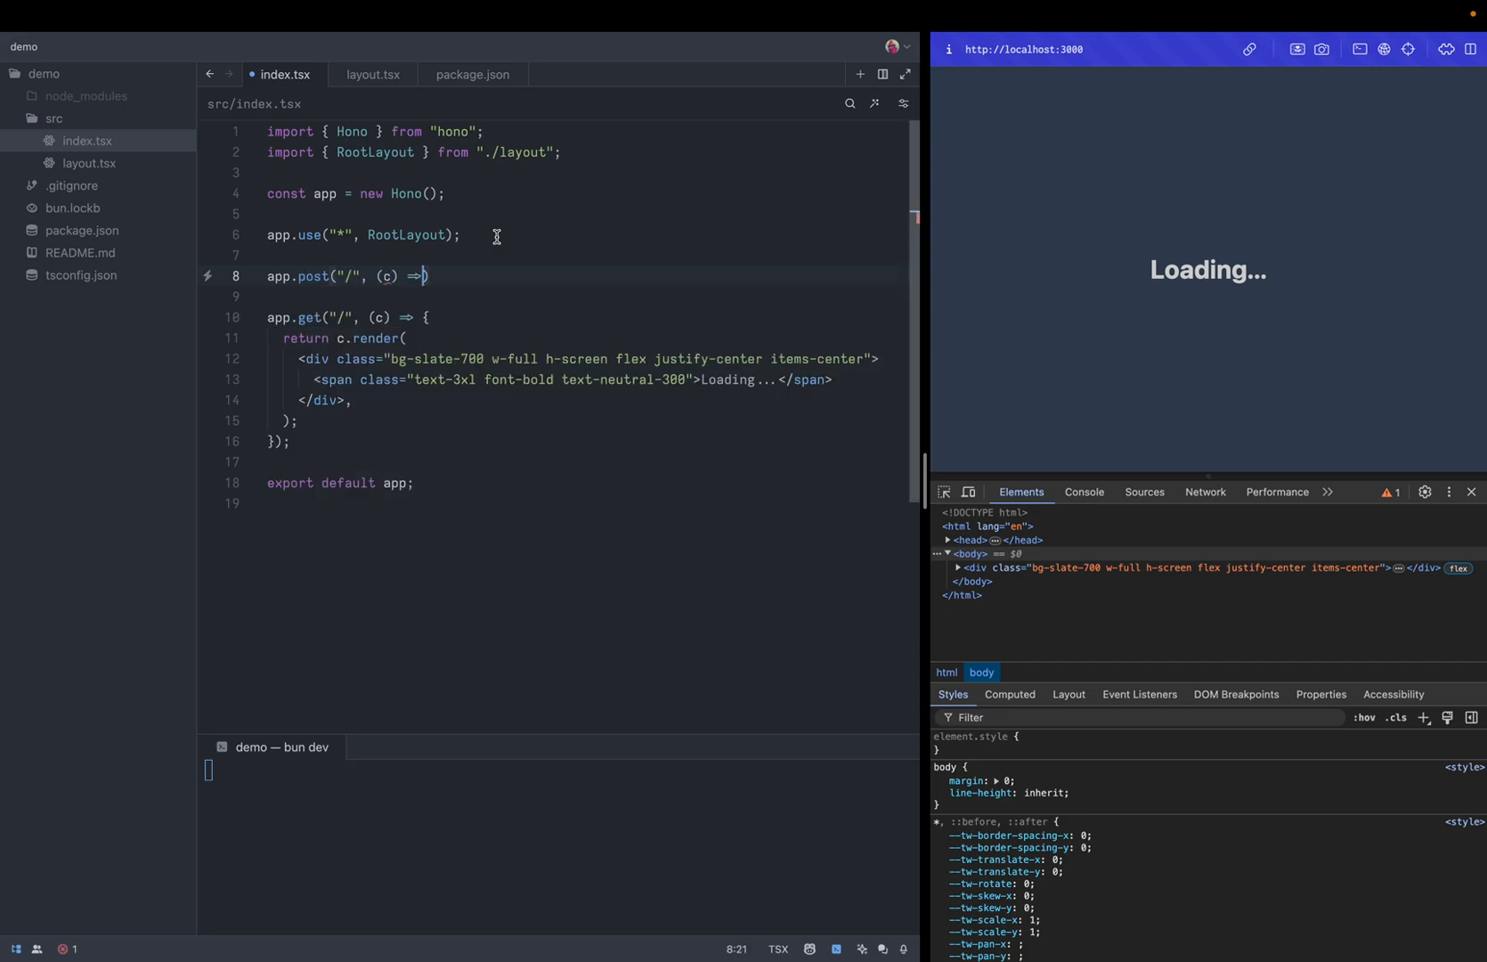
text(c.html)
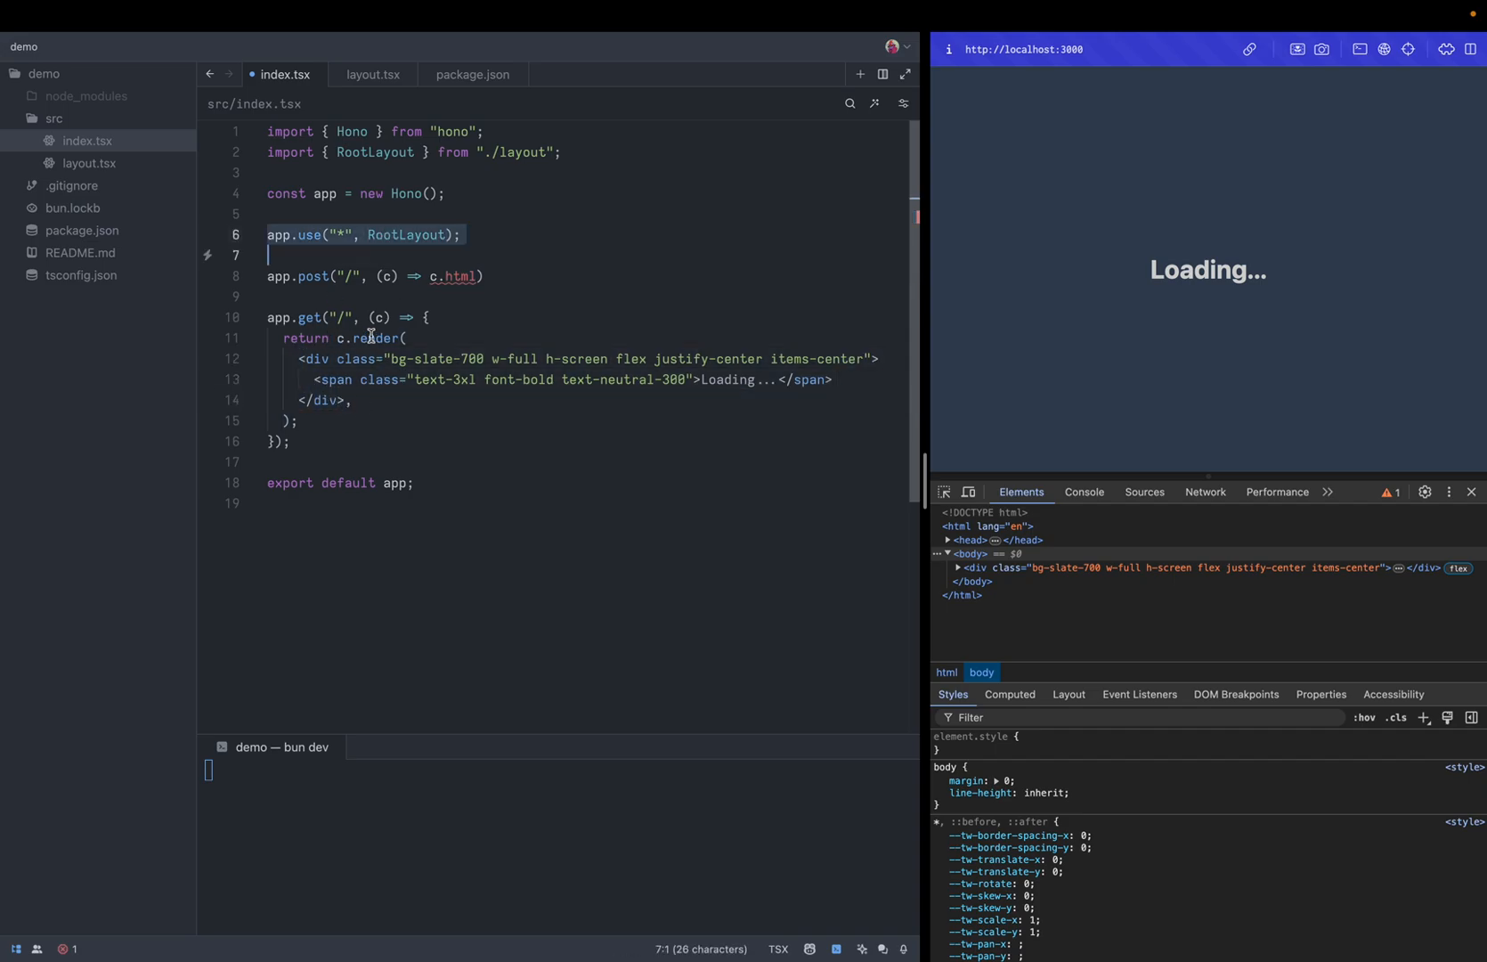
double_click(374, 337)
text(<)
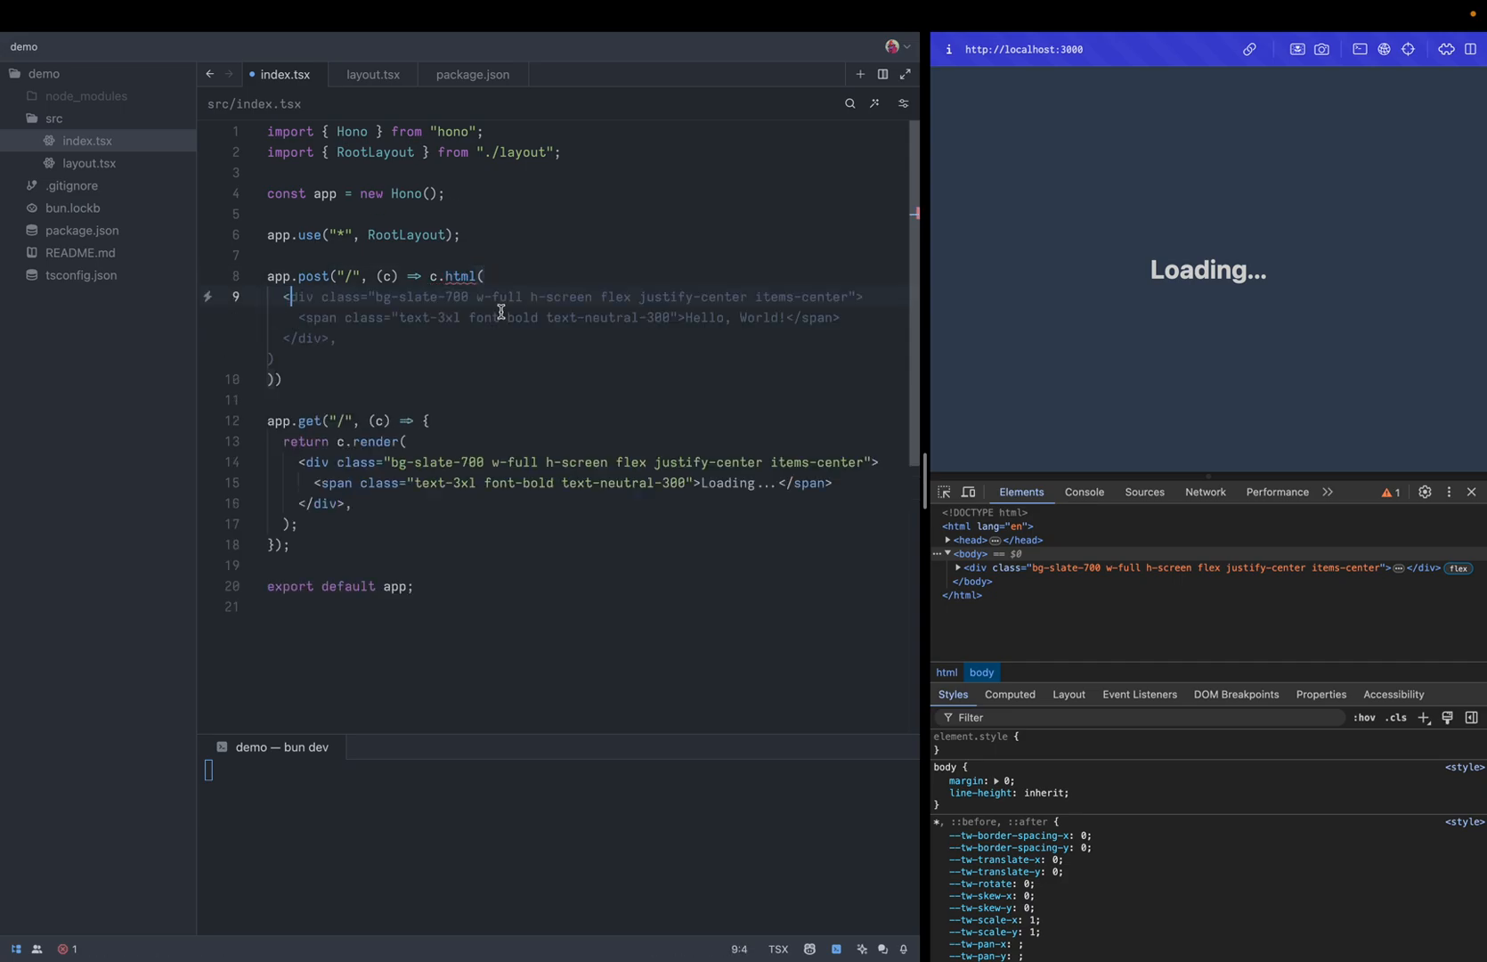
text(span)
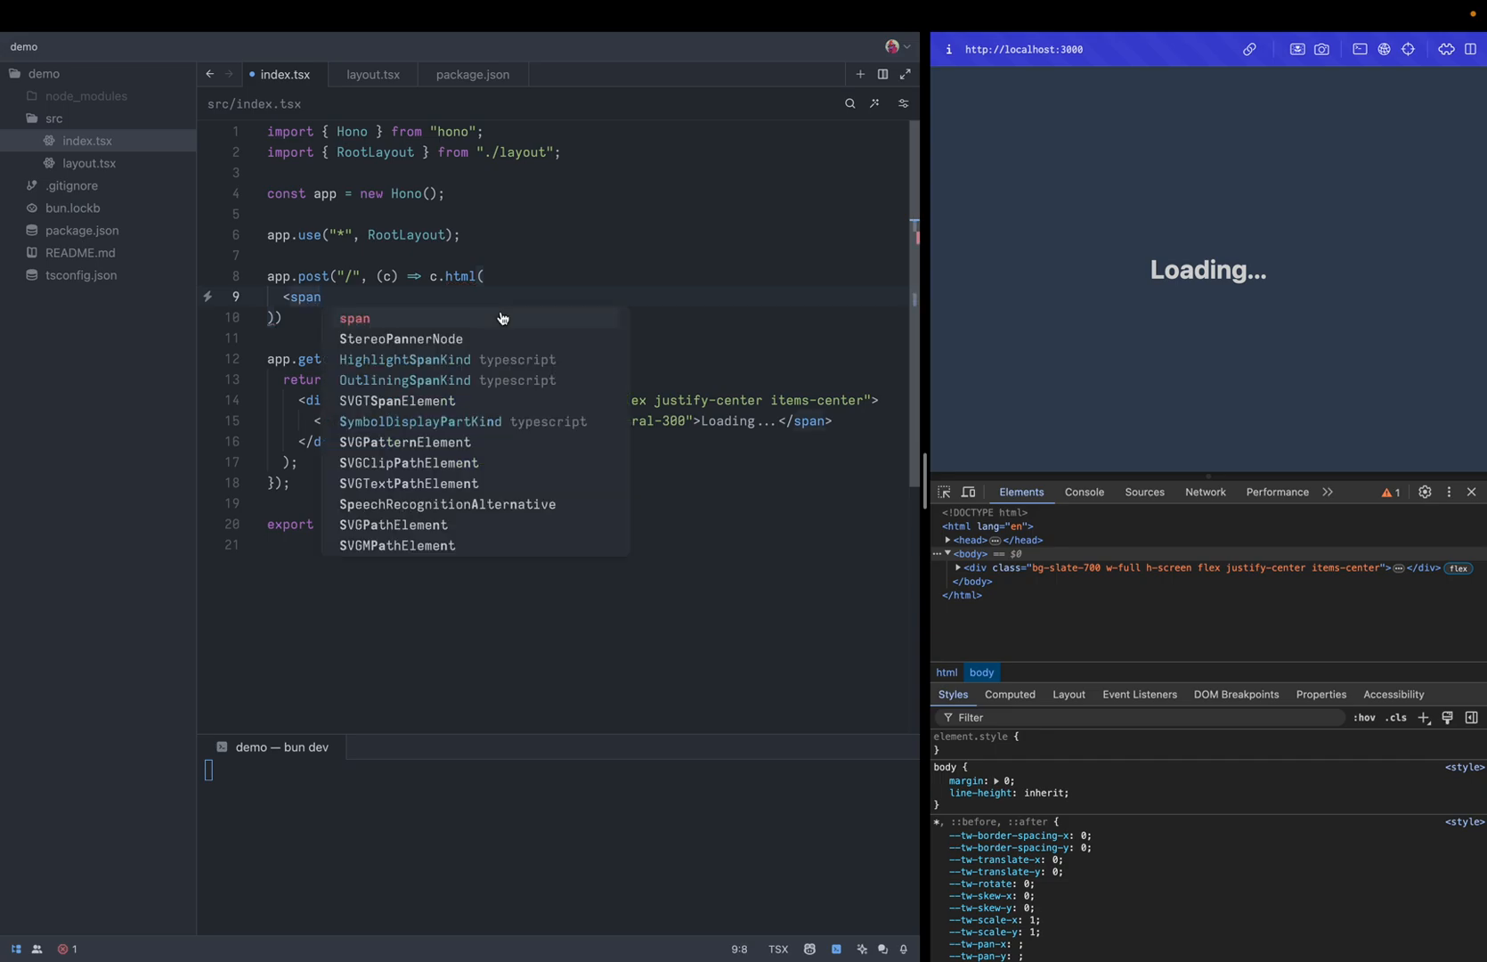
text(>Hello, World!</span>,)
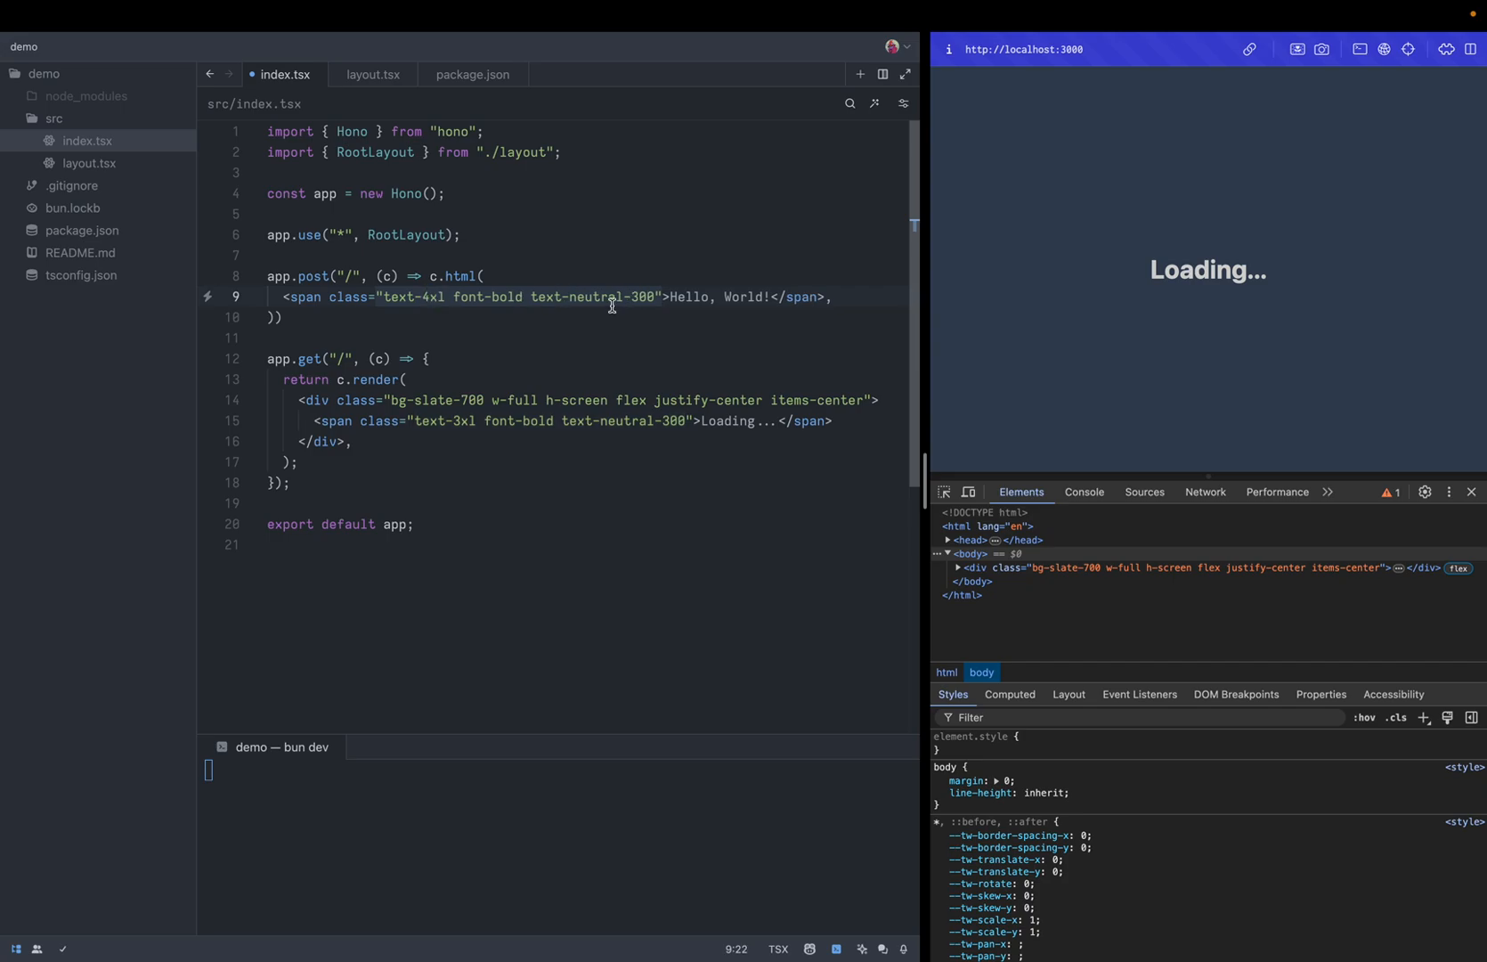
Make the POST span's colour white and begin an hx-post attribute on the GET div
double_click(578, 296)
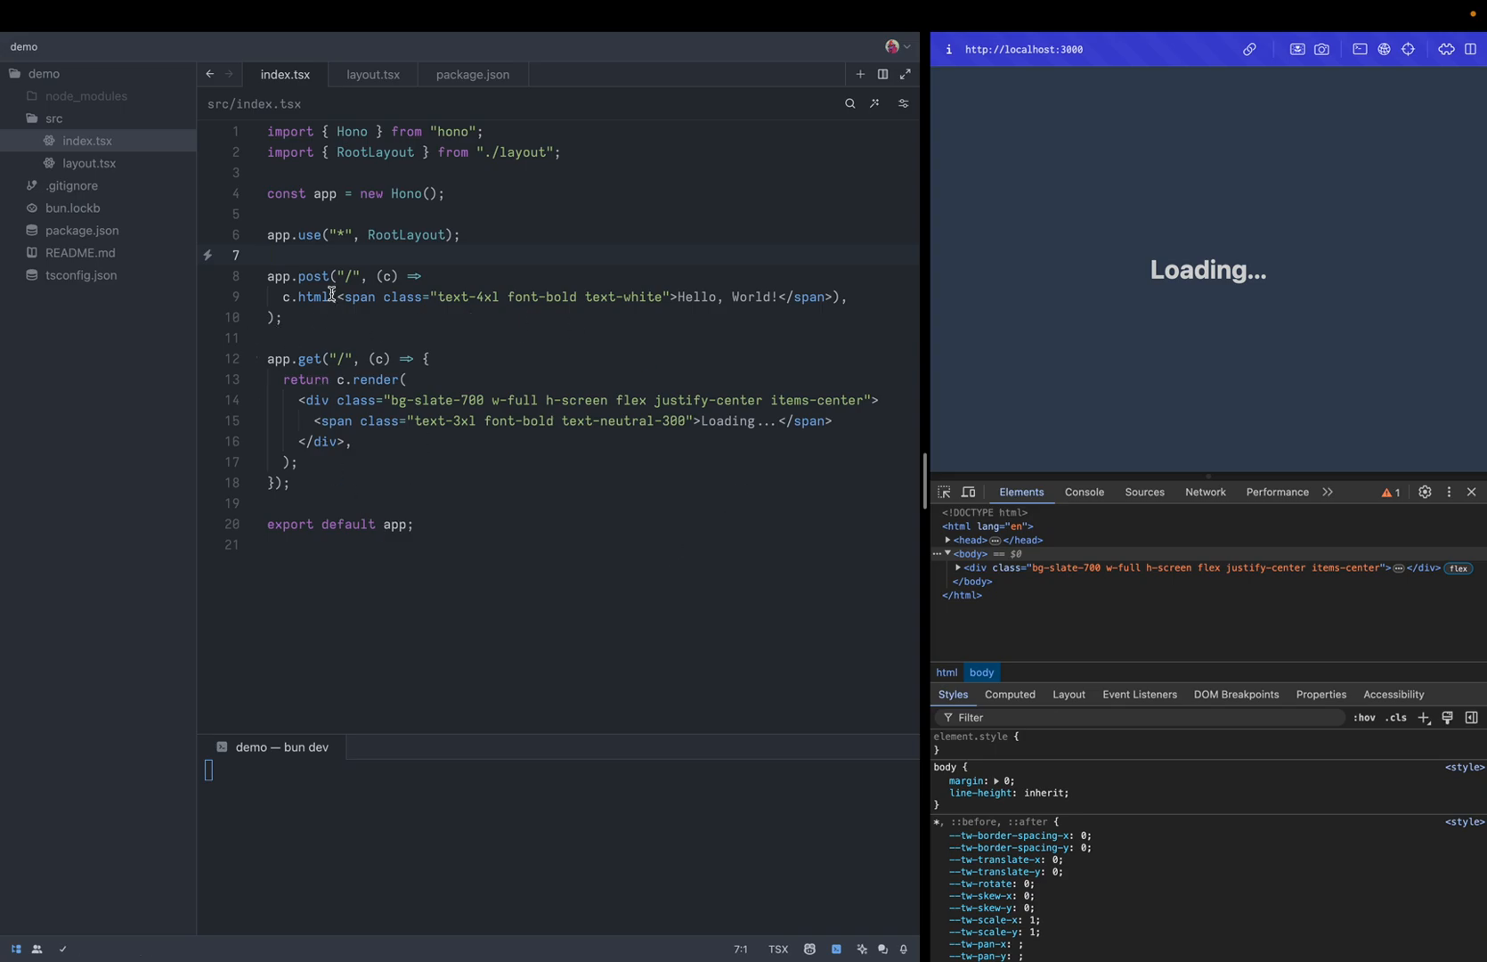
double_click(311, 276)
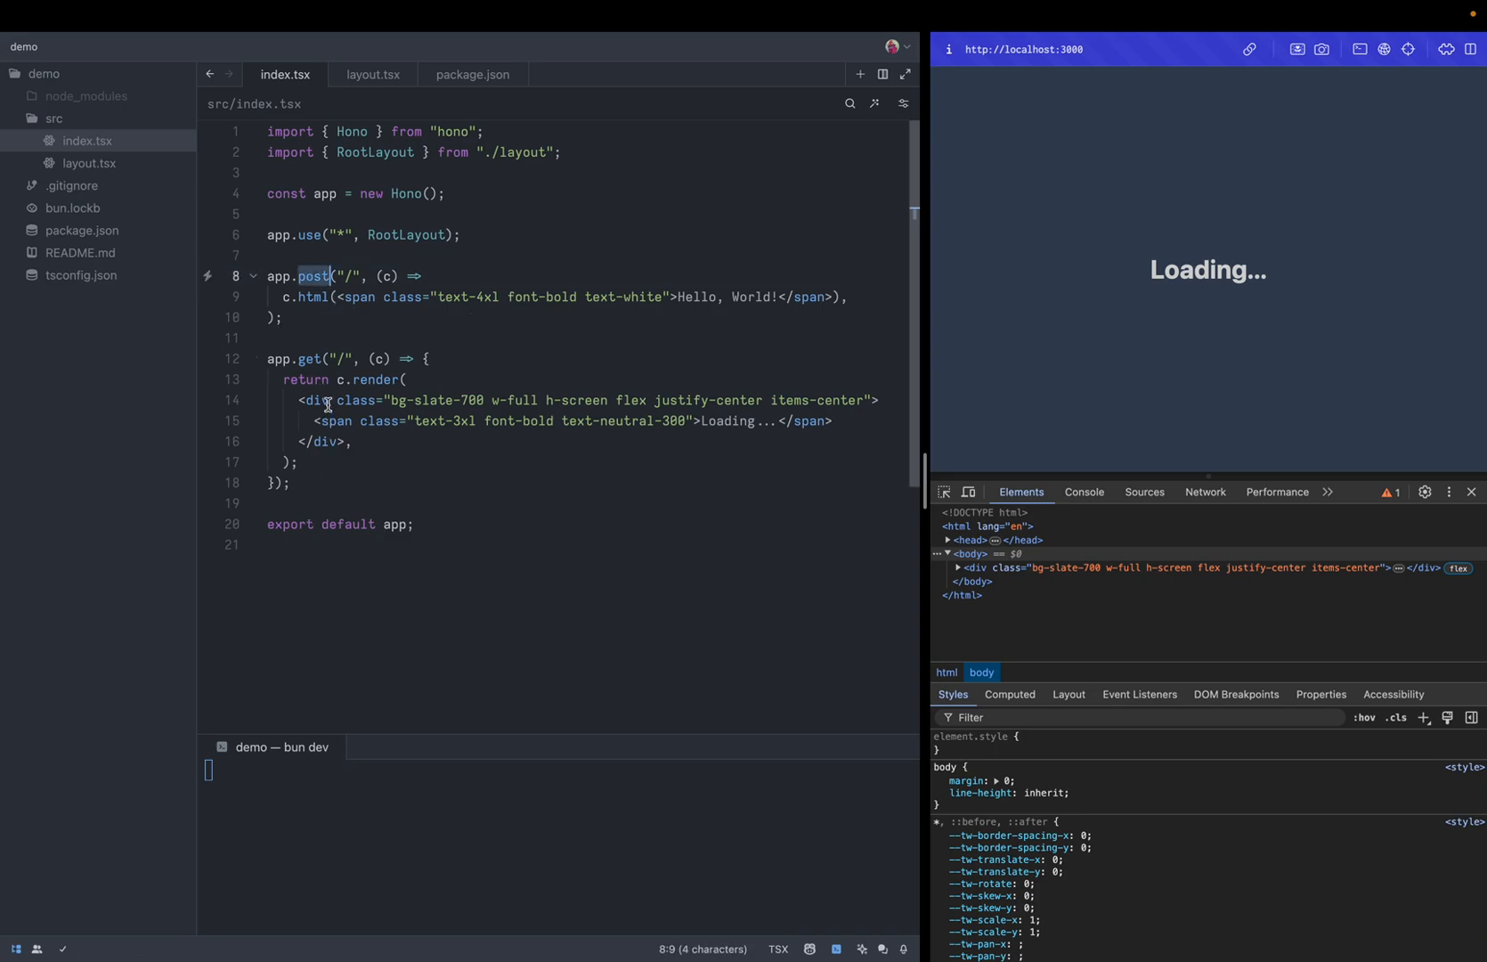
text(hx-post="/)
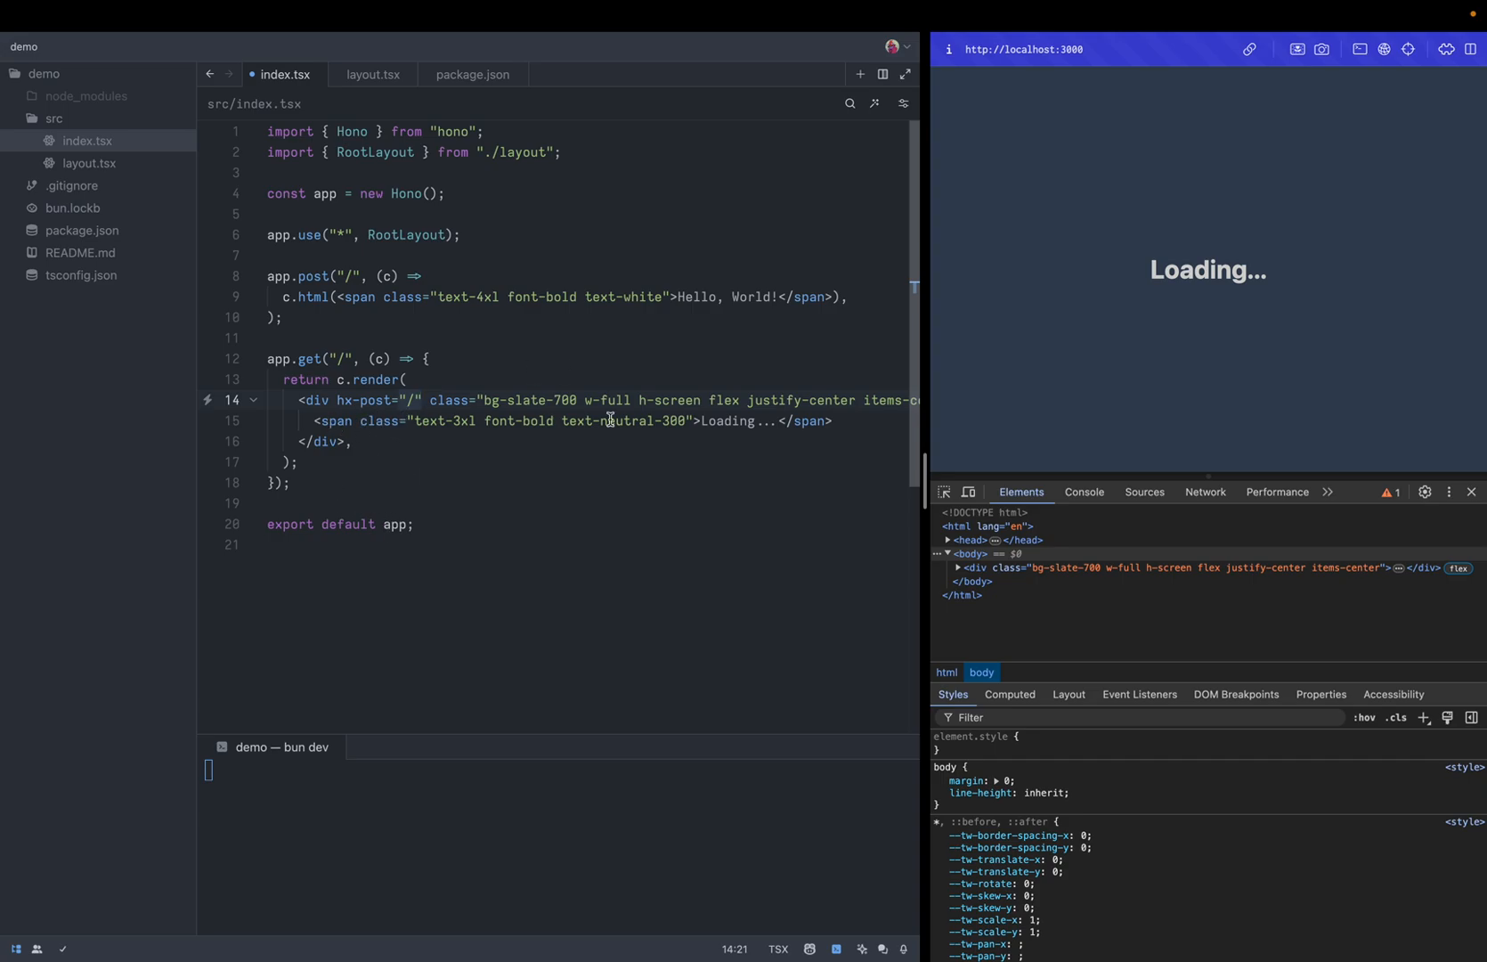
Add hx-trigger="load" after hx-post on the GET div and check network activity
click(423, 399)
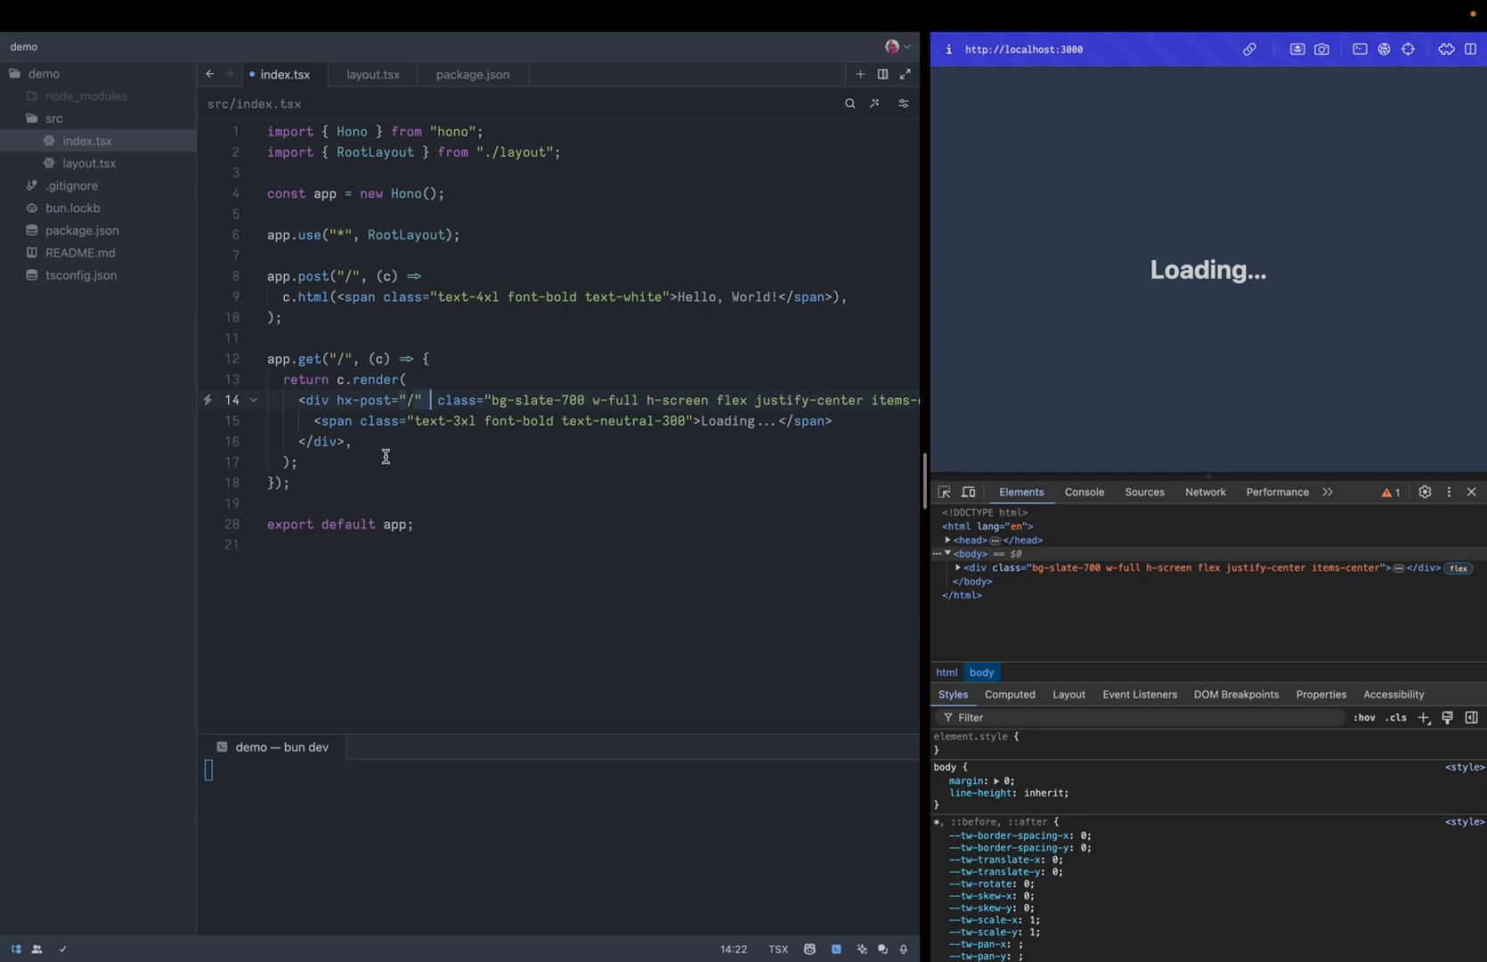
text(hx-)
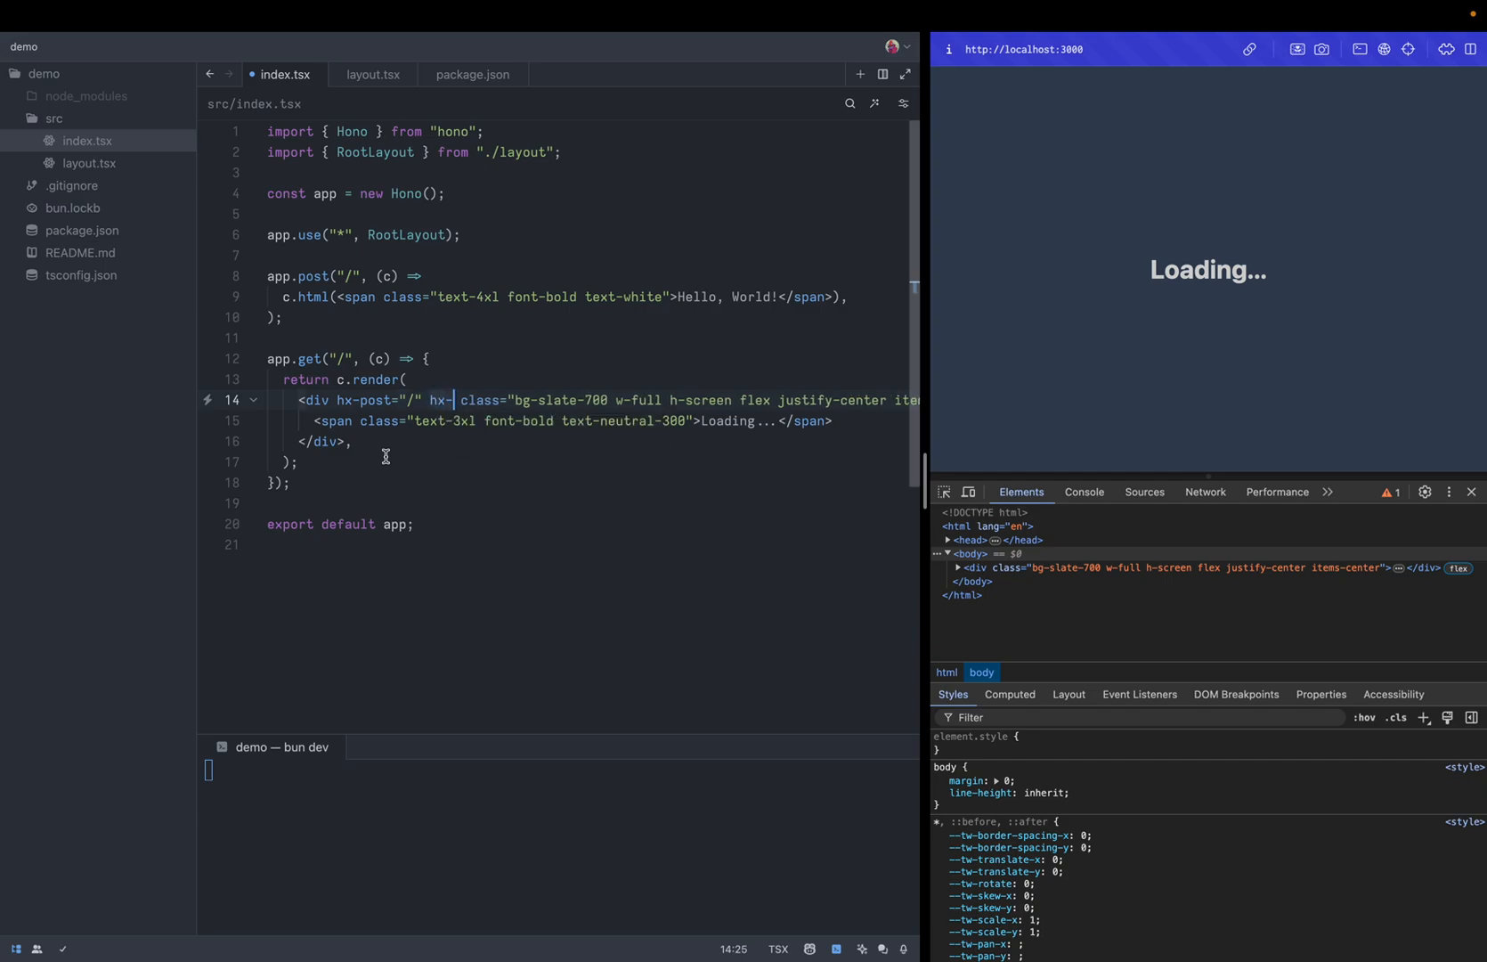
text(trigger=)
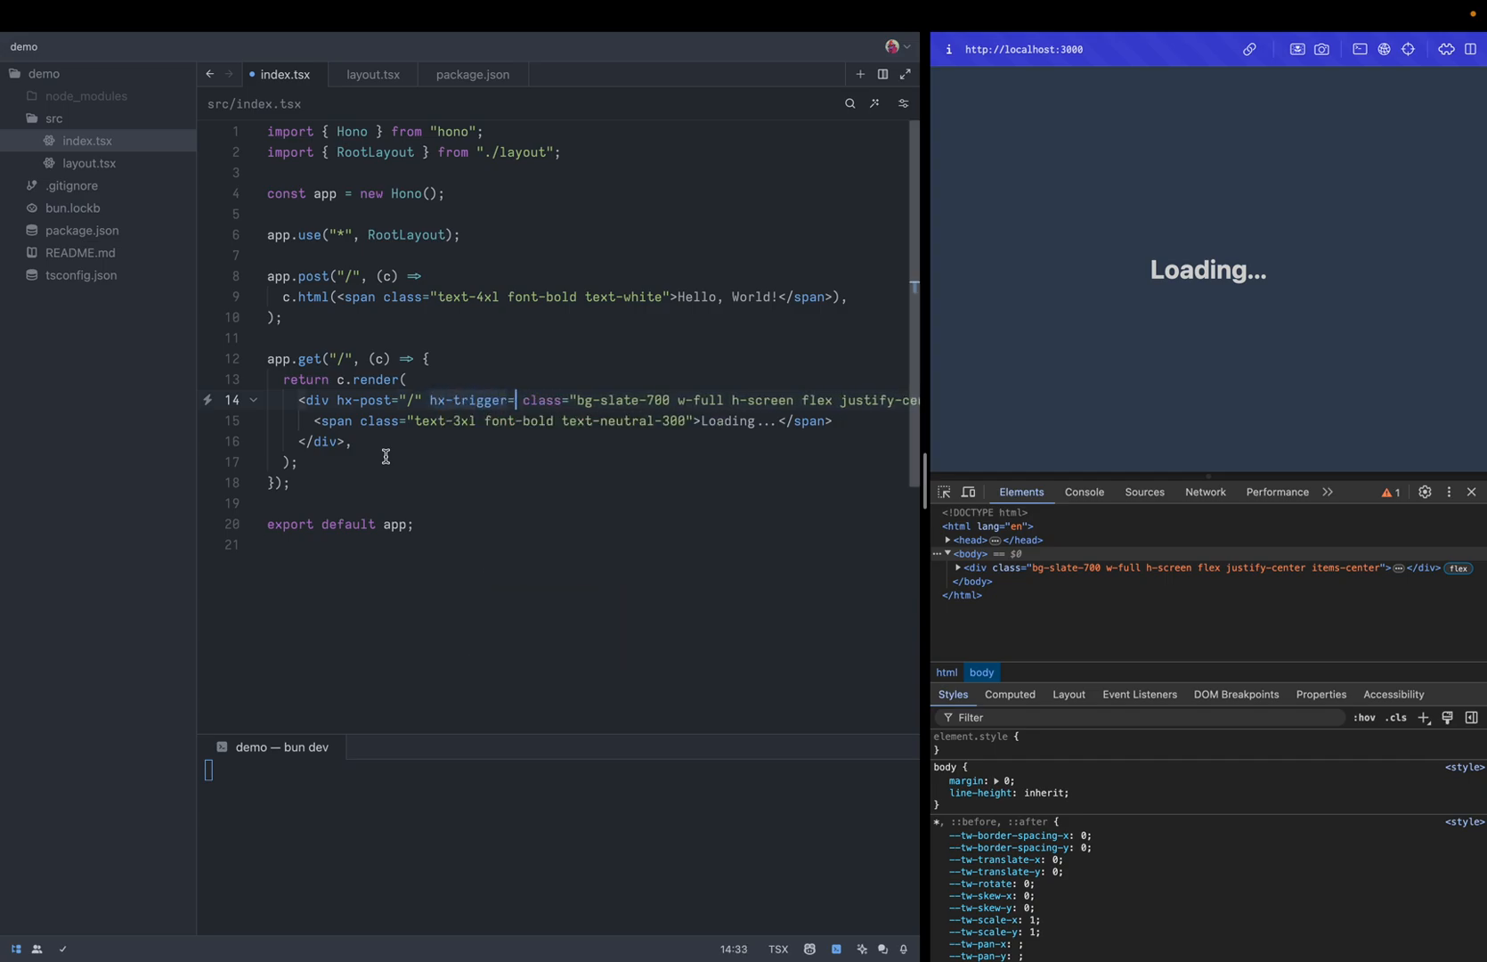
text("load)
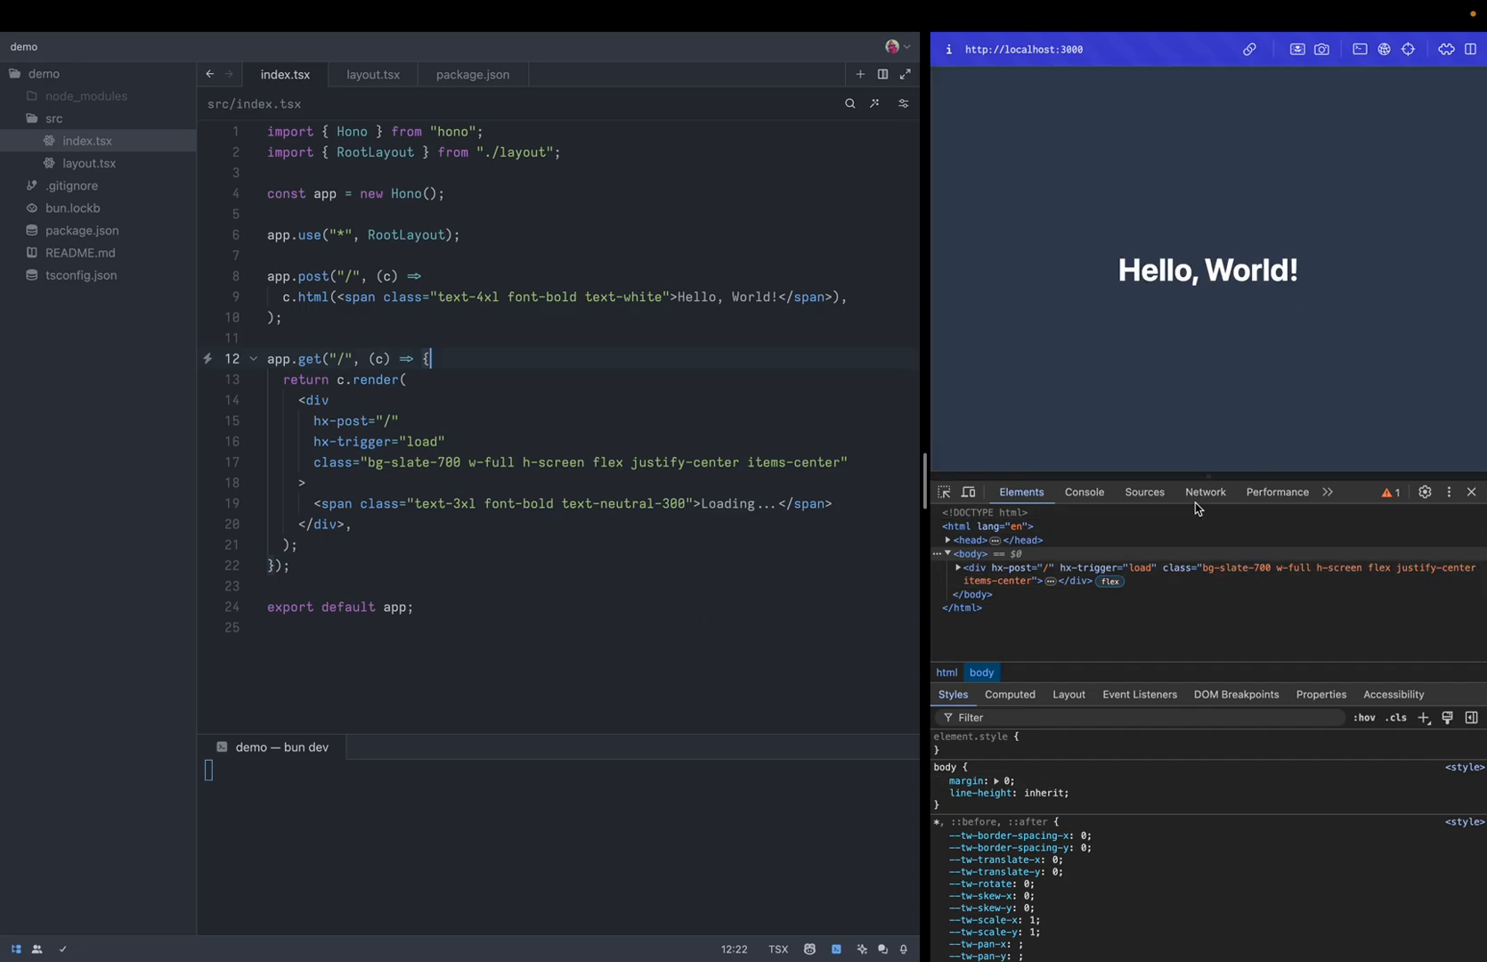
click(1205, 491)
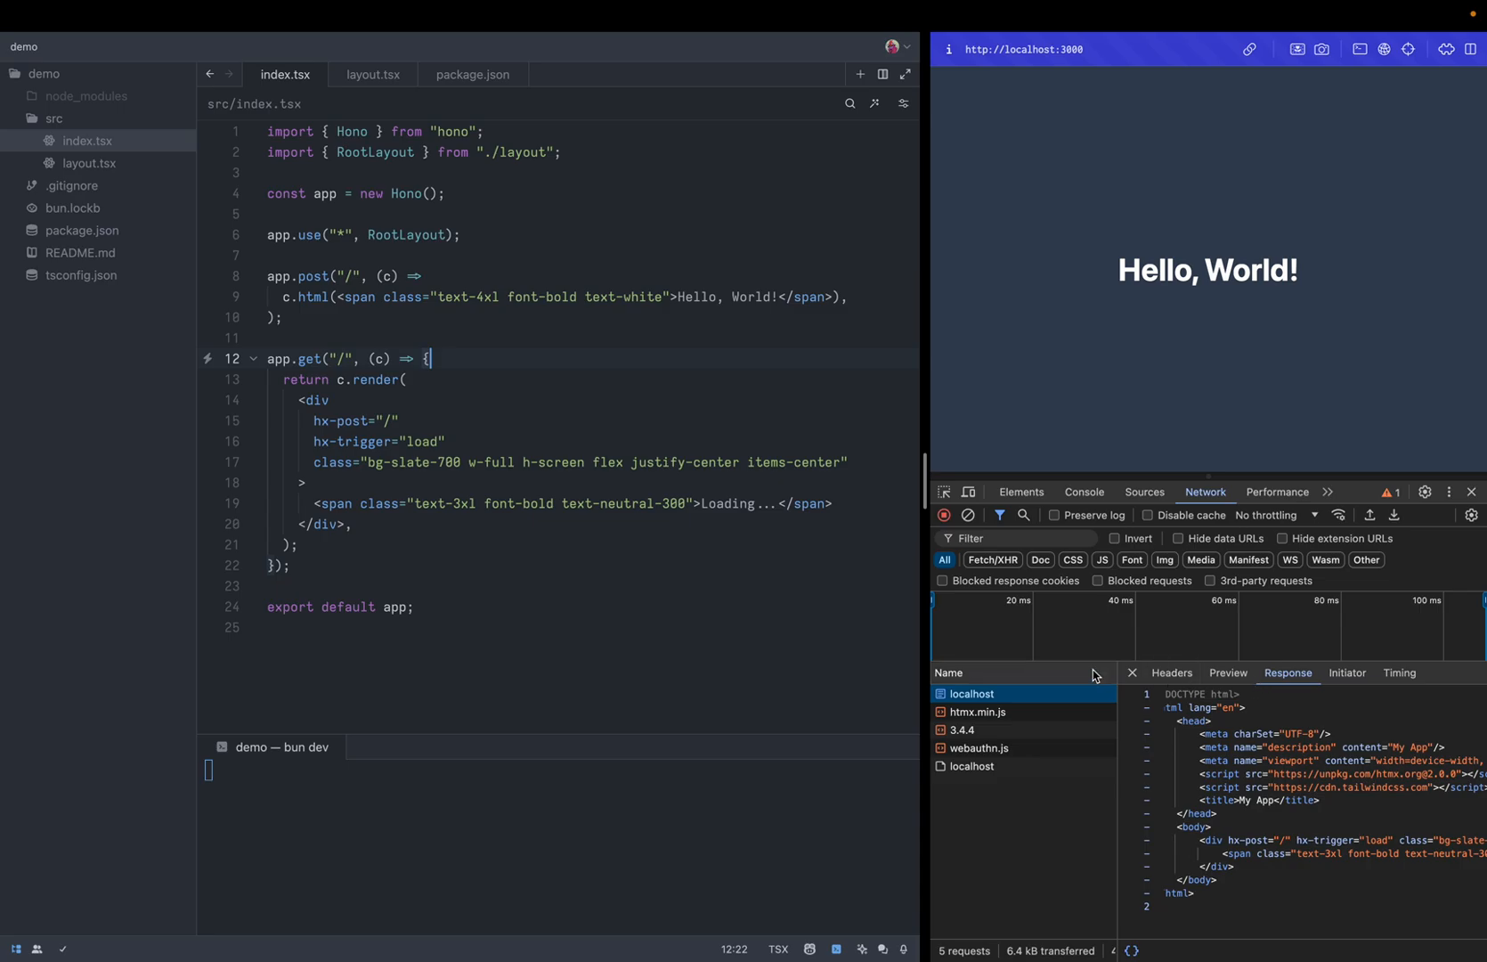
Inspect the localhost request's response showing the Hello, World! span
click(972, 766)
text( {)
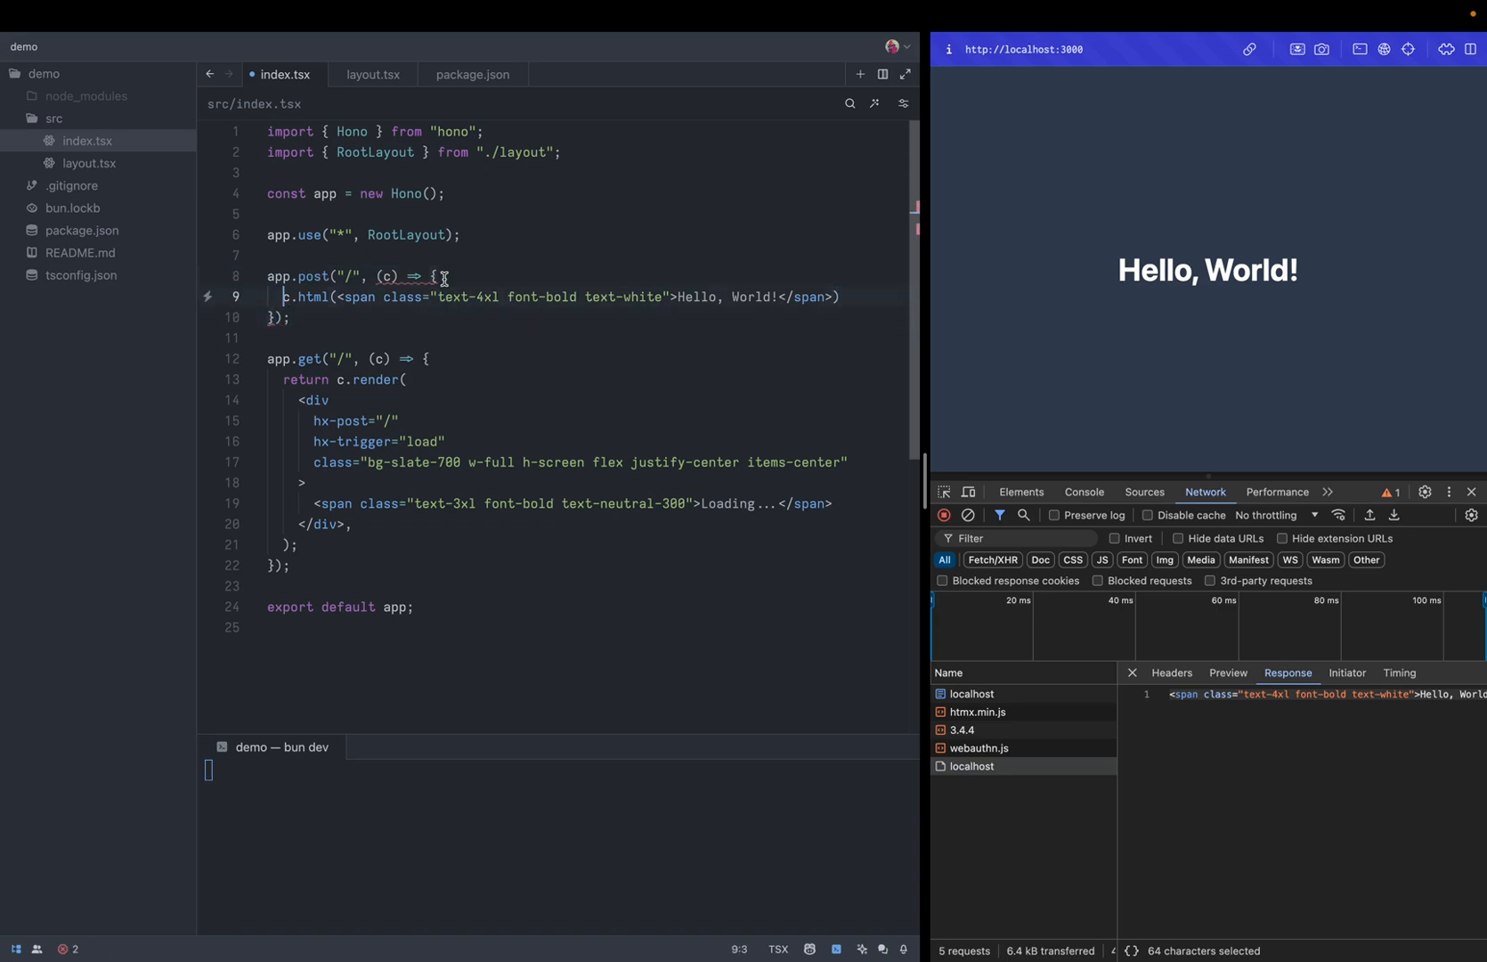
Make the POST handler async, awaiting a 50 ms setTimeout promise before returning the span
text(return)
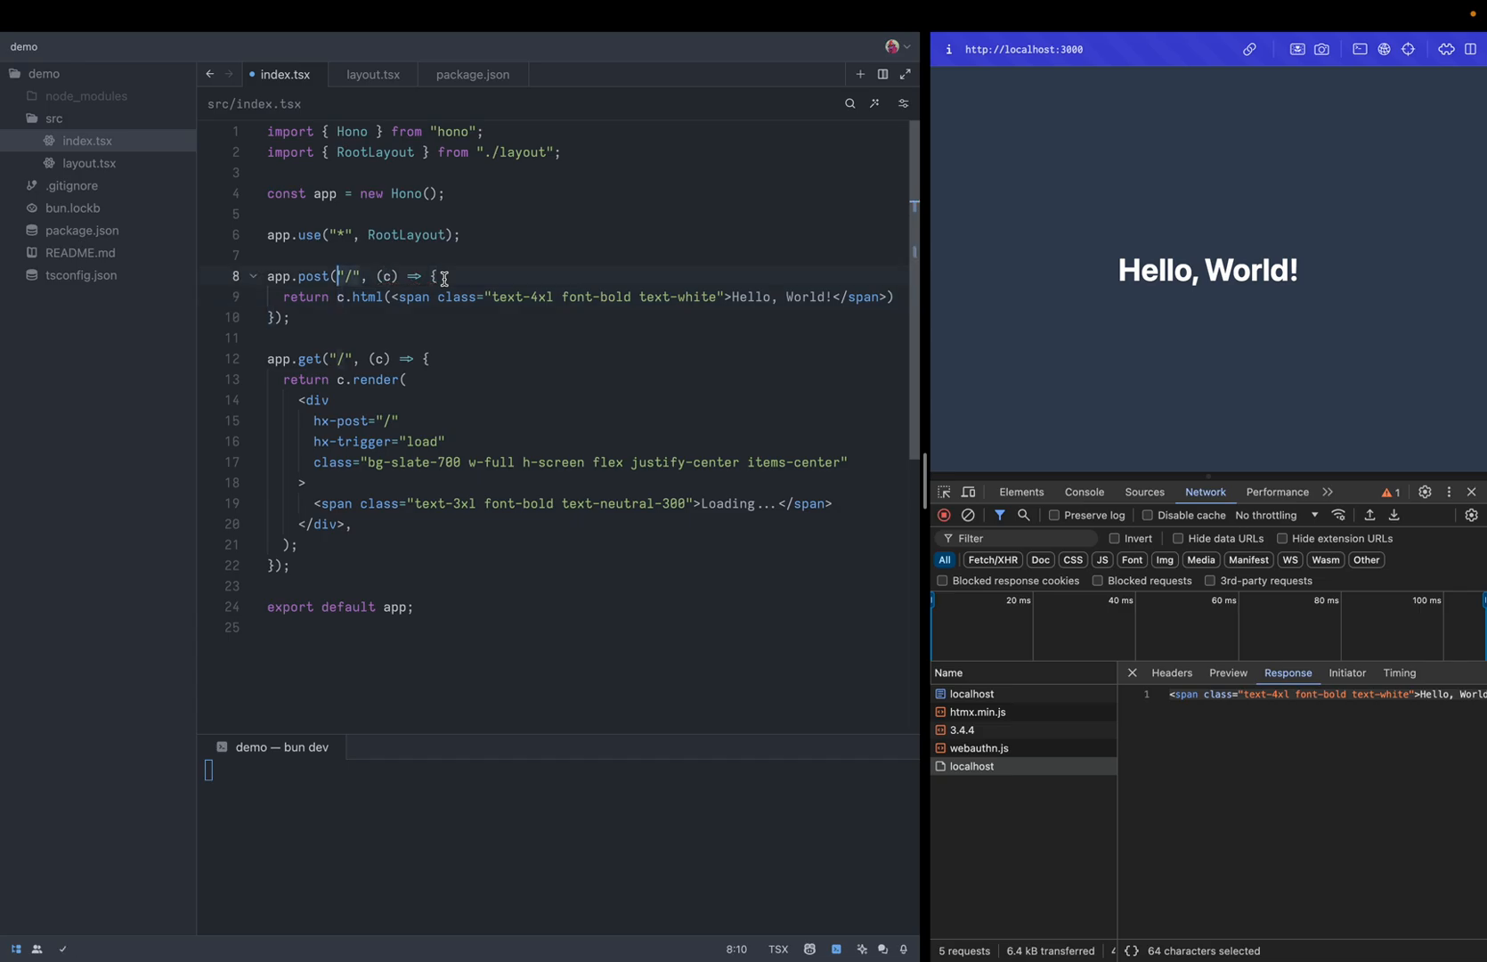
text(await)
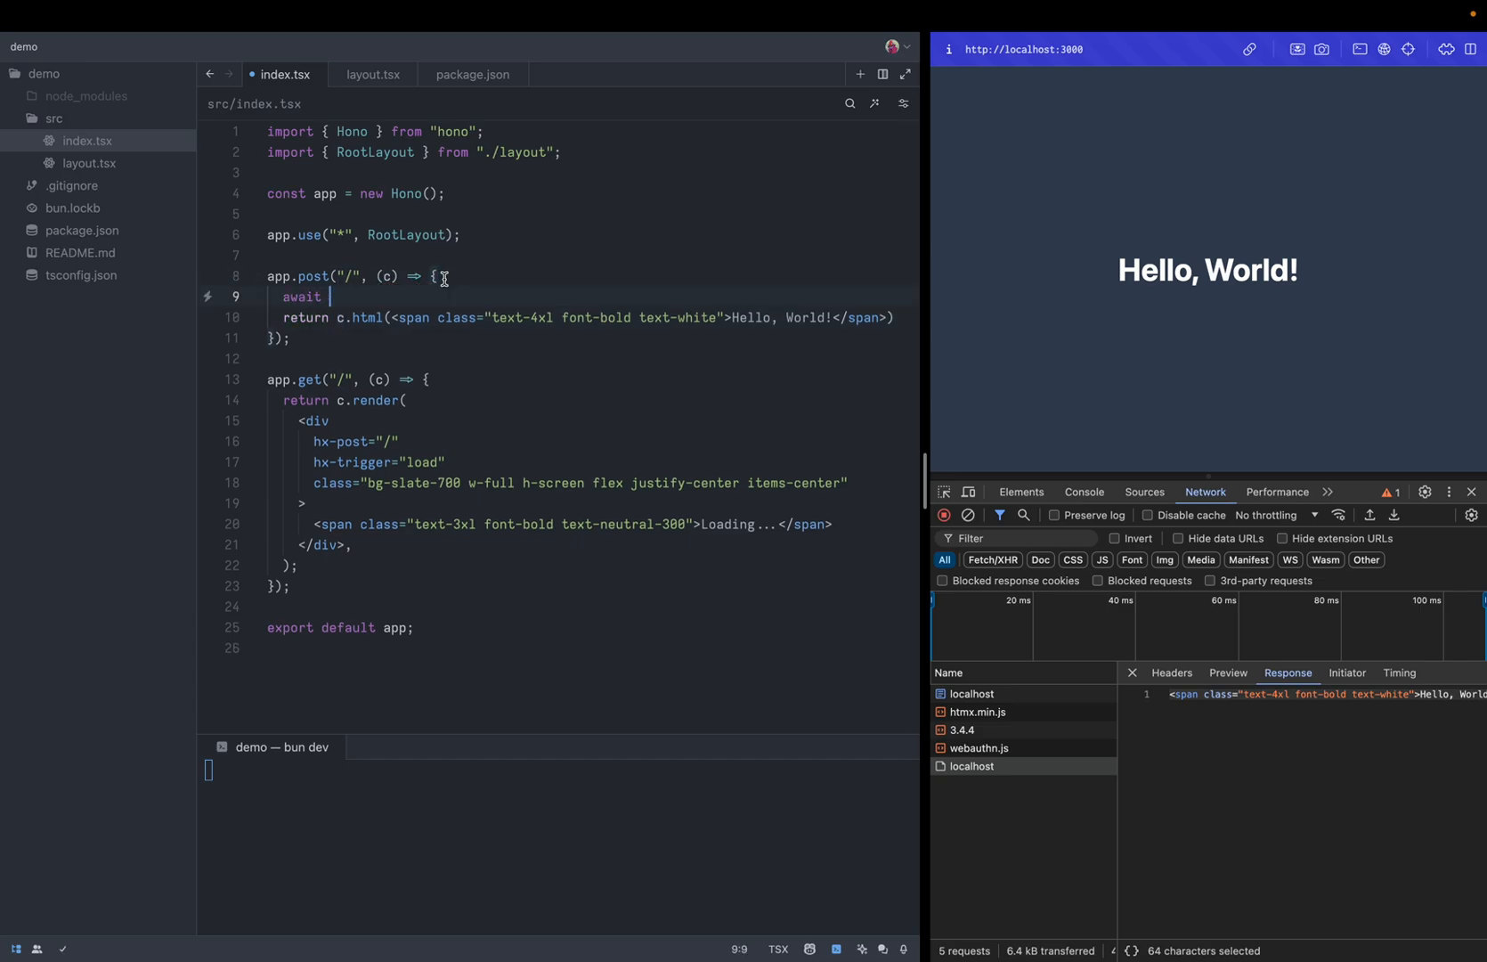
text(async)
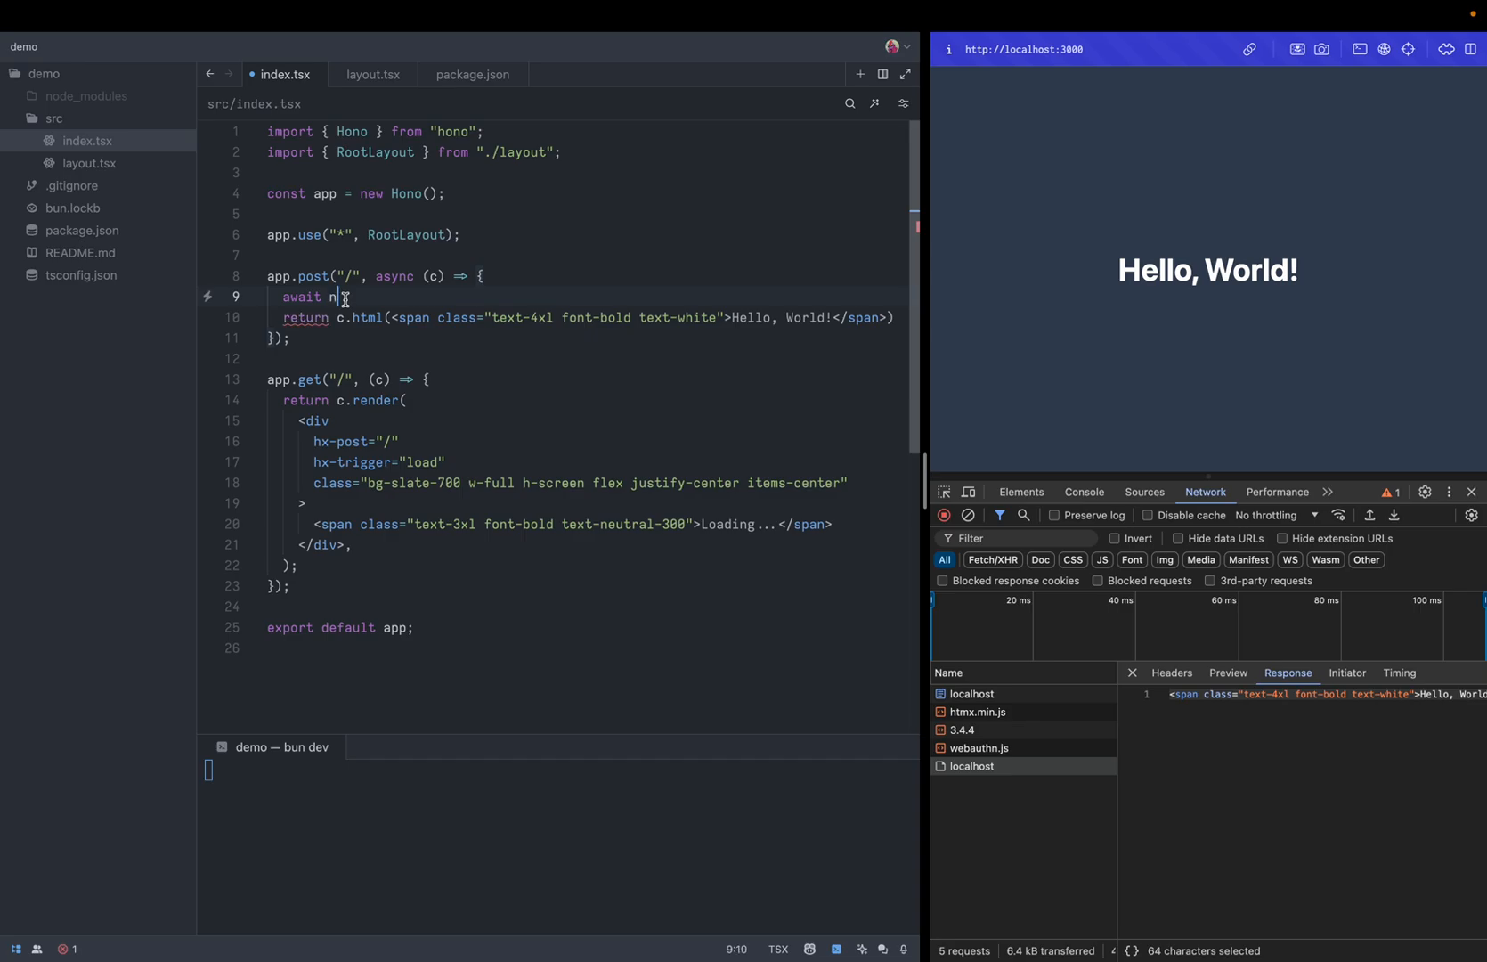
text(new Promise((r) => setTimeout(r, 2000));)
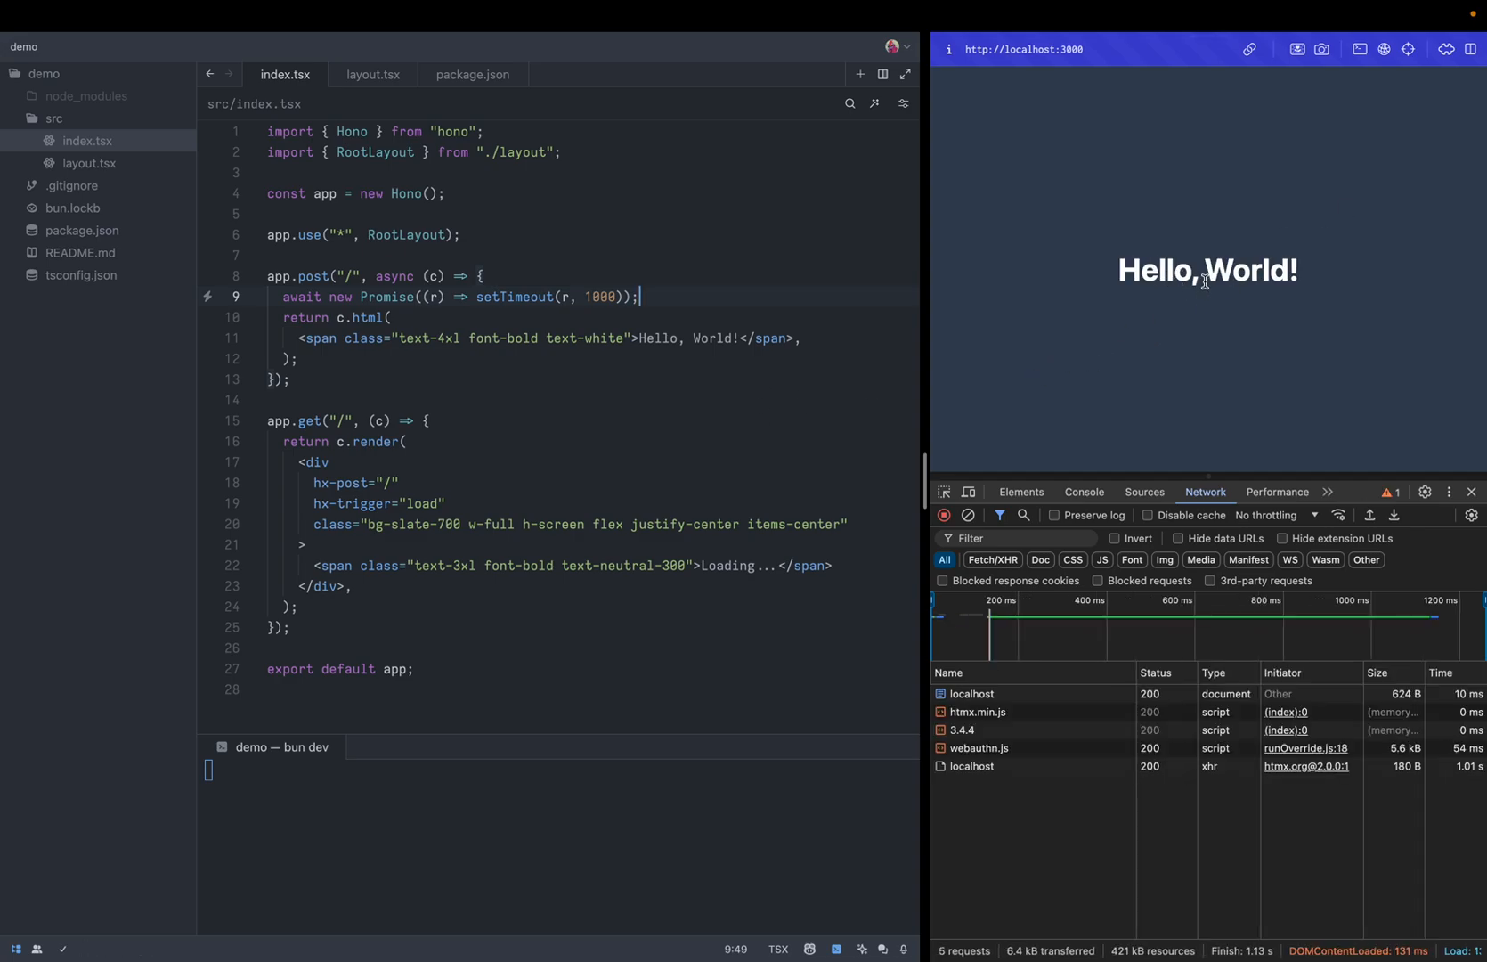
mouse_move(1029, 313)
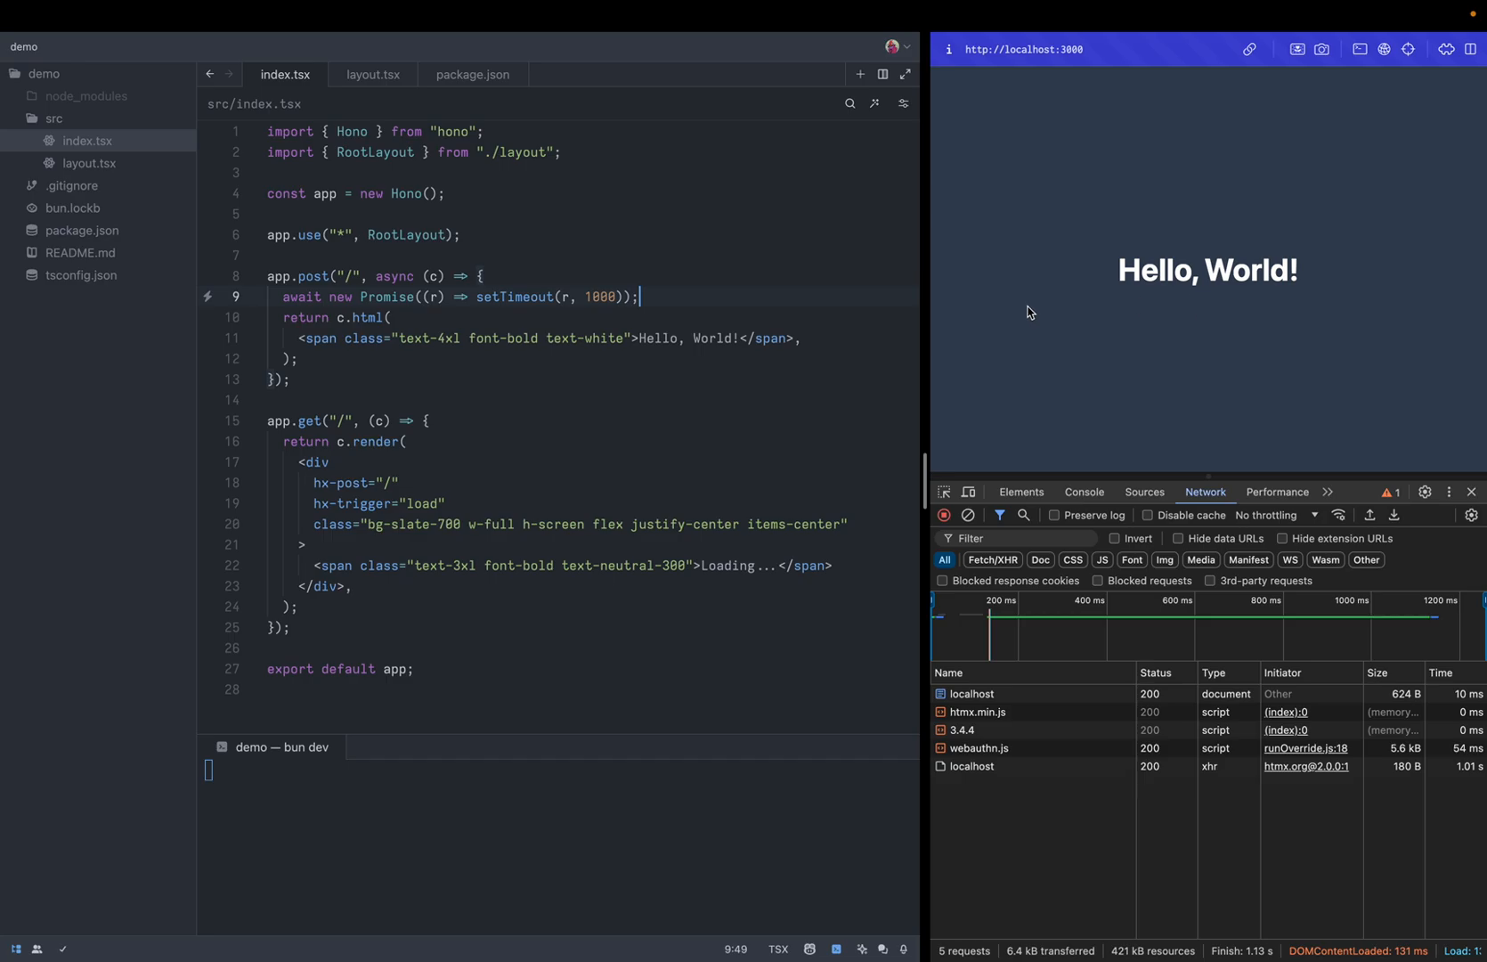
mouse_move(580, 612)
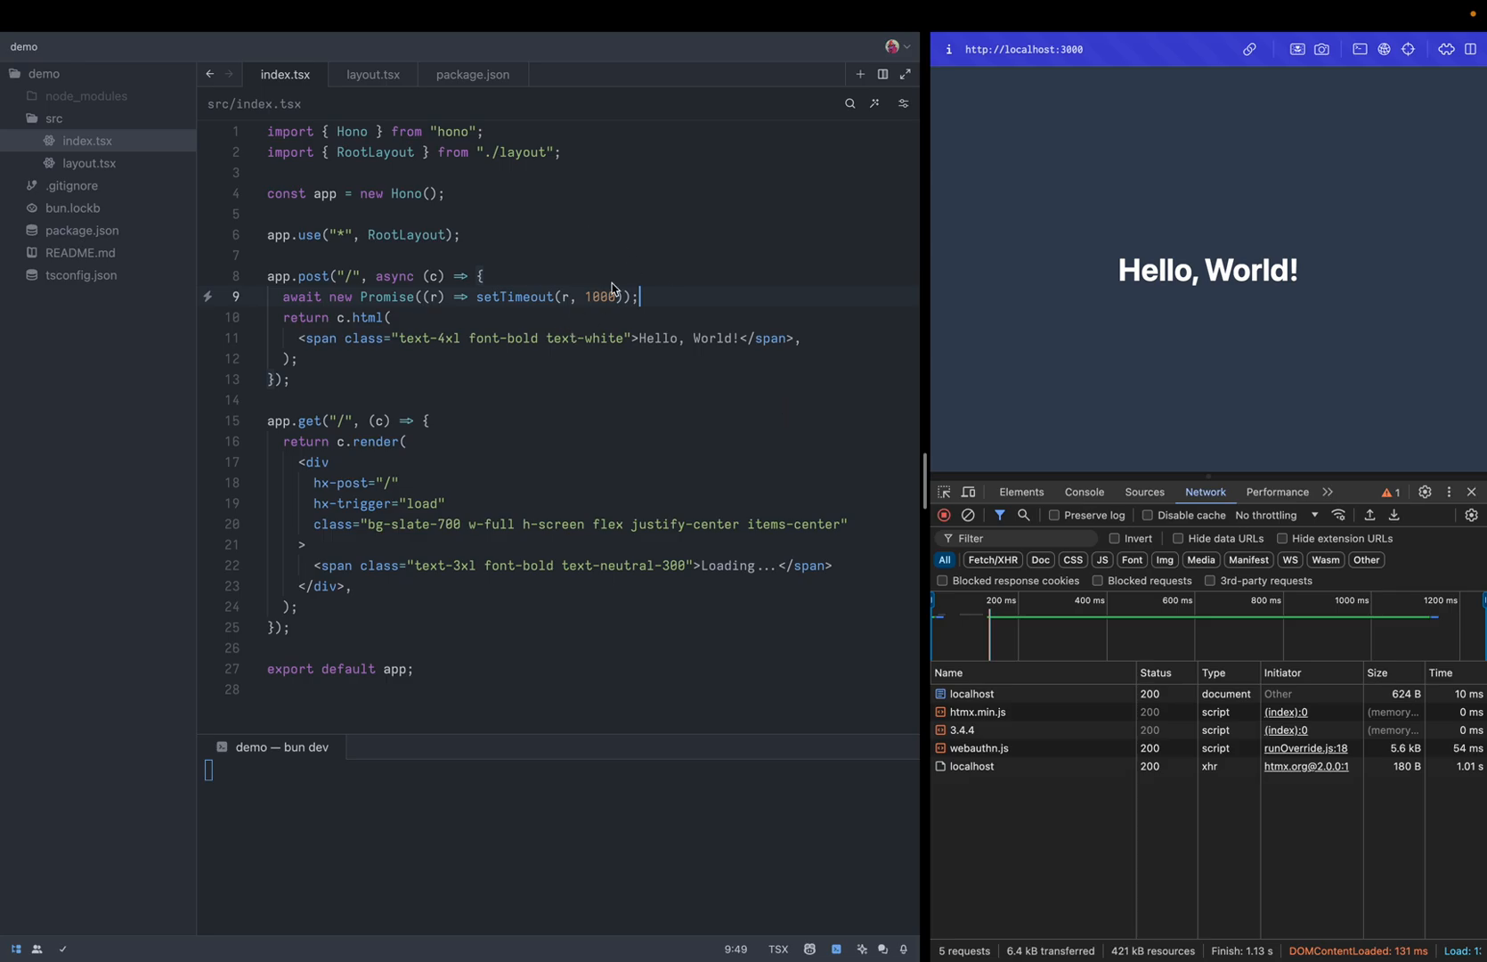
text(500)
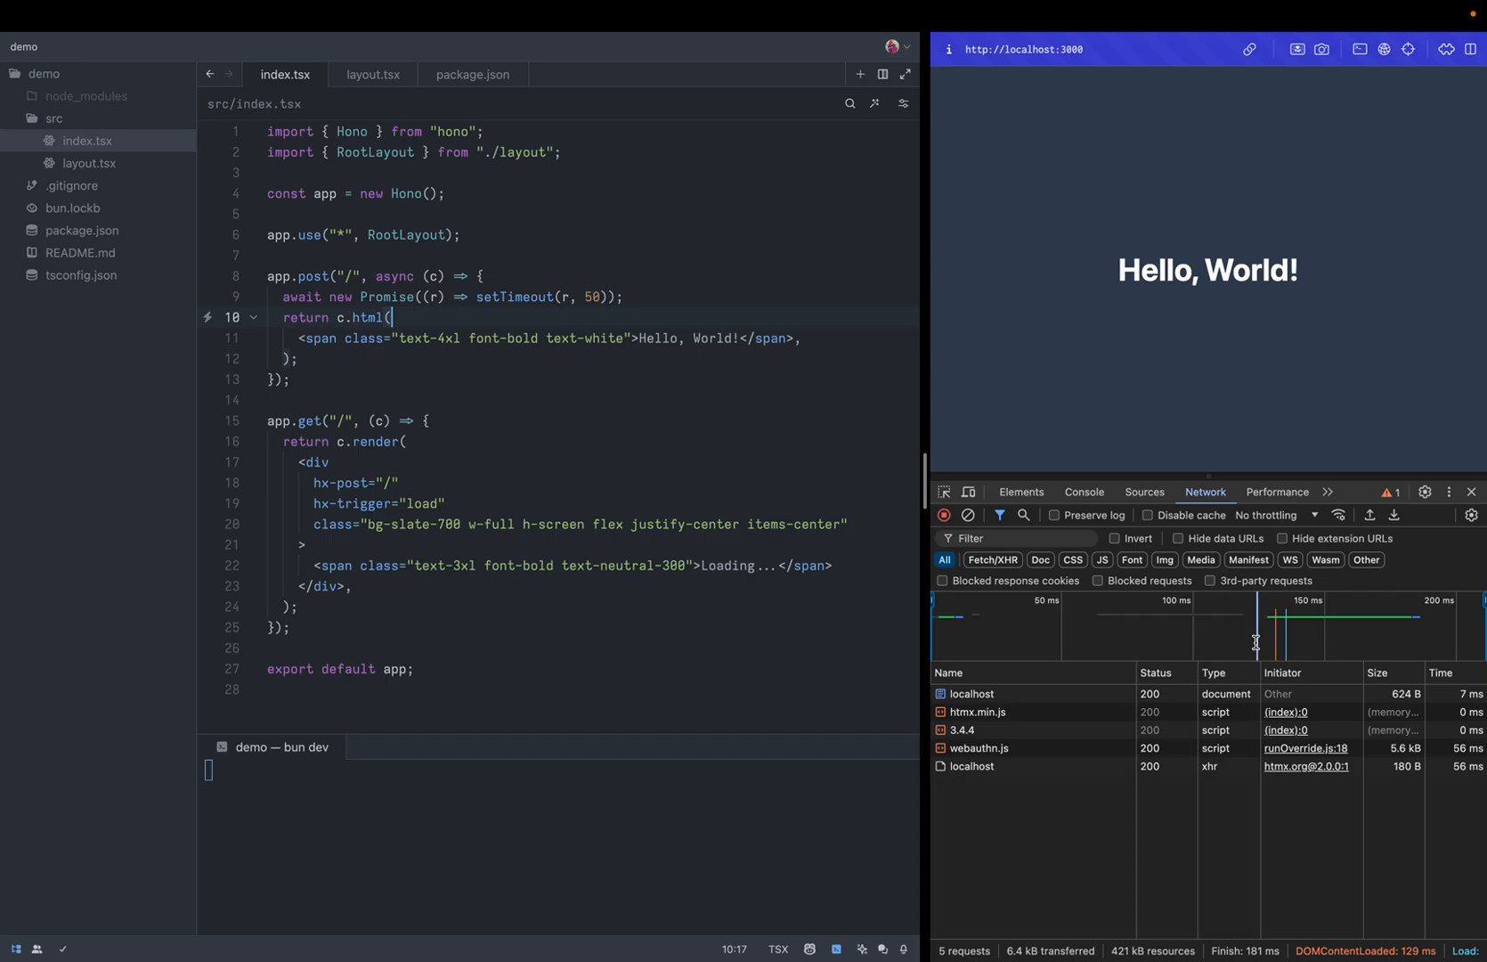
mouse_move(1328, 499)
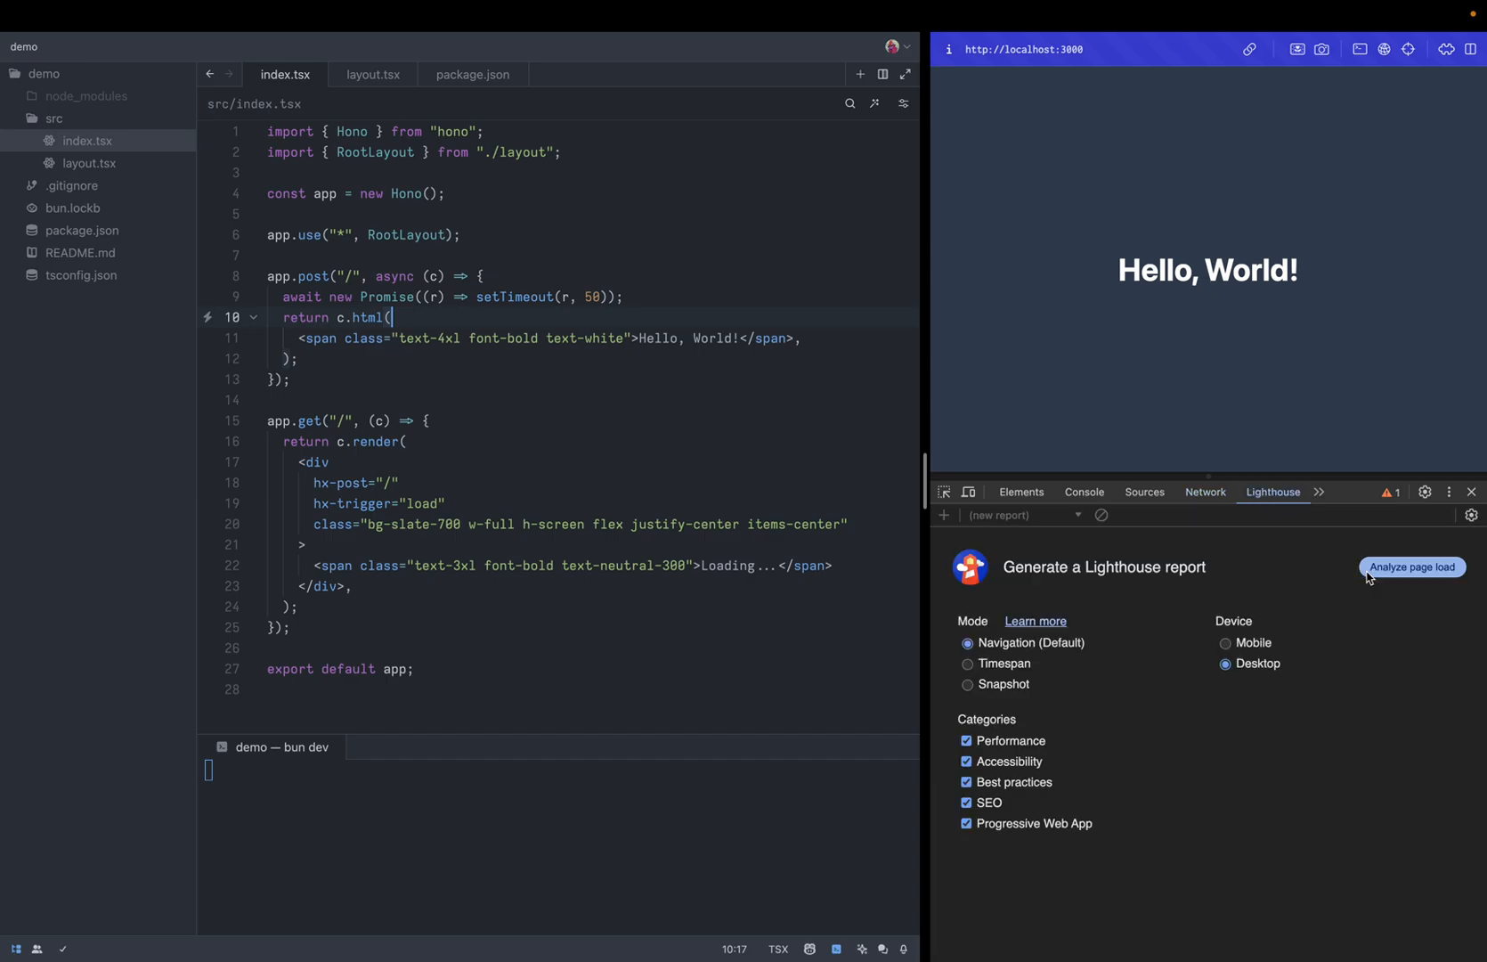
mouse_move(1406, 579)
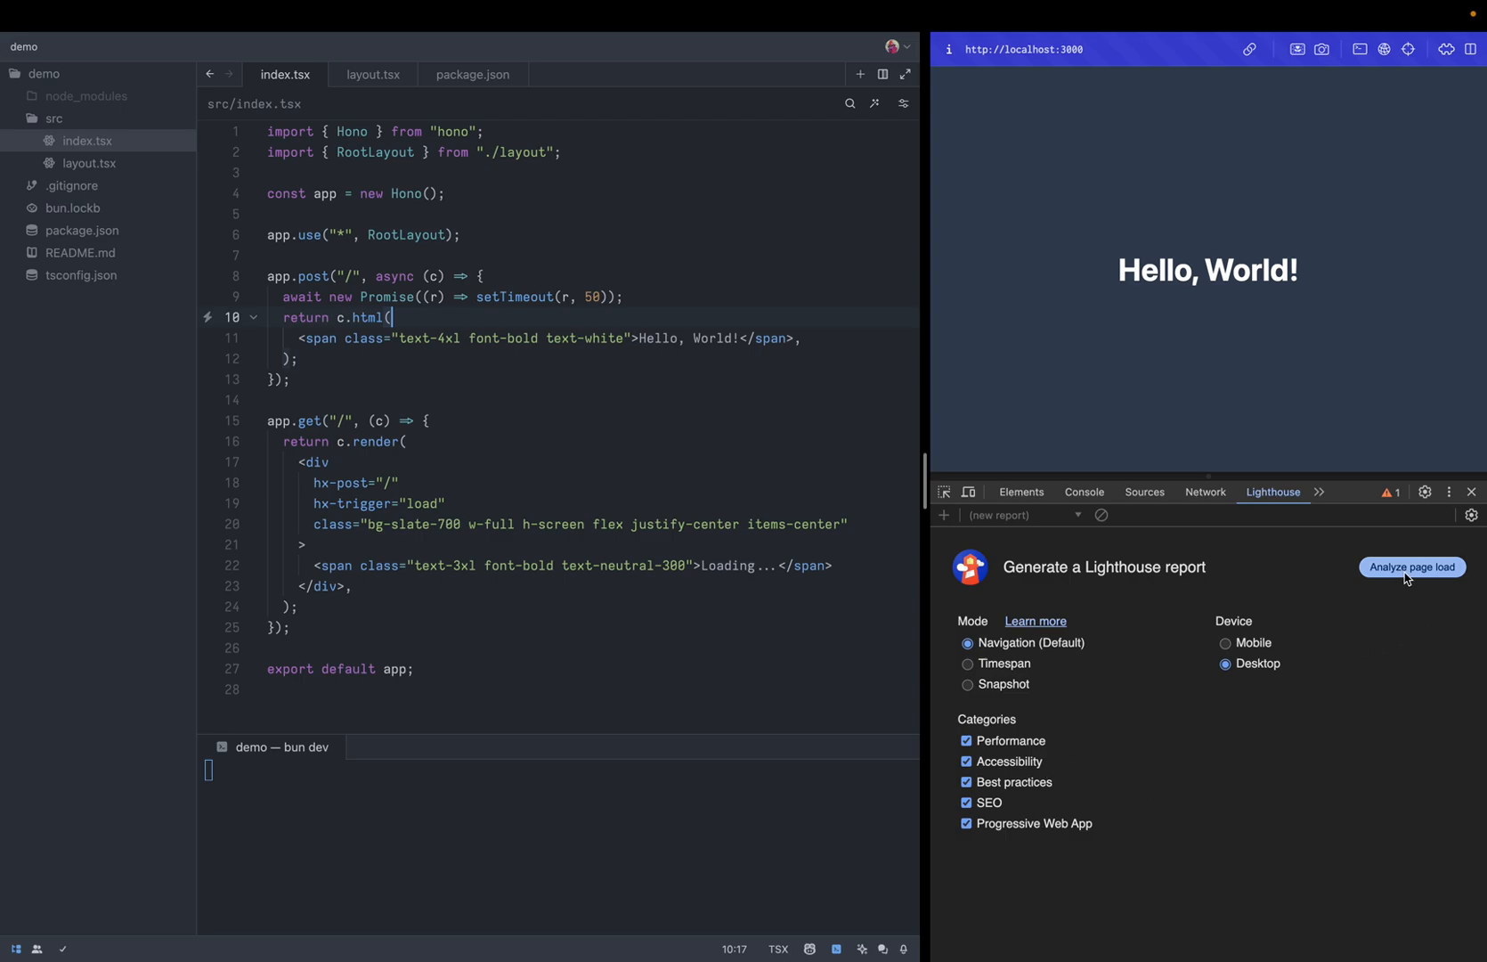
Run Lighthouse Analyze page load and review the 99/100/100/100 scores
click(1412, 566)
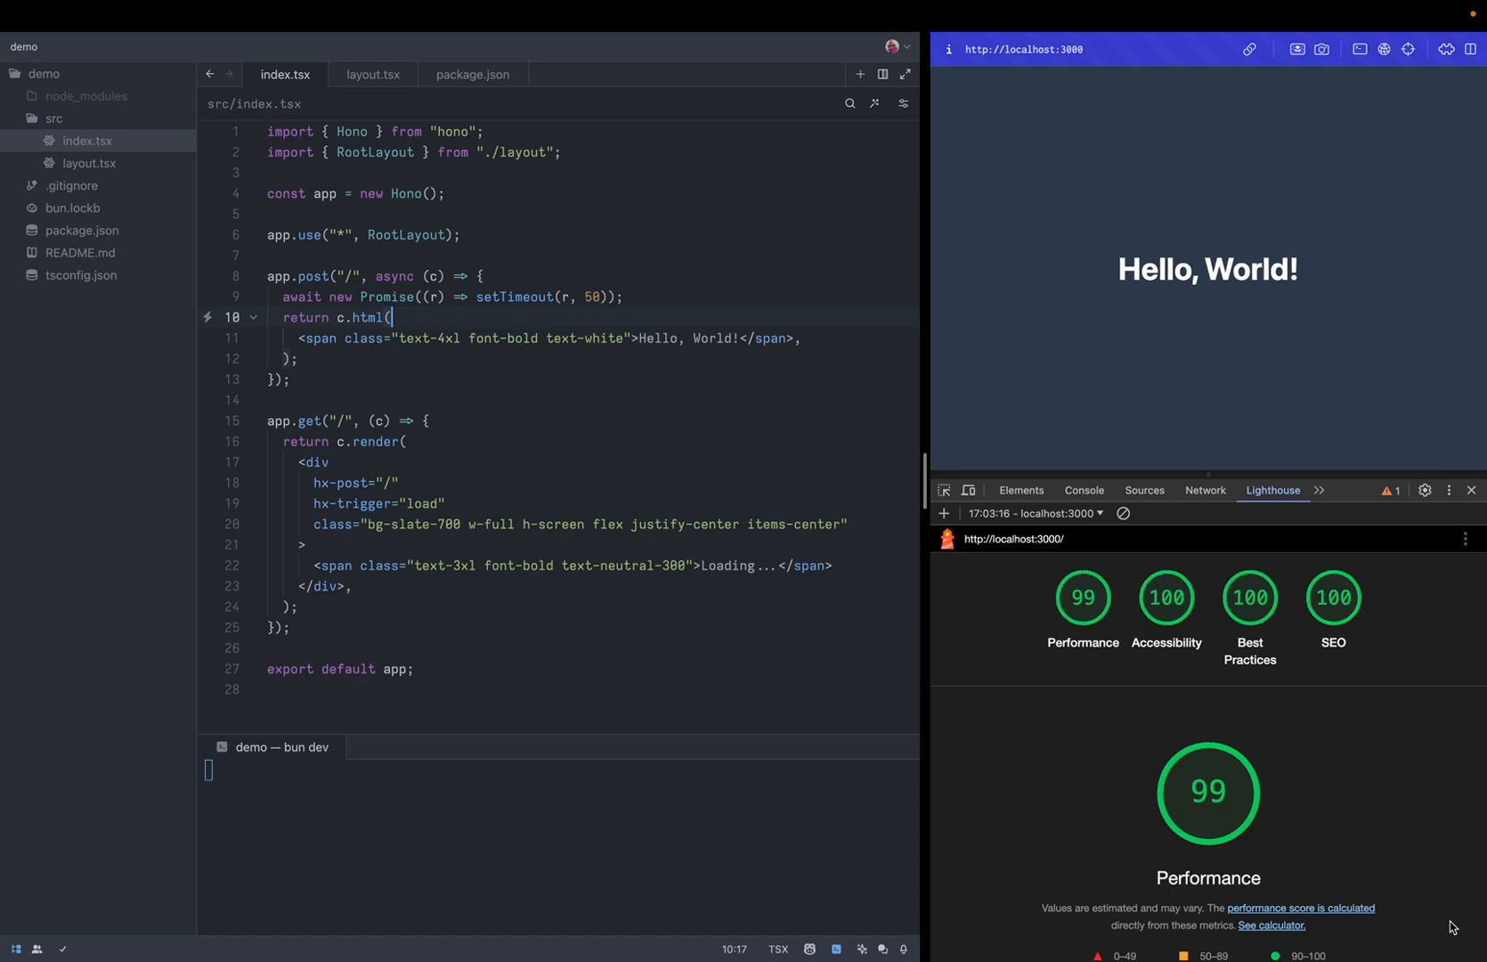
mouse_move(1100, 695)
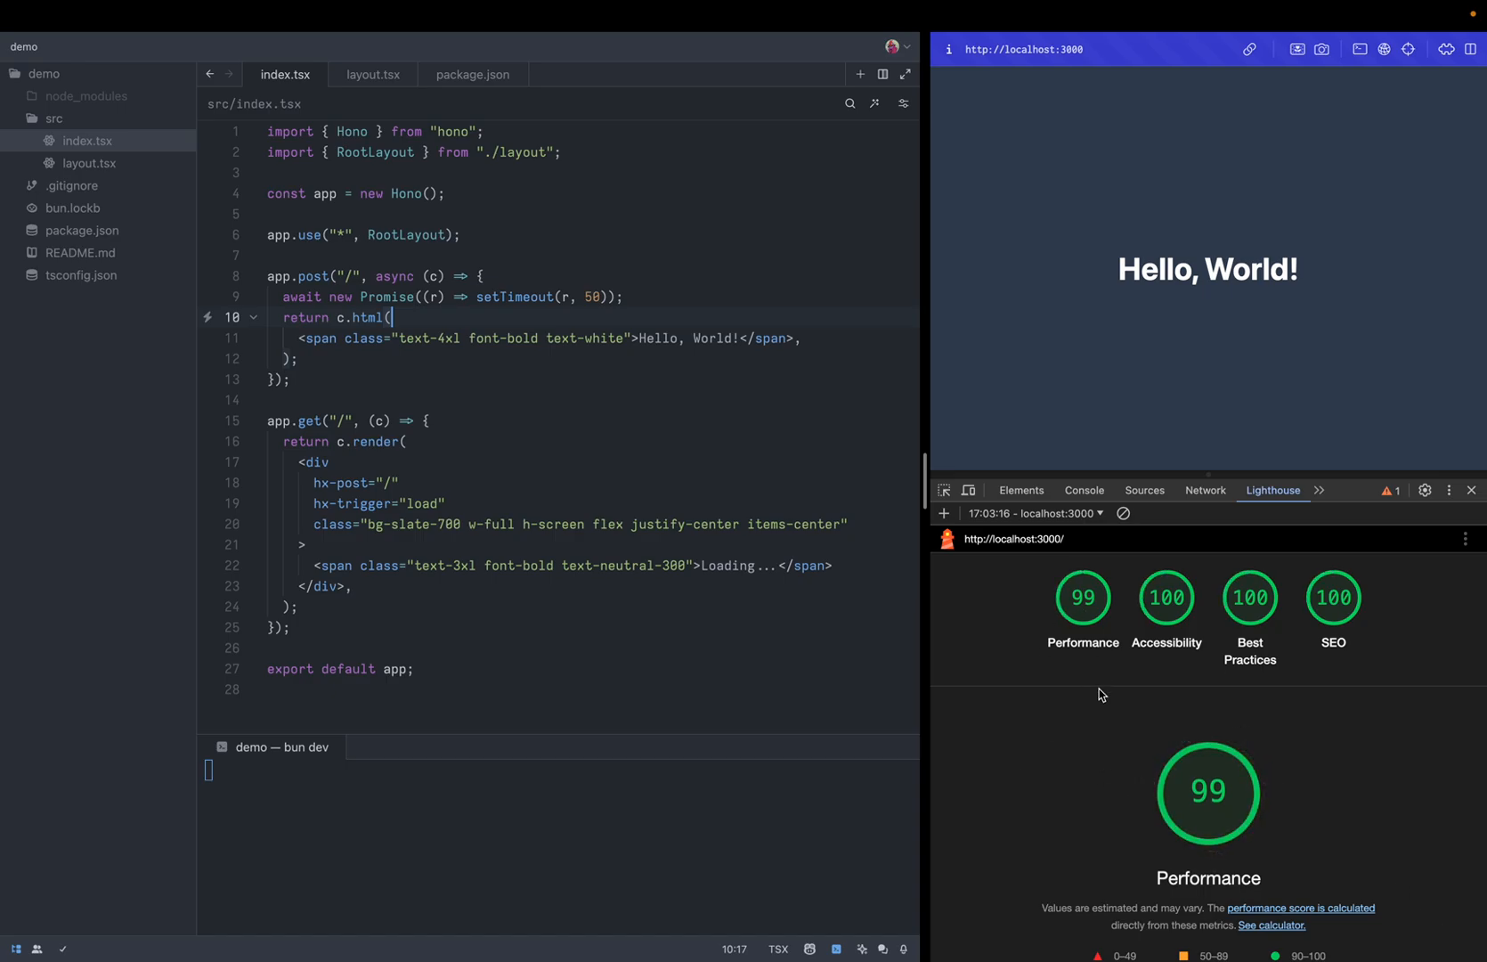
scroll(down, 3)
text(2)
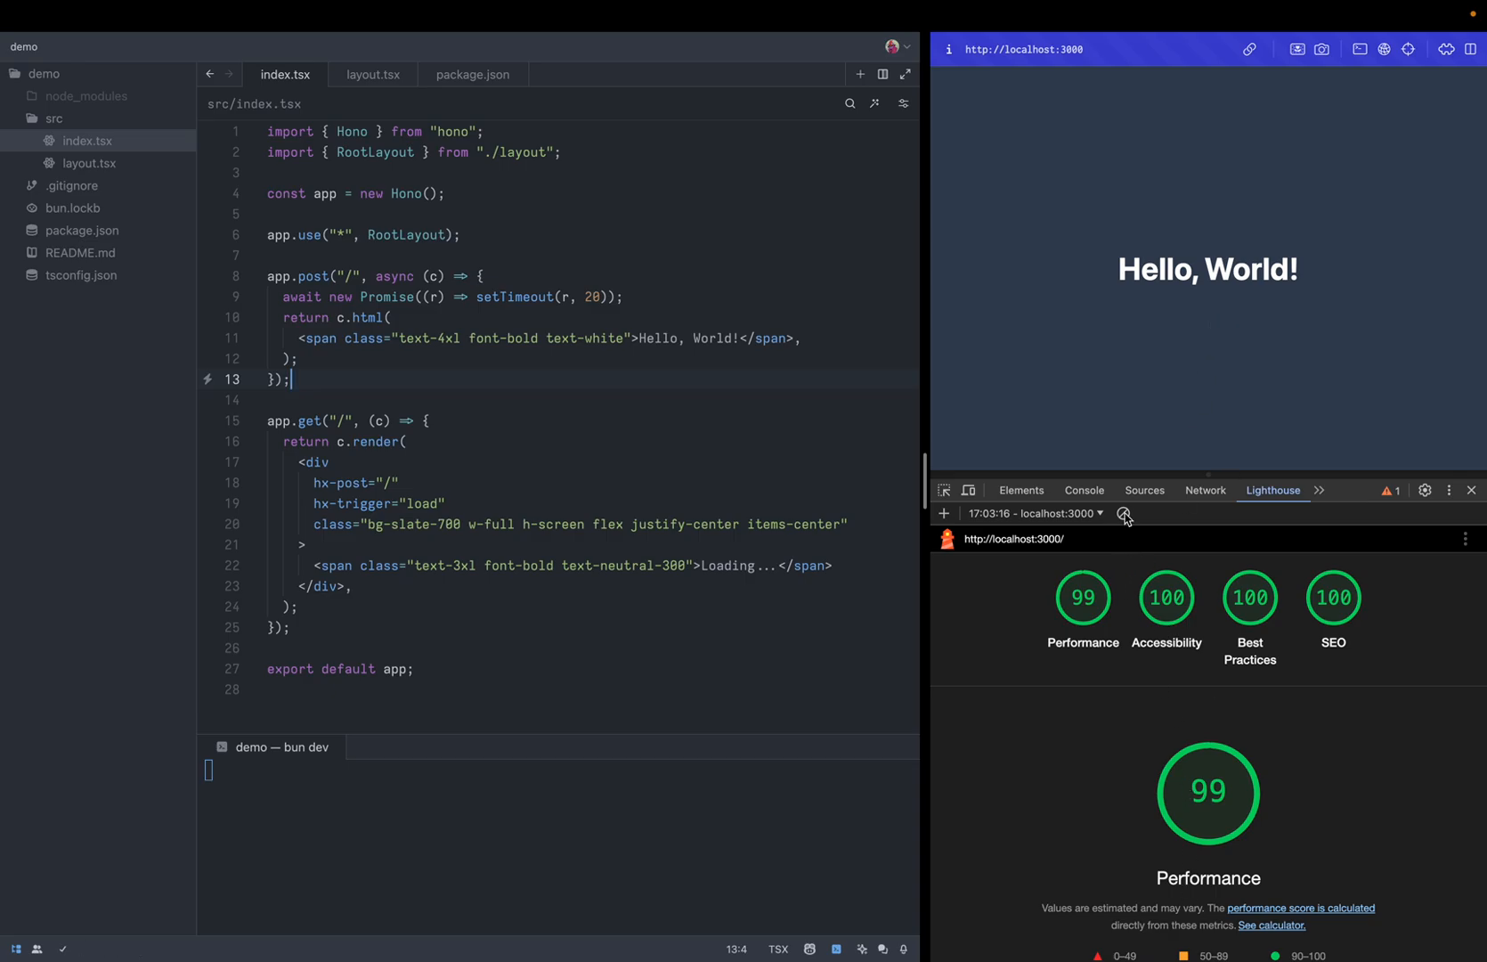
Rerun the Lighthouse audit, scoring 100 in all categories, then view layout.tsx
click(1102, 513)
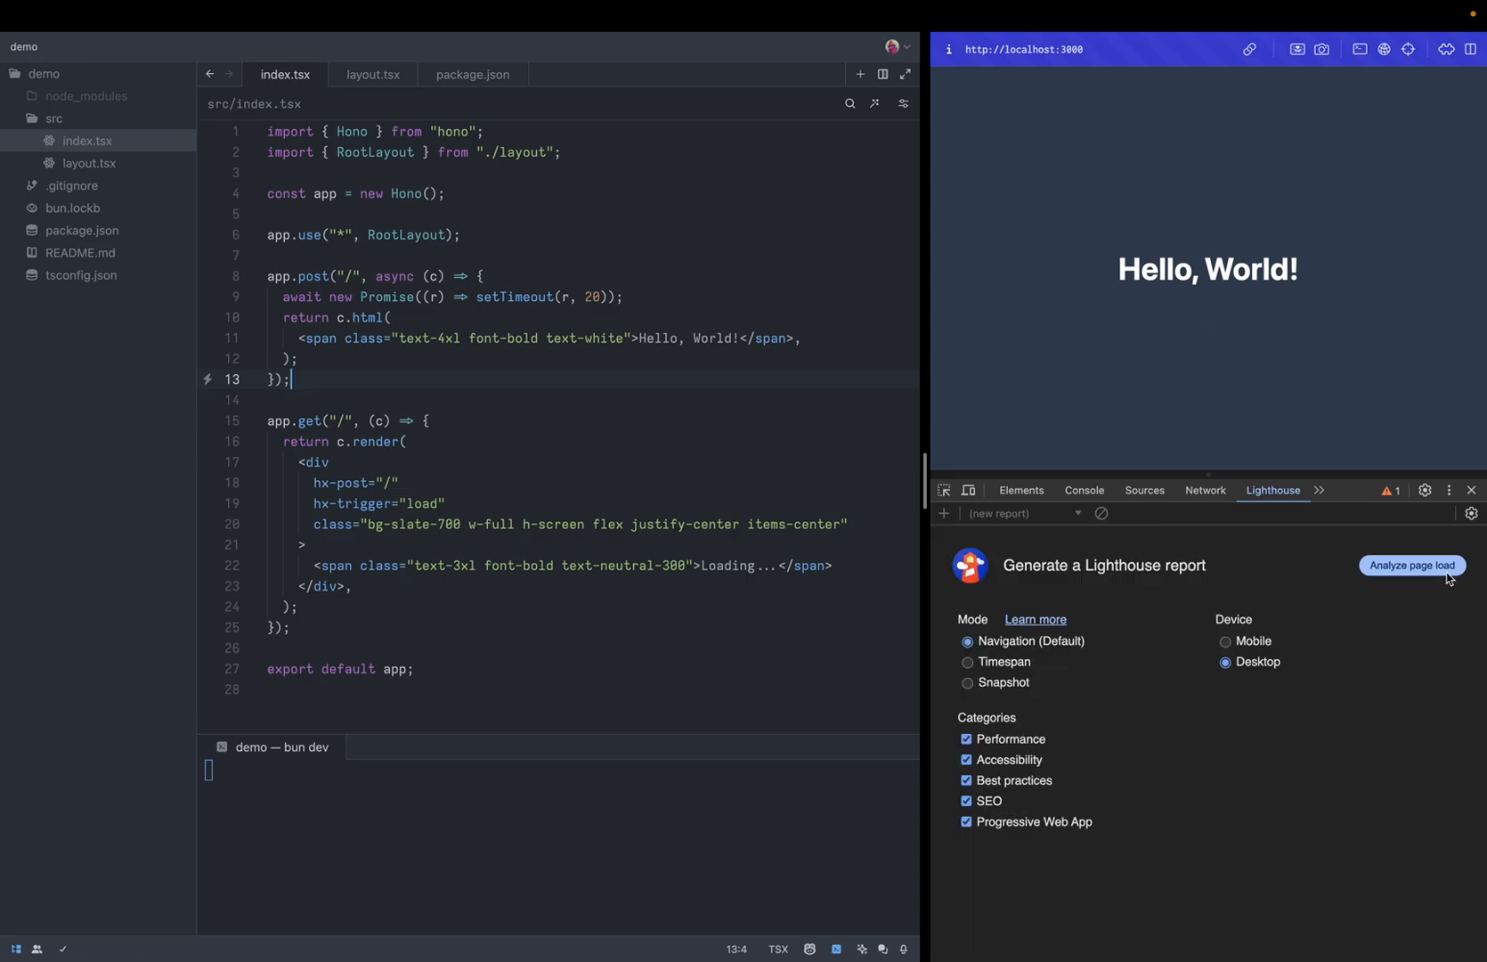
click(1411, 565)
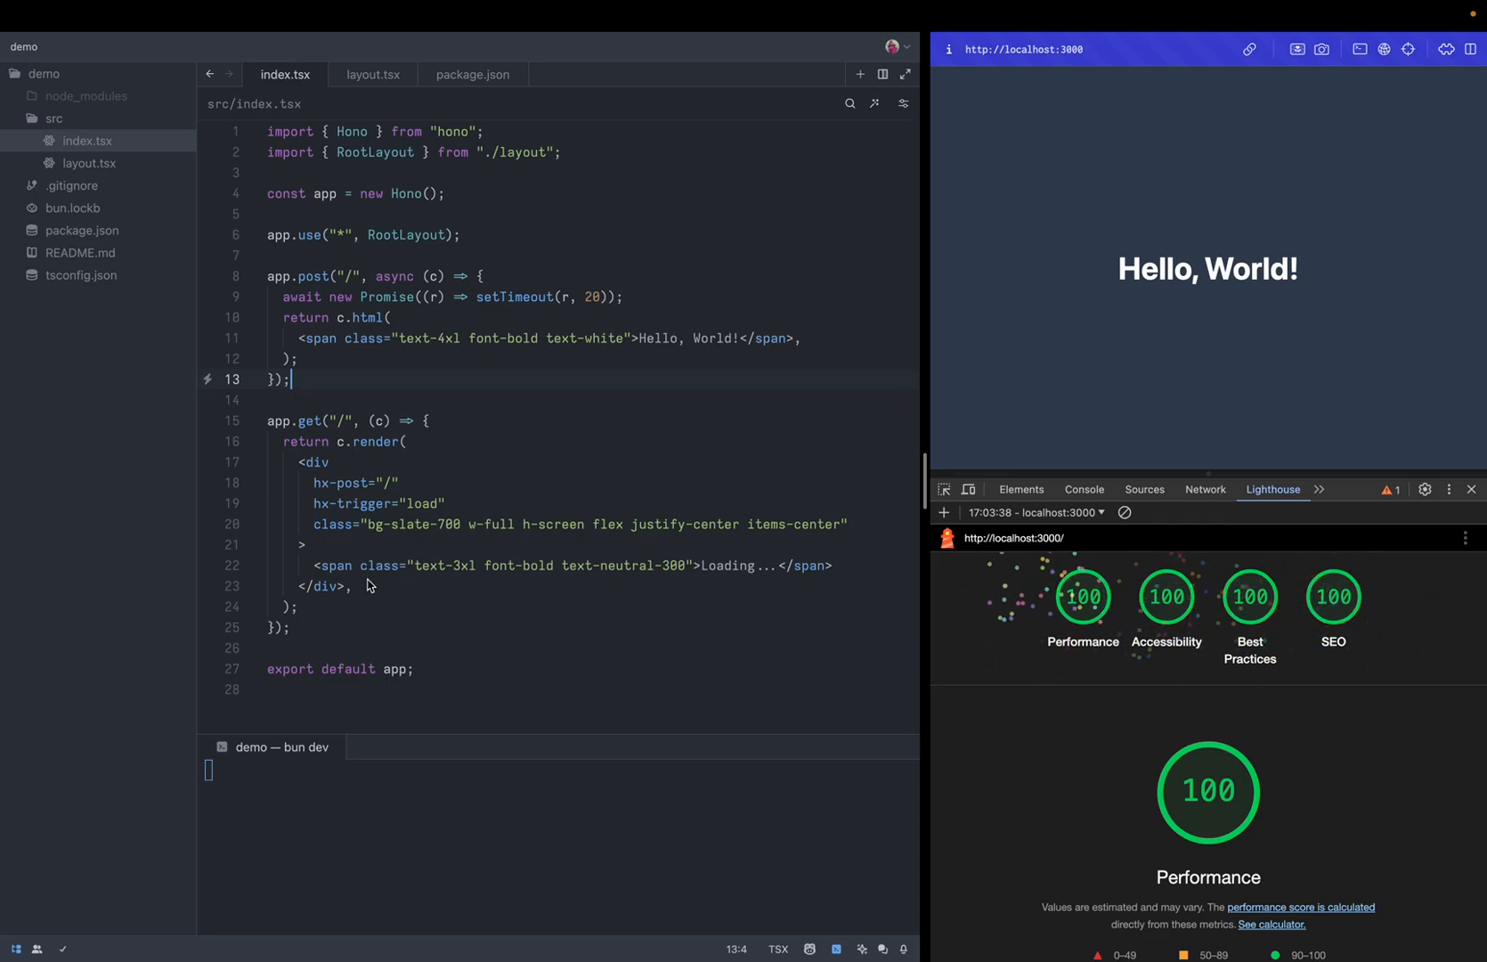
mouse_move(491, 570)
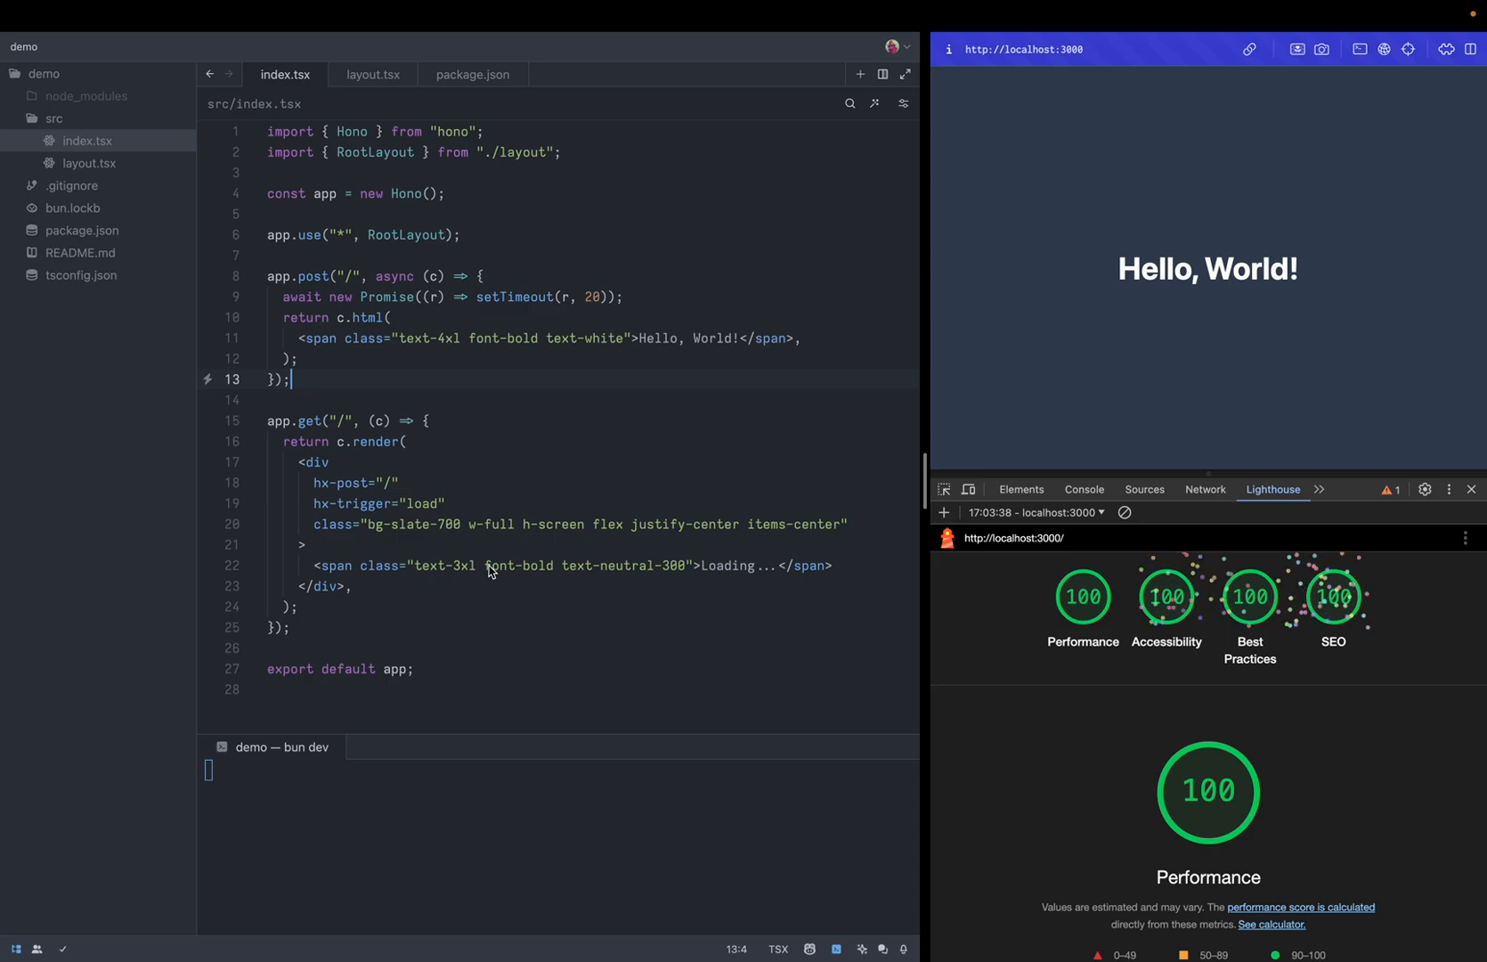
click(373, 74)
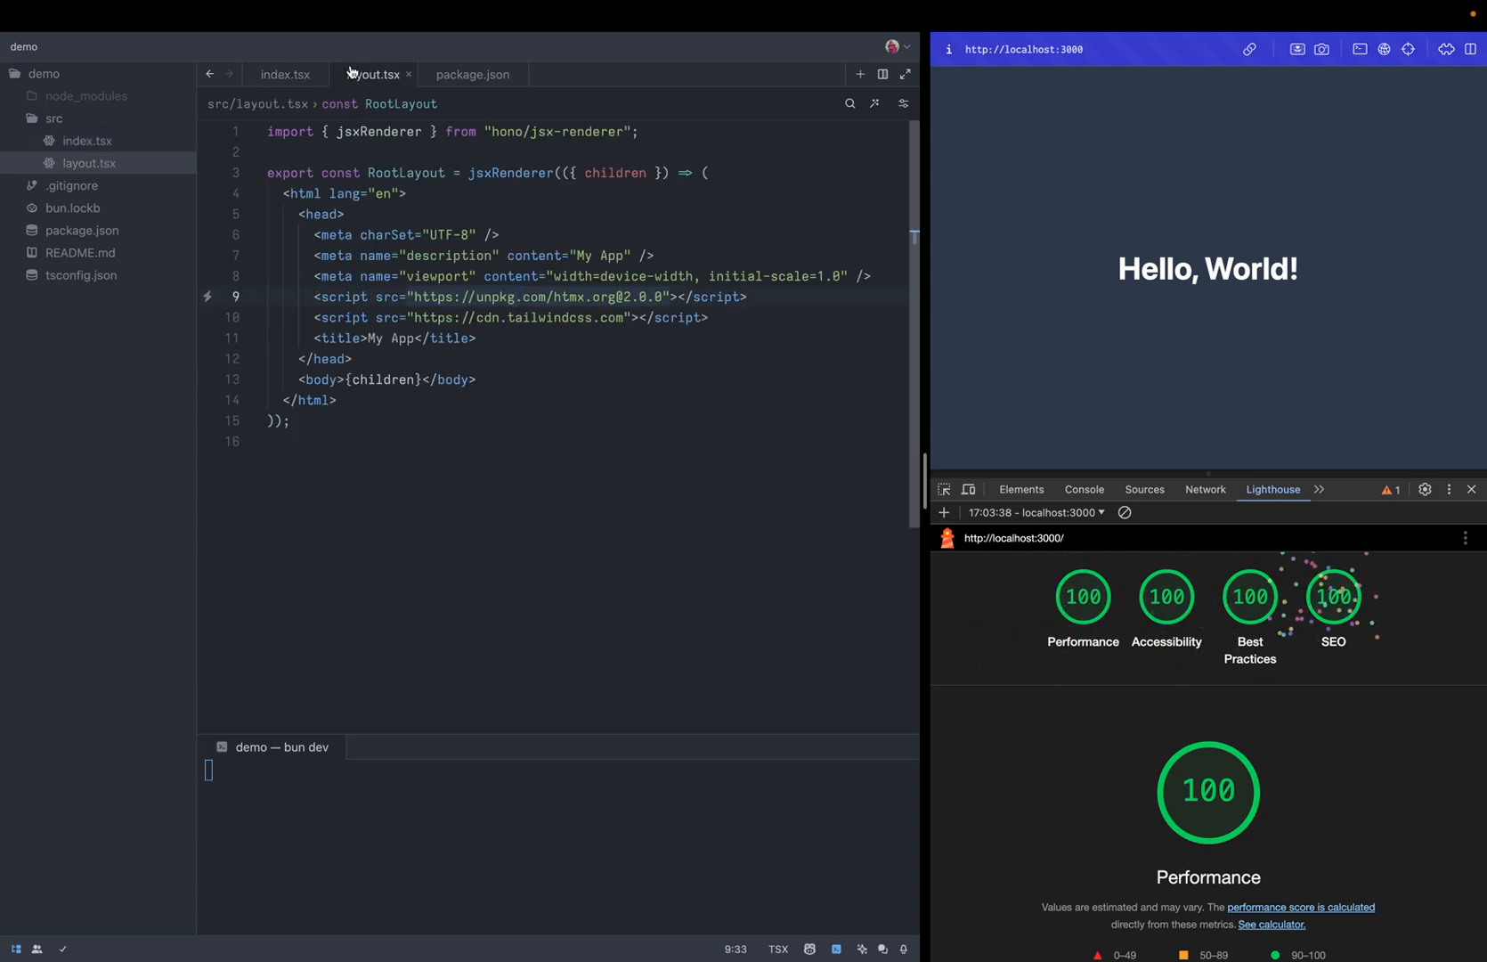
Create a new file src/home.tsx and open it
click(283, 74)
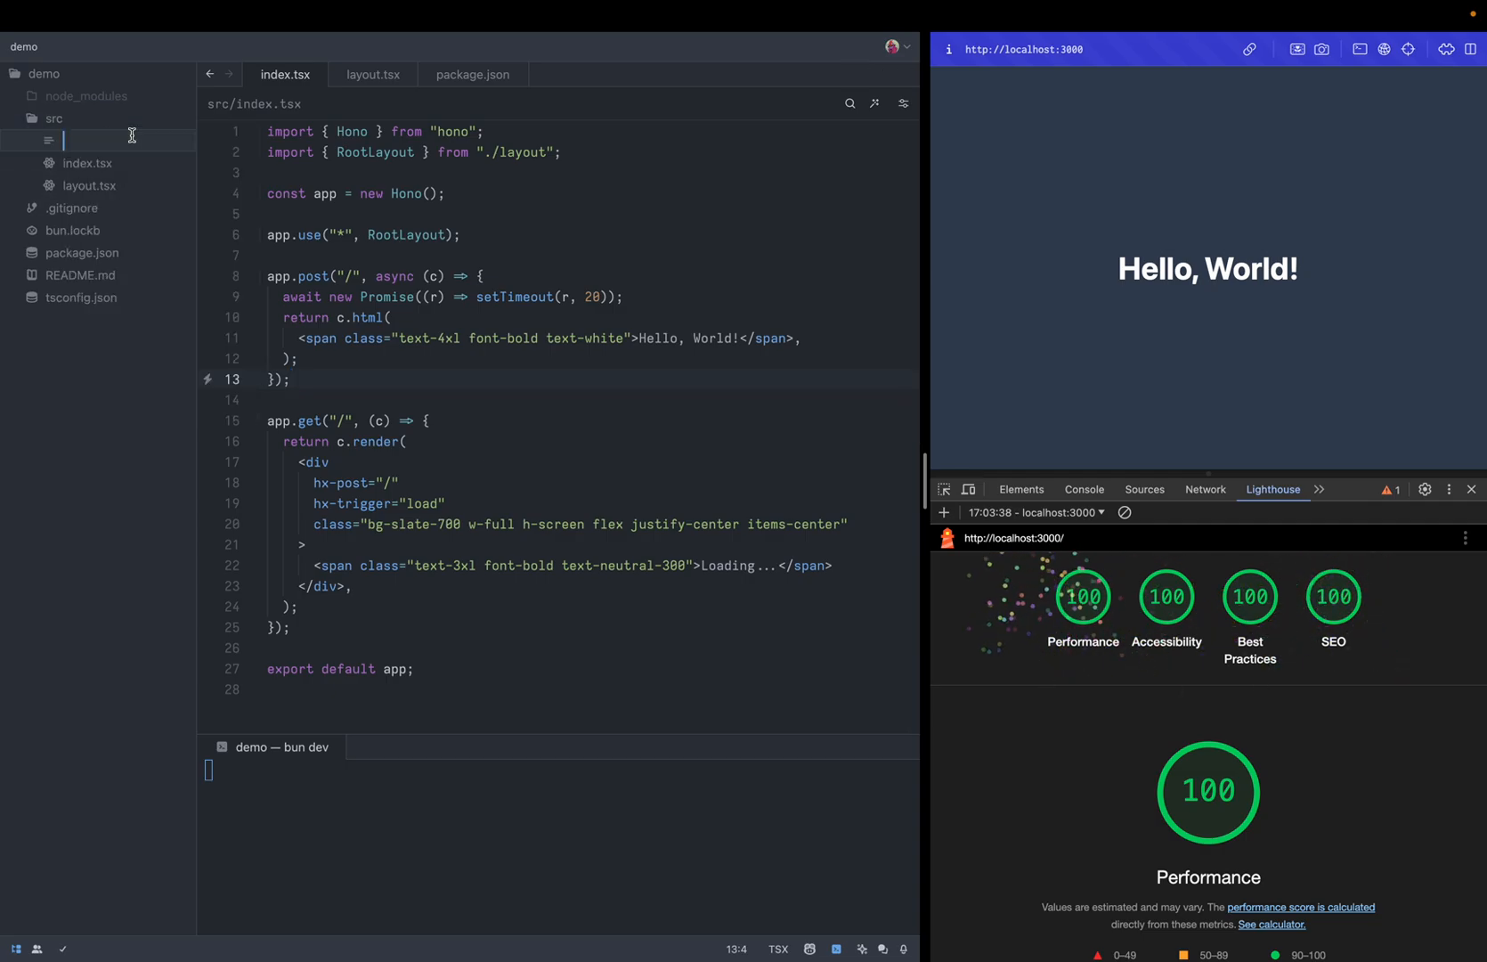
text(hione)
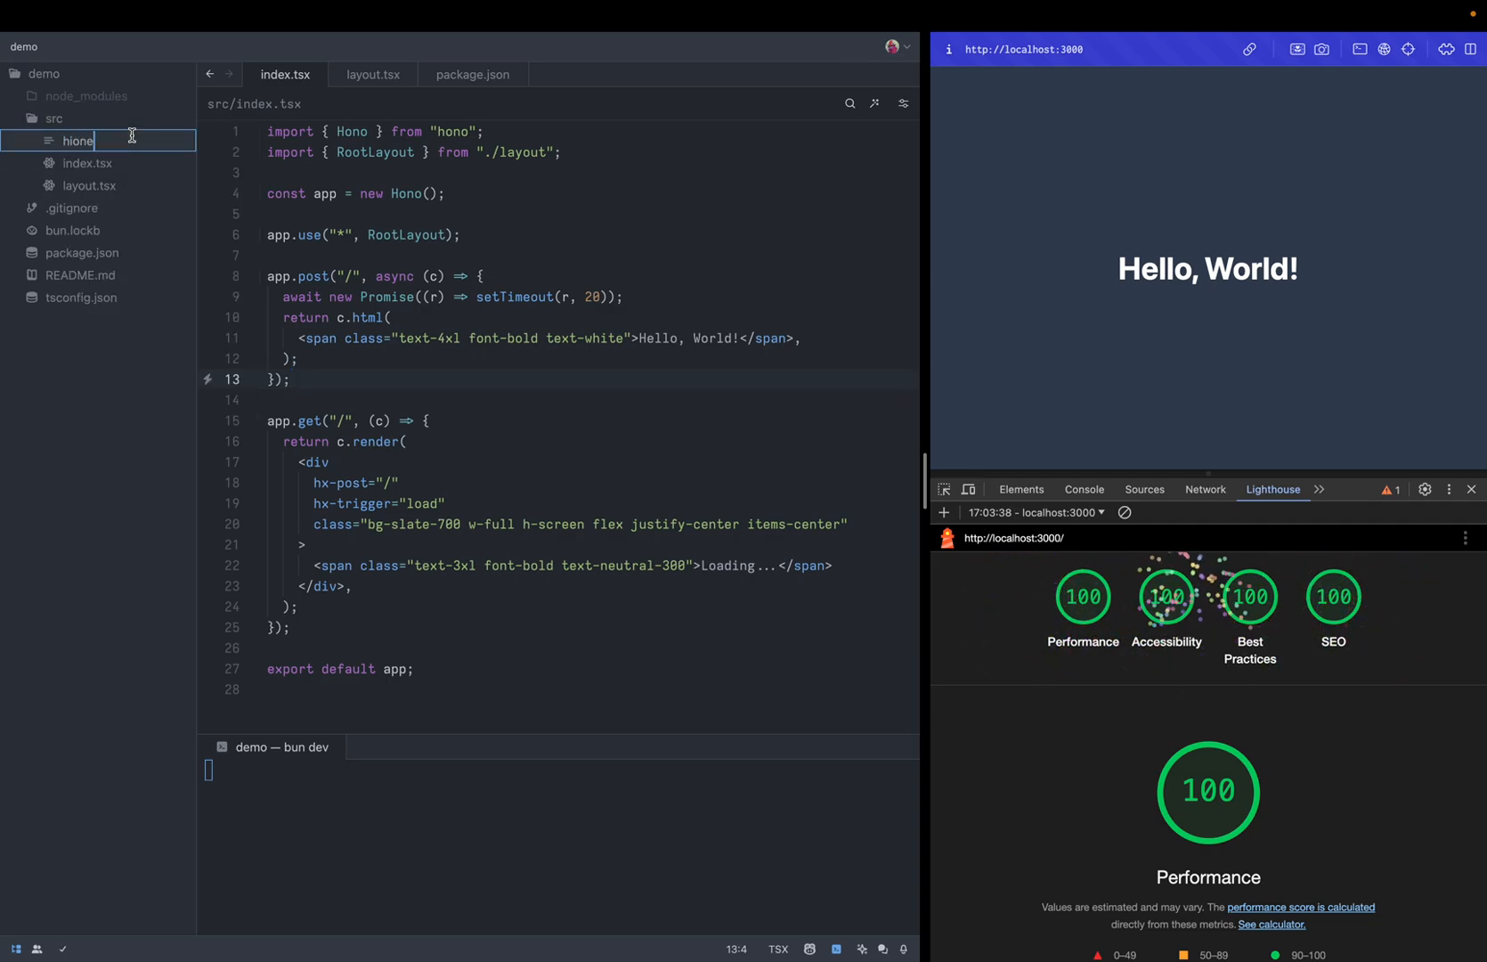
text(home.tsx)
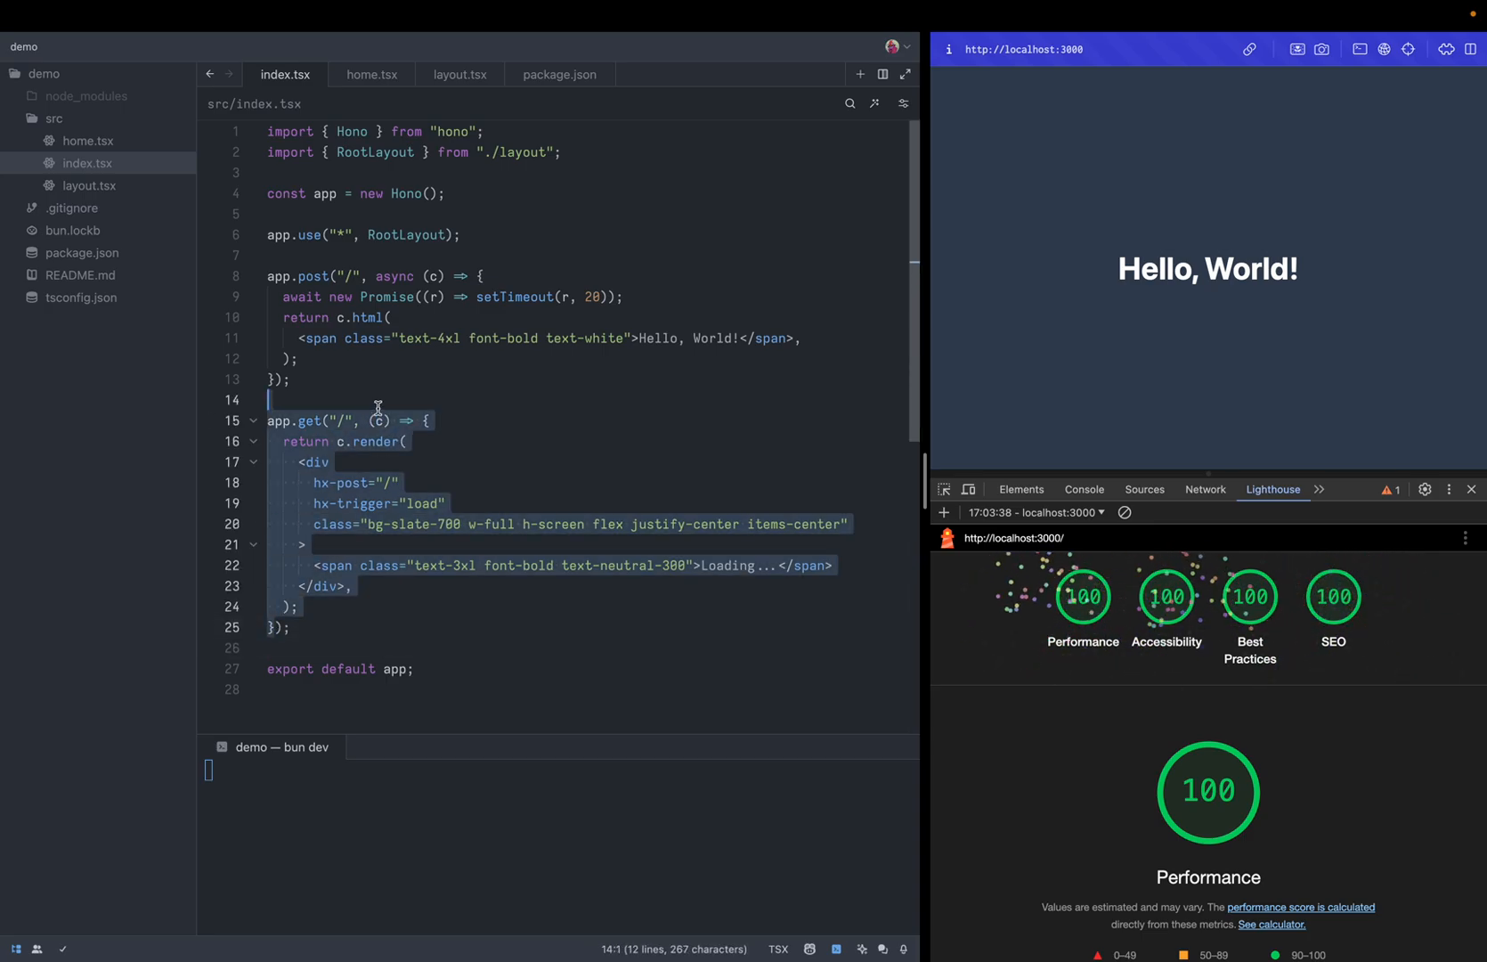
click(371, 74)
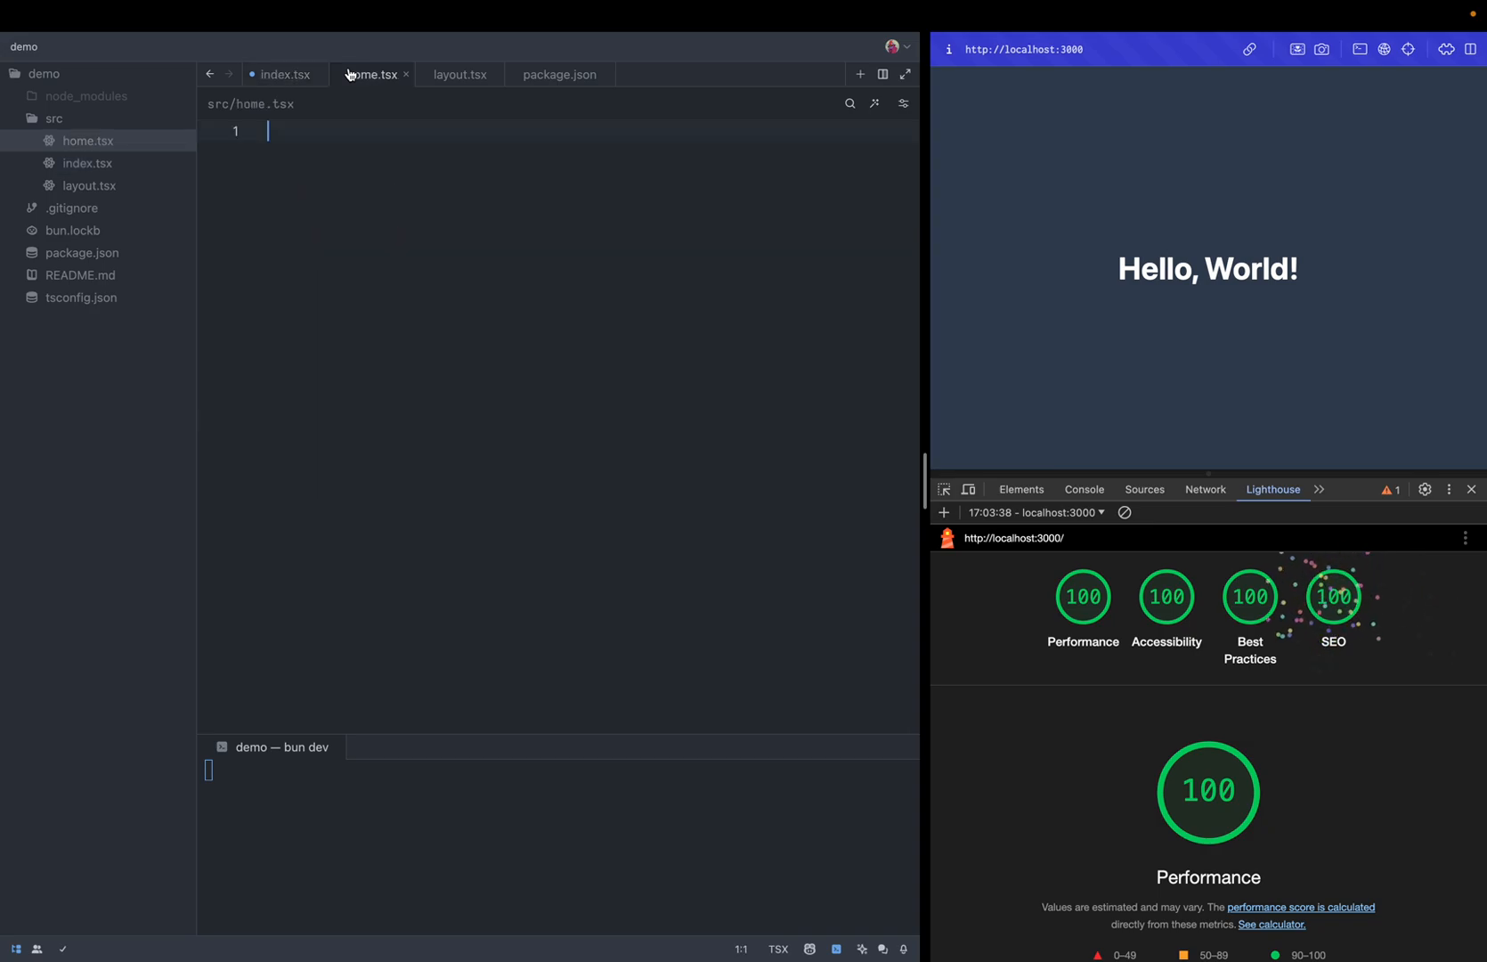
Write export const onRequestGet taking a Context and returning the loading div
text(onRe)
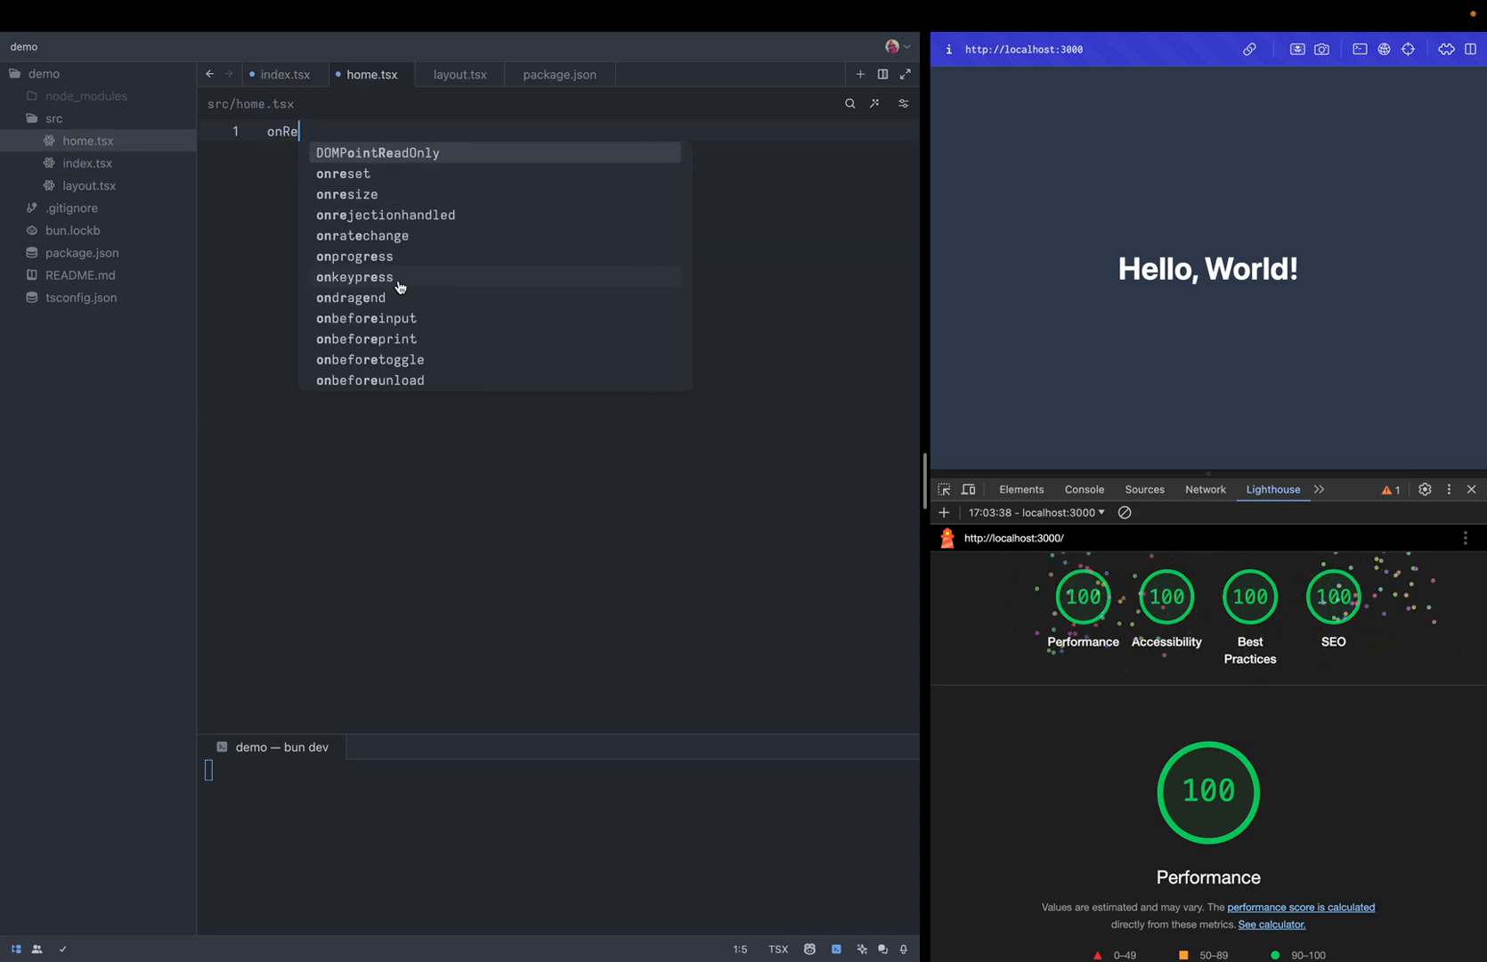
text(questGet)
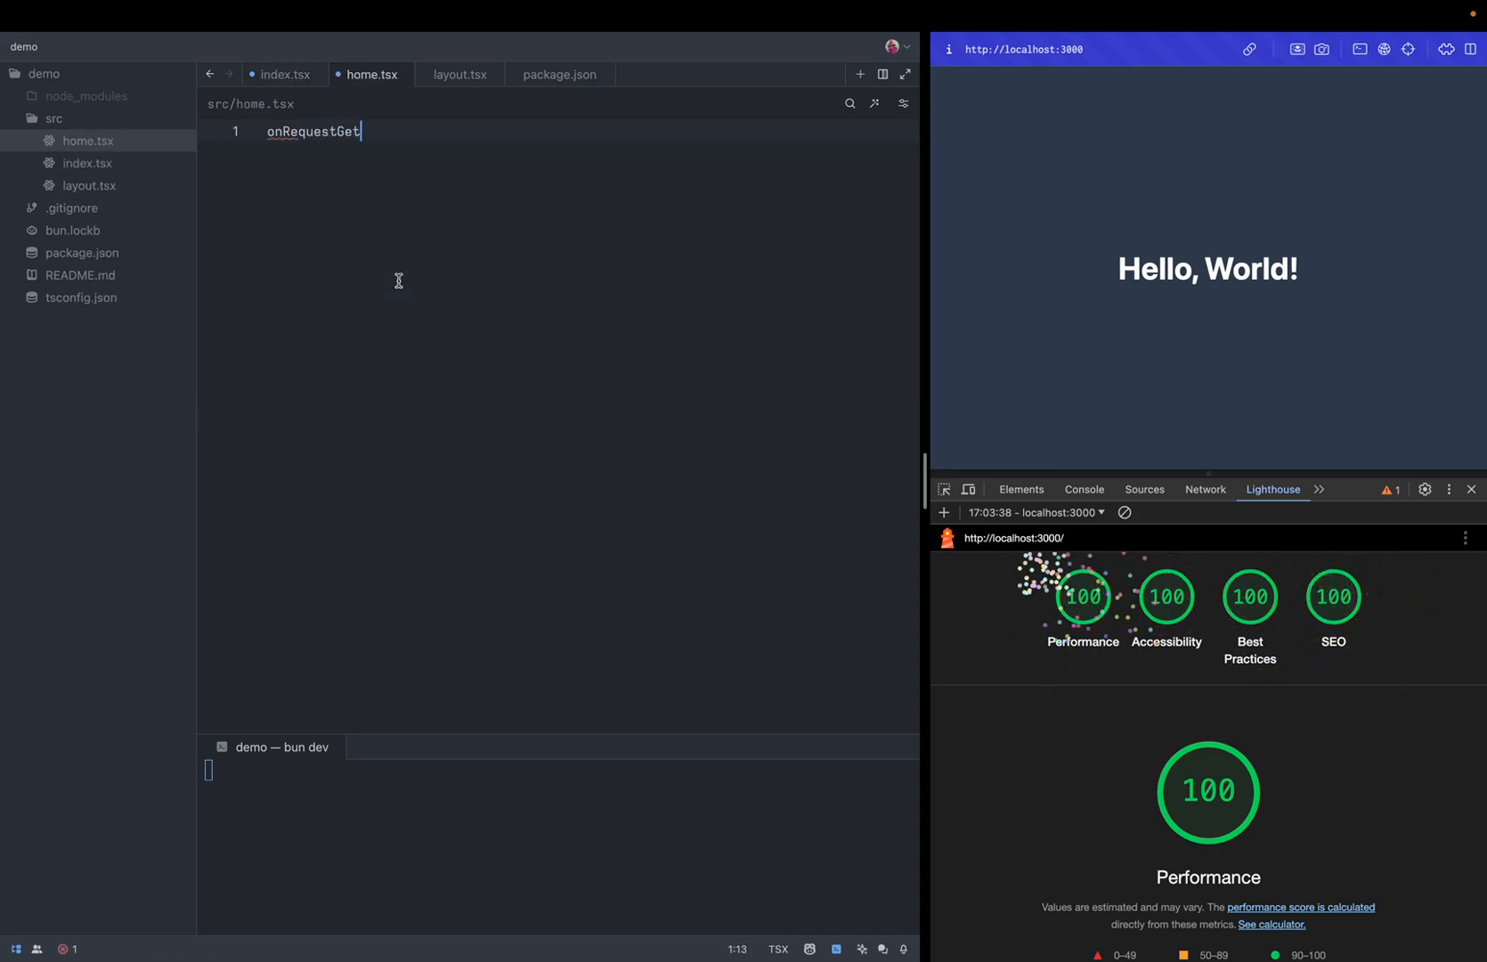
text(export)
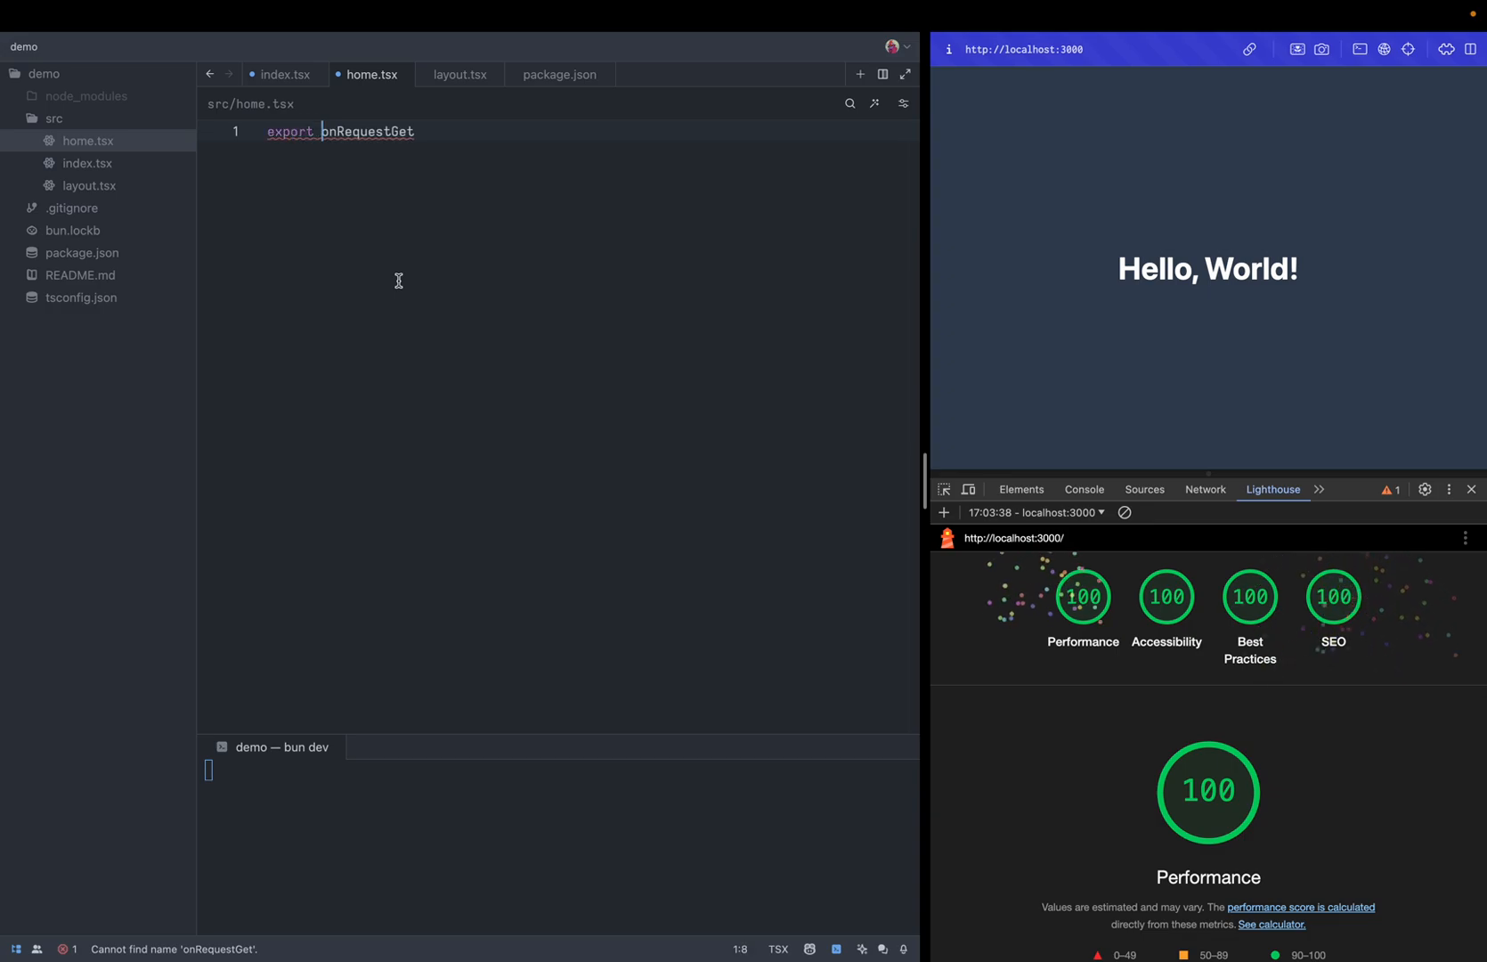
text(const)
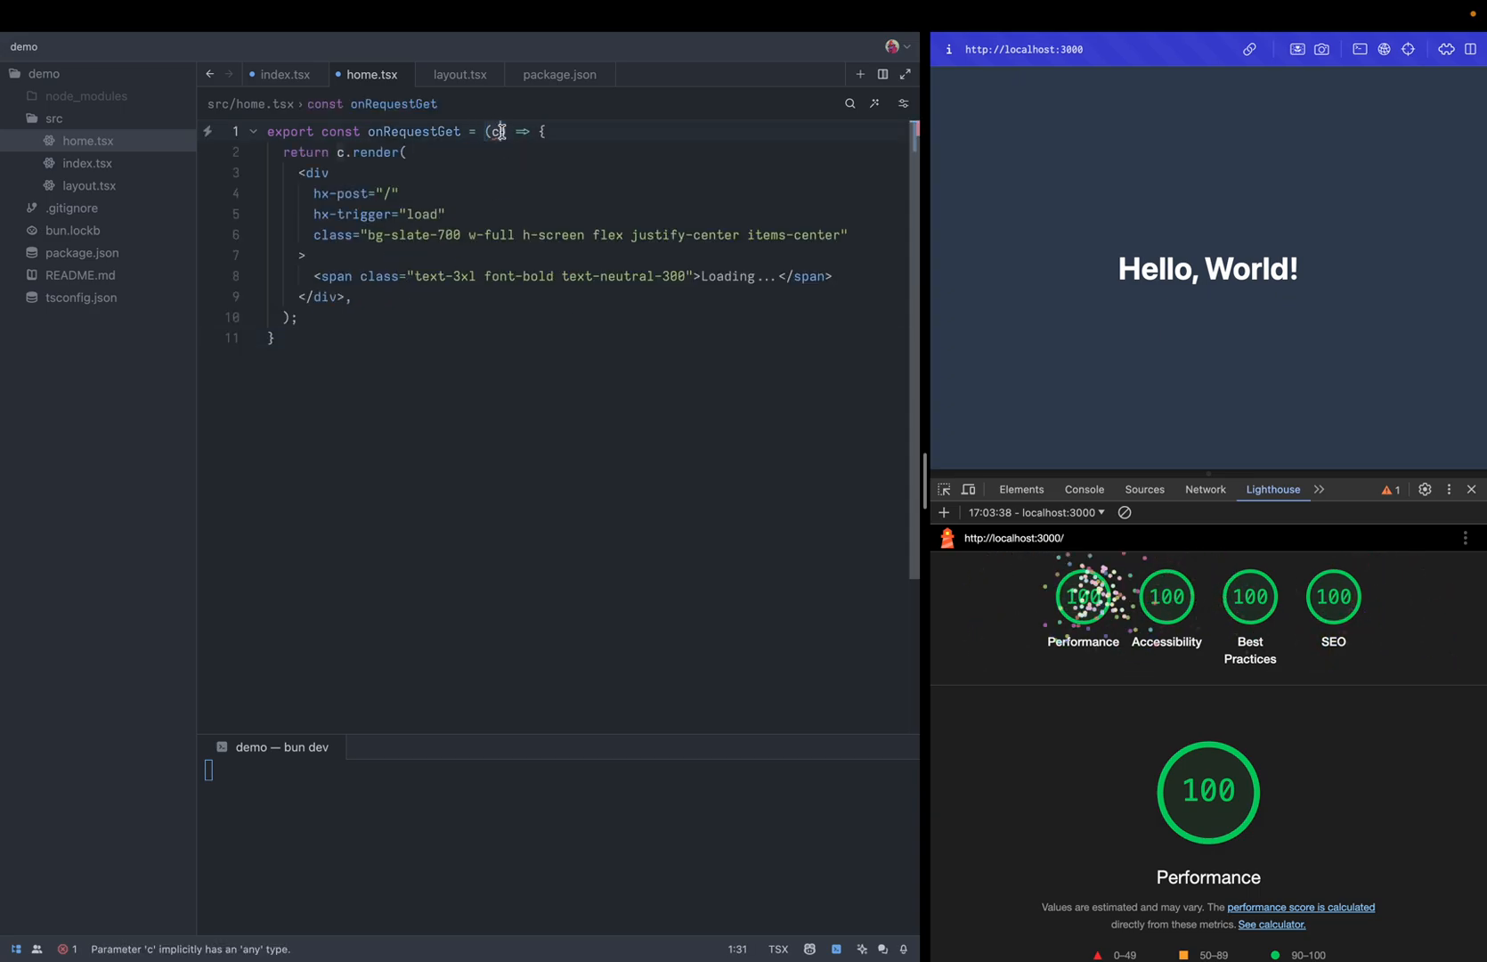
text(onte)
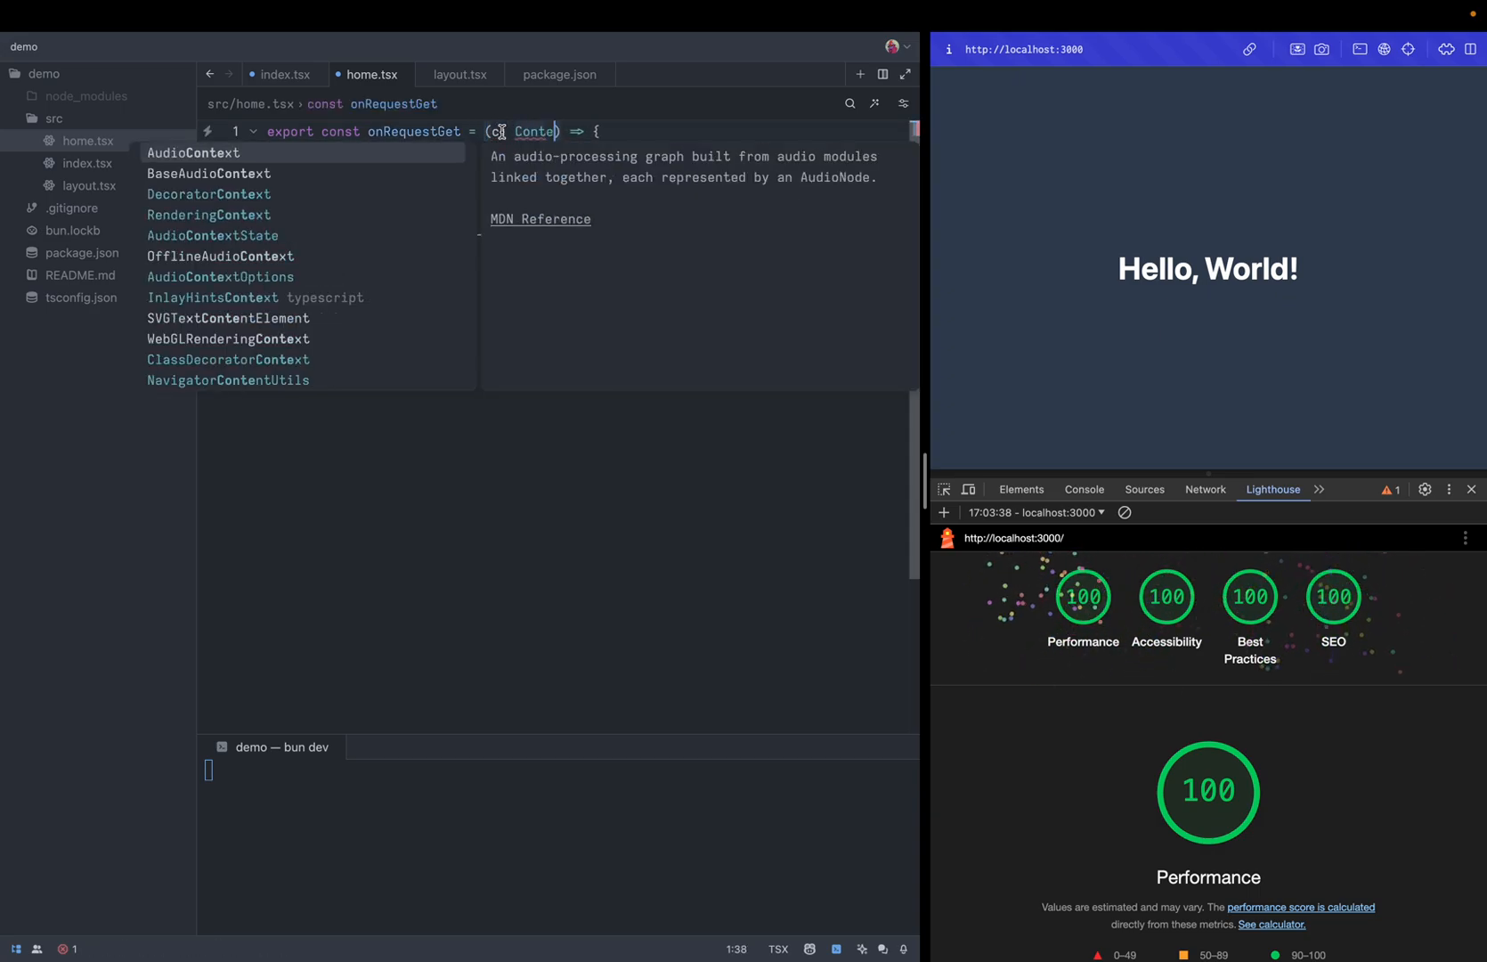
text(xt)
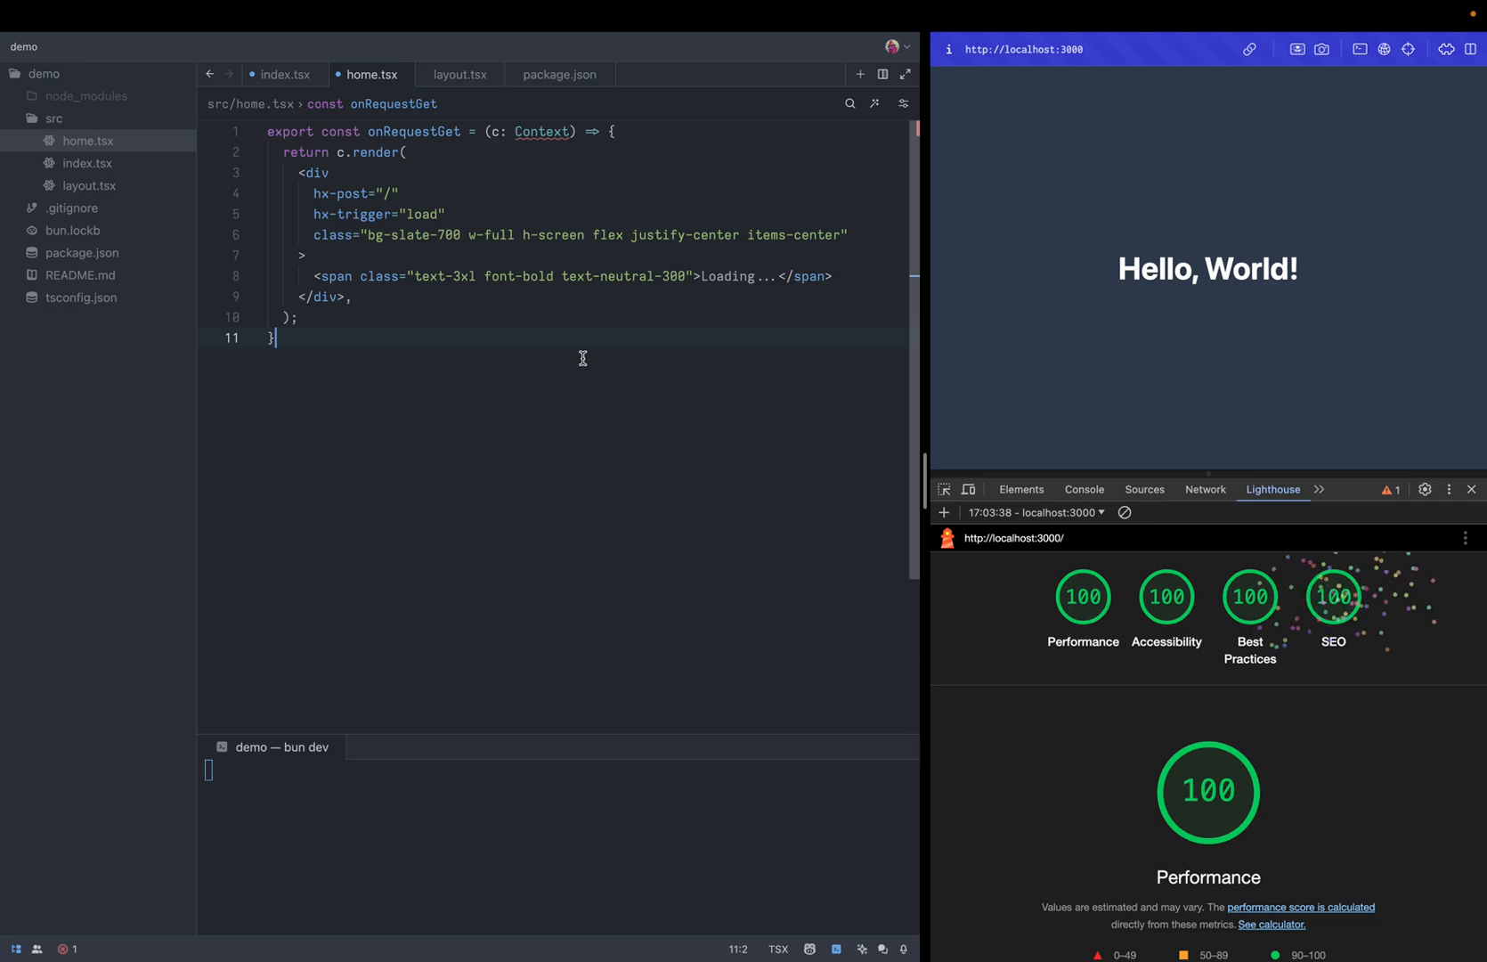
Add import { Context } from "hono" at the top of home.tsx
double_click(414, 131)
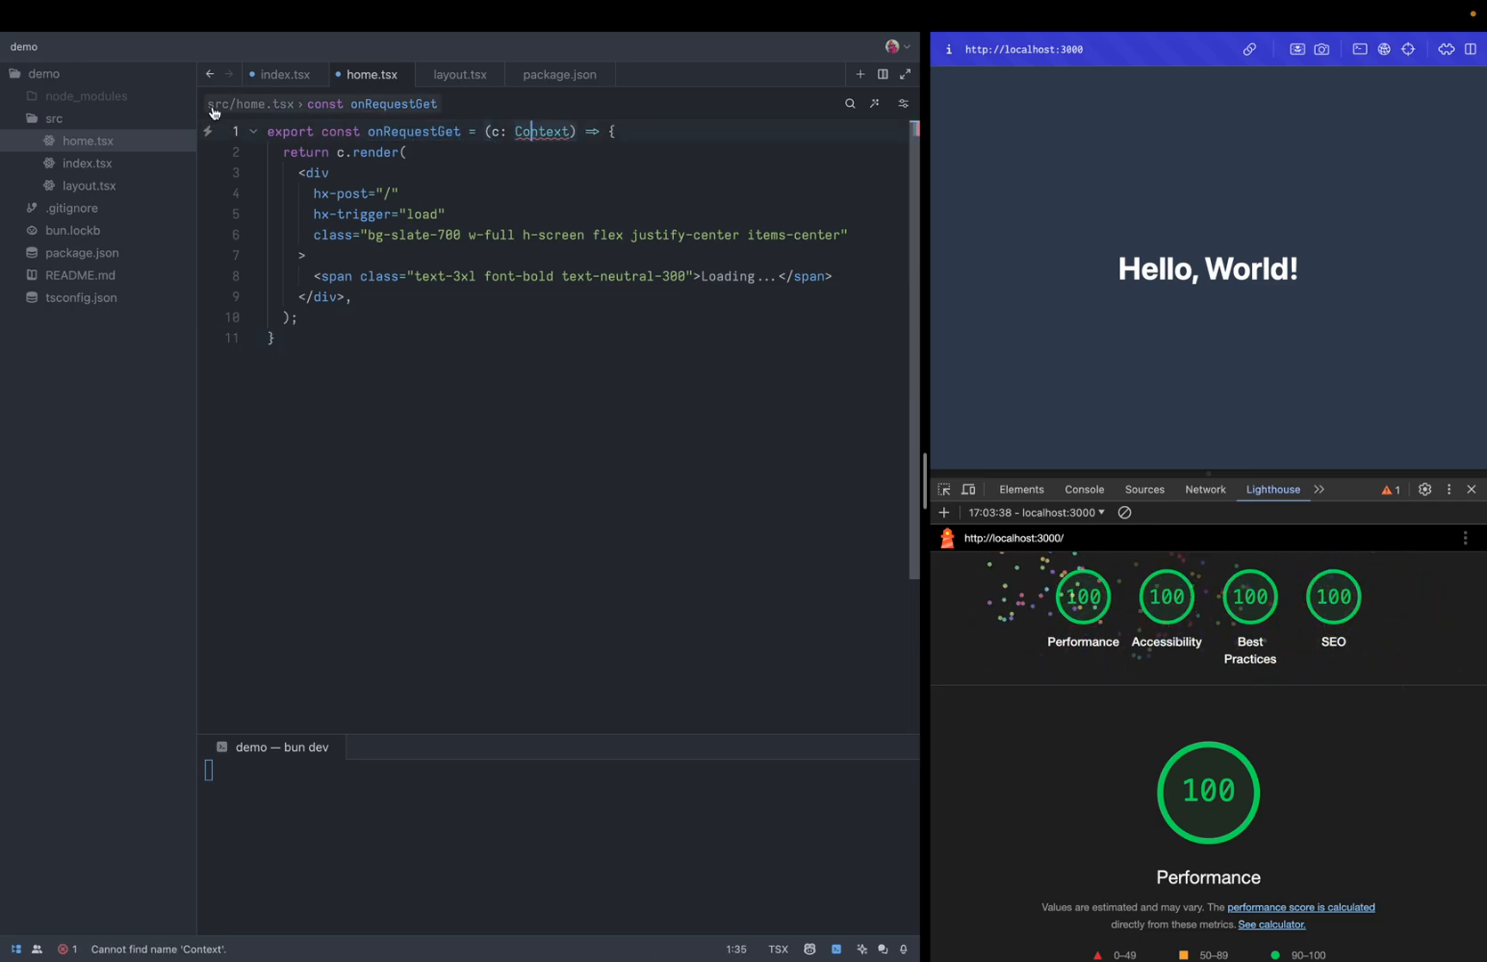
click(208, 131)
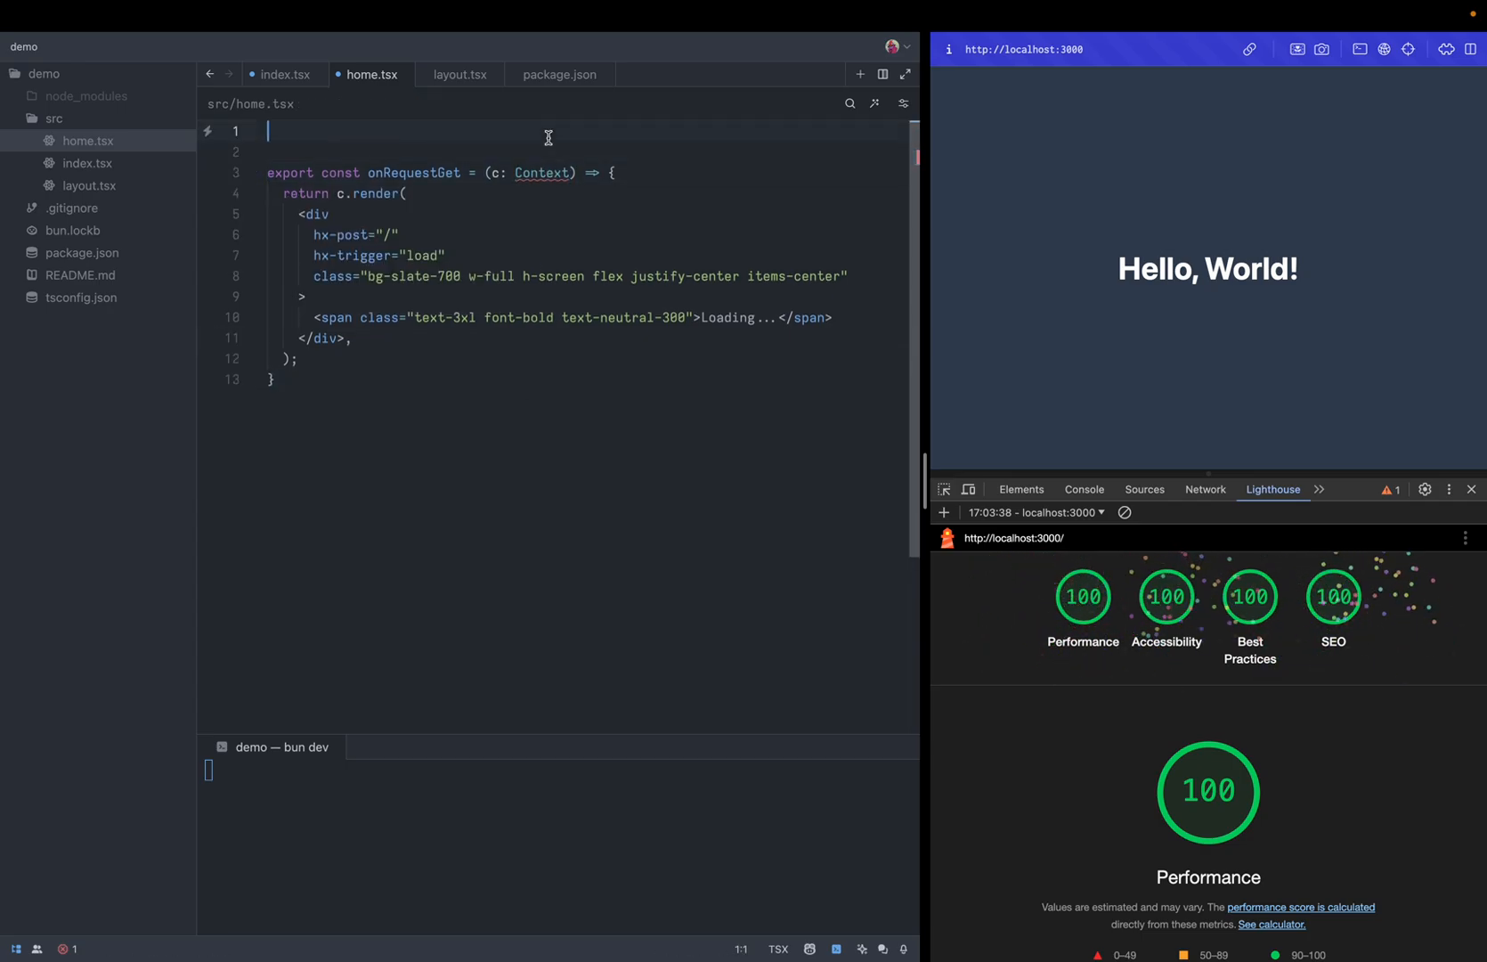
text(import { Context})
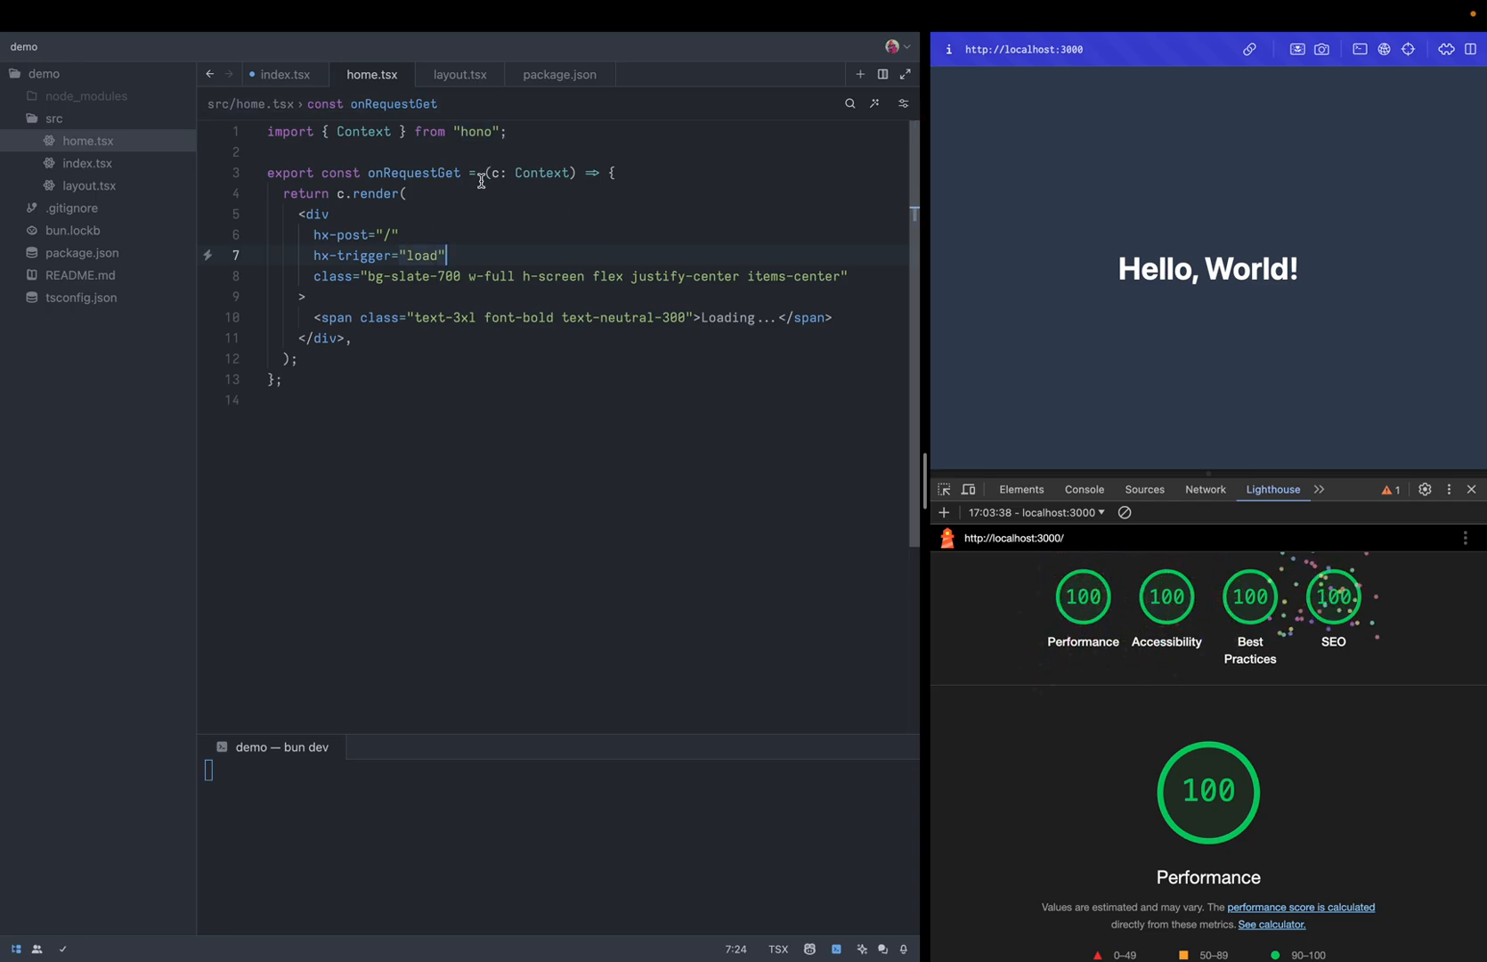
Add import * as home from "./home" and route handlers to home.onRequestGet/onRequestPost
click(285, 74)
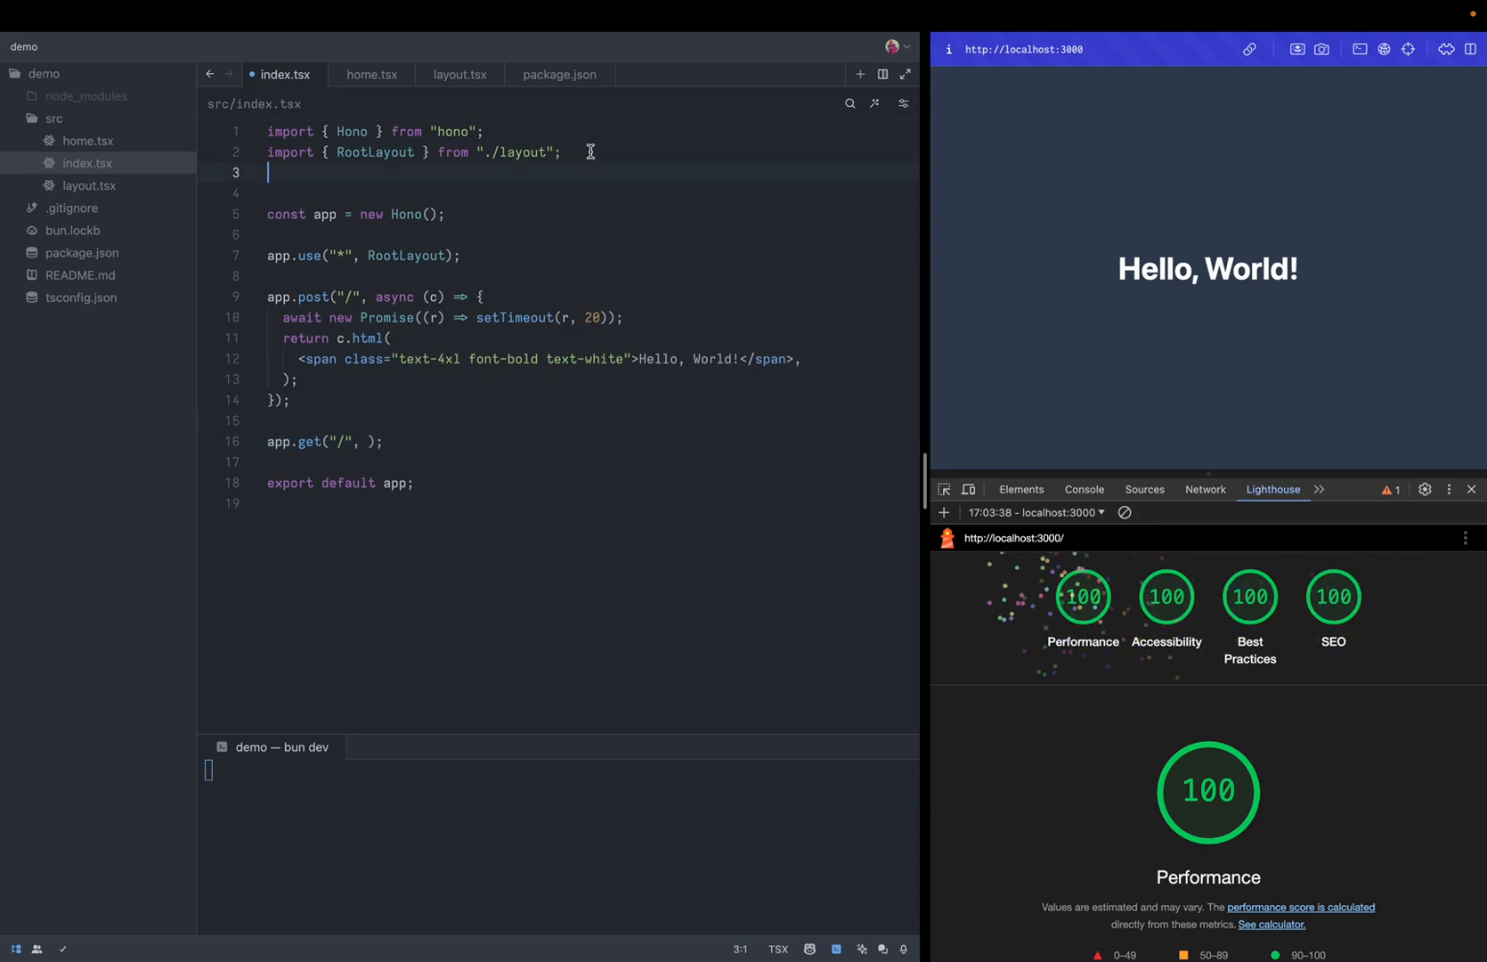
text(import *)
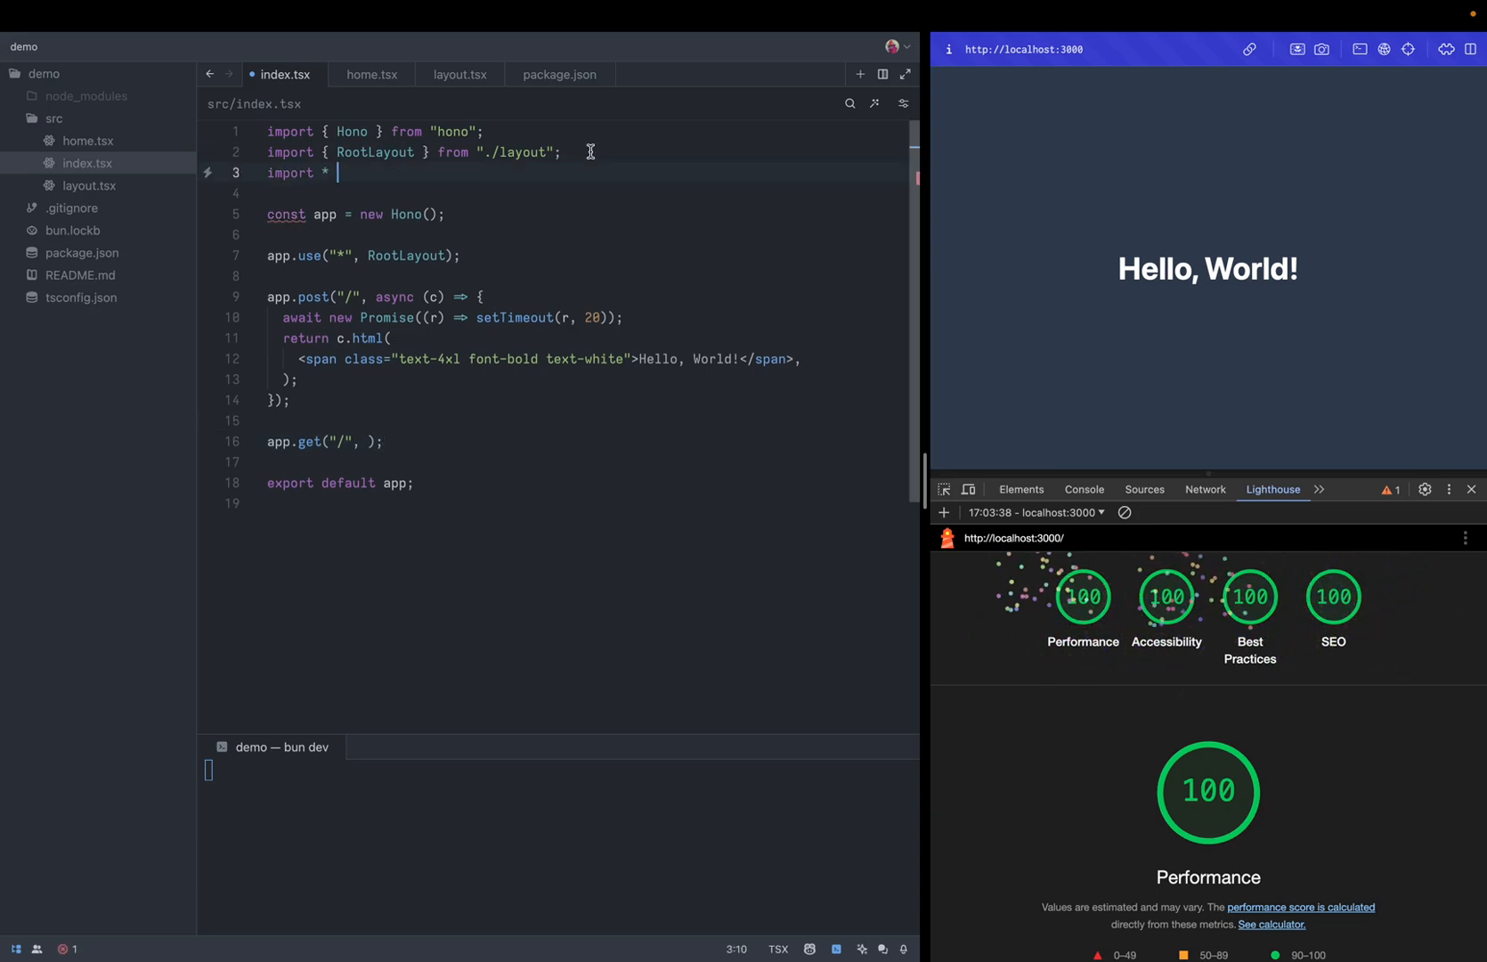
text(as hom)
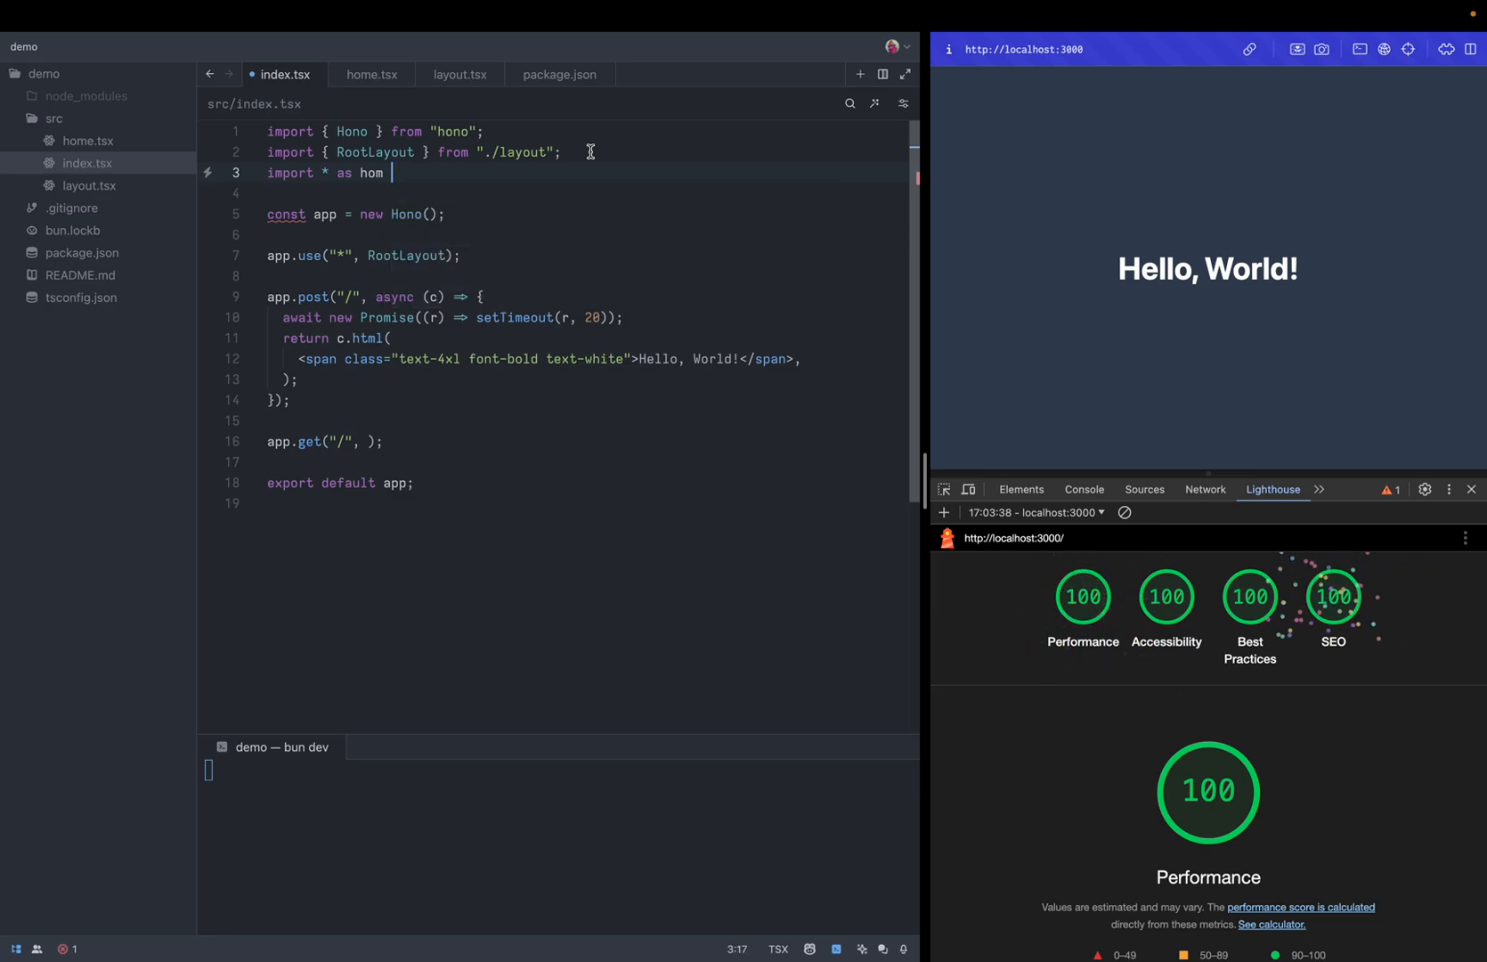
text(e from ")
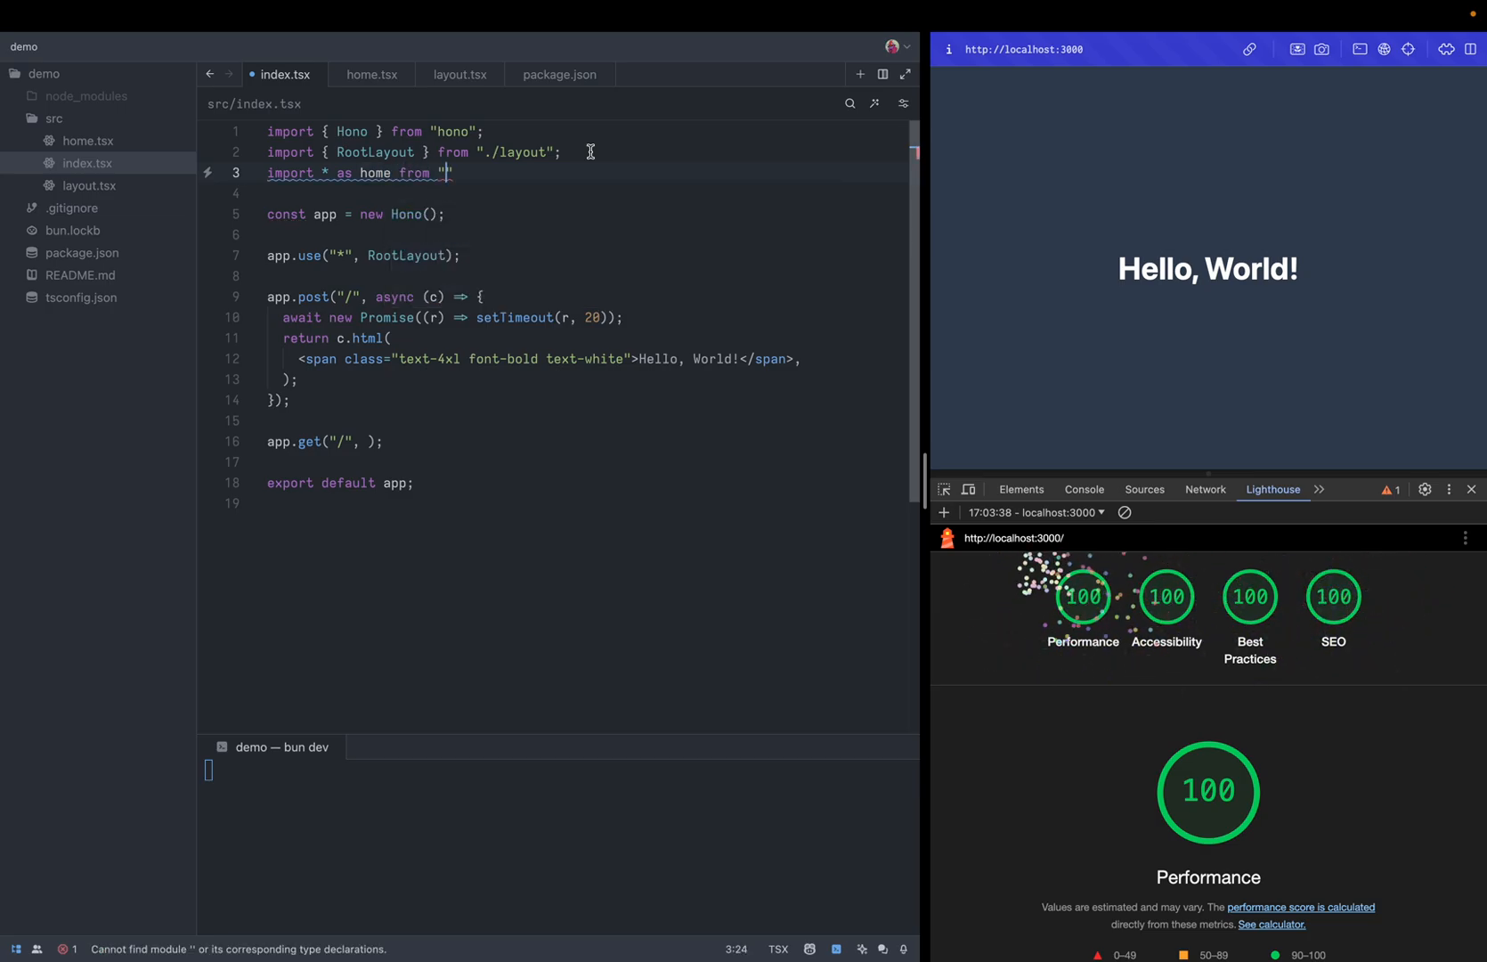
text(./home)
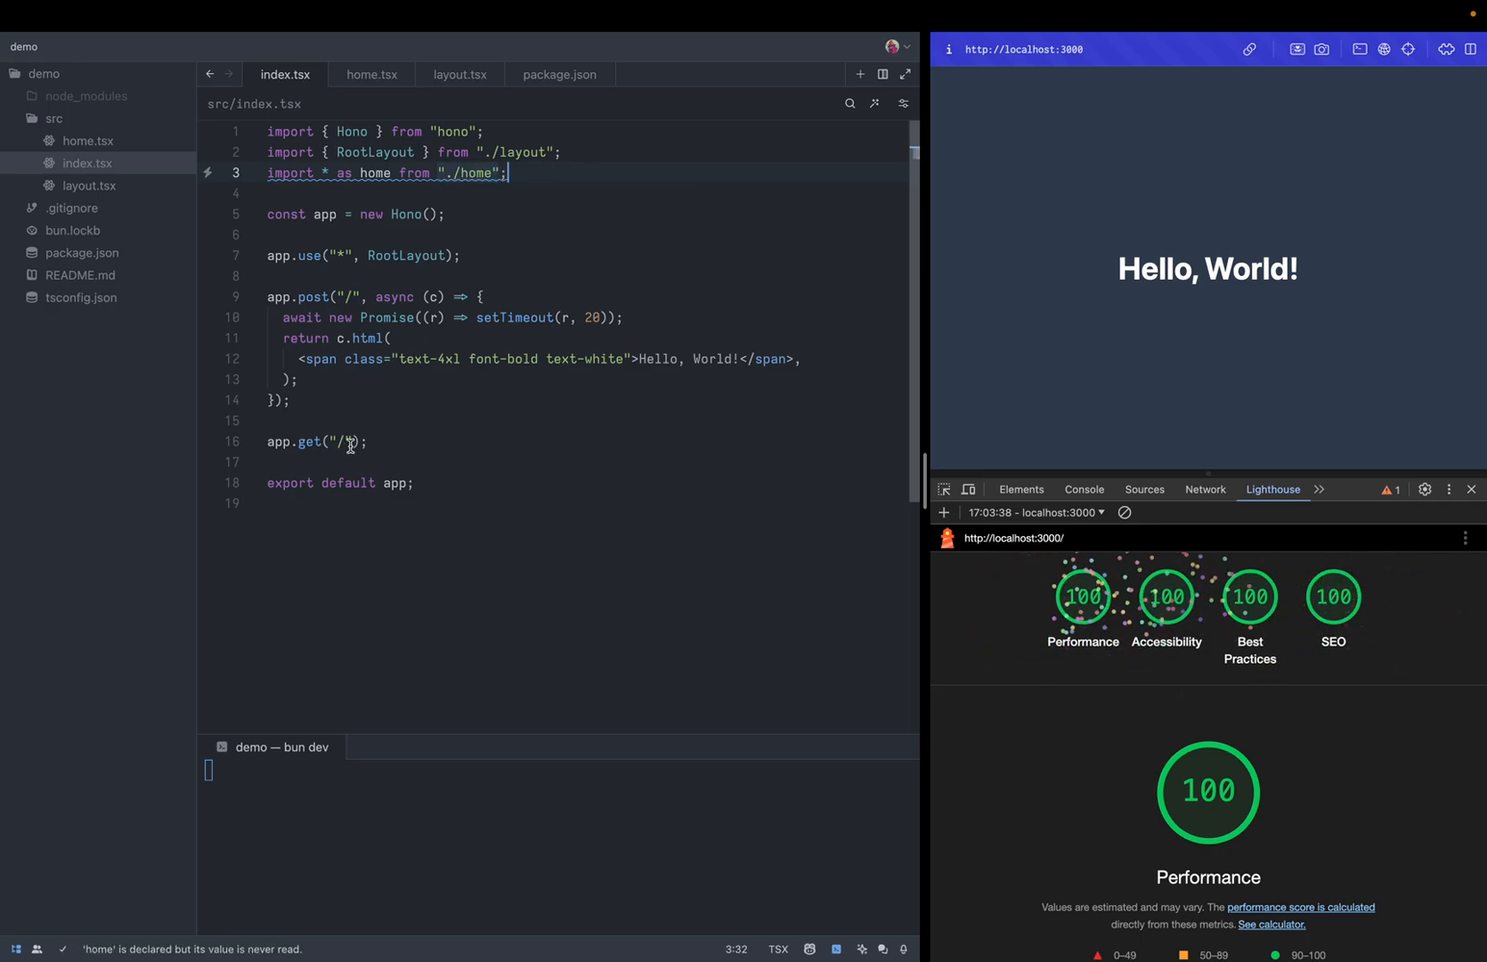
text(home.onRequestGet)
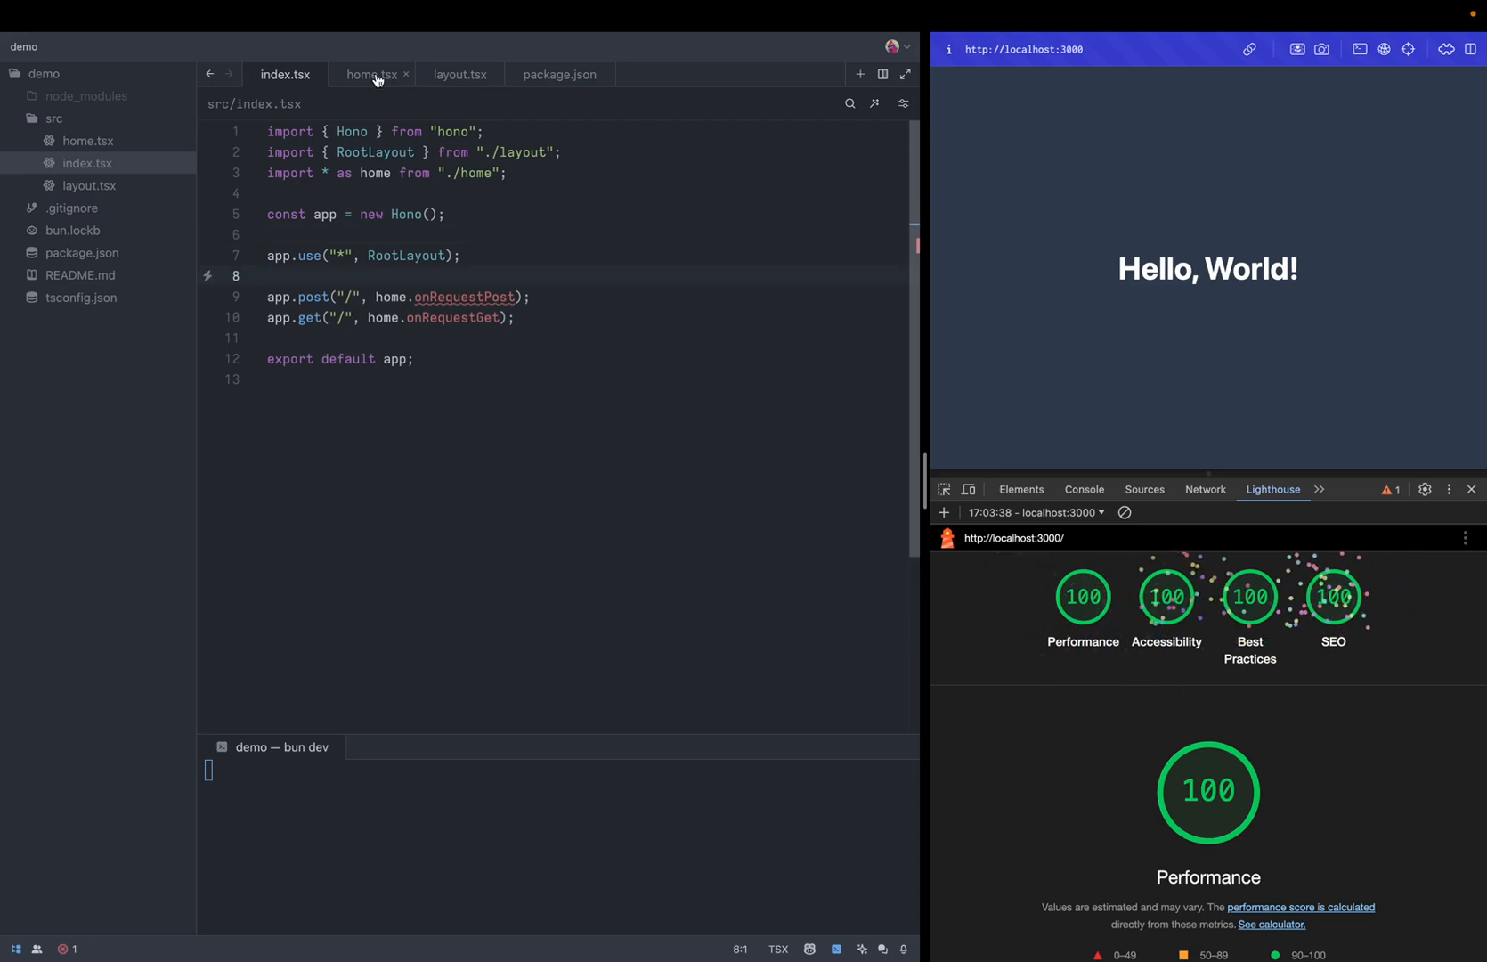
Add export const onRequestPost = async (c: Context) with the 20 ms wait to home.tsx
click(369, 75)
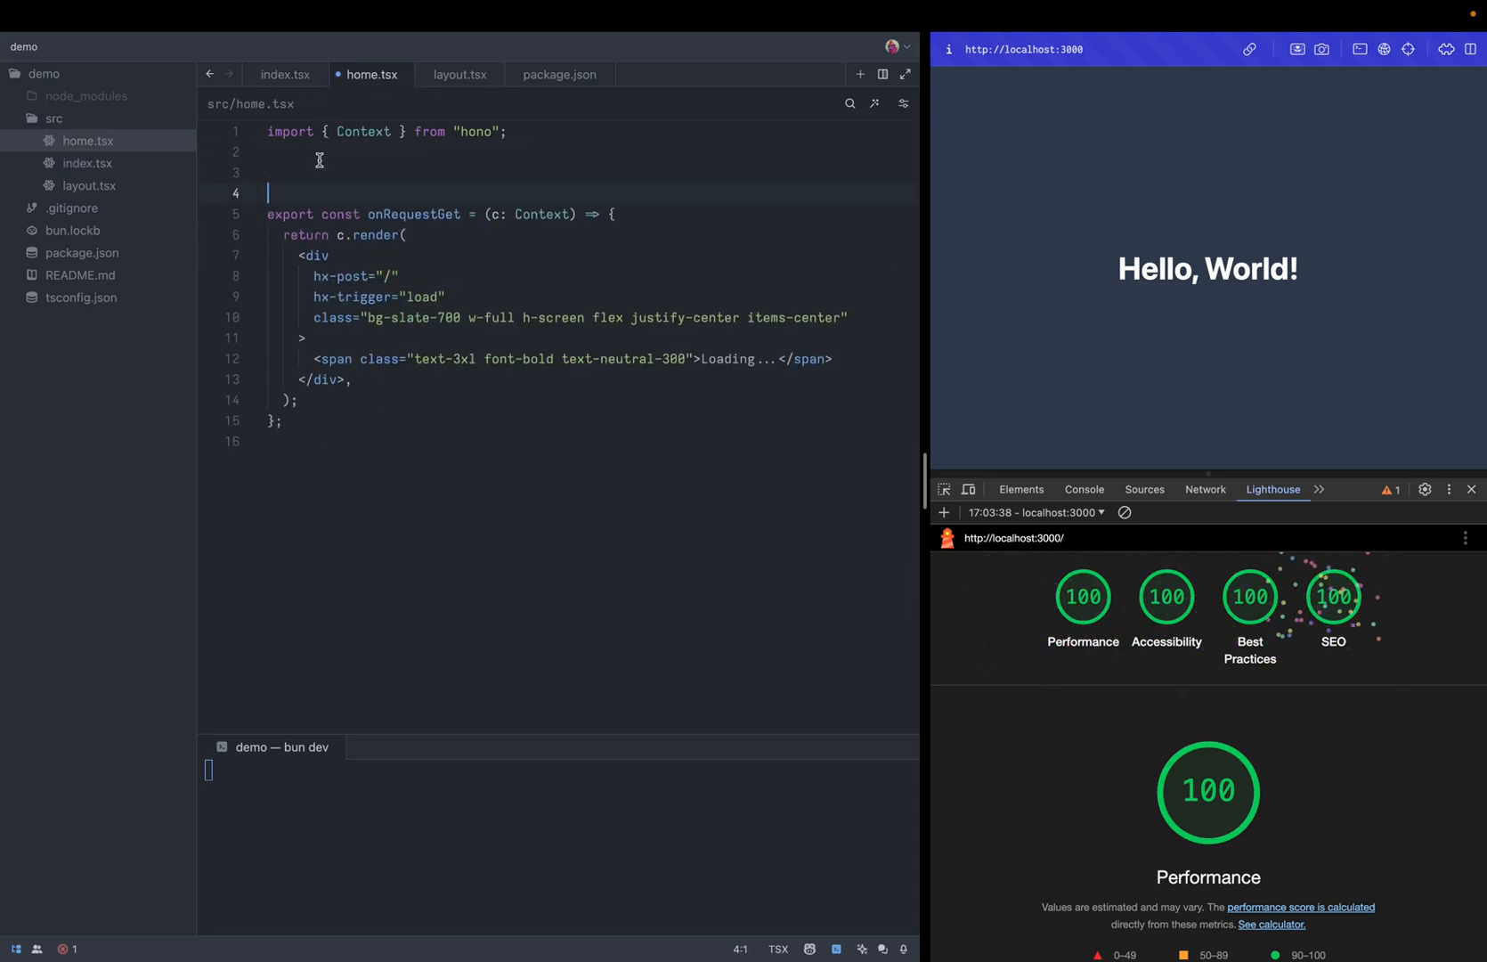
text(export const onRequestPost = (c: Context) => {)
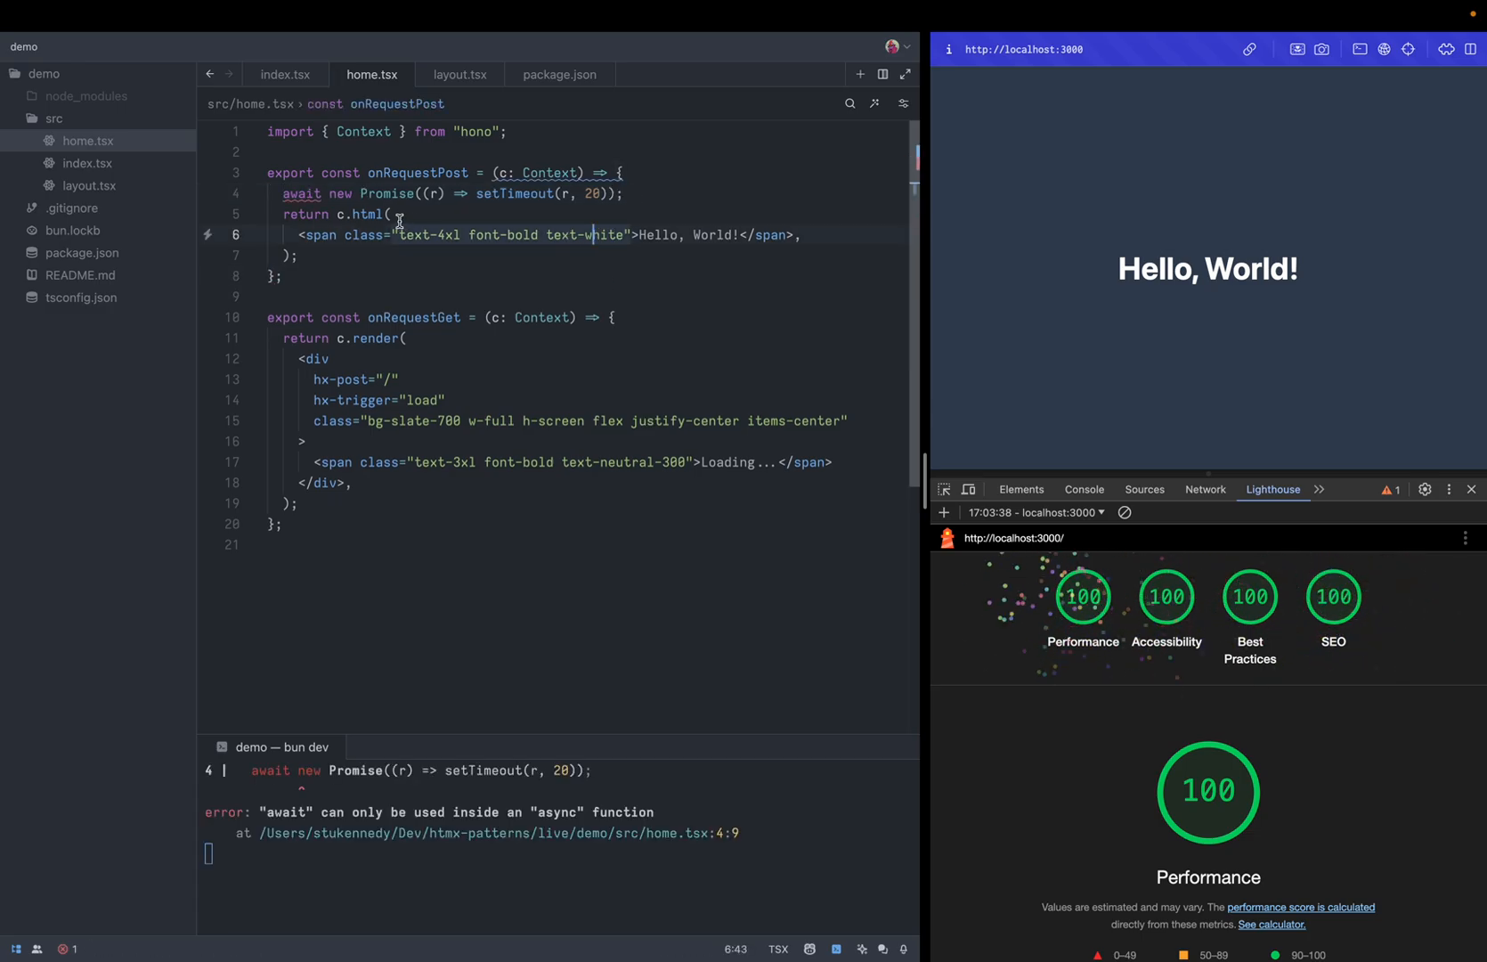
text(as)
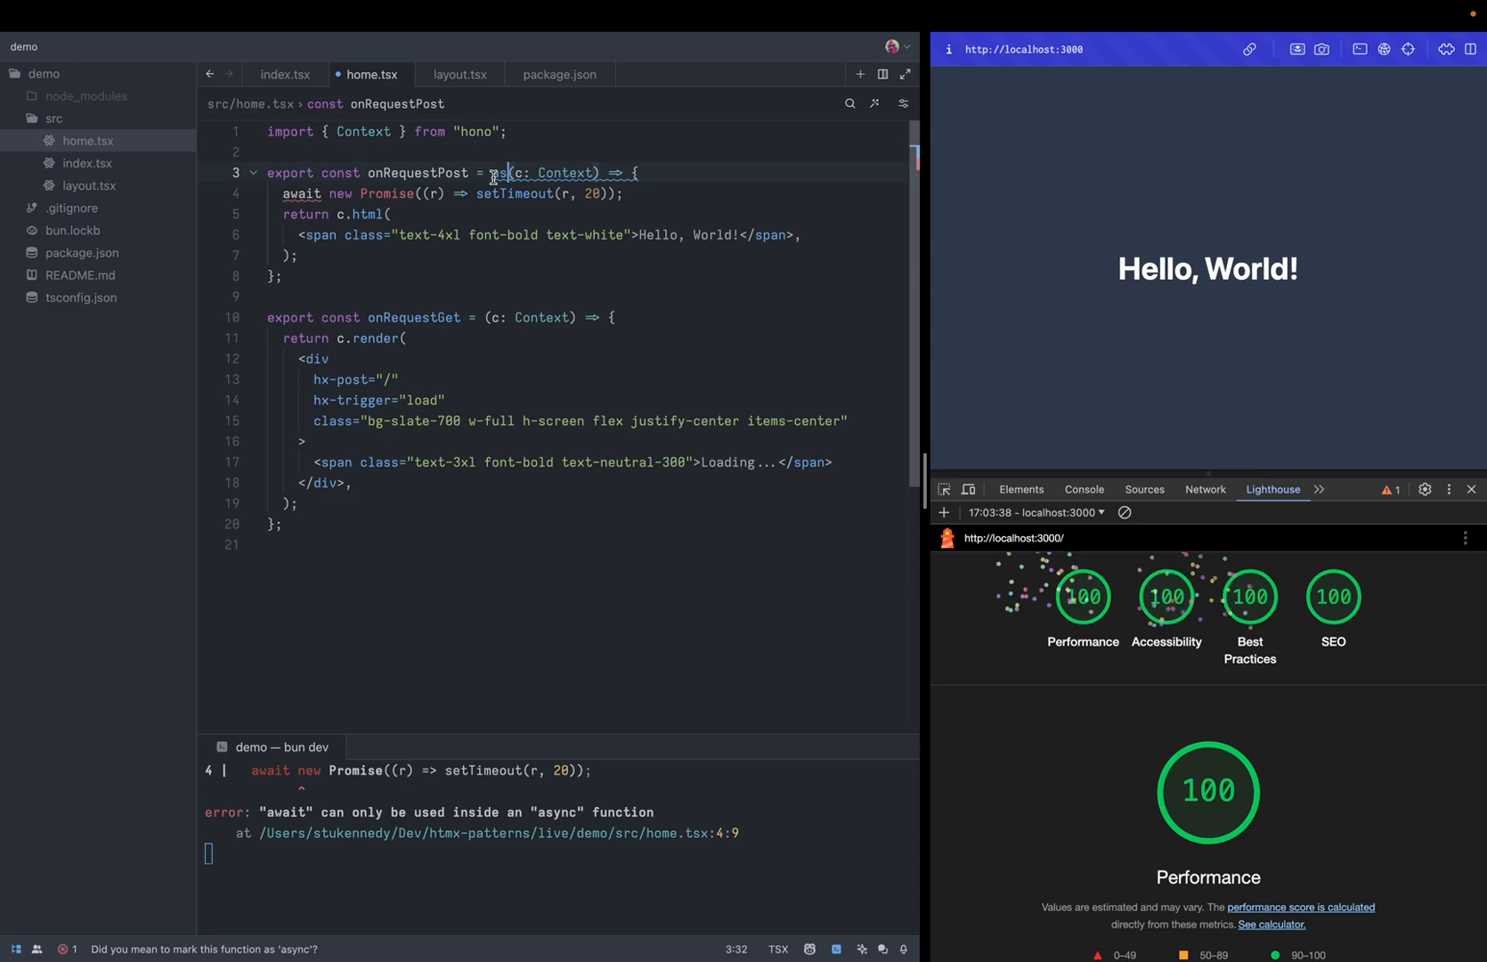
text(async)
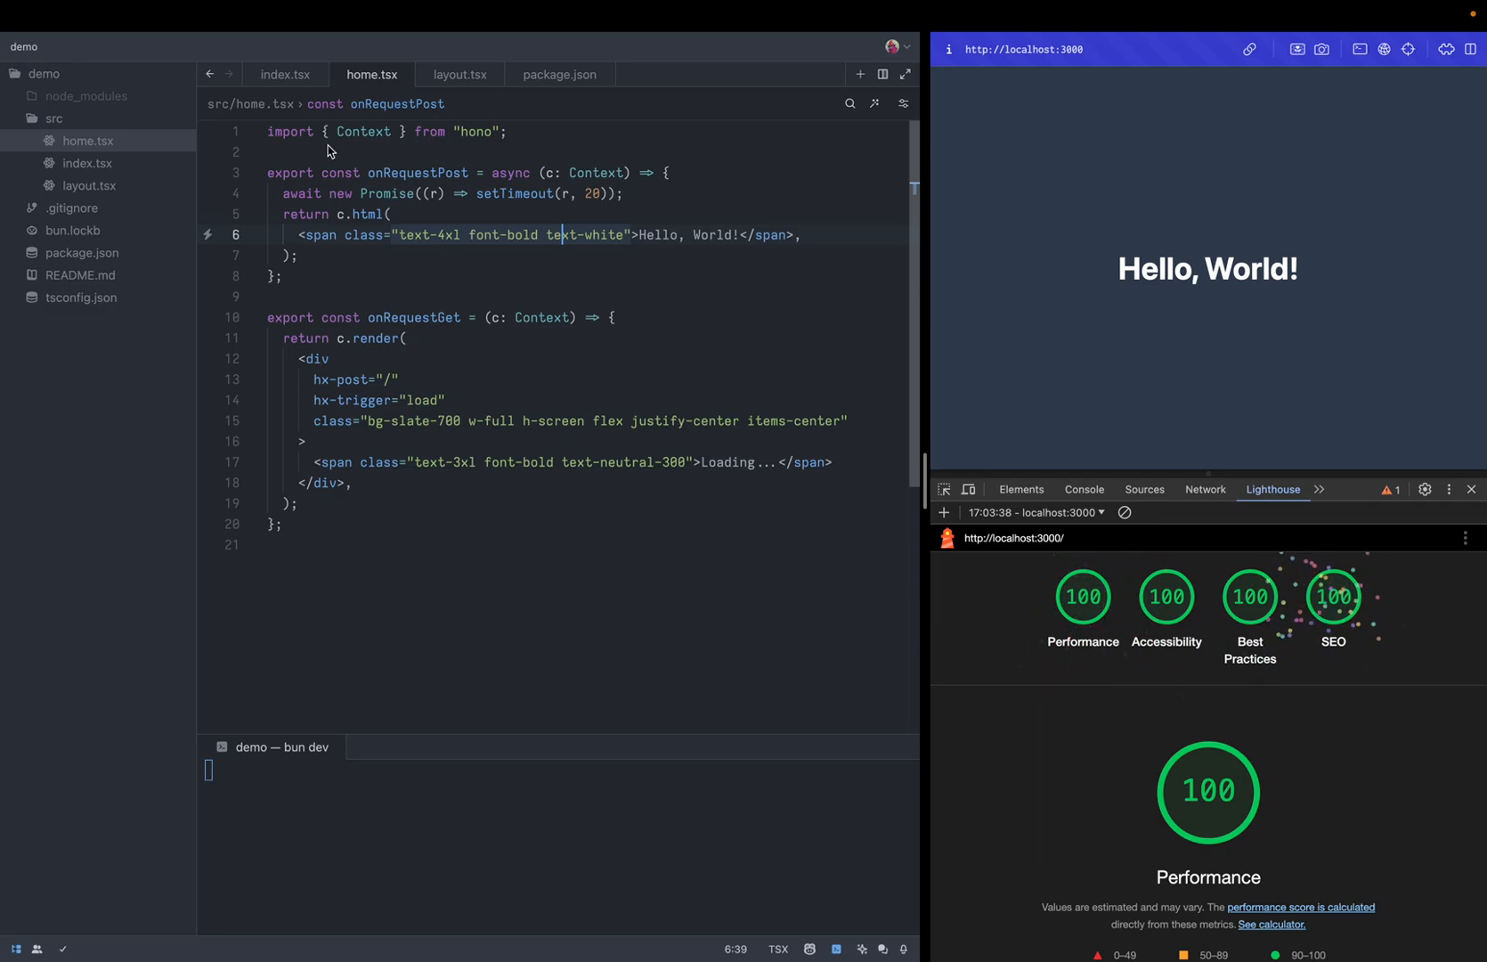
click(285, 75)
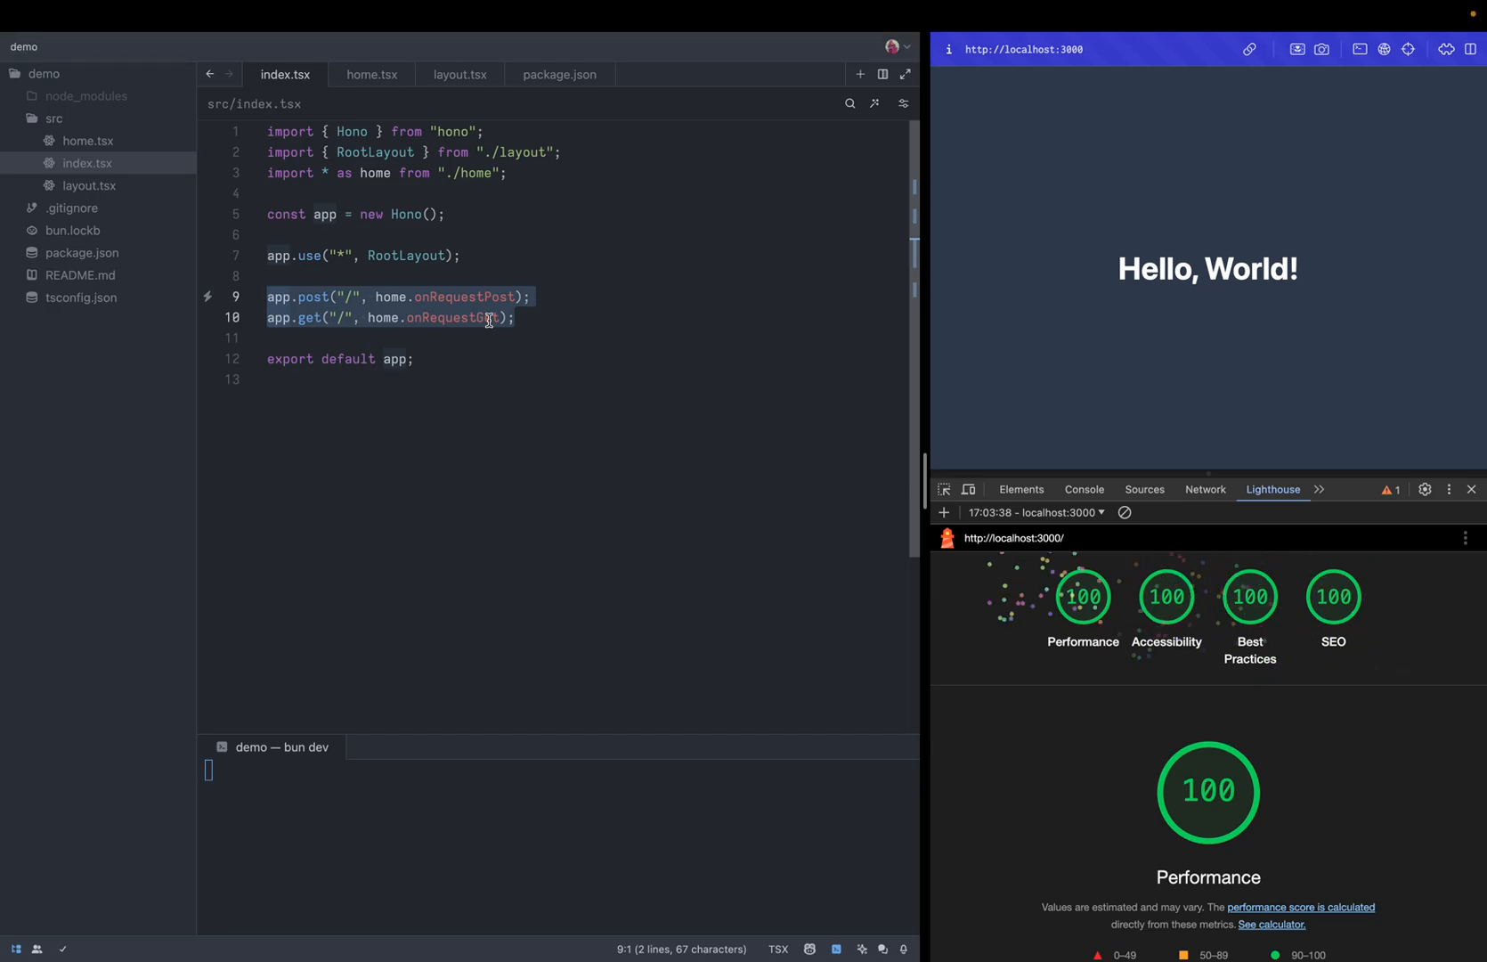
mouse_move(138, 345)
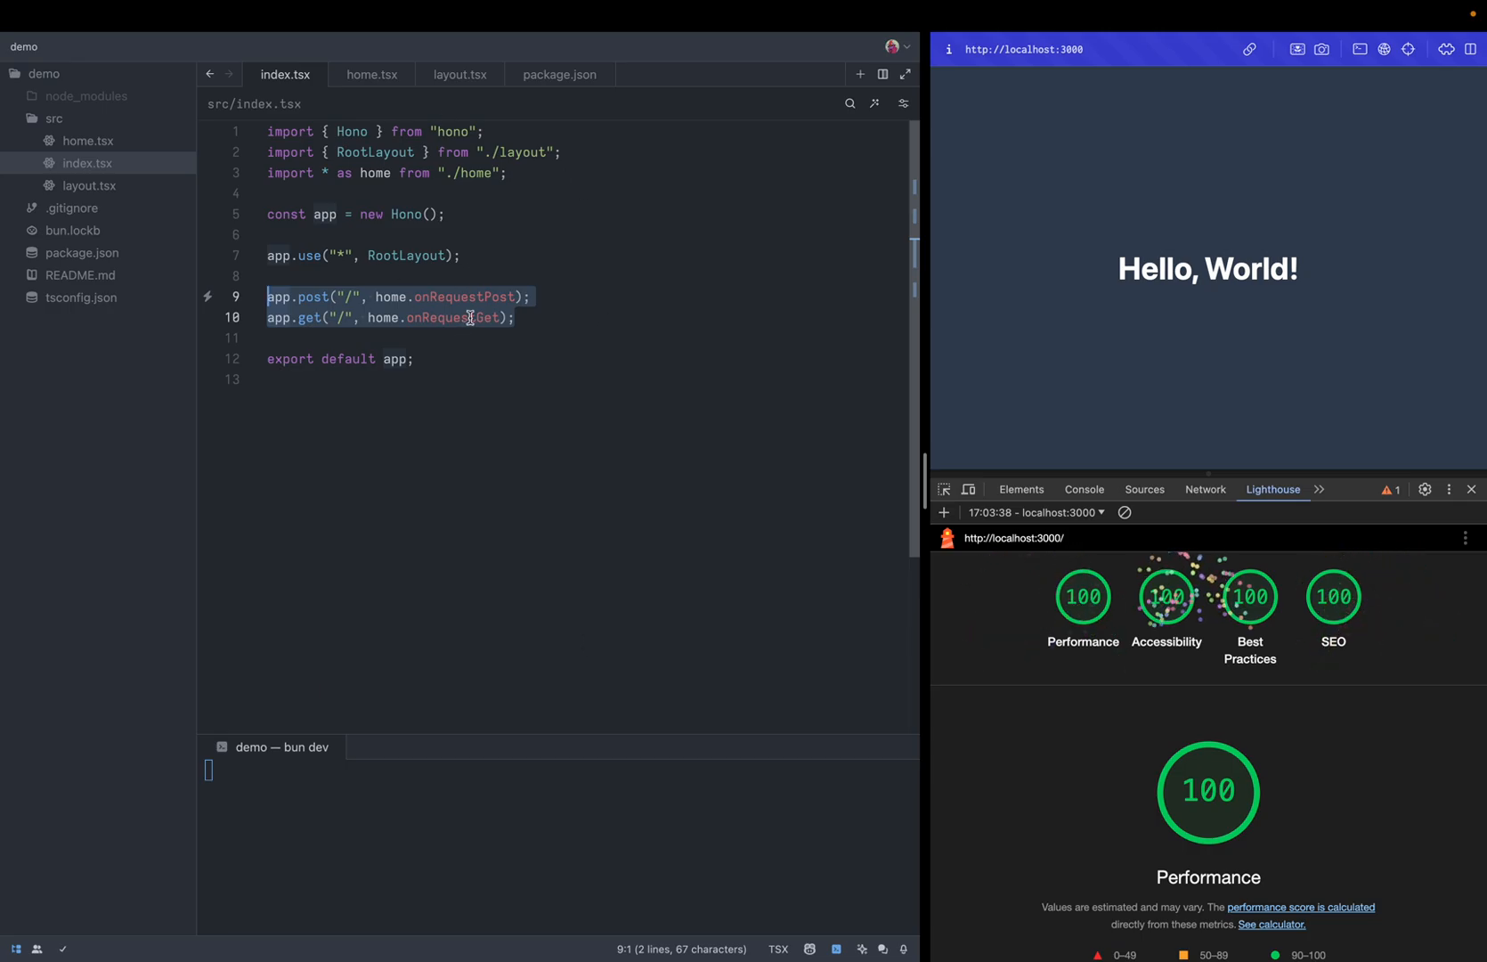
double_click(464, 297)
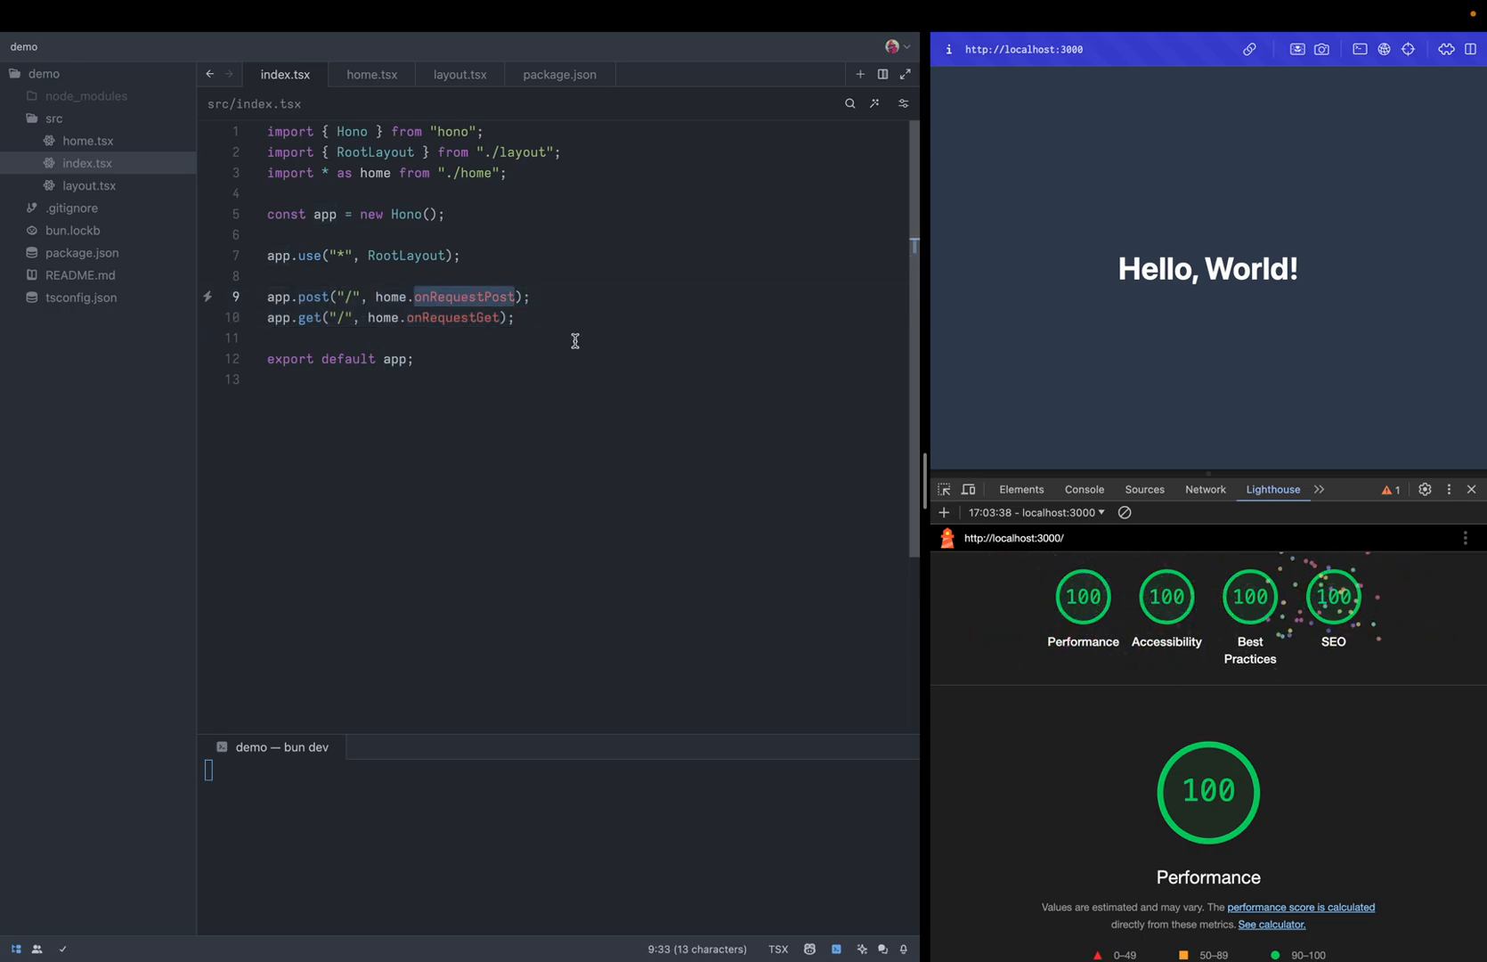
mouse_move(370, 75)
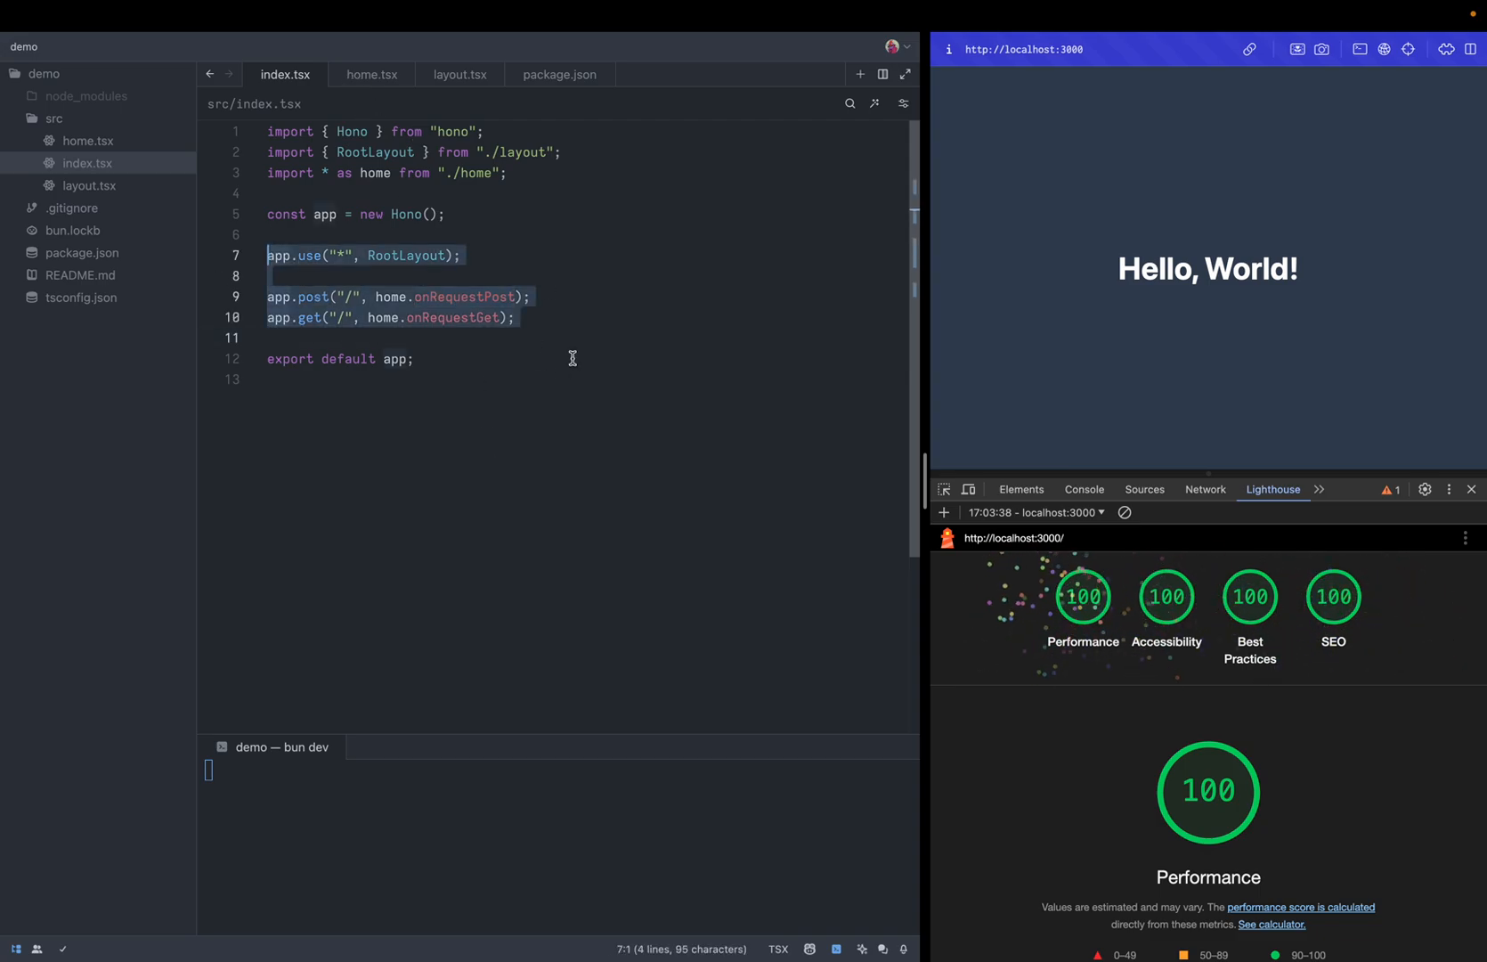
click(267, 234)
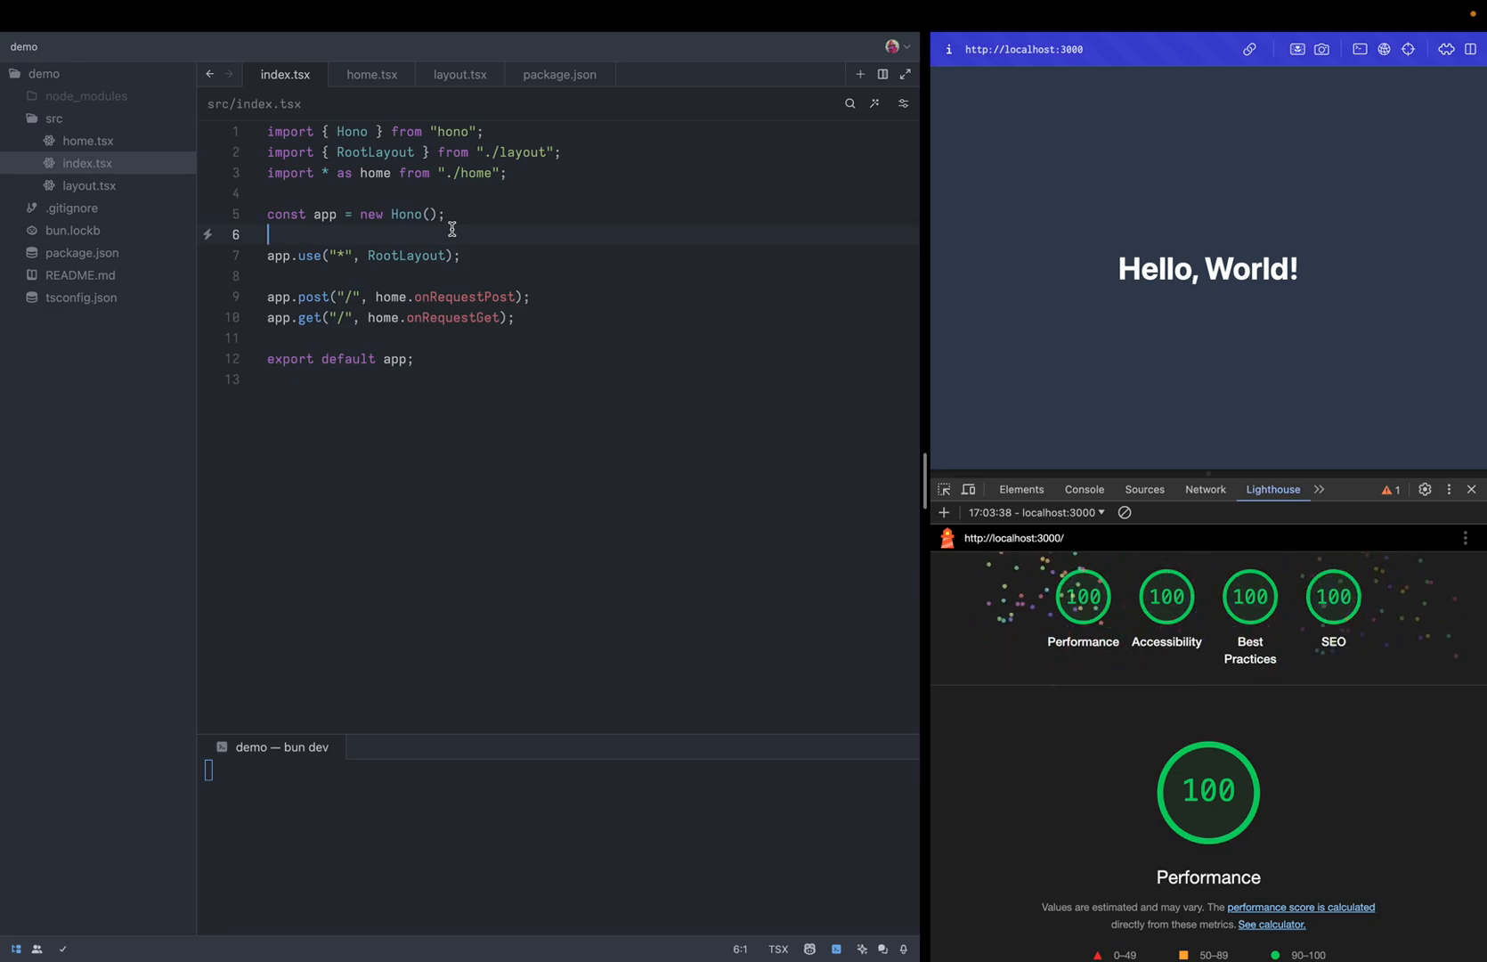
mouse_move(370, 74)
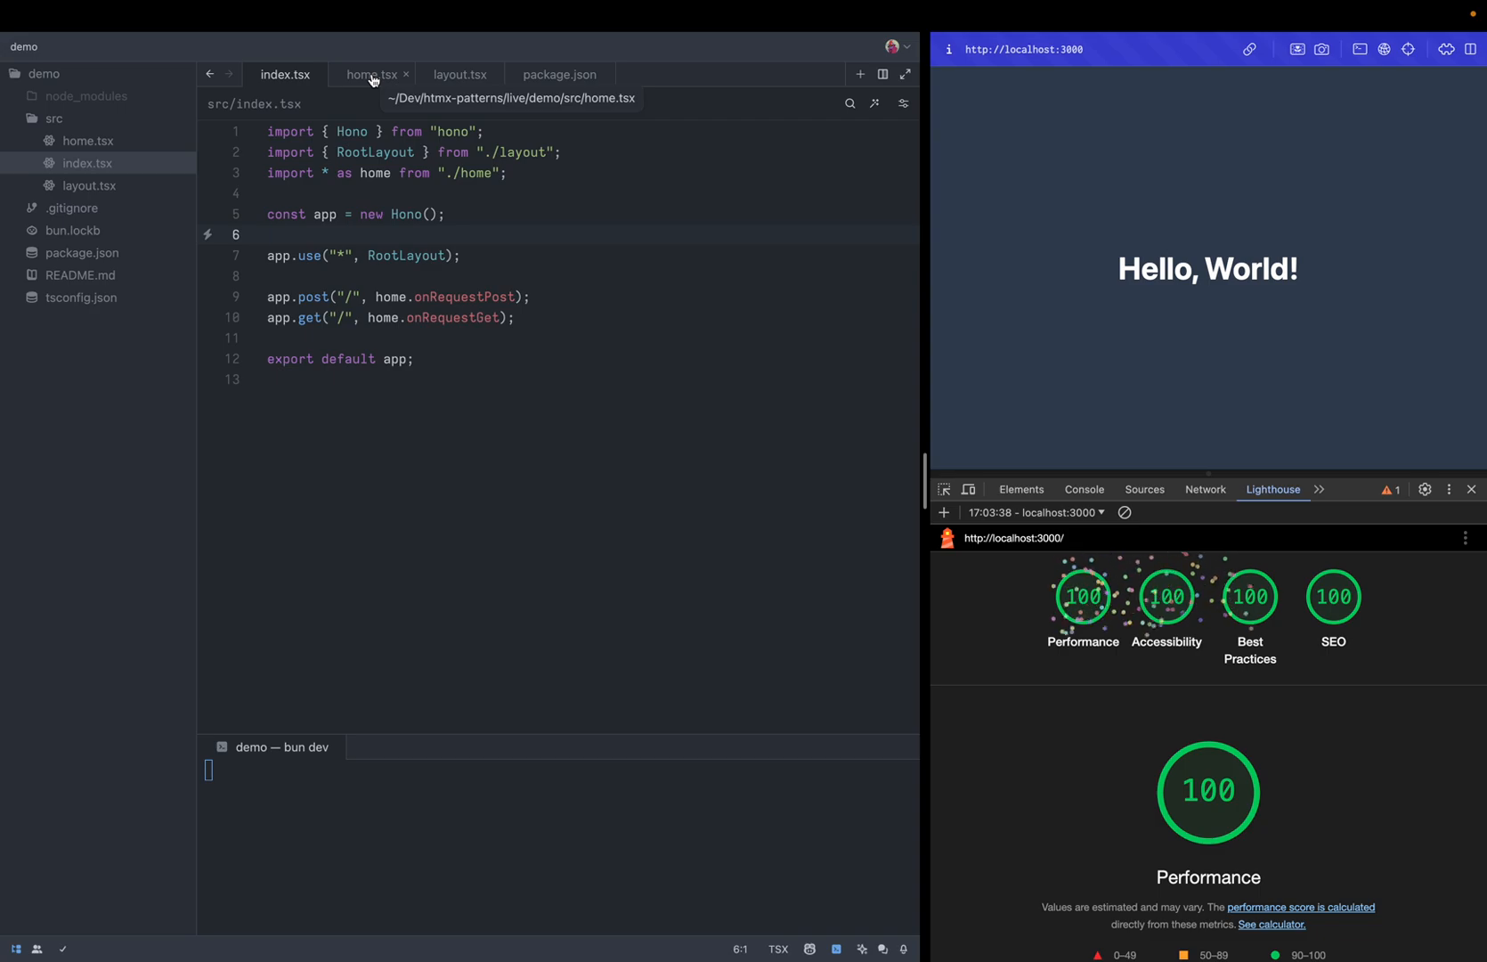